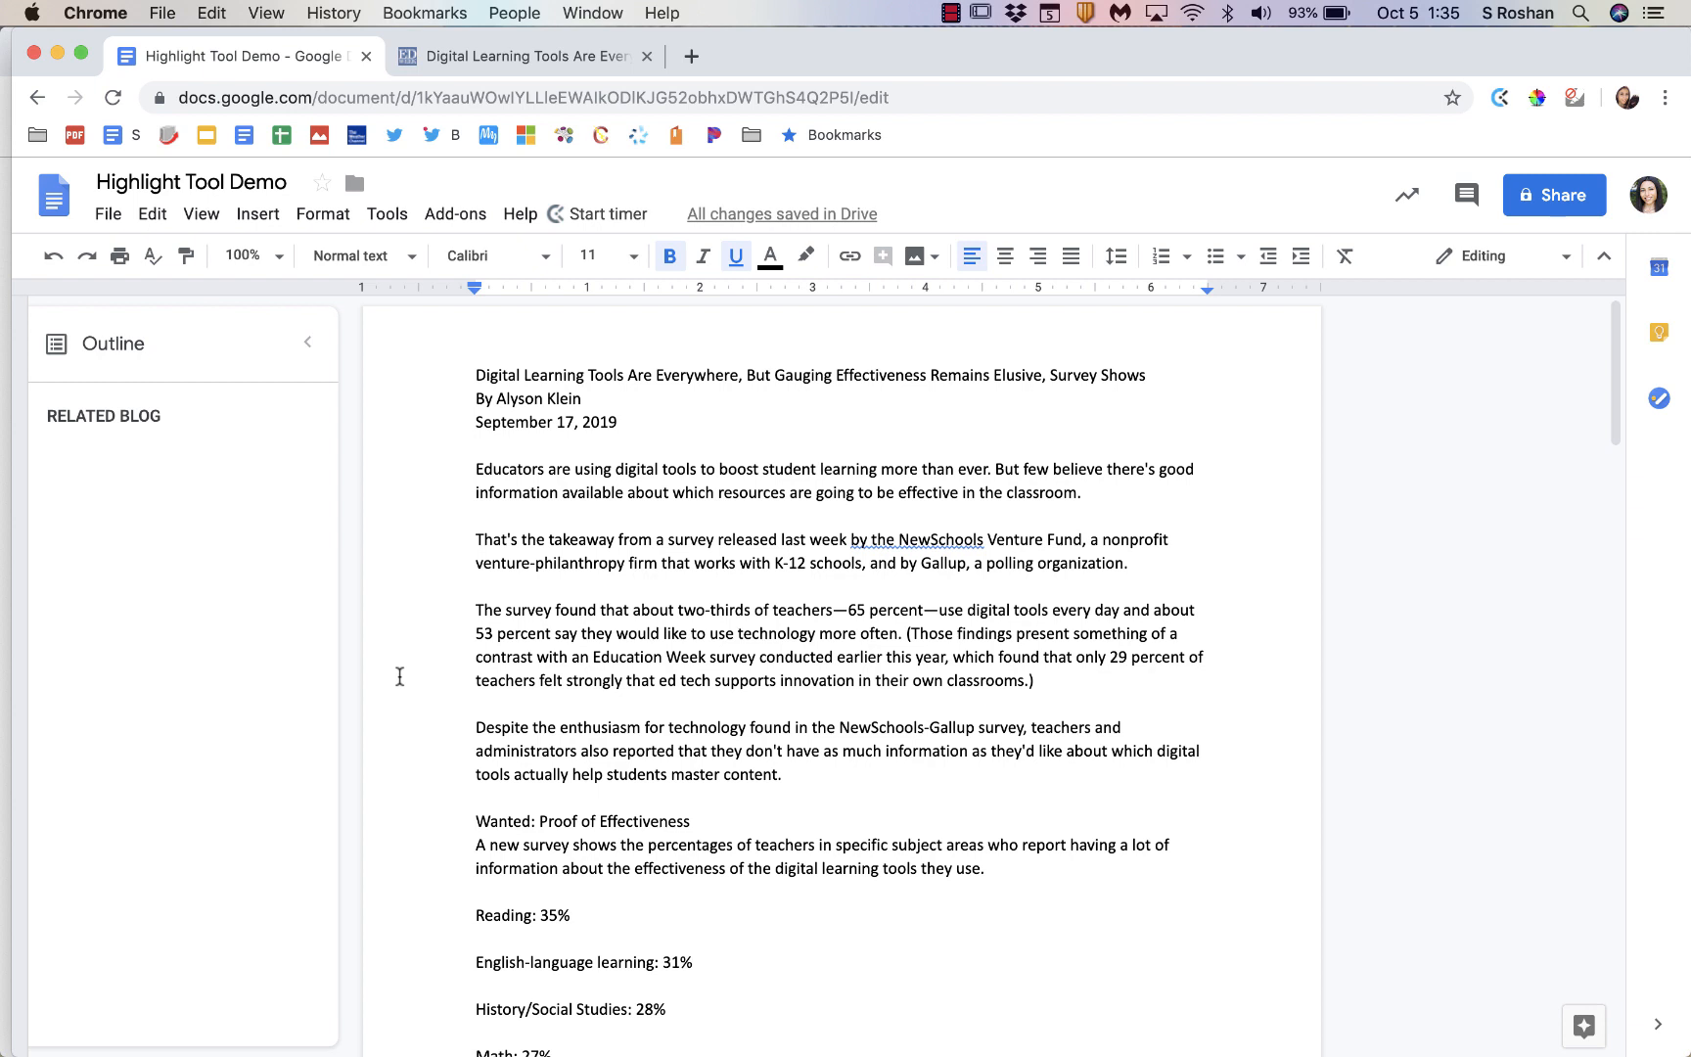
mouse_move(569, 539)
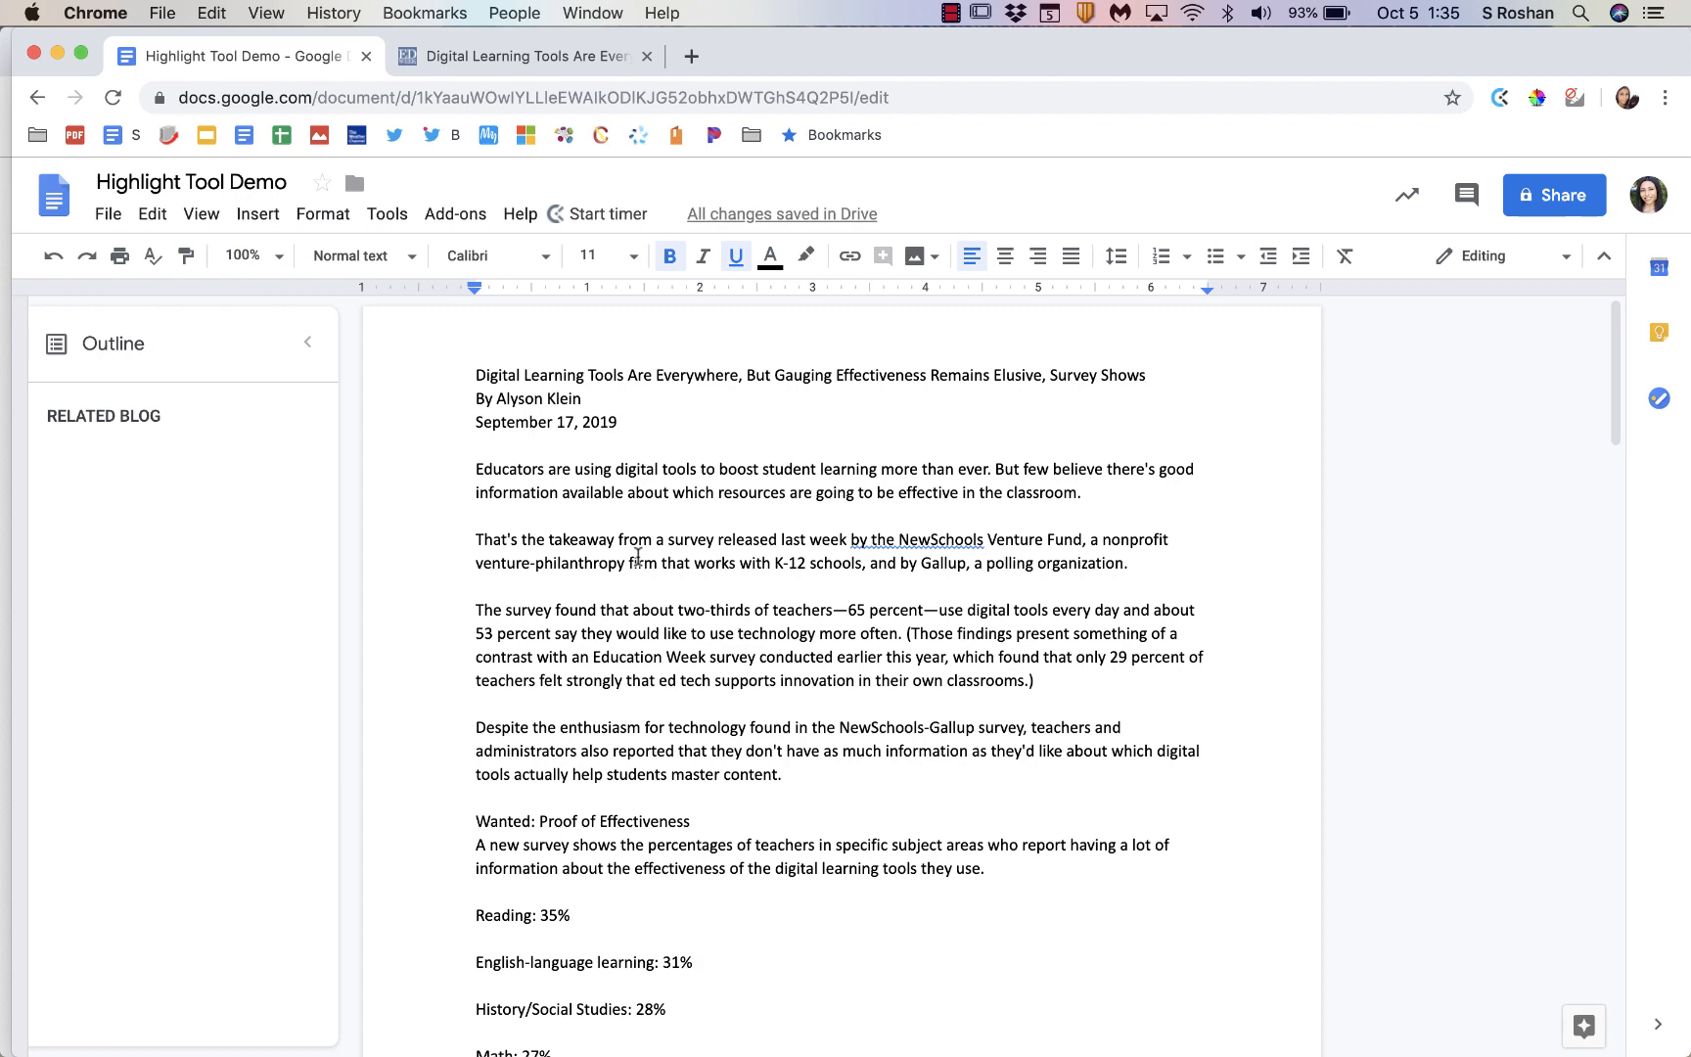
Step: In the Highlight Tool Demo document, start the Highlight Tool add-on and open its highlighter library
scroll("down", 3)
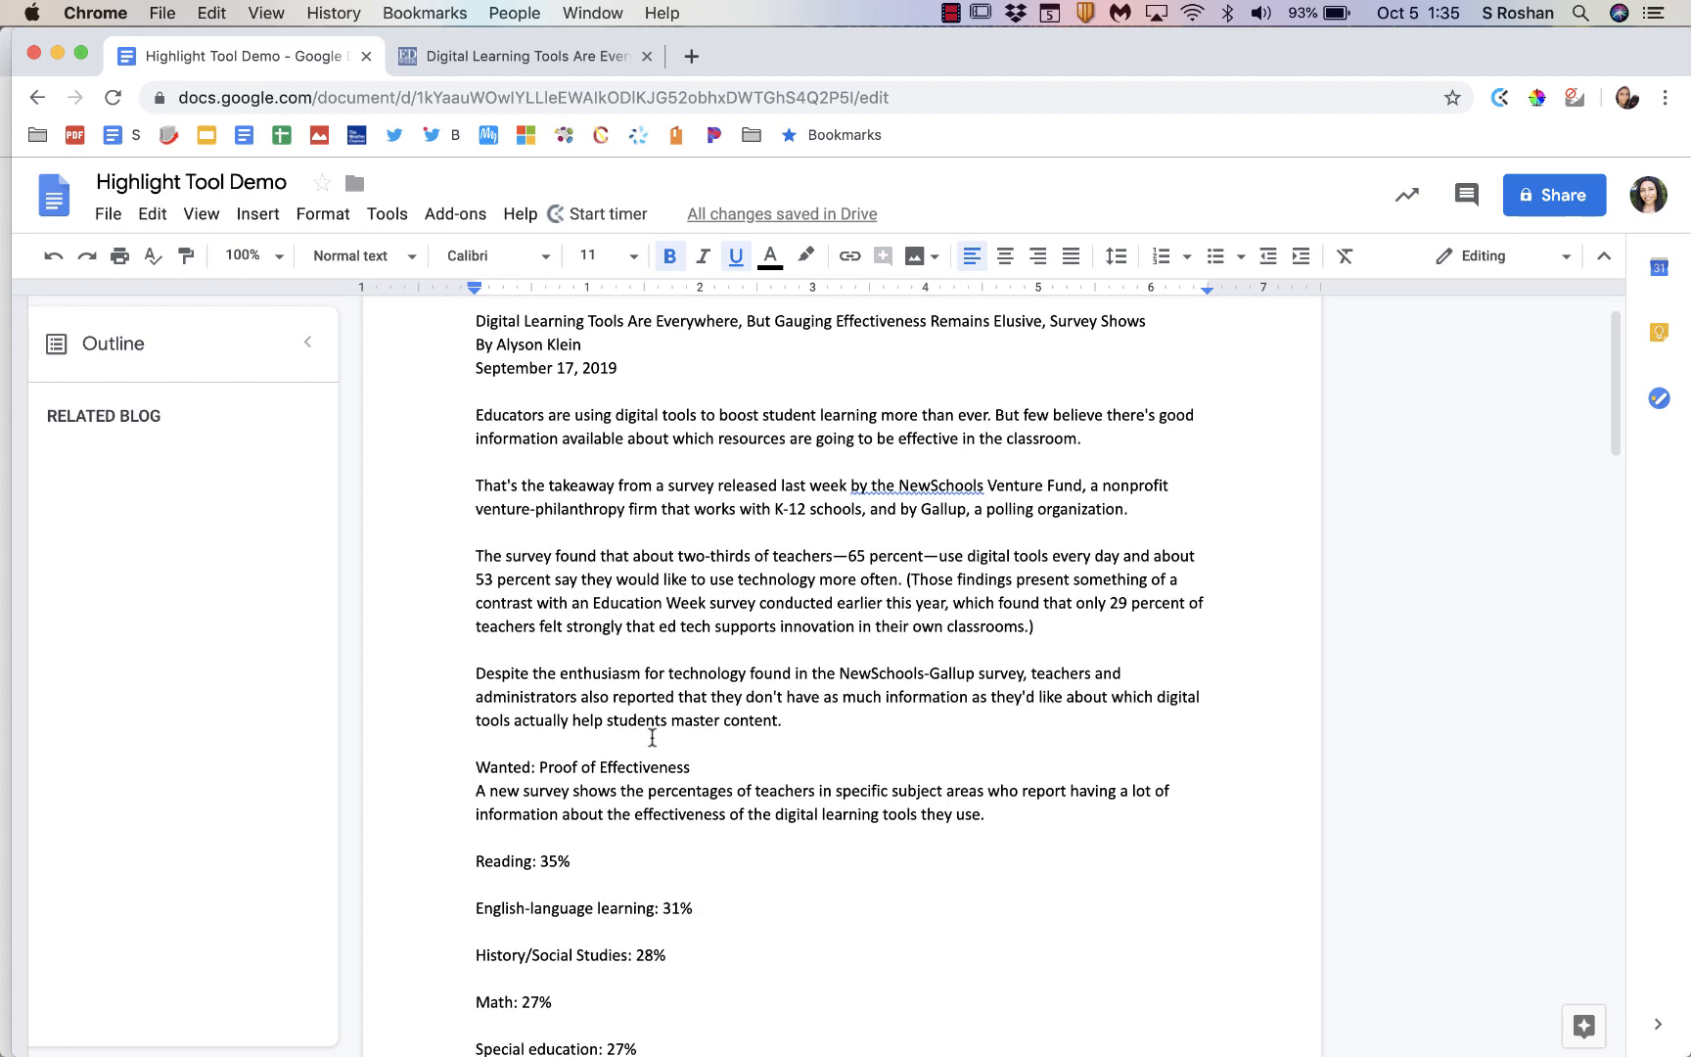
left_click(522, 55)
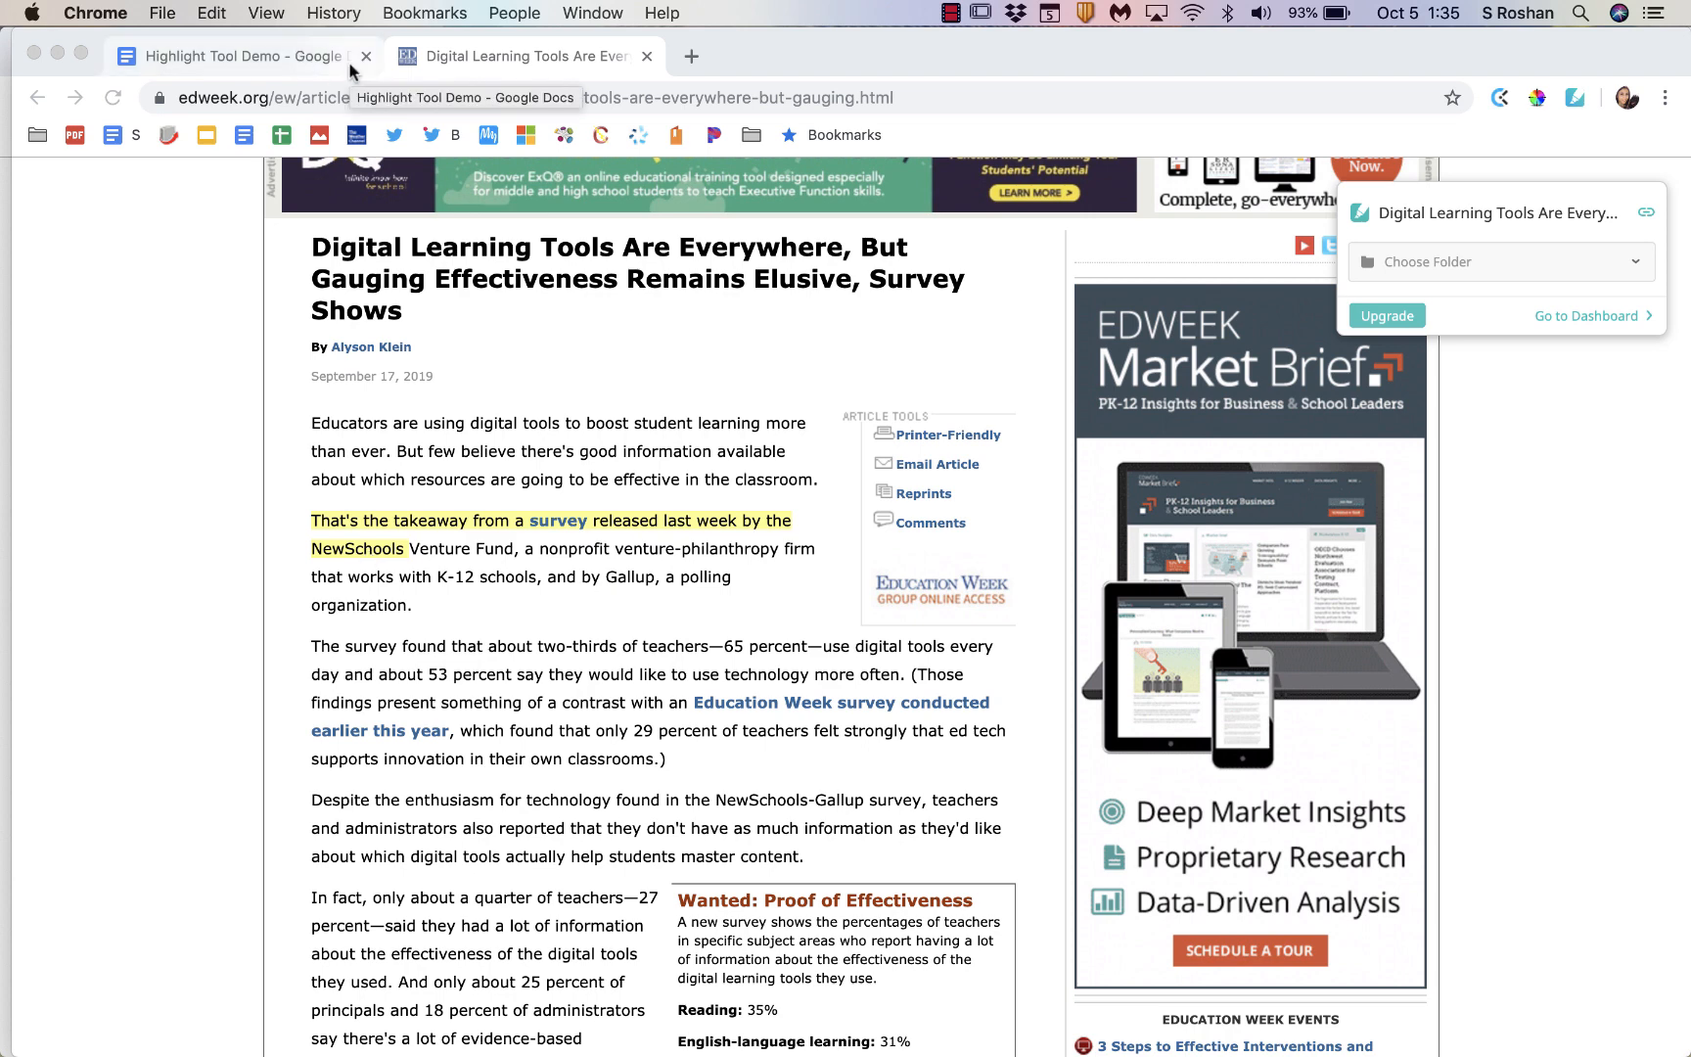
left_click(236, 55)
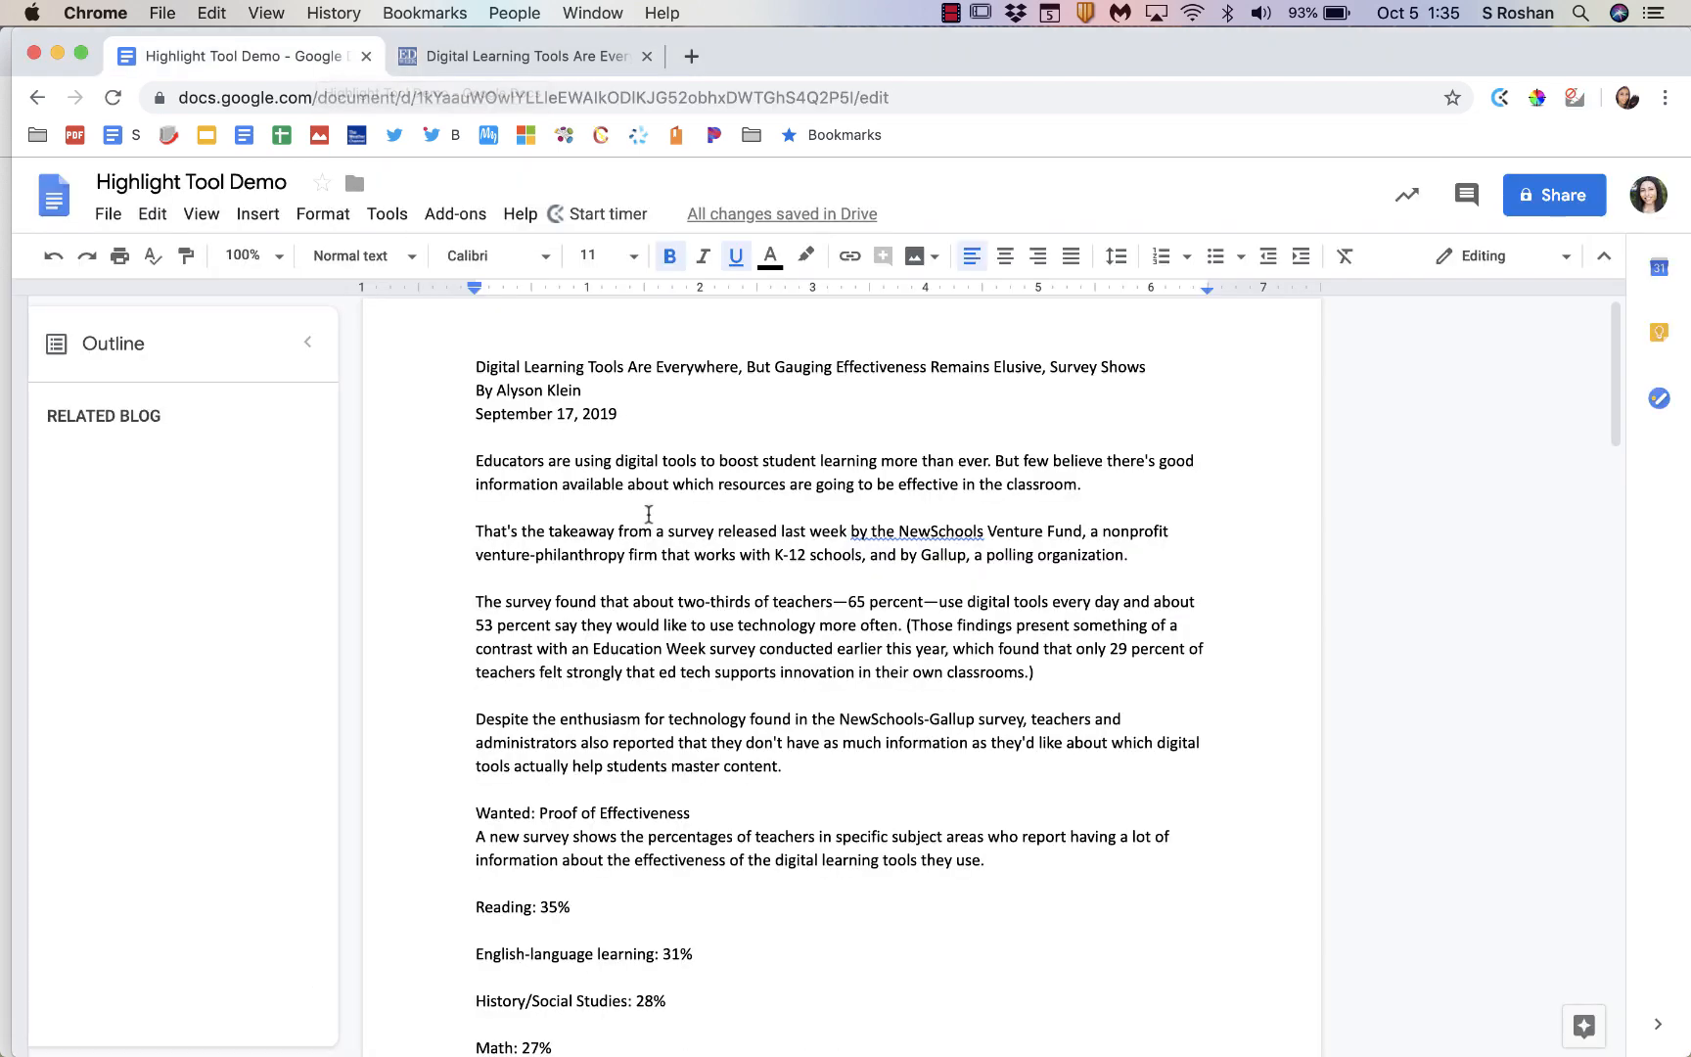
left_click(455, 213)
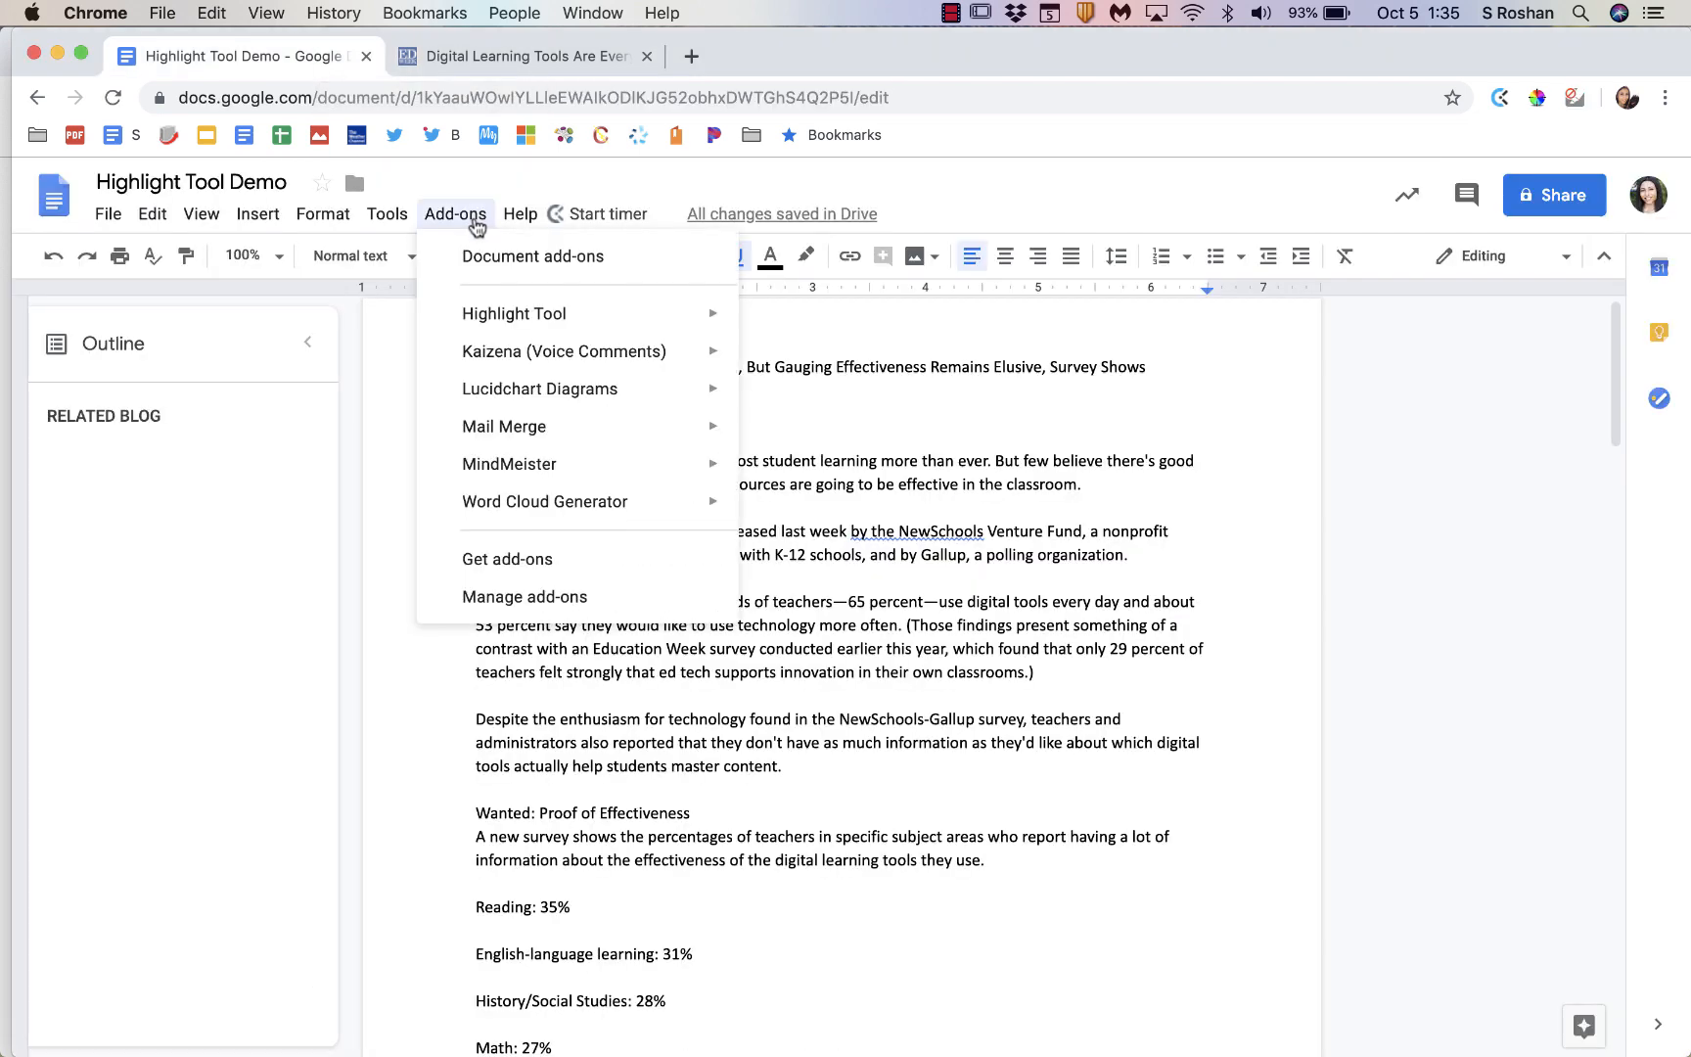
mouse_move(513, 314)
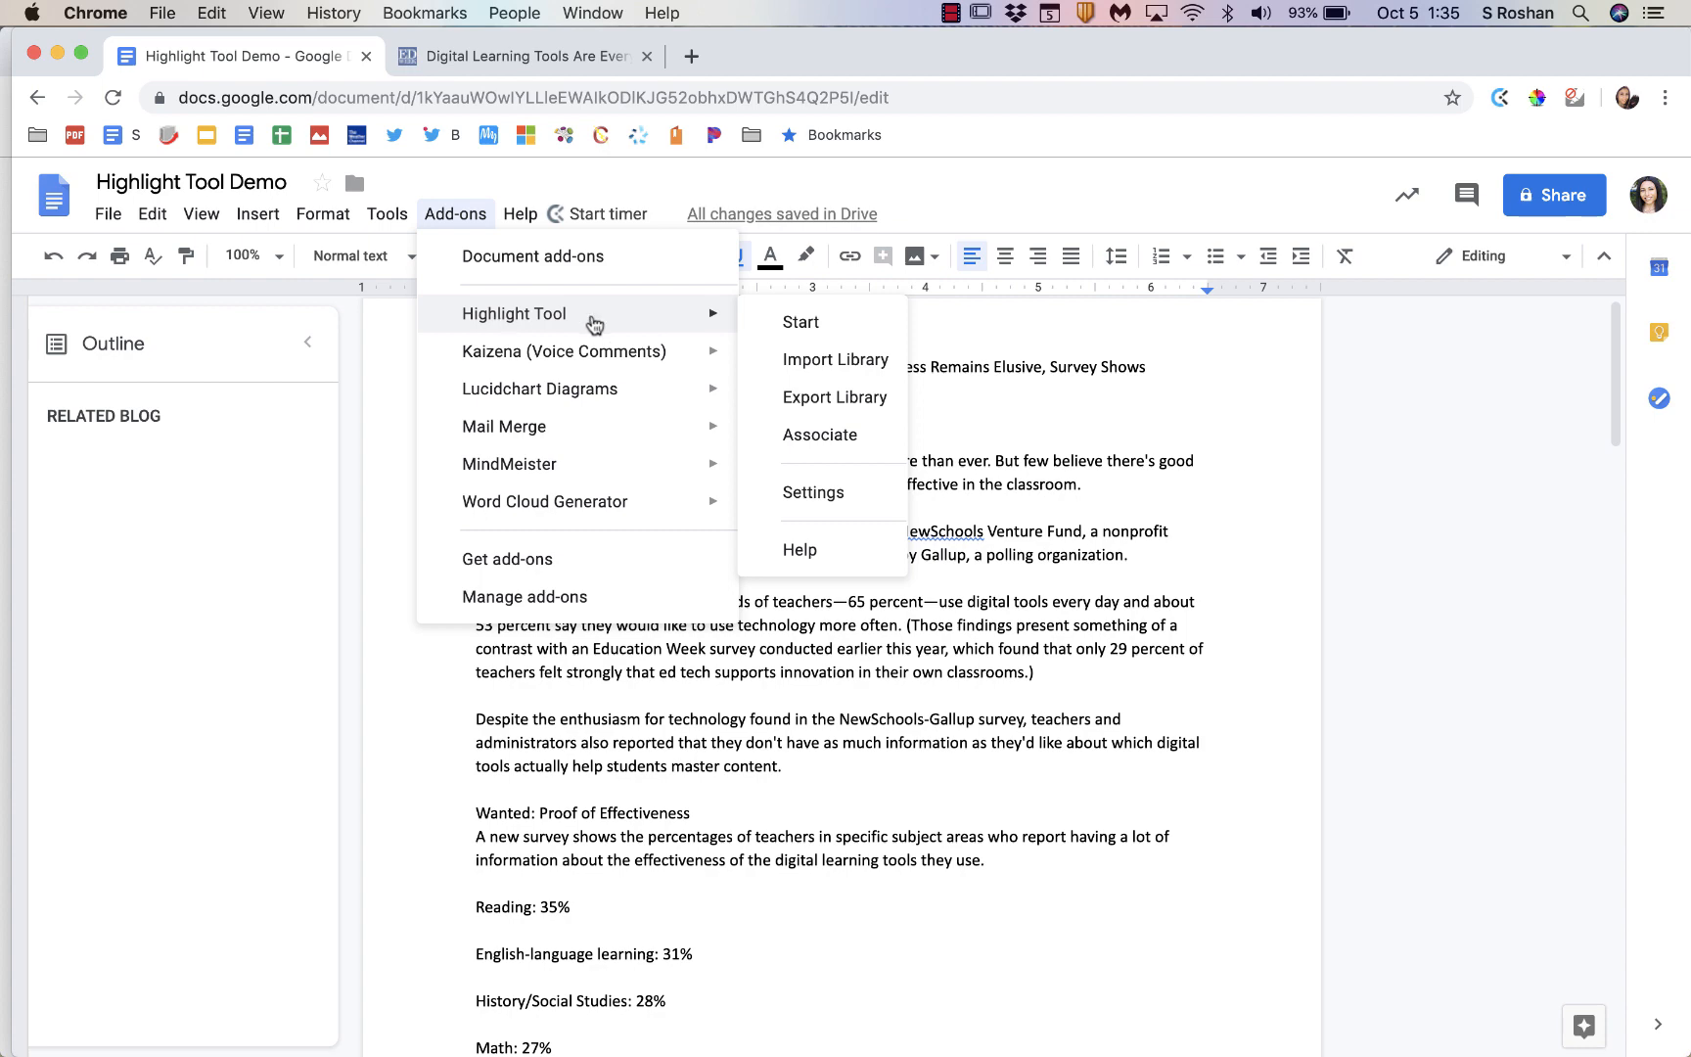
left_click(800, 321)
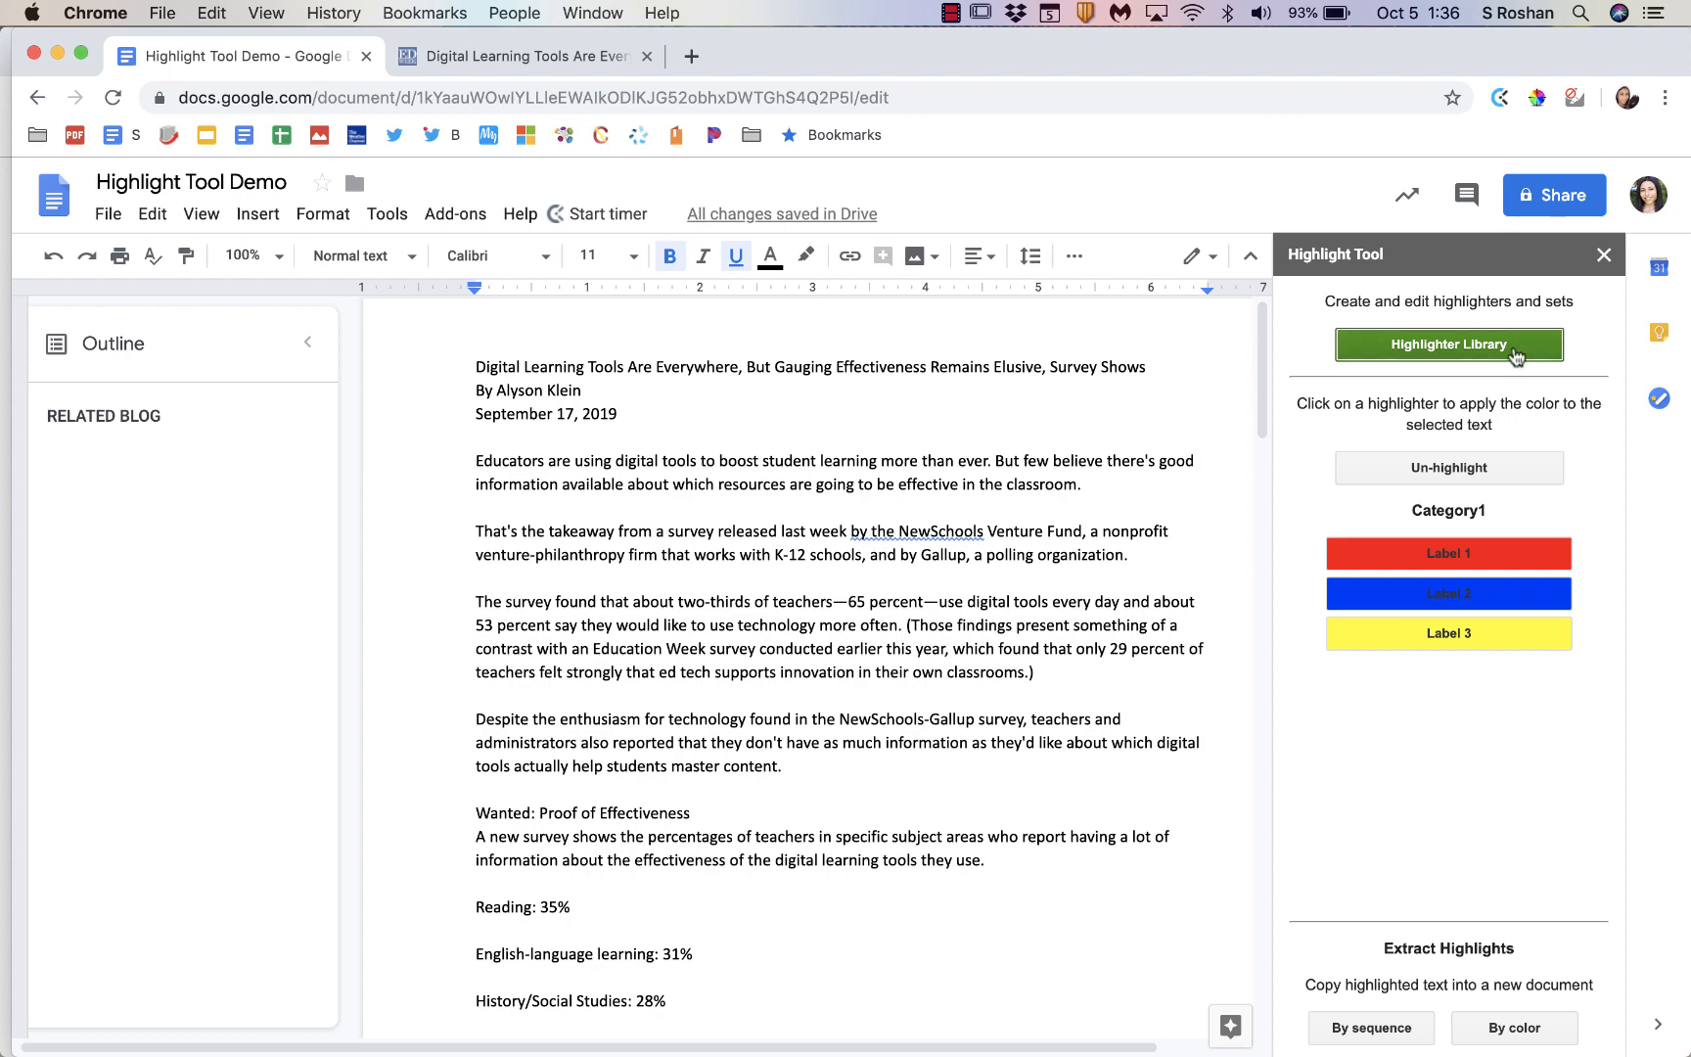
left_click(1448, 344)
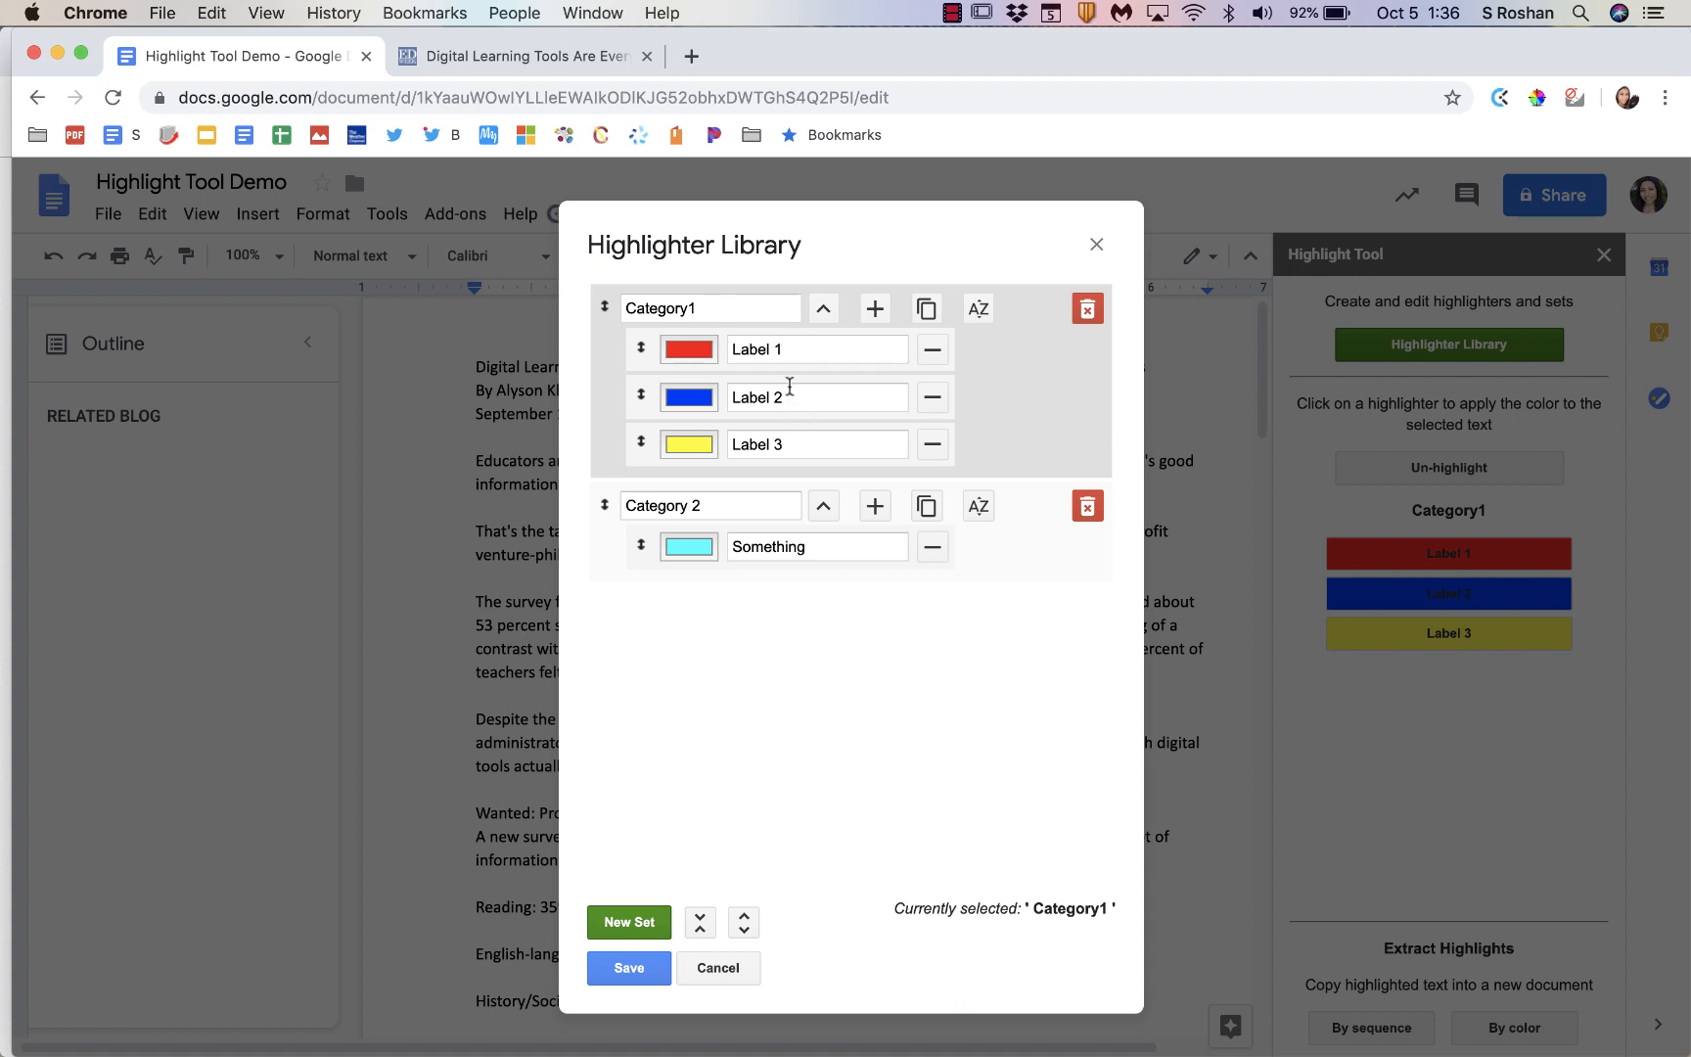
Step: Create and save the 'English' set with red, green and orange highlighters 1, 2 and 3
left_click(629, 922)
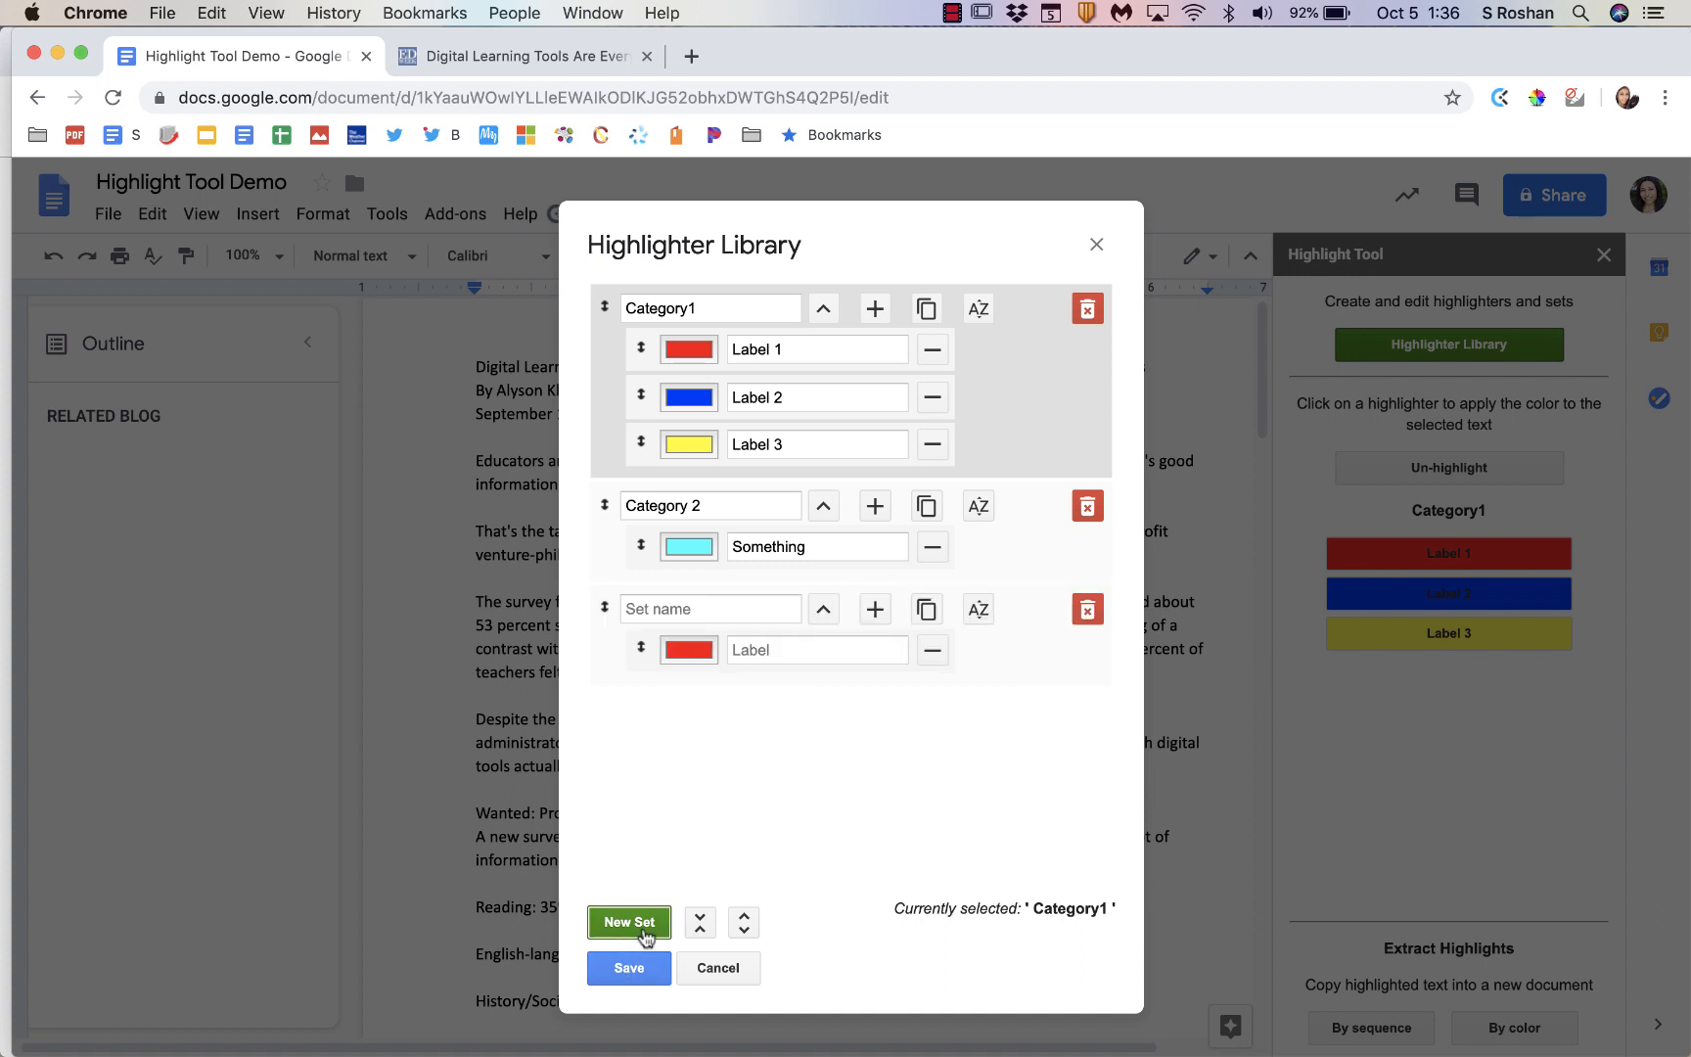
type("E")
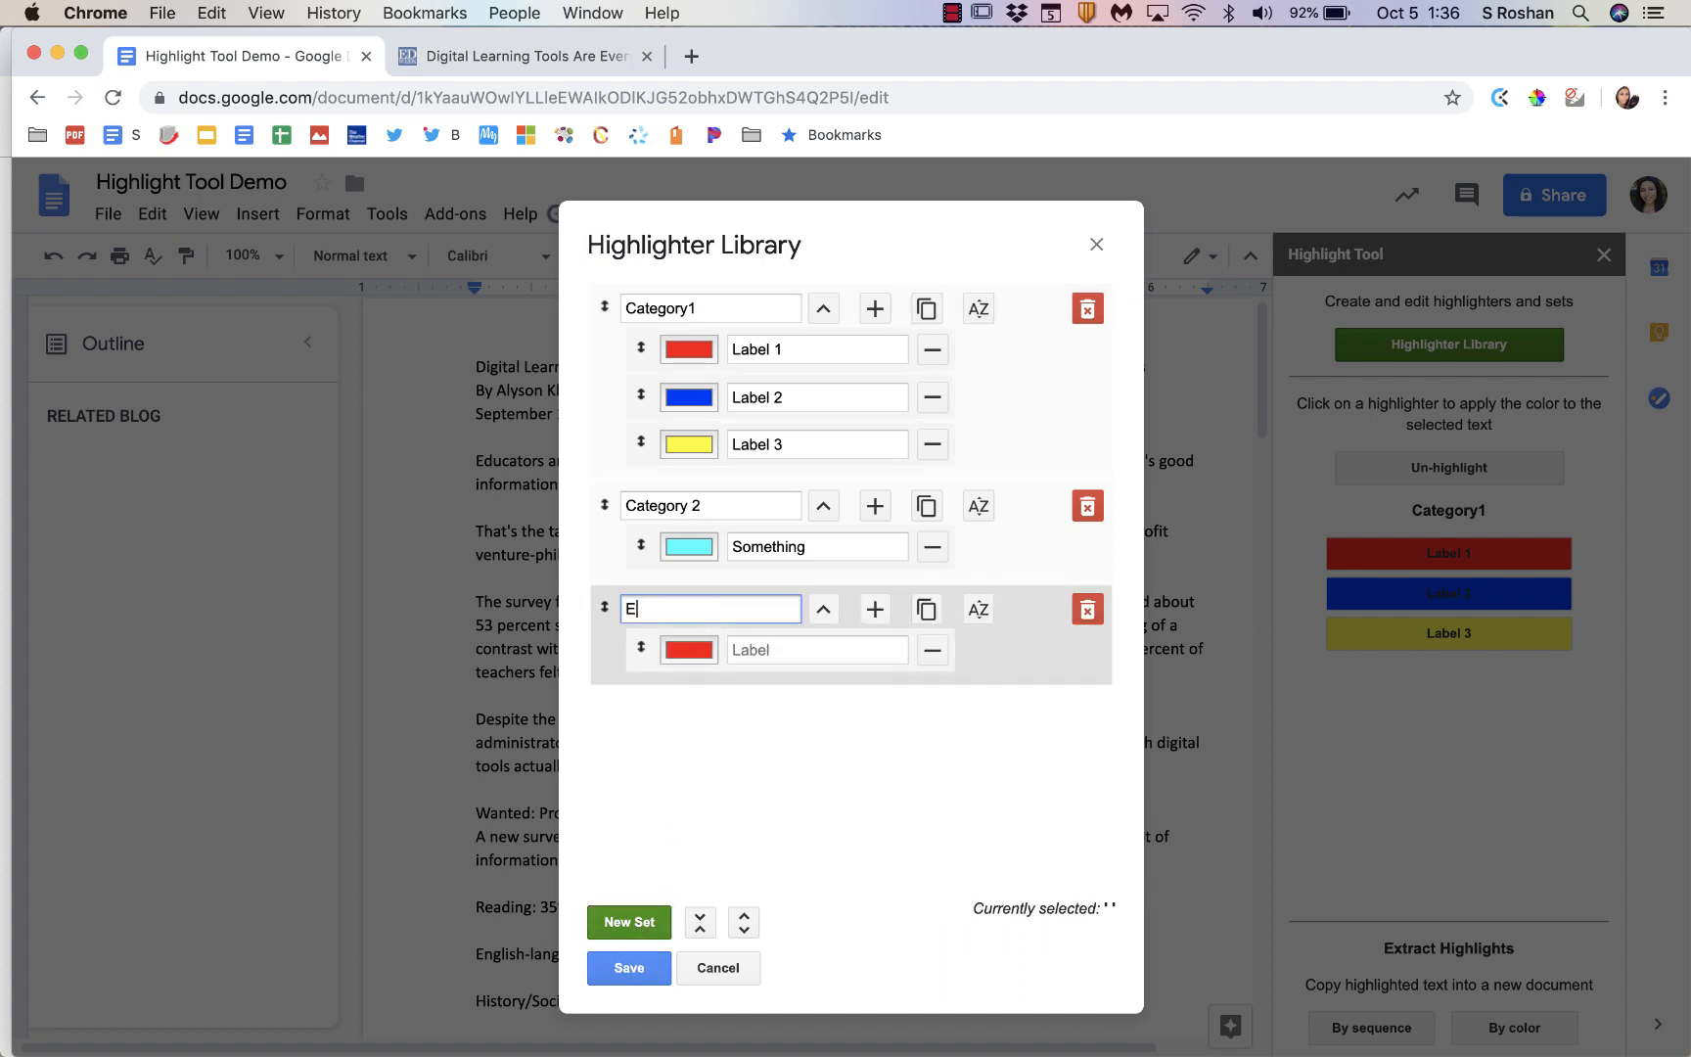
type("nglish")
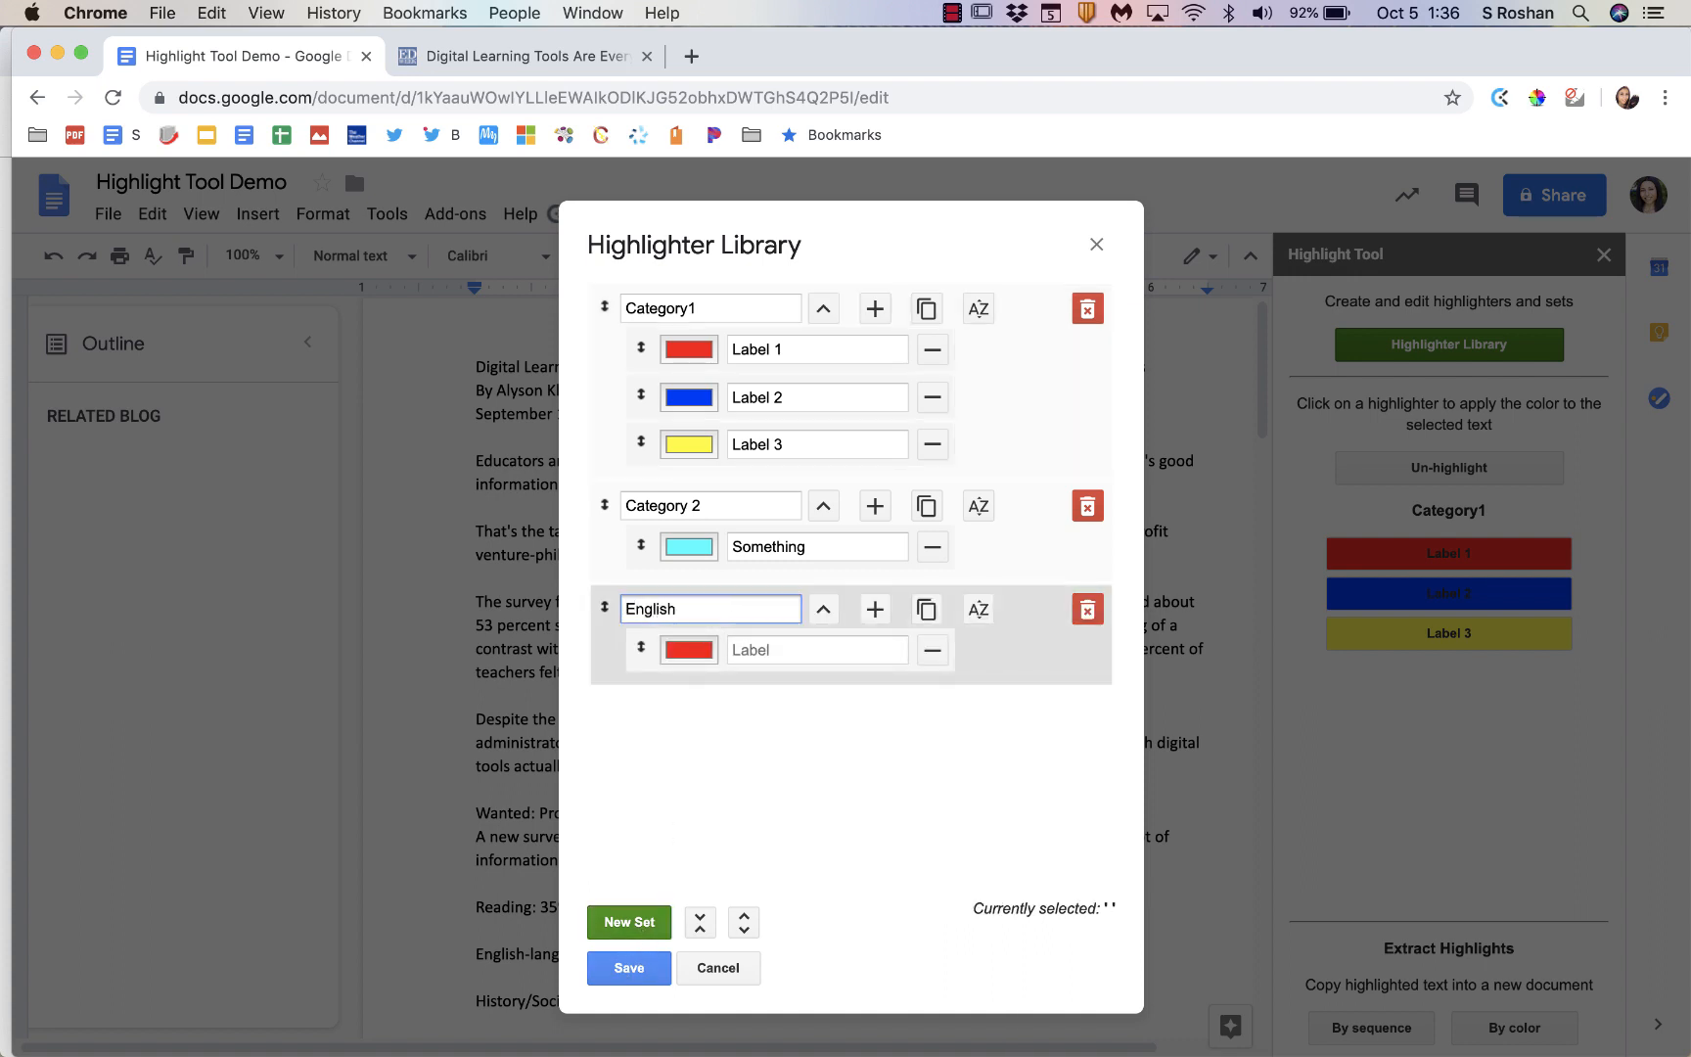
left_click(815, 649)
type("1")
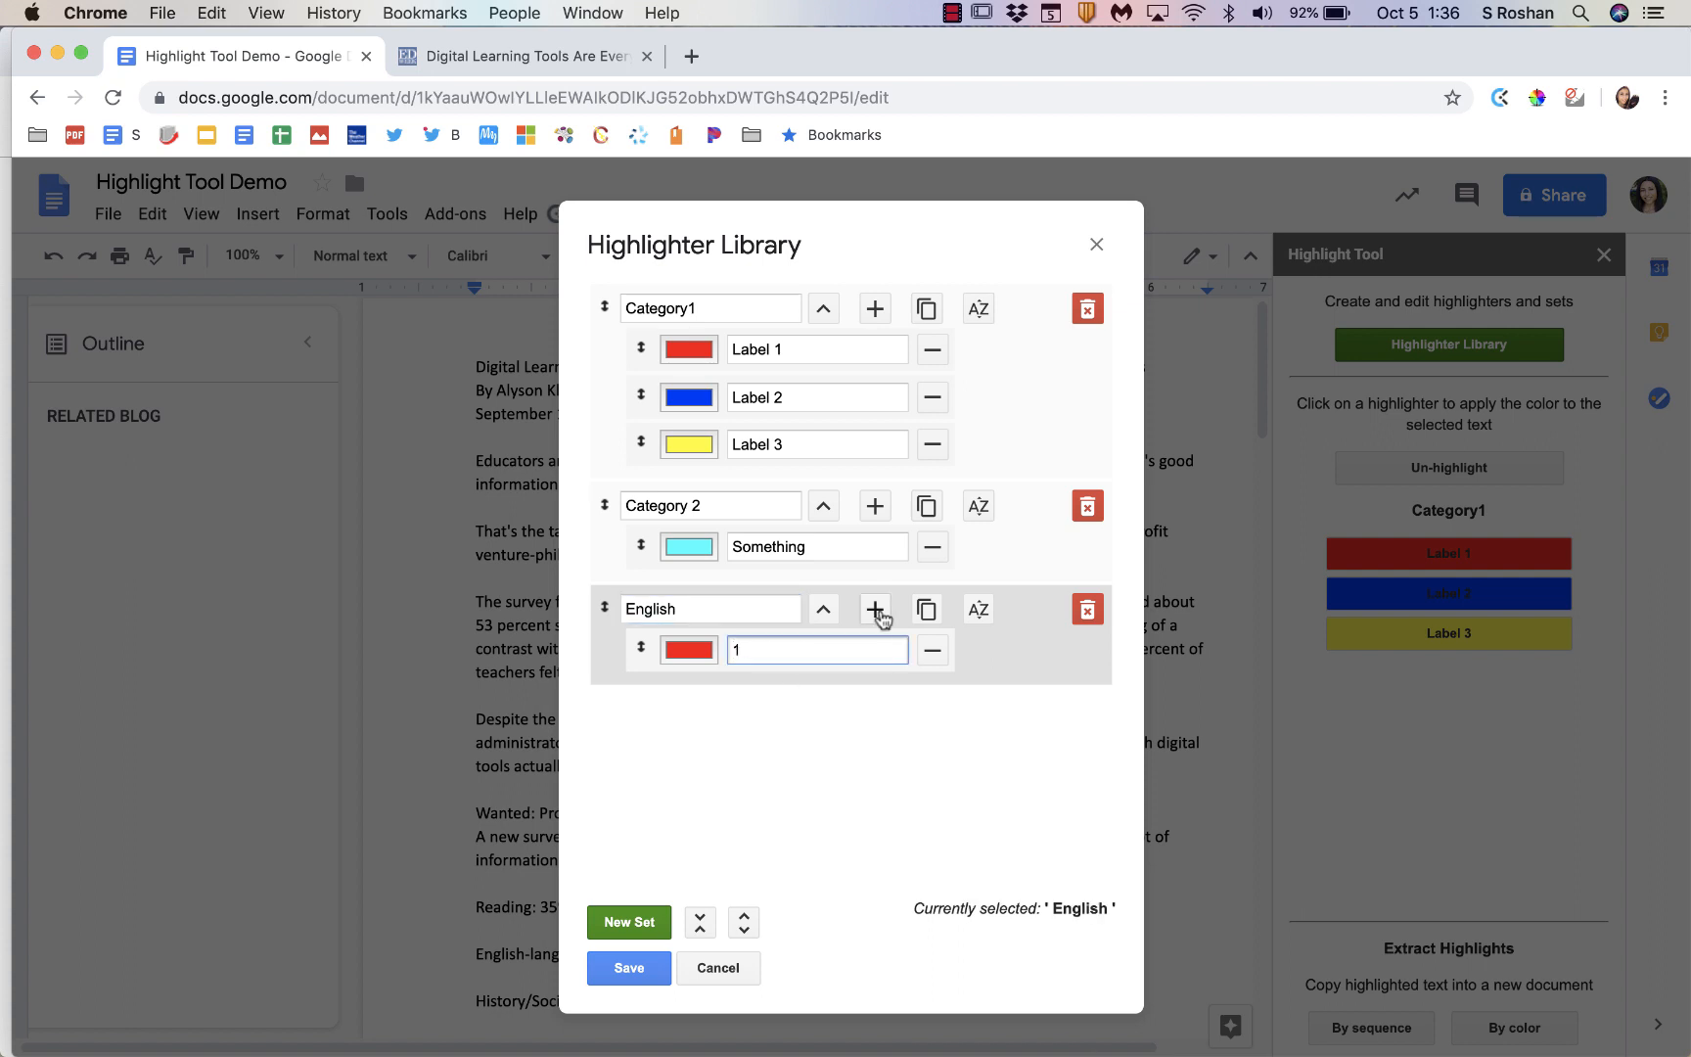
left_click(875, 609)
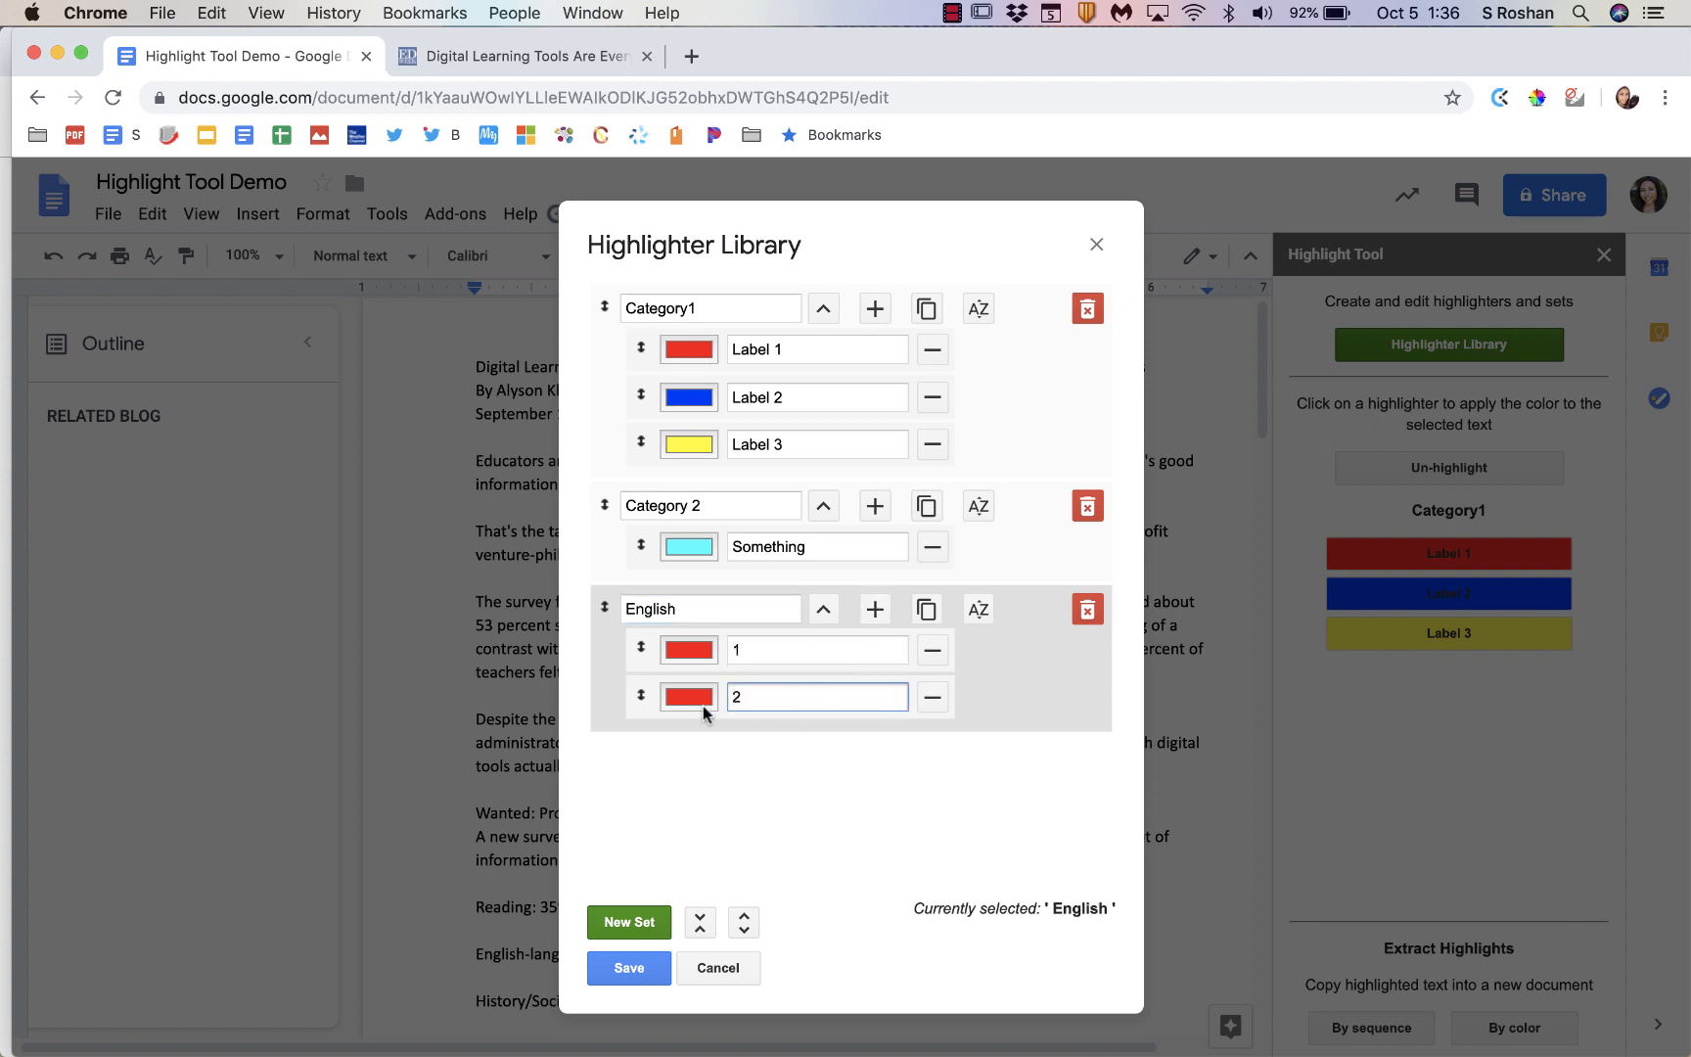
left_click(688, 695)
type("3")
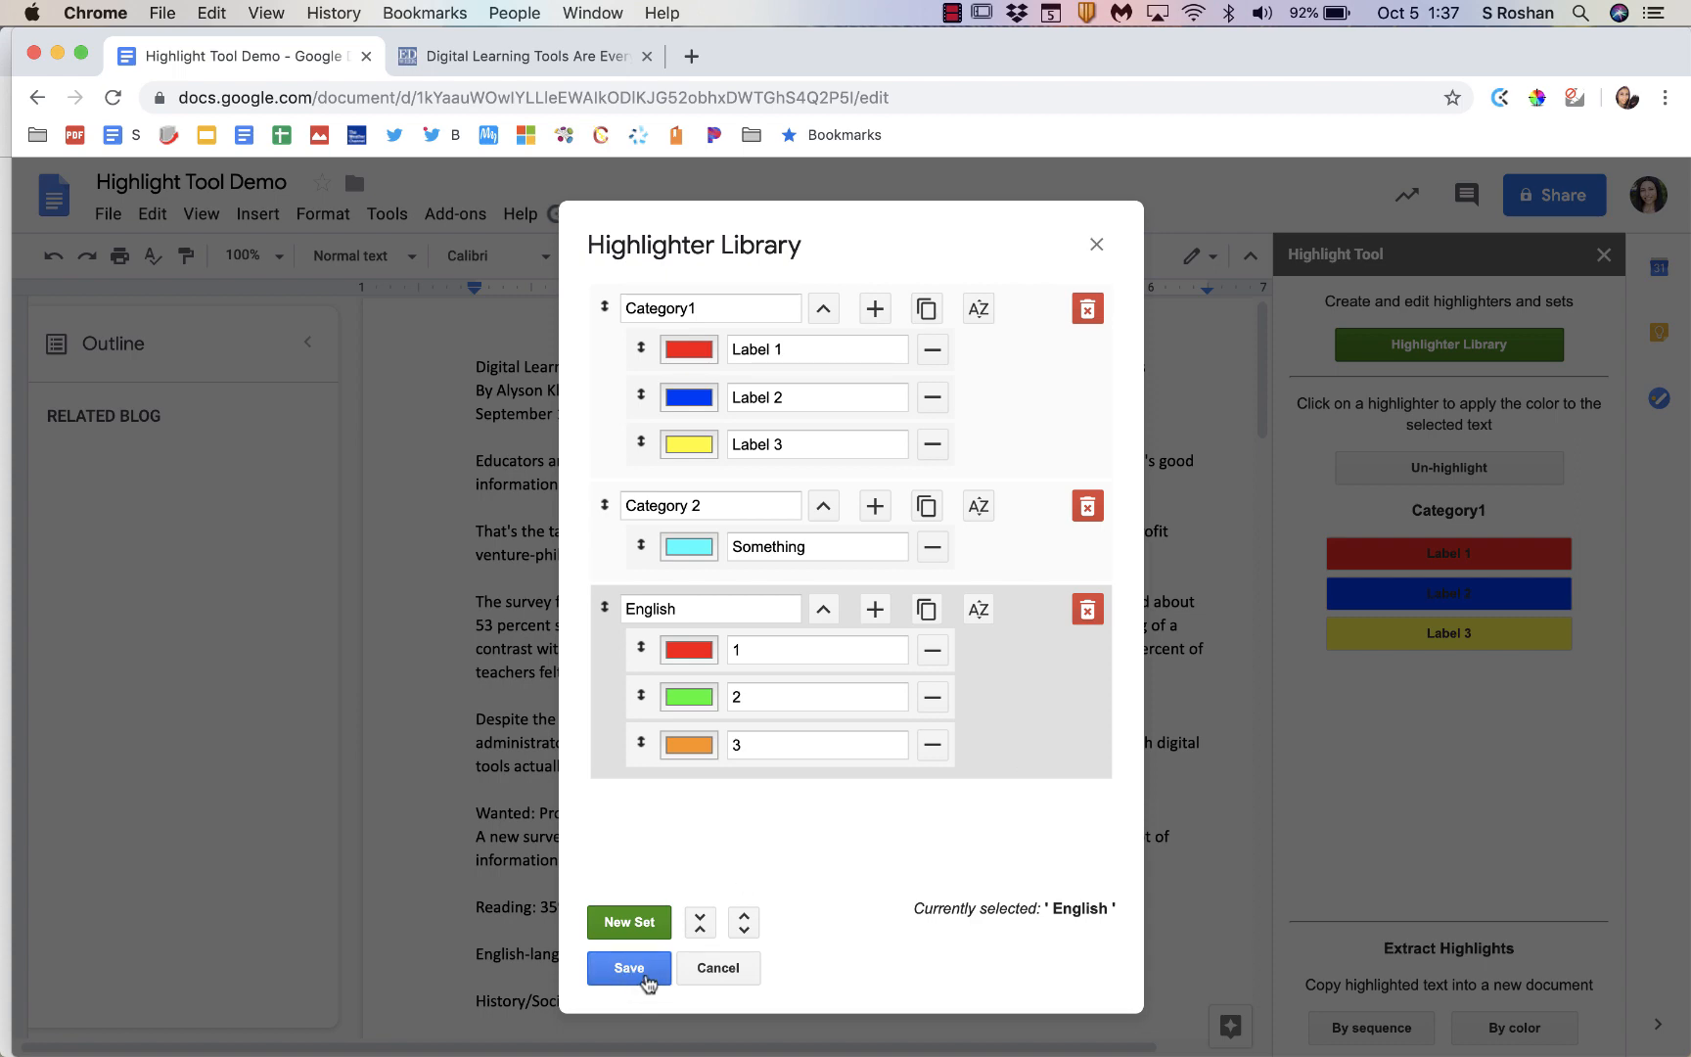
left_click(628, 968)
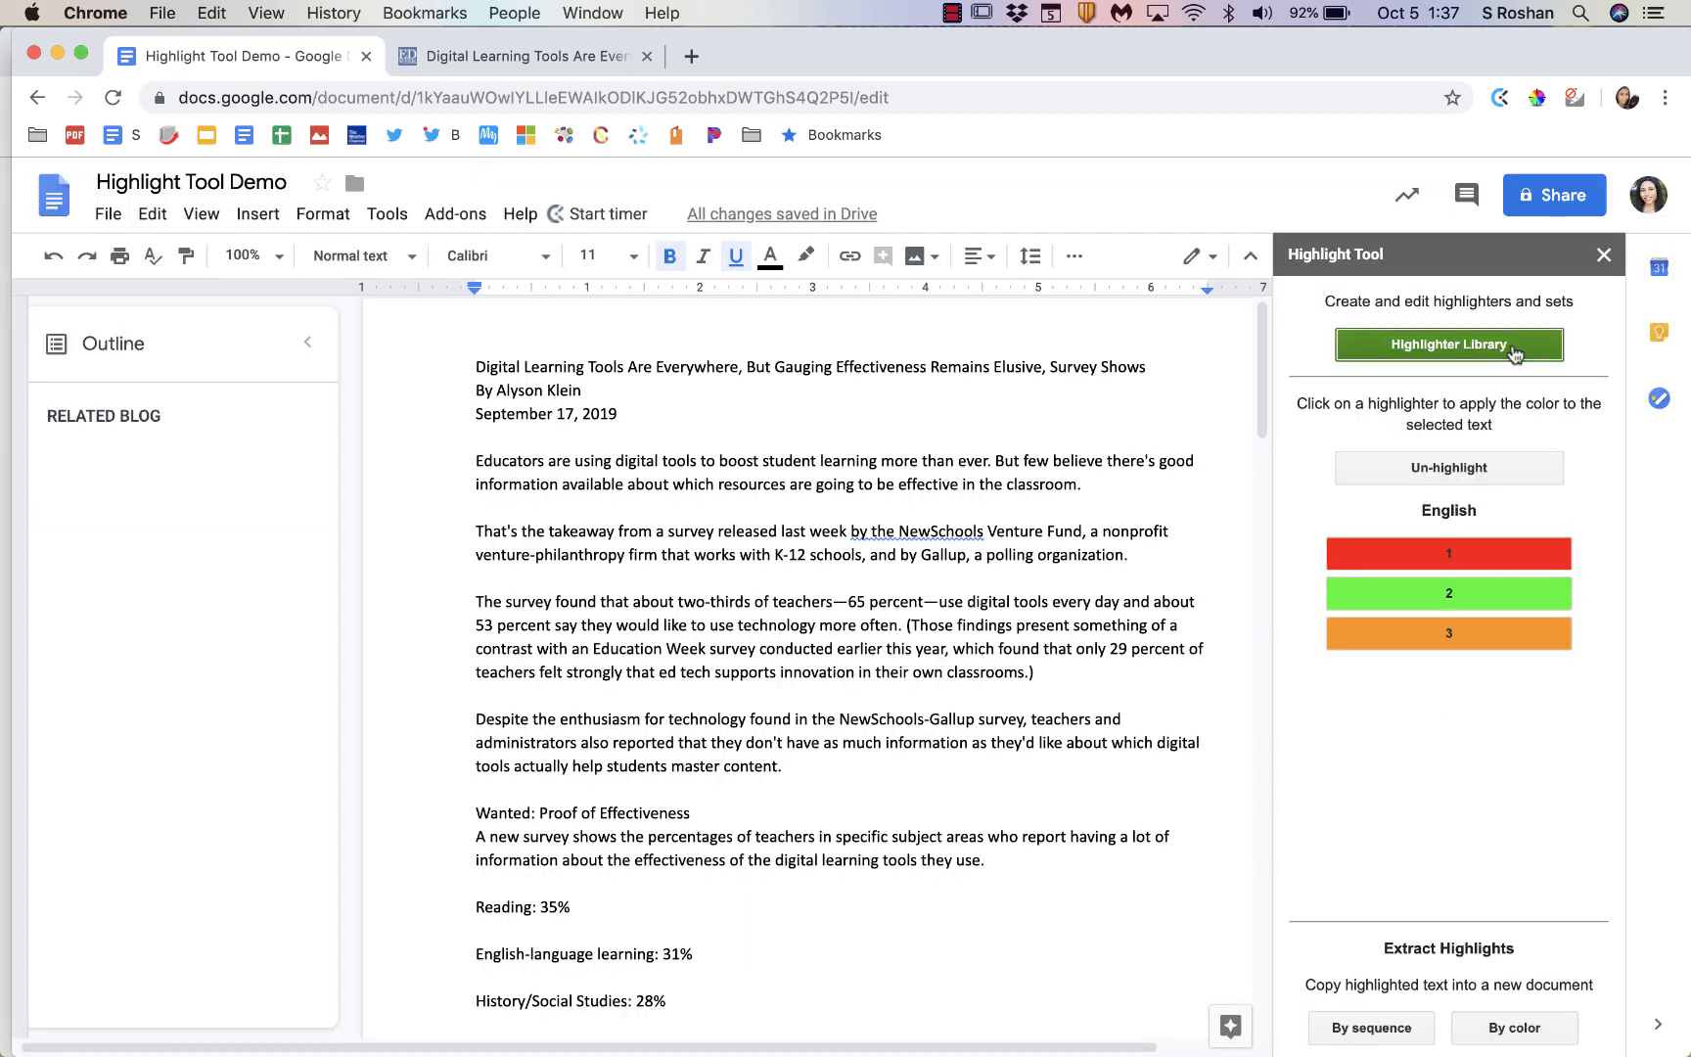
Step: Highlight the opening Educators sentence in red and the word polling in orange
left_click(1448, 344)
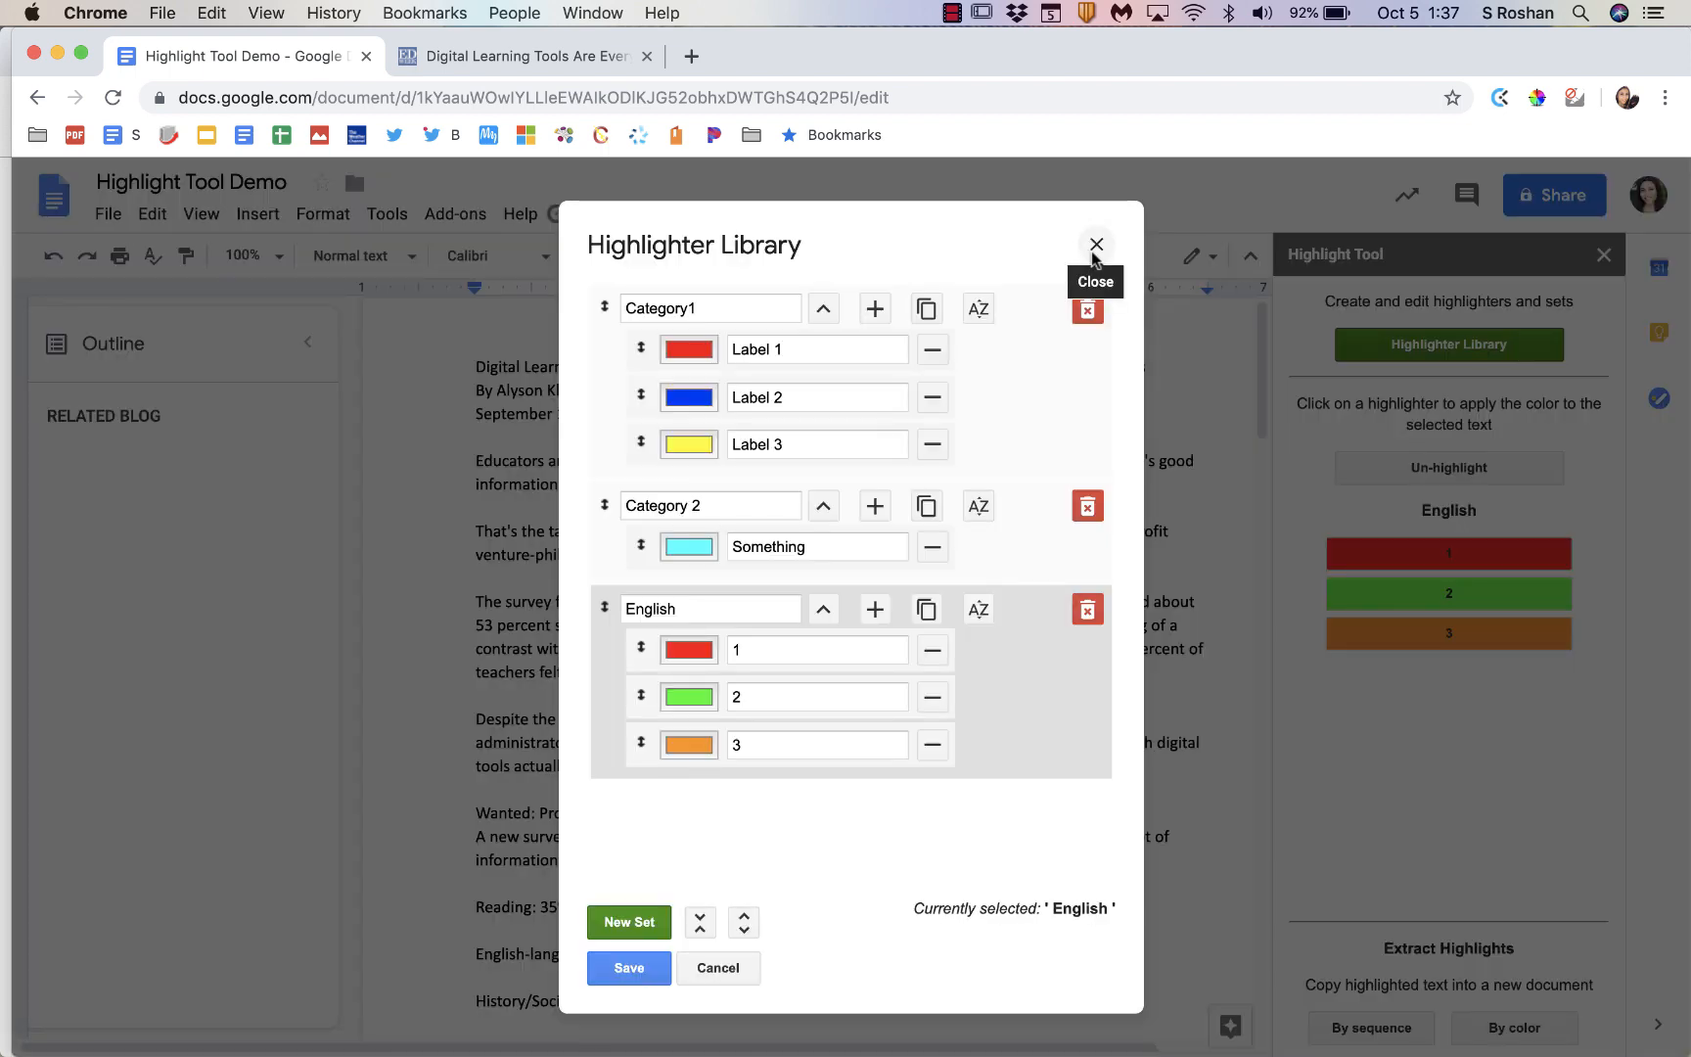
left_click(1095, 245)
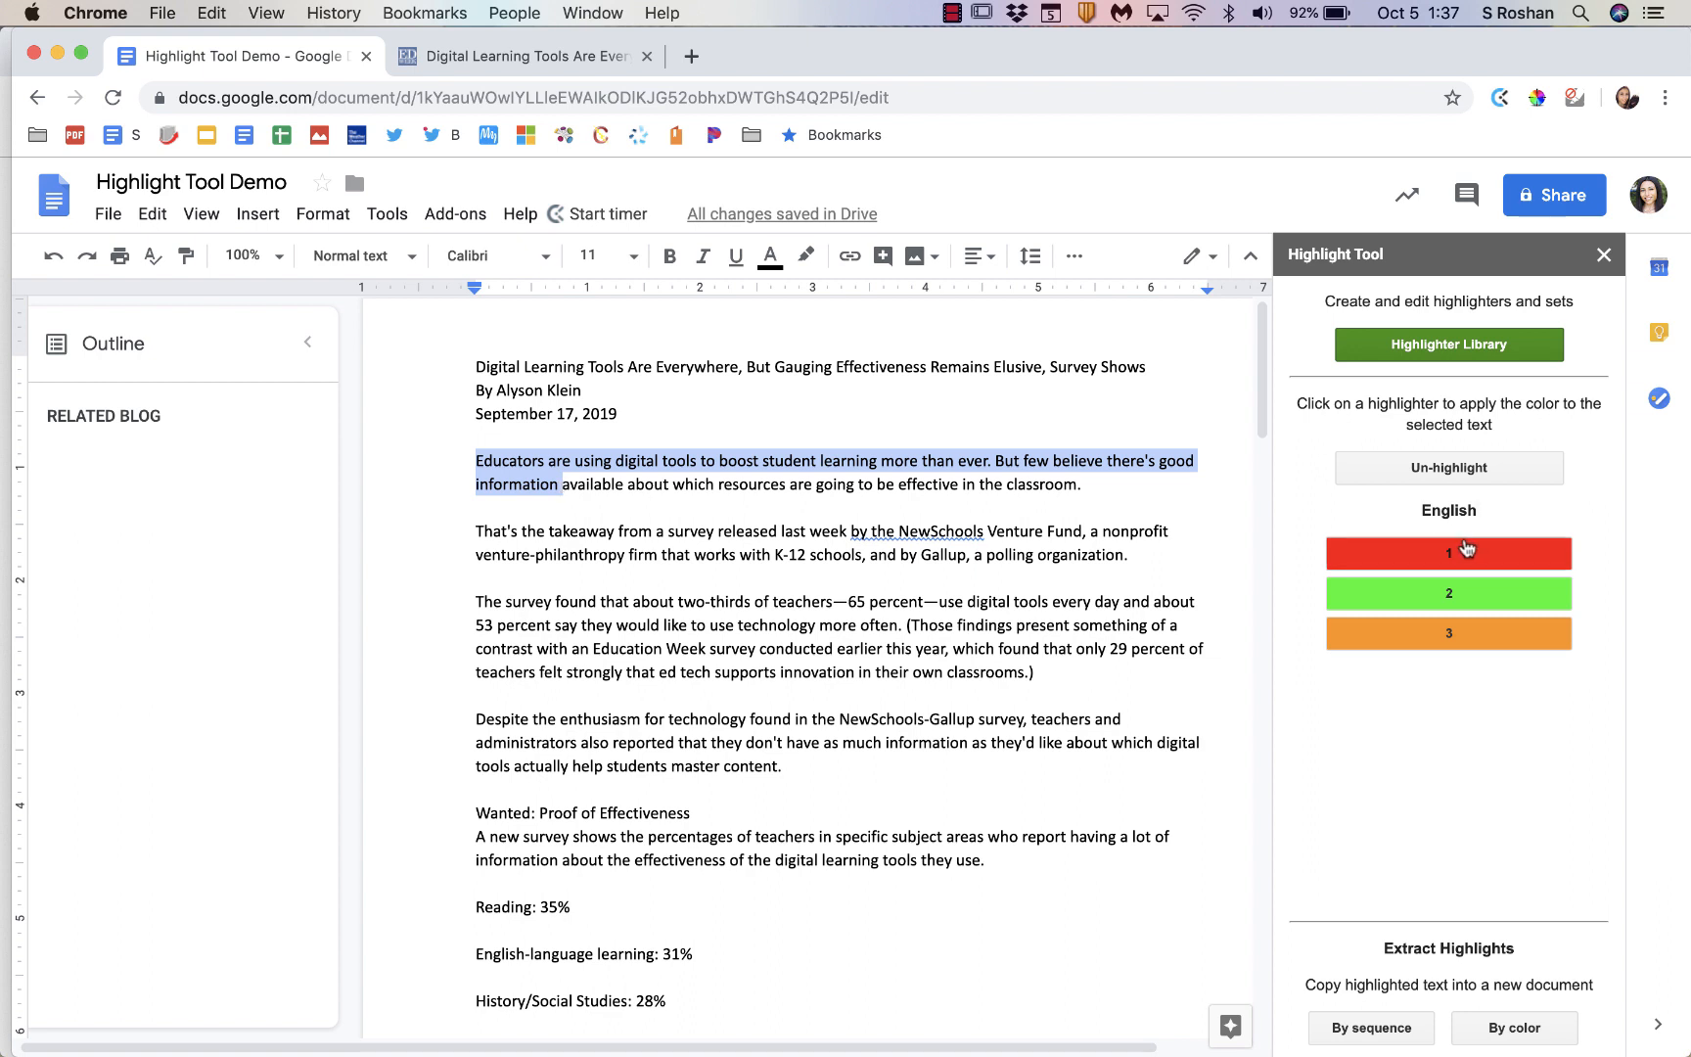
left_click(1449, 553)
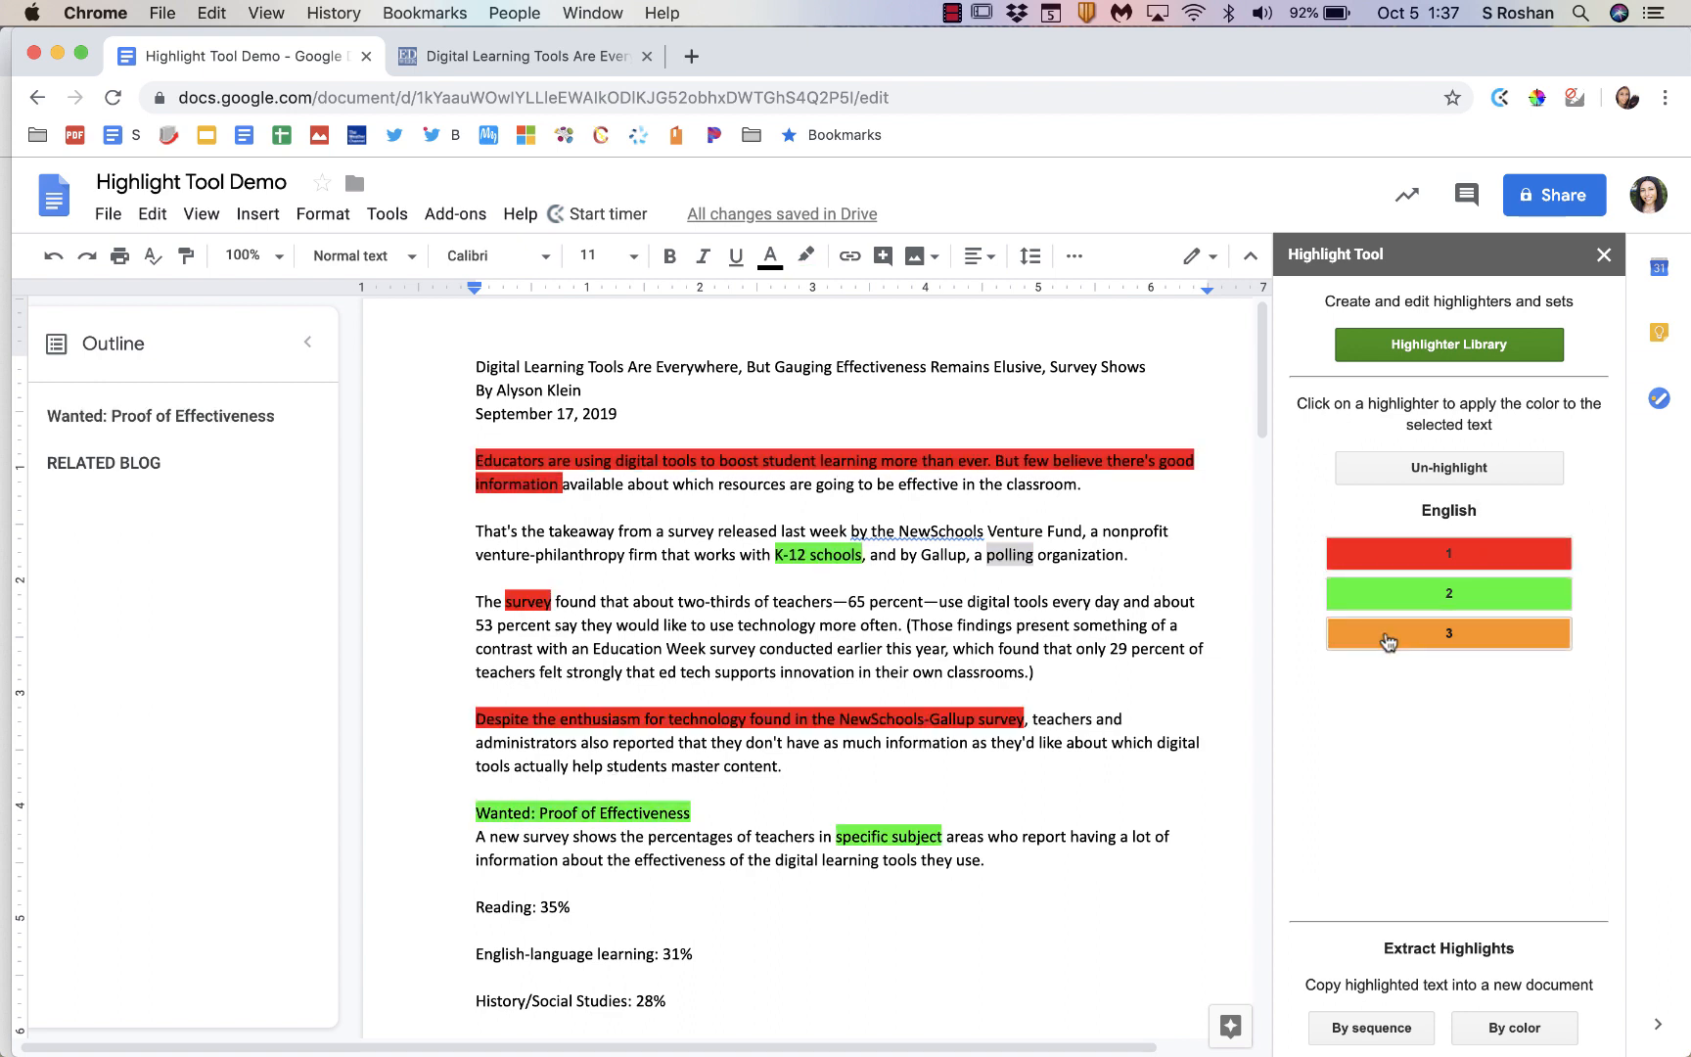
left_click(1448, 632)
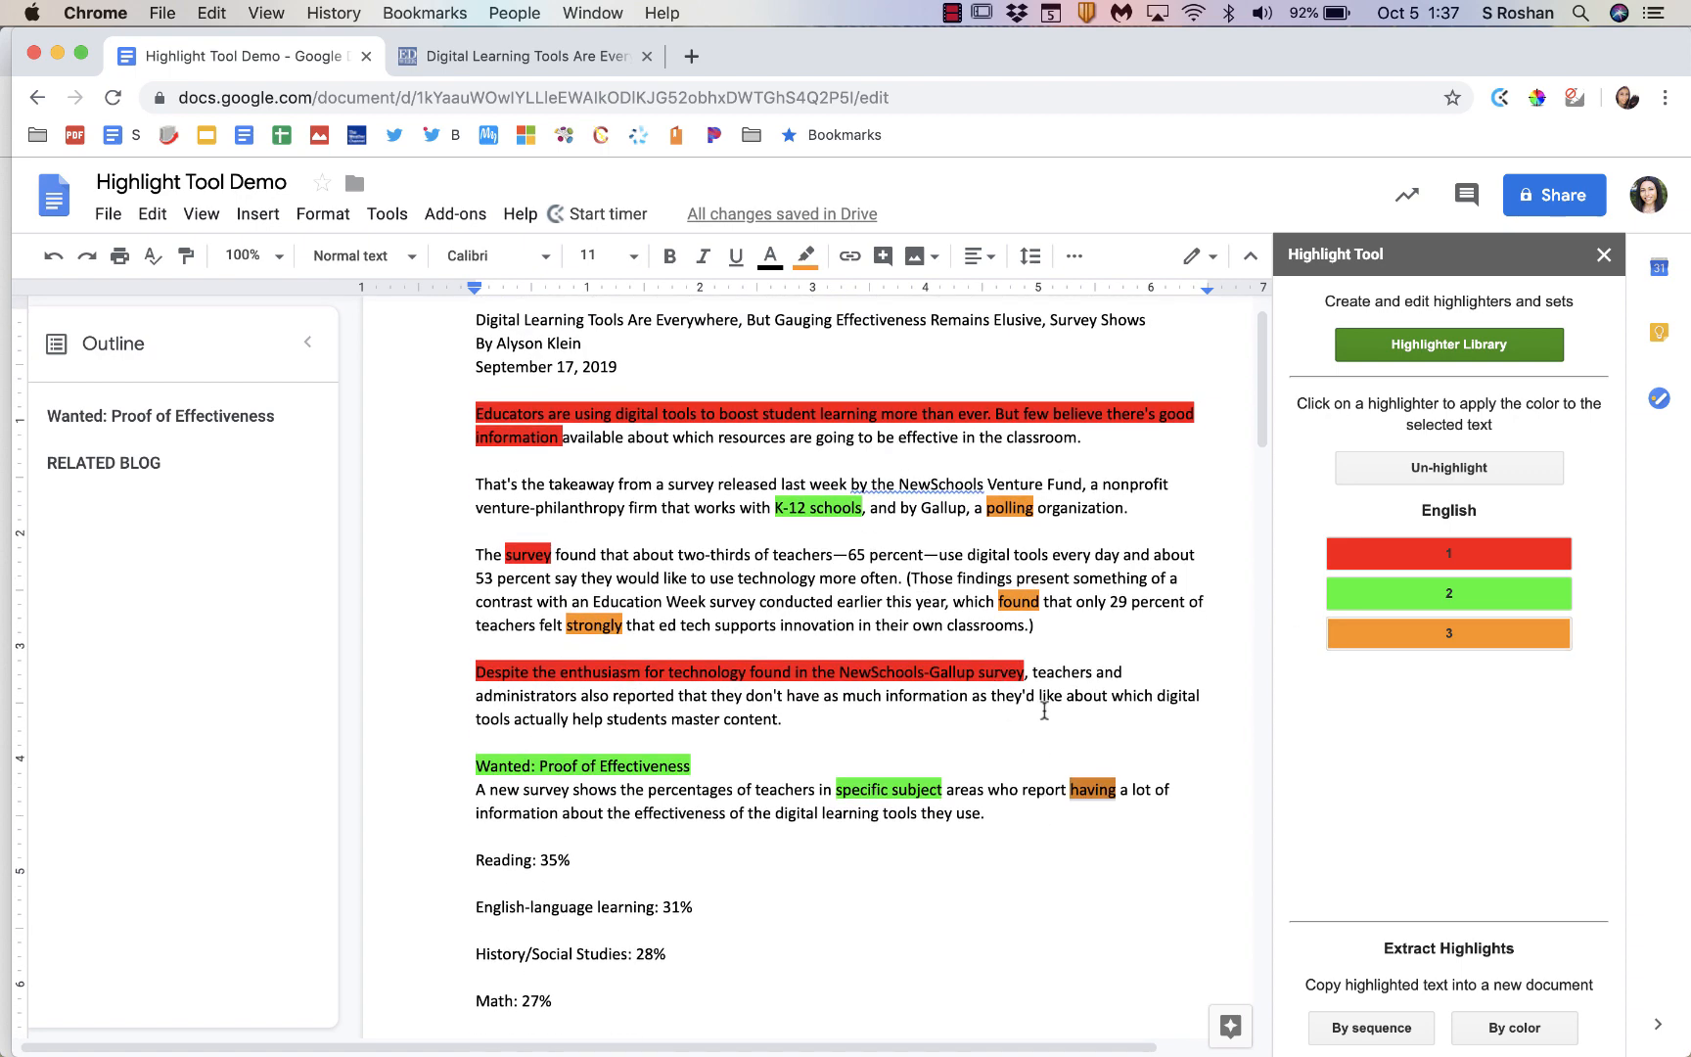
right_click(1081, 803)
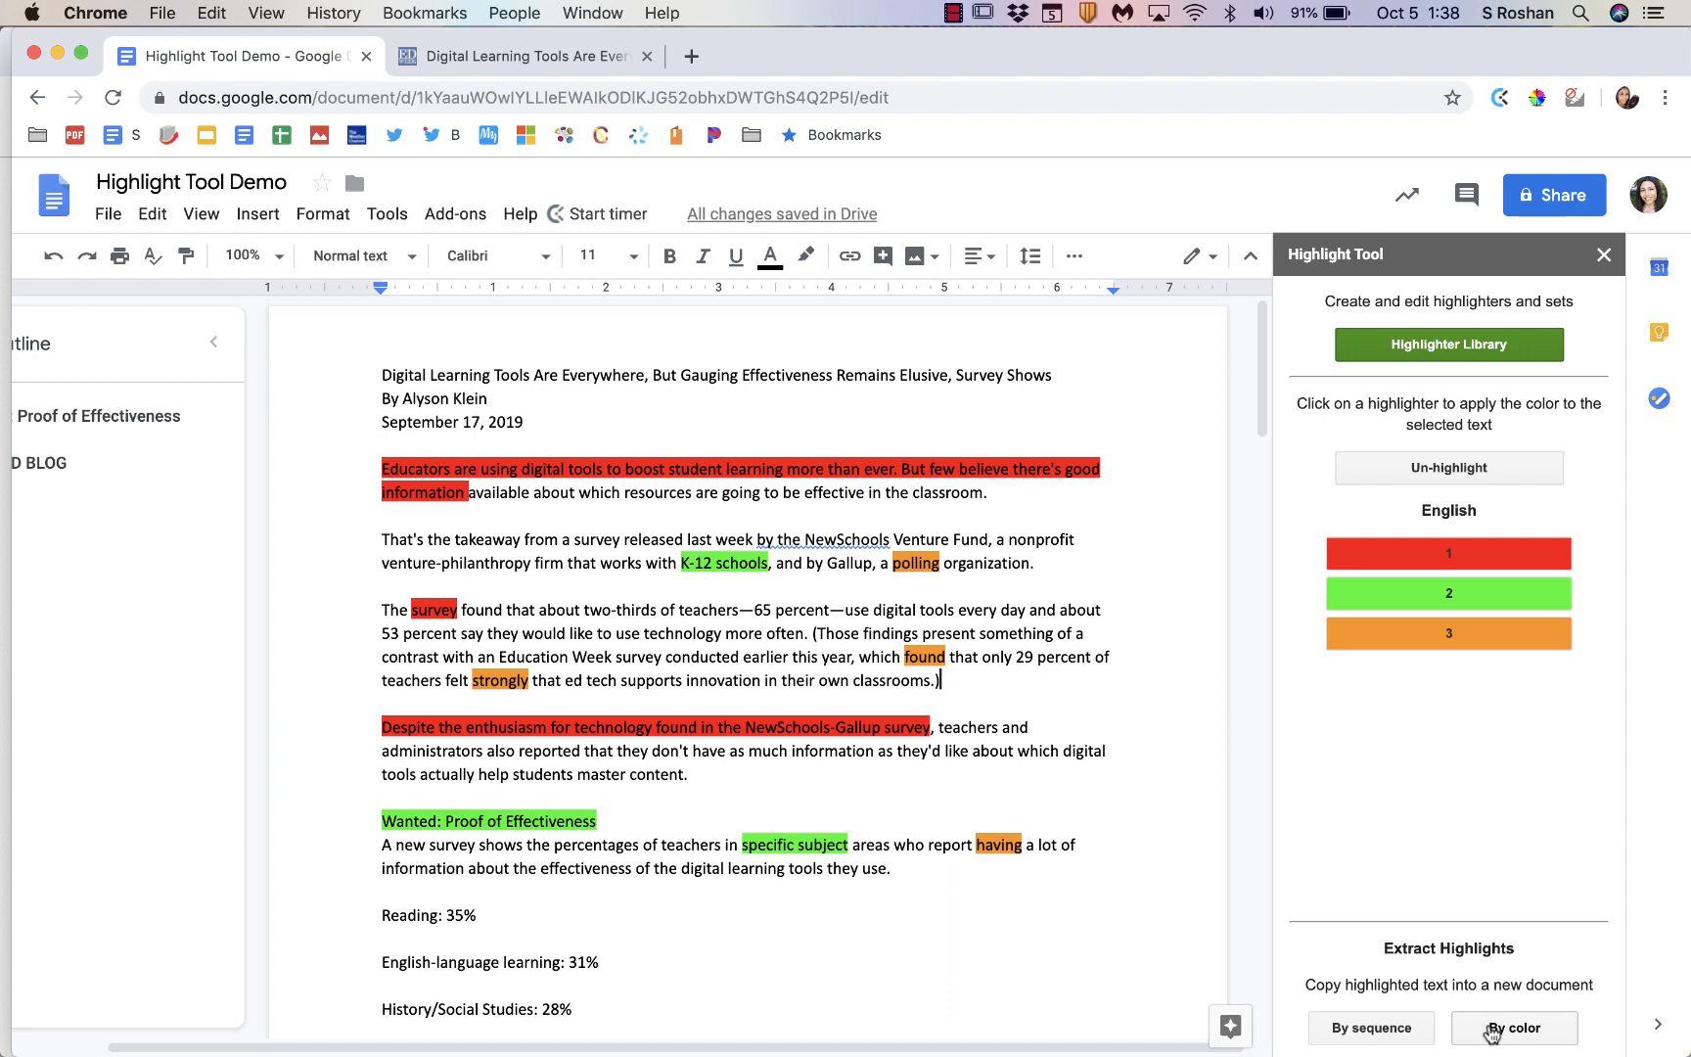
mouse_move(919, 837)
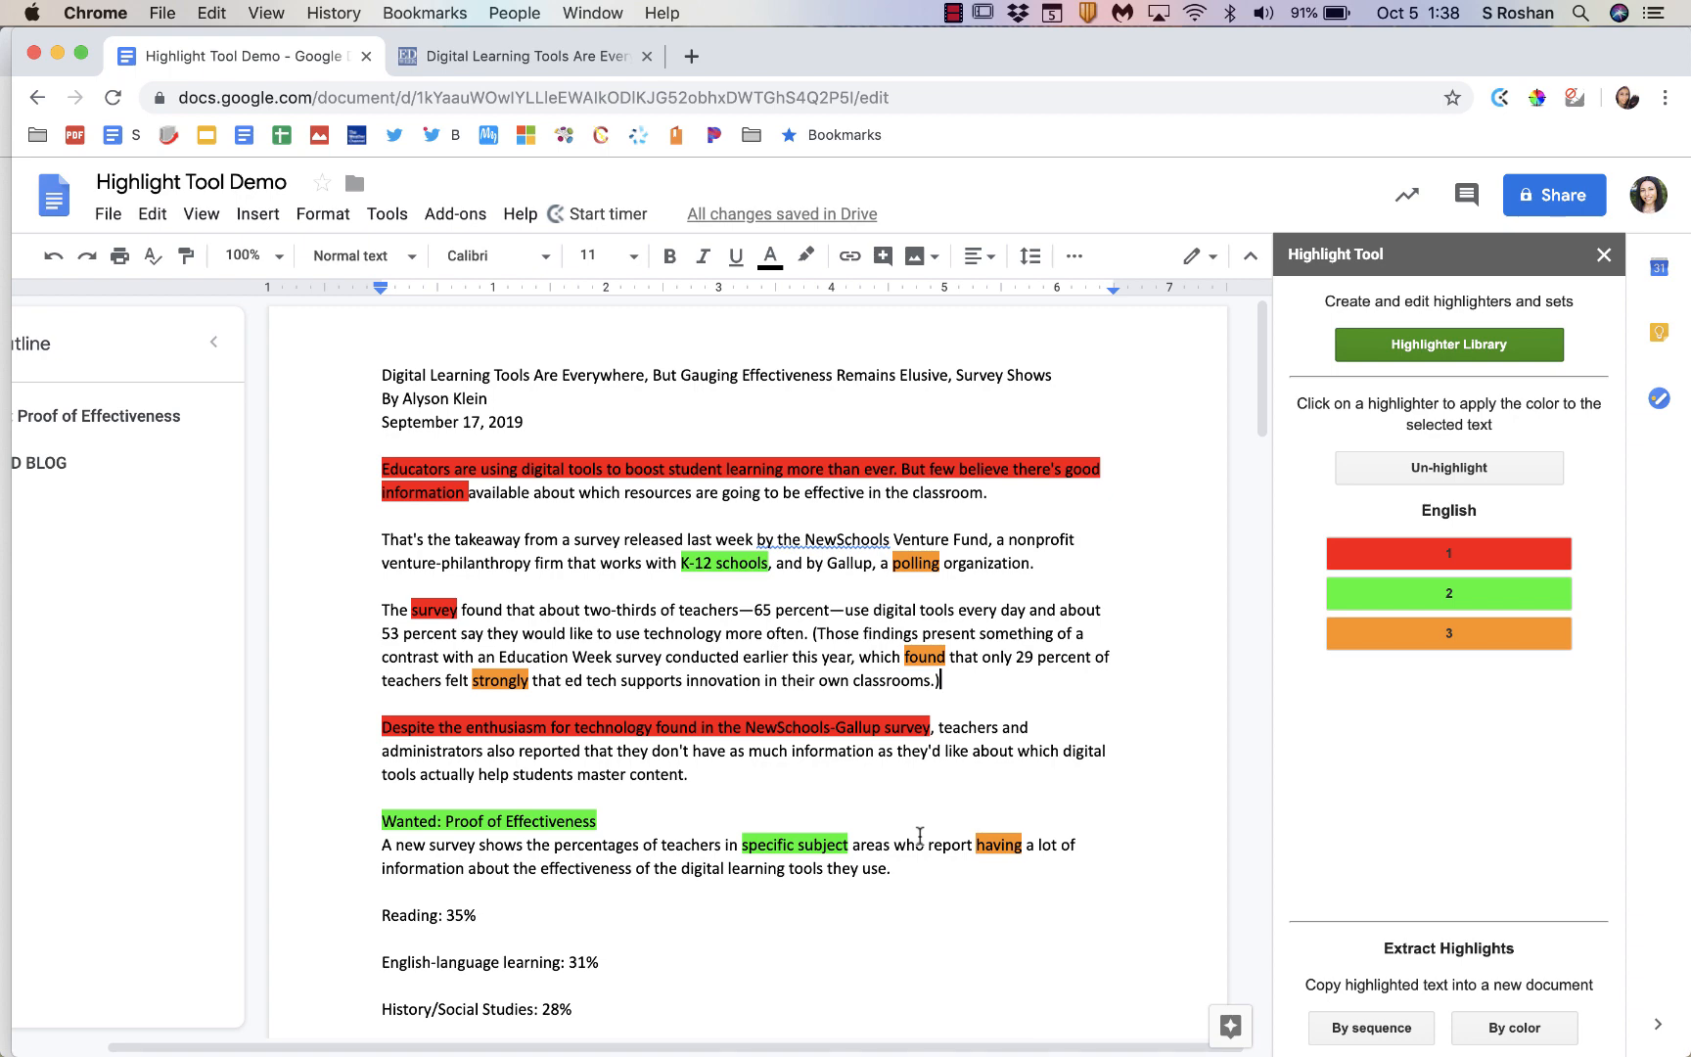
Step: Extract highlights by colour into a table in this document and note 'Type right within here to take notes'
scroll("down", 3)
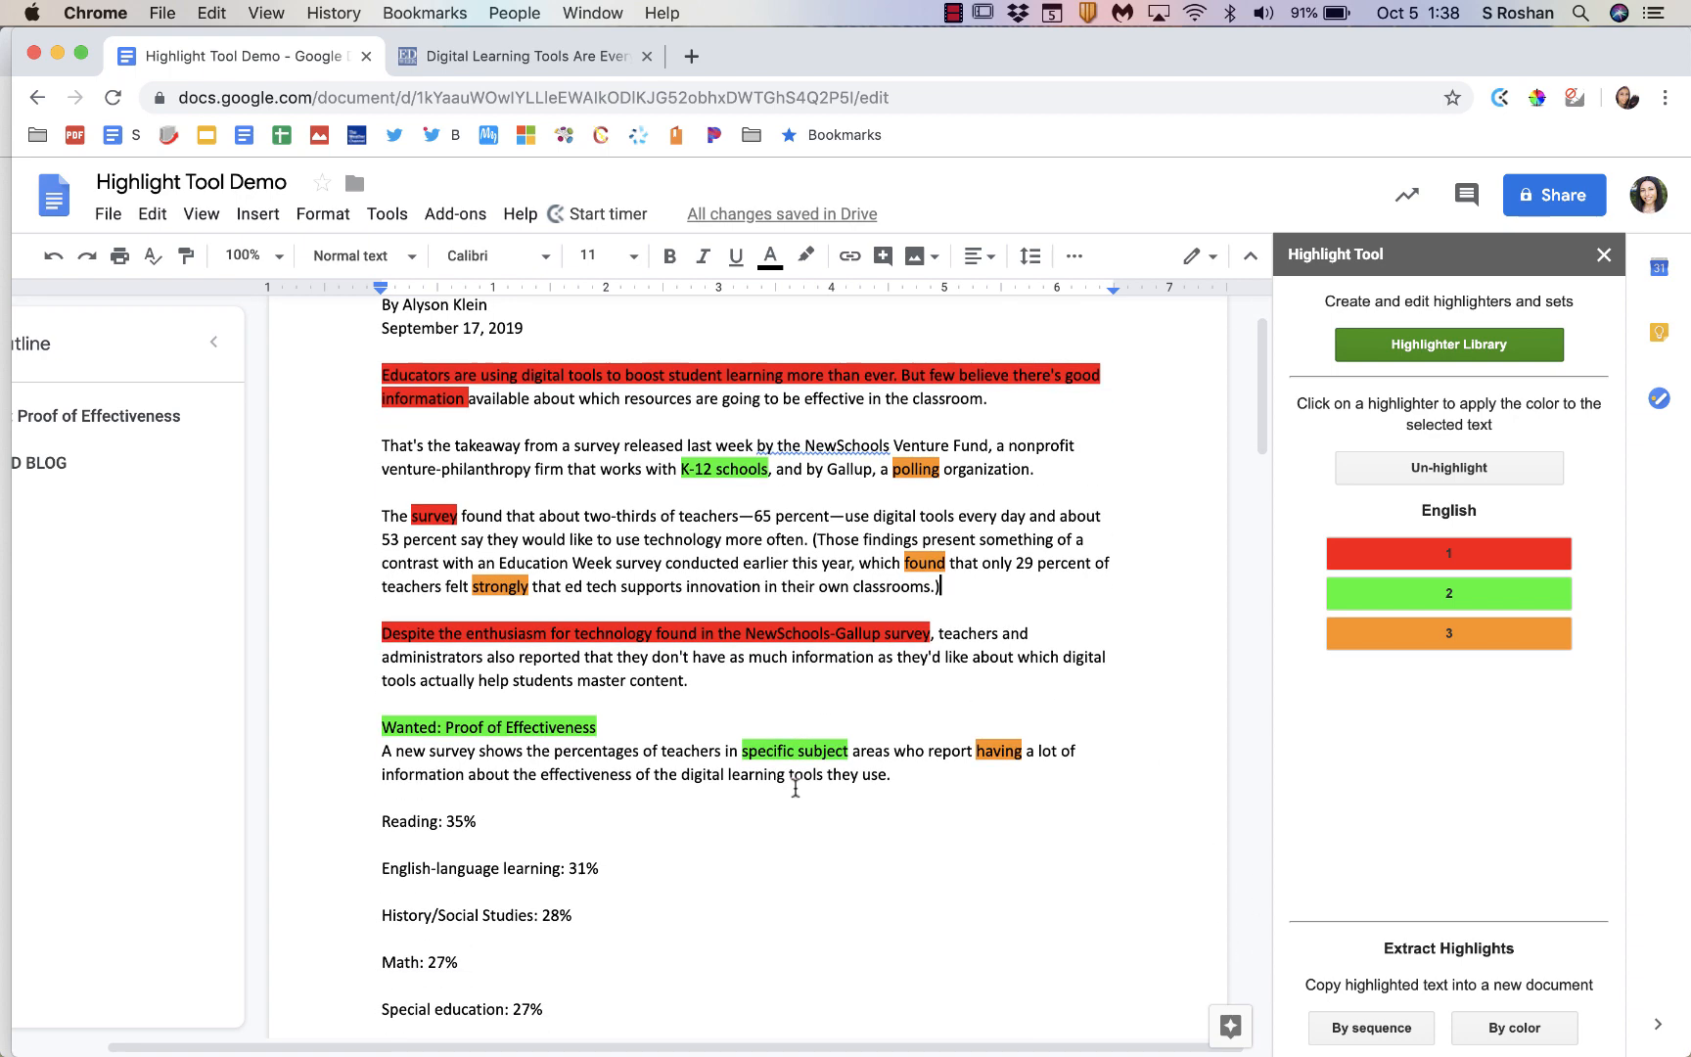
scroll("down", 3)
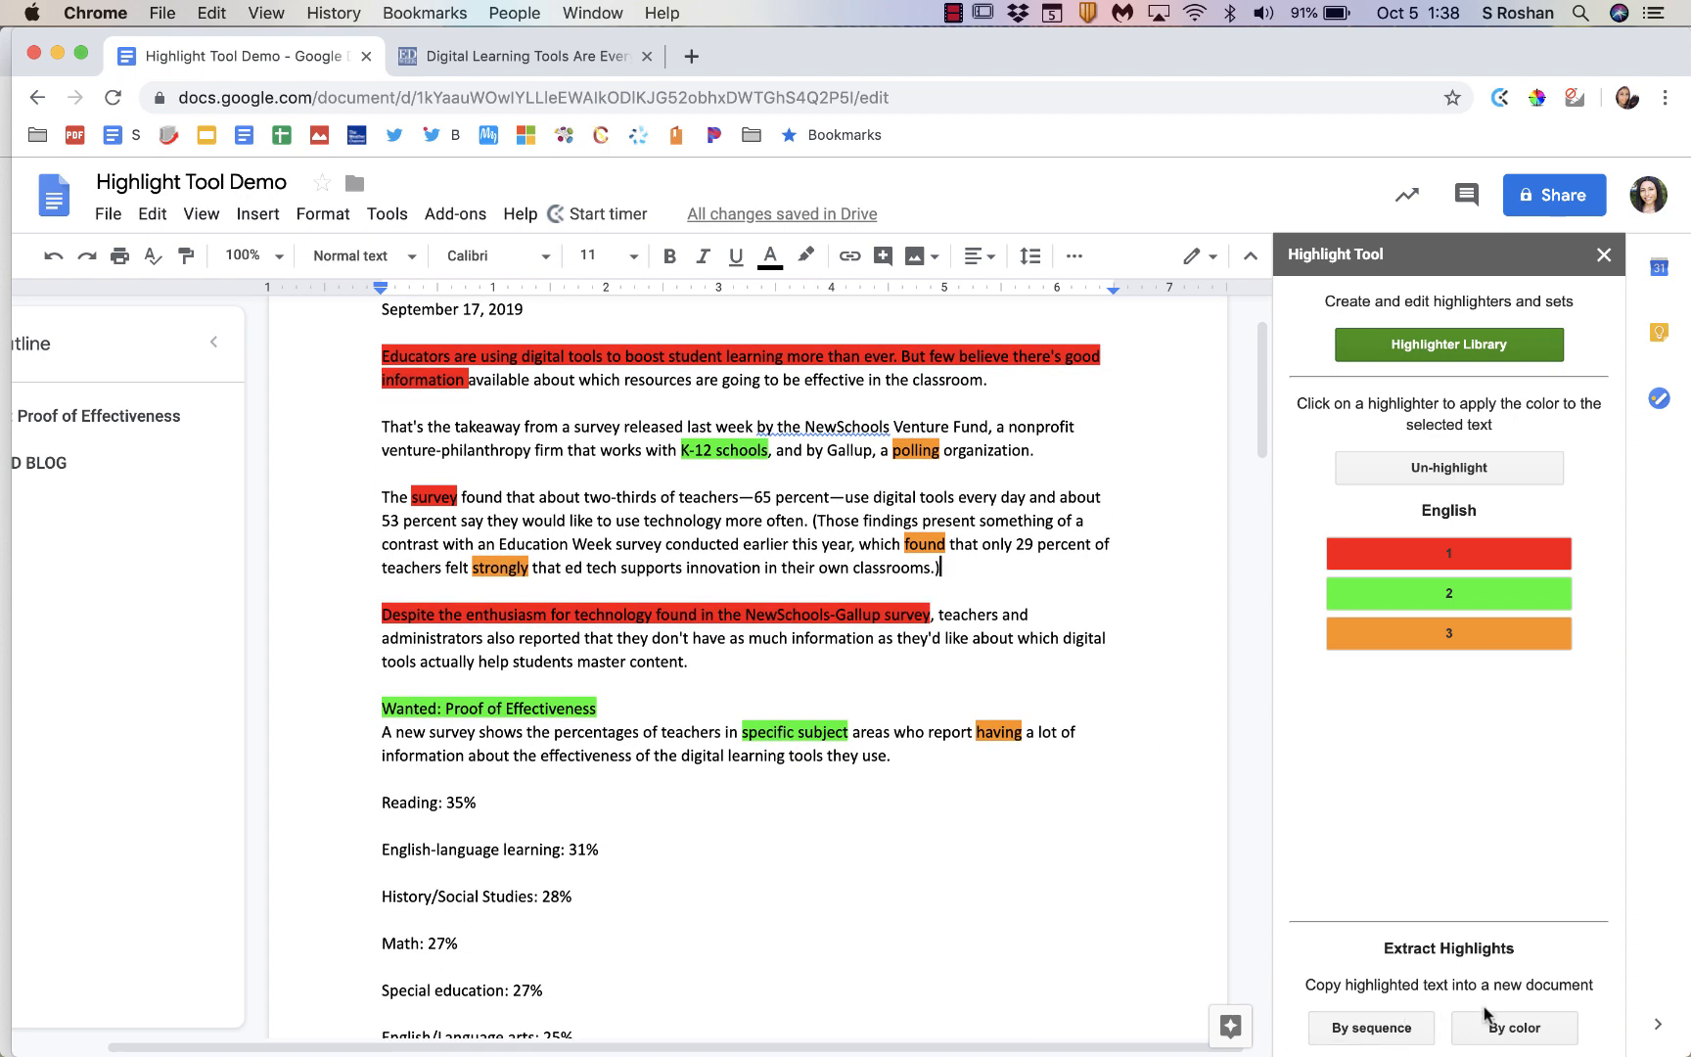
left_click(1511, 1026)
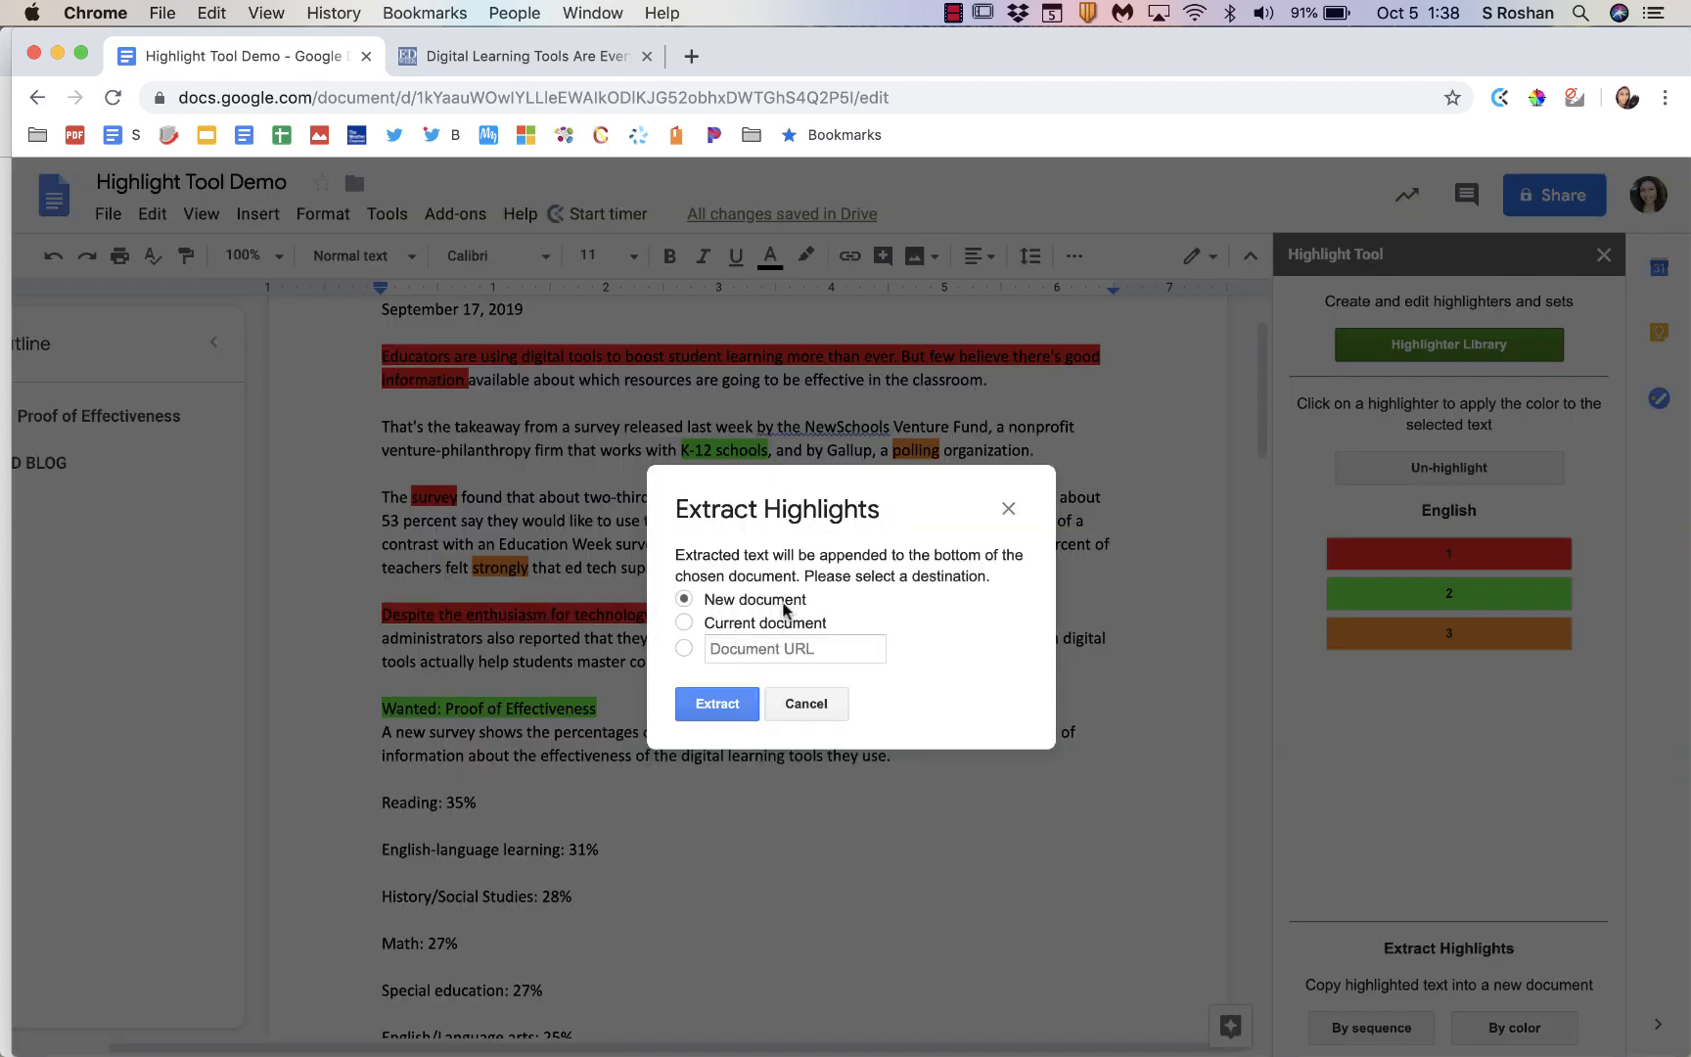
left_click(684, 623)
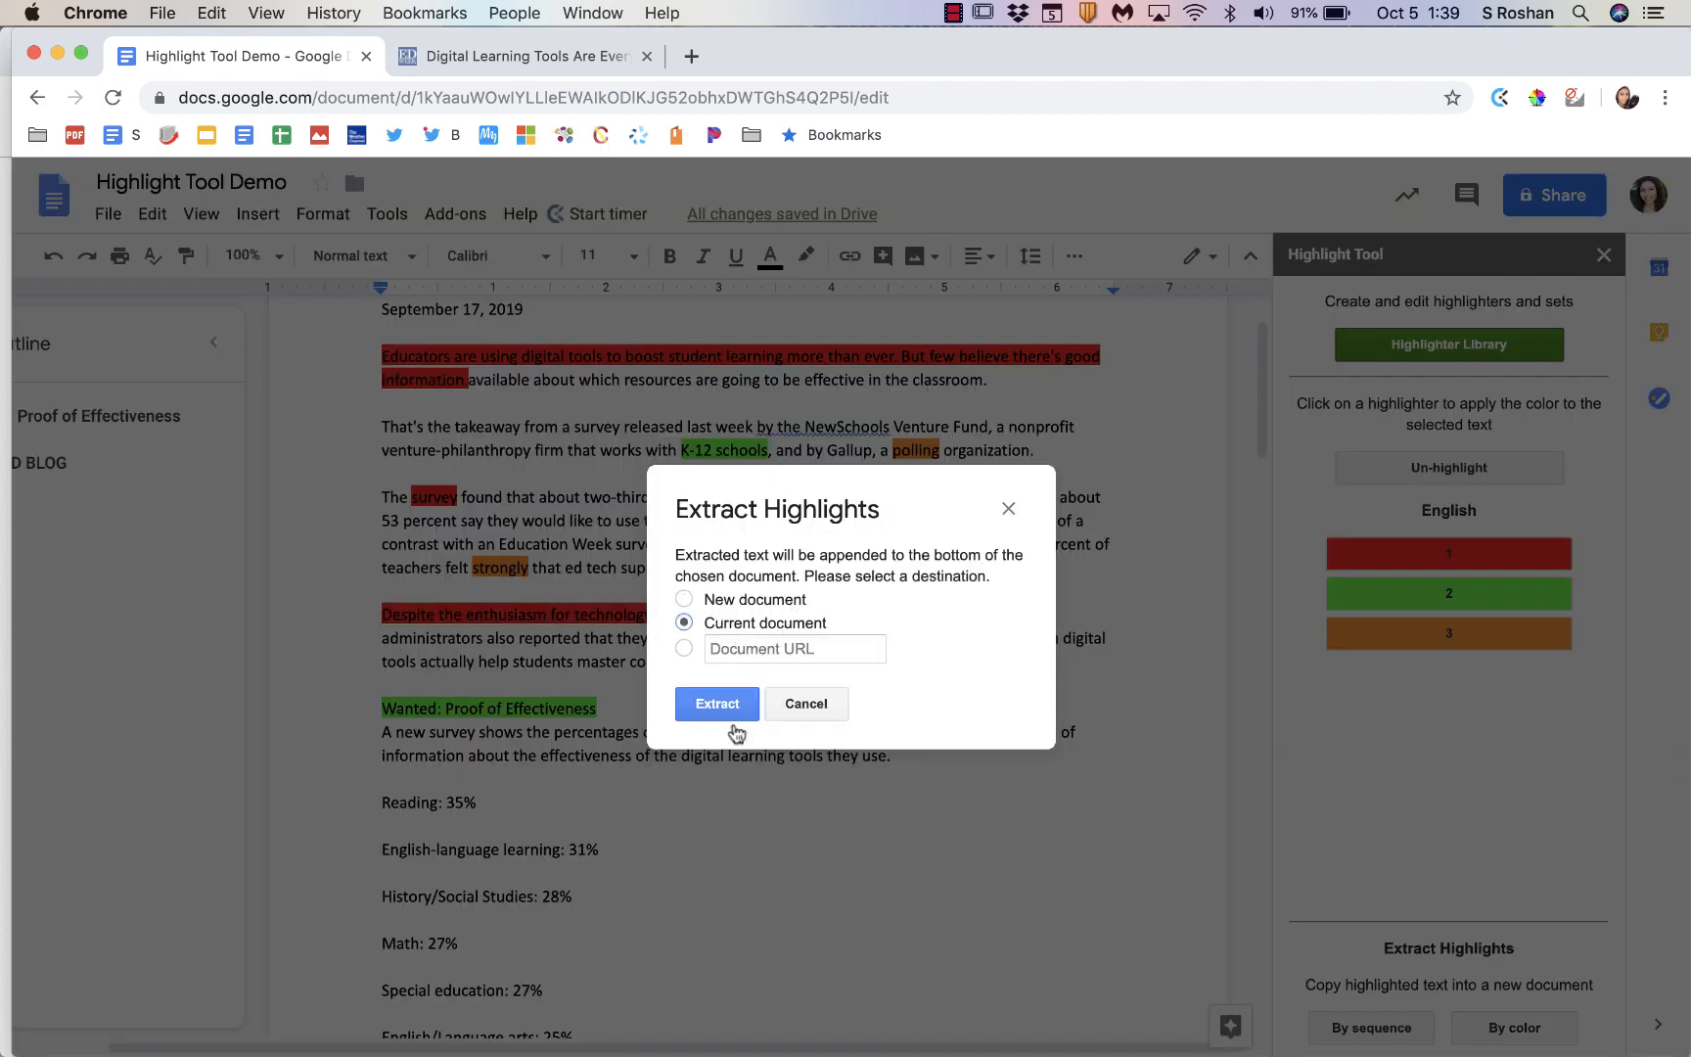
left_click(716, 703)
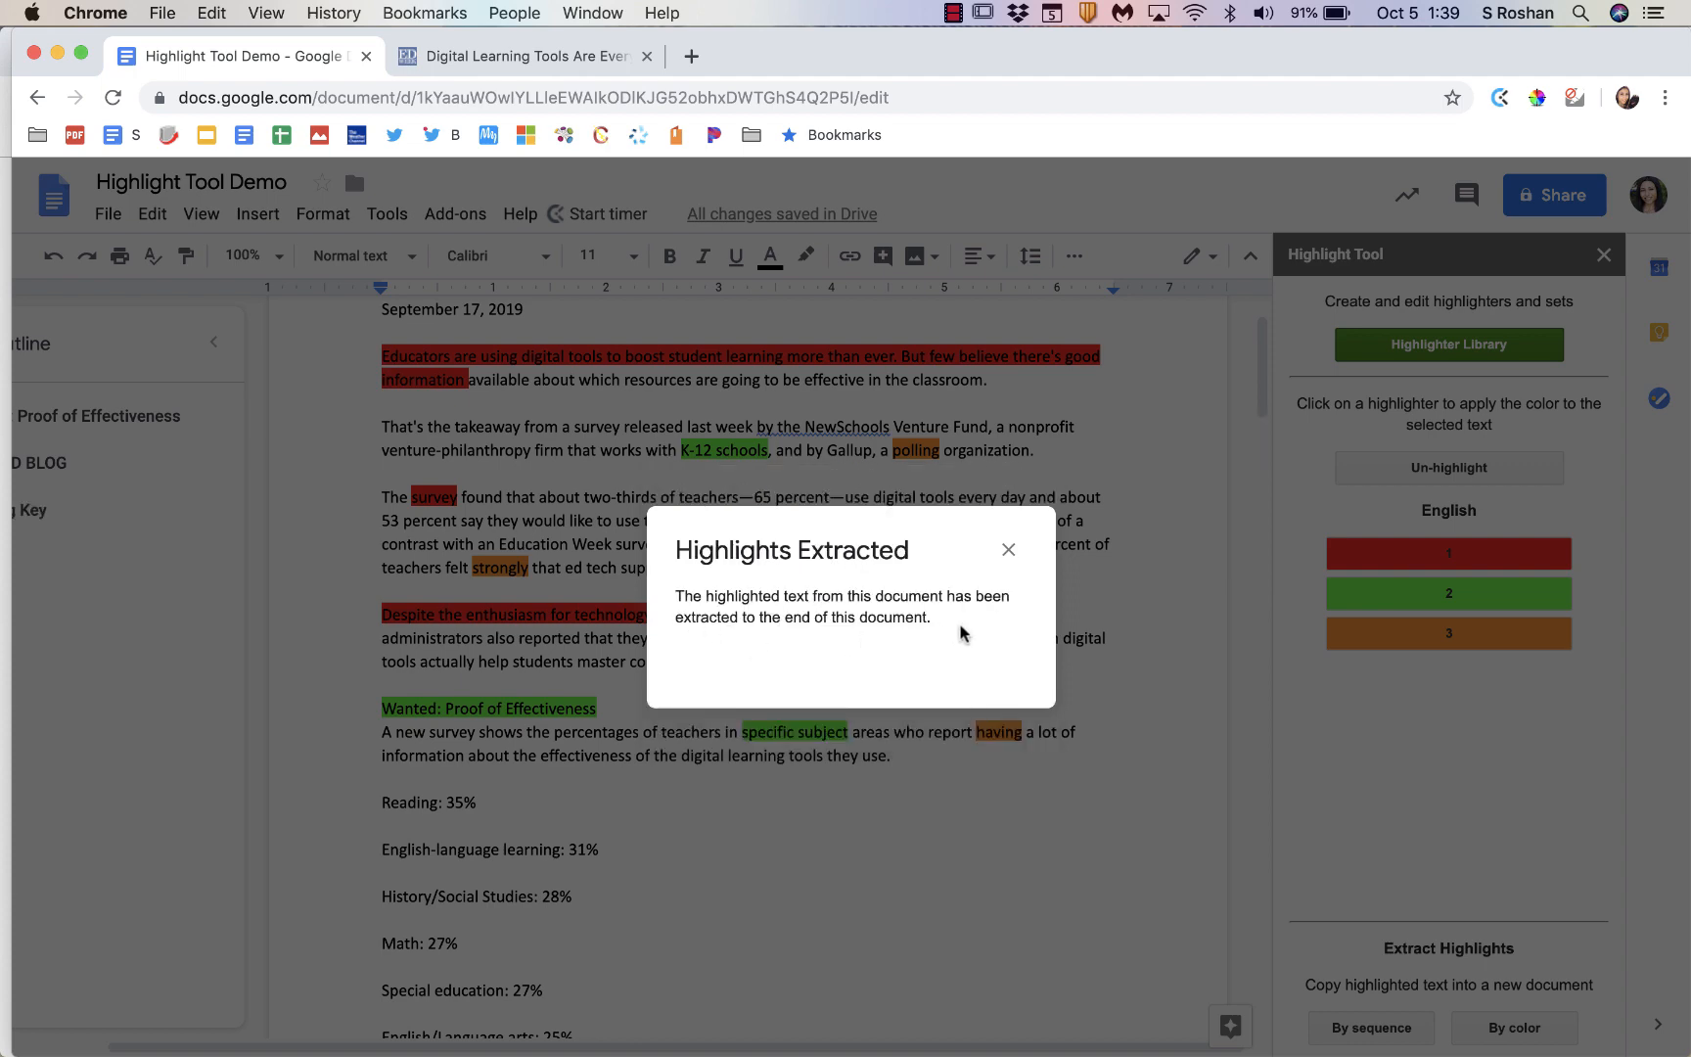
left_click(1007, 550)
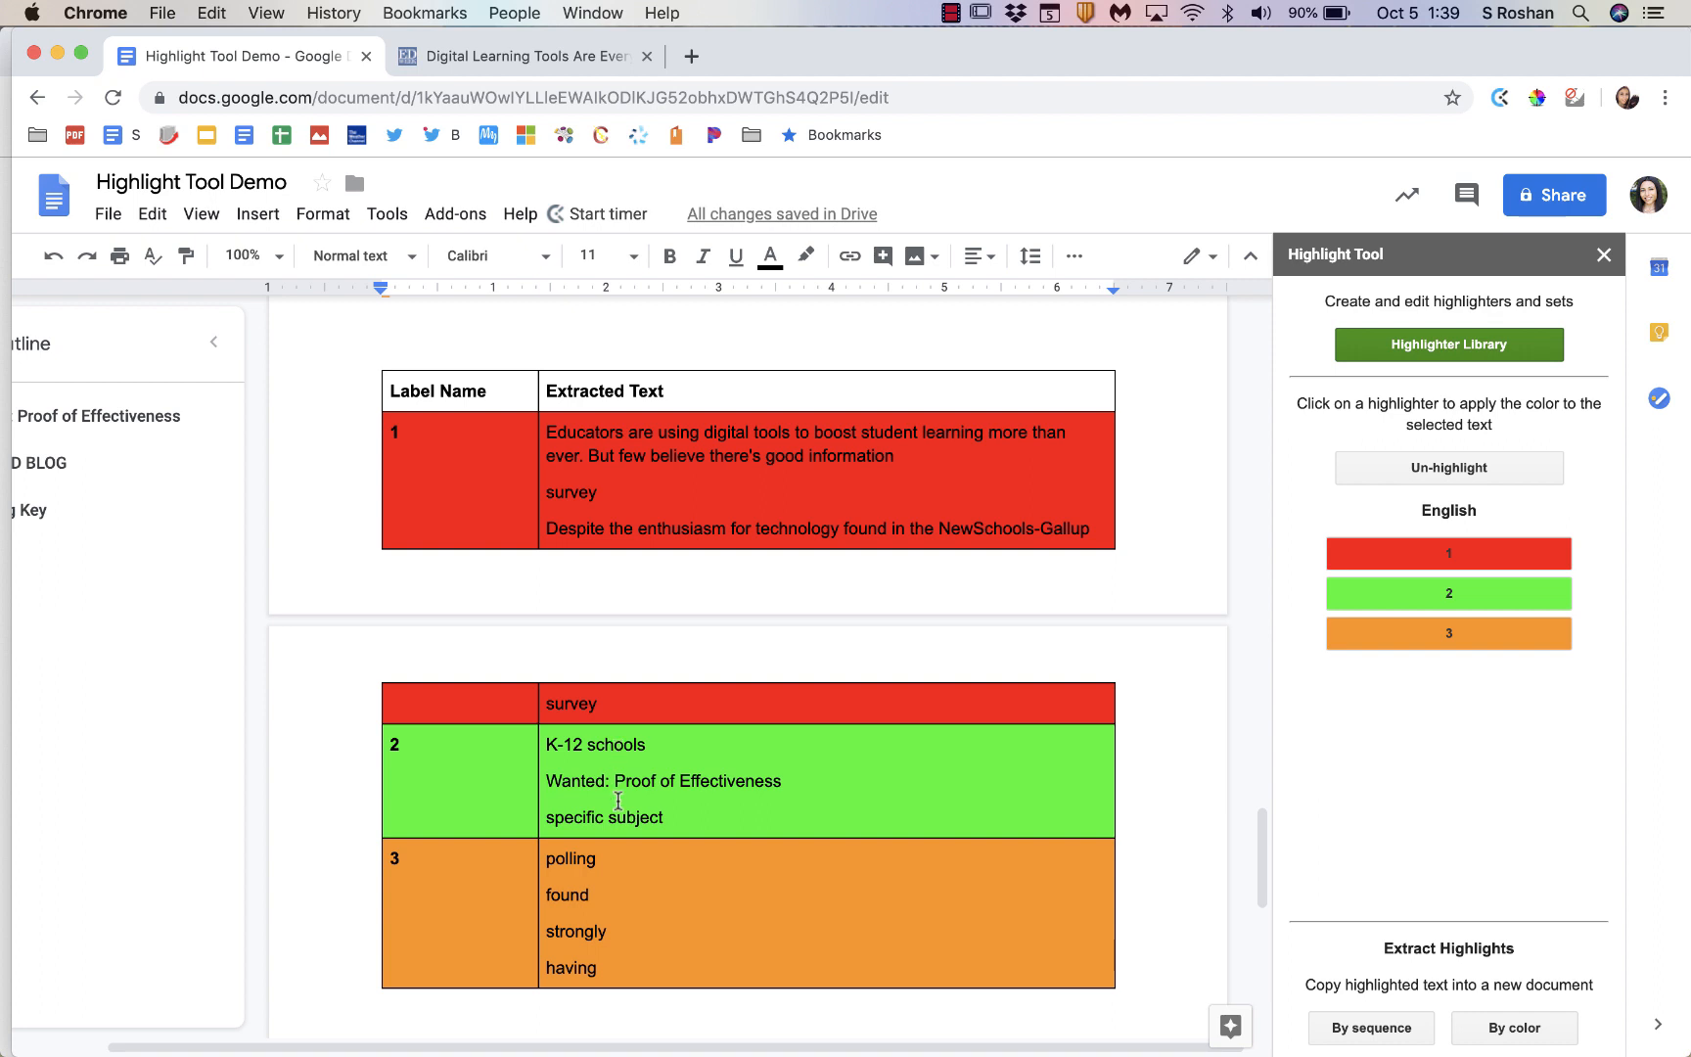
mouse_move(621, 869)
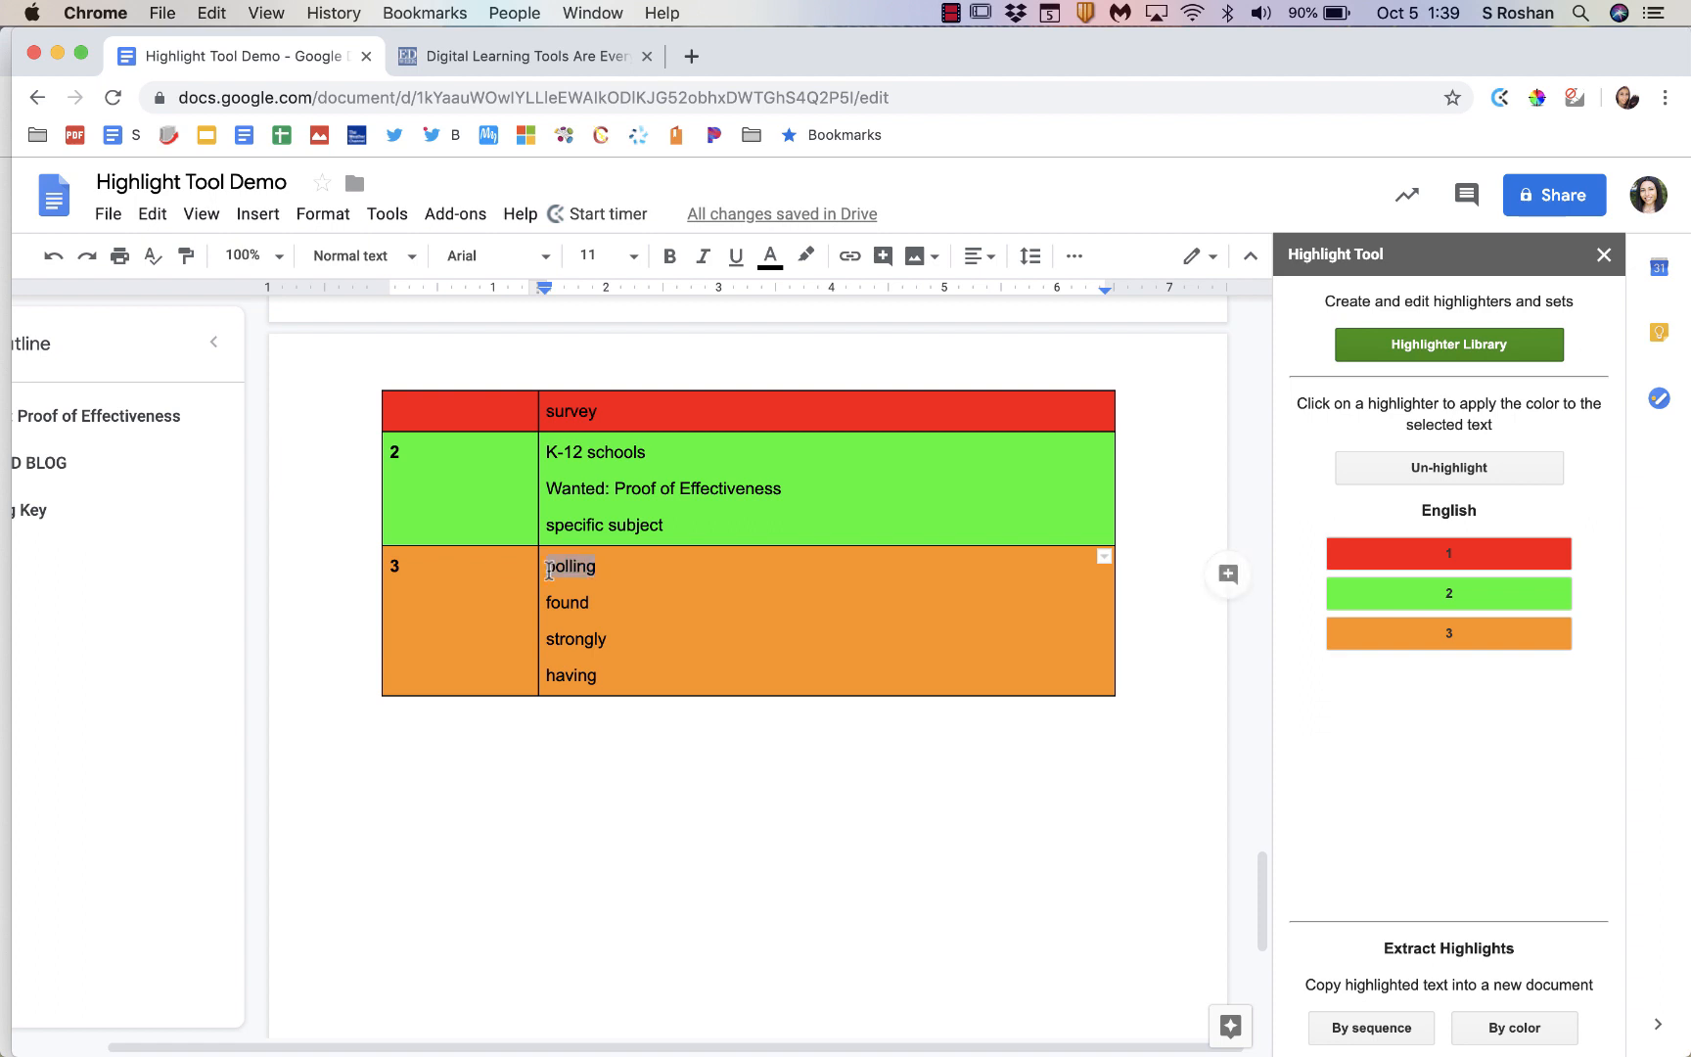
mouse_move(637, 573)
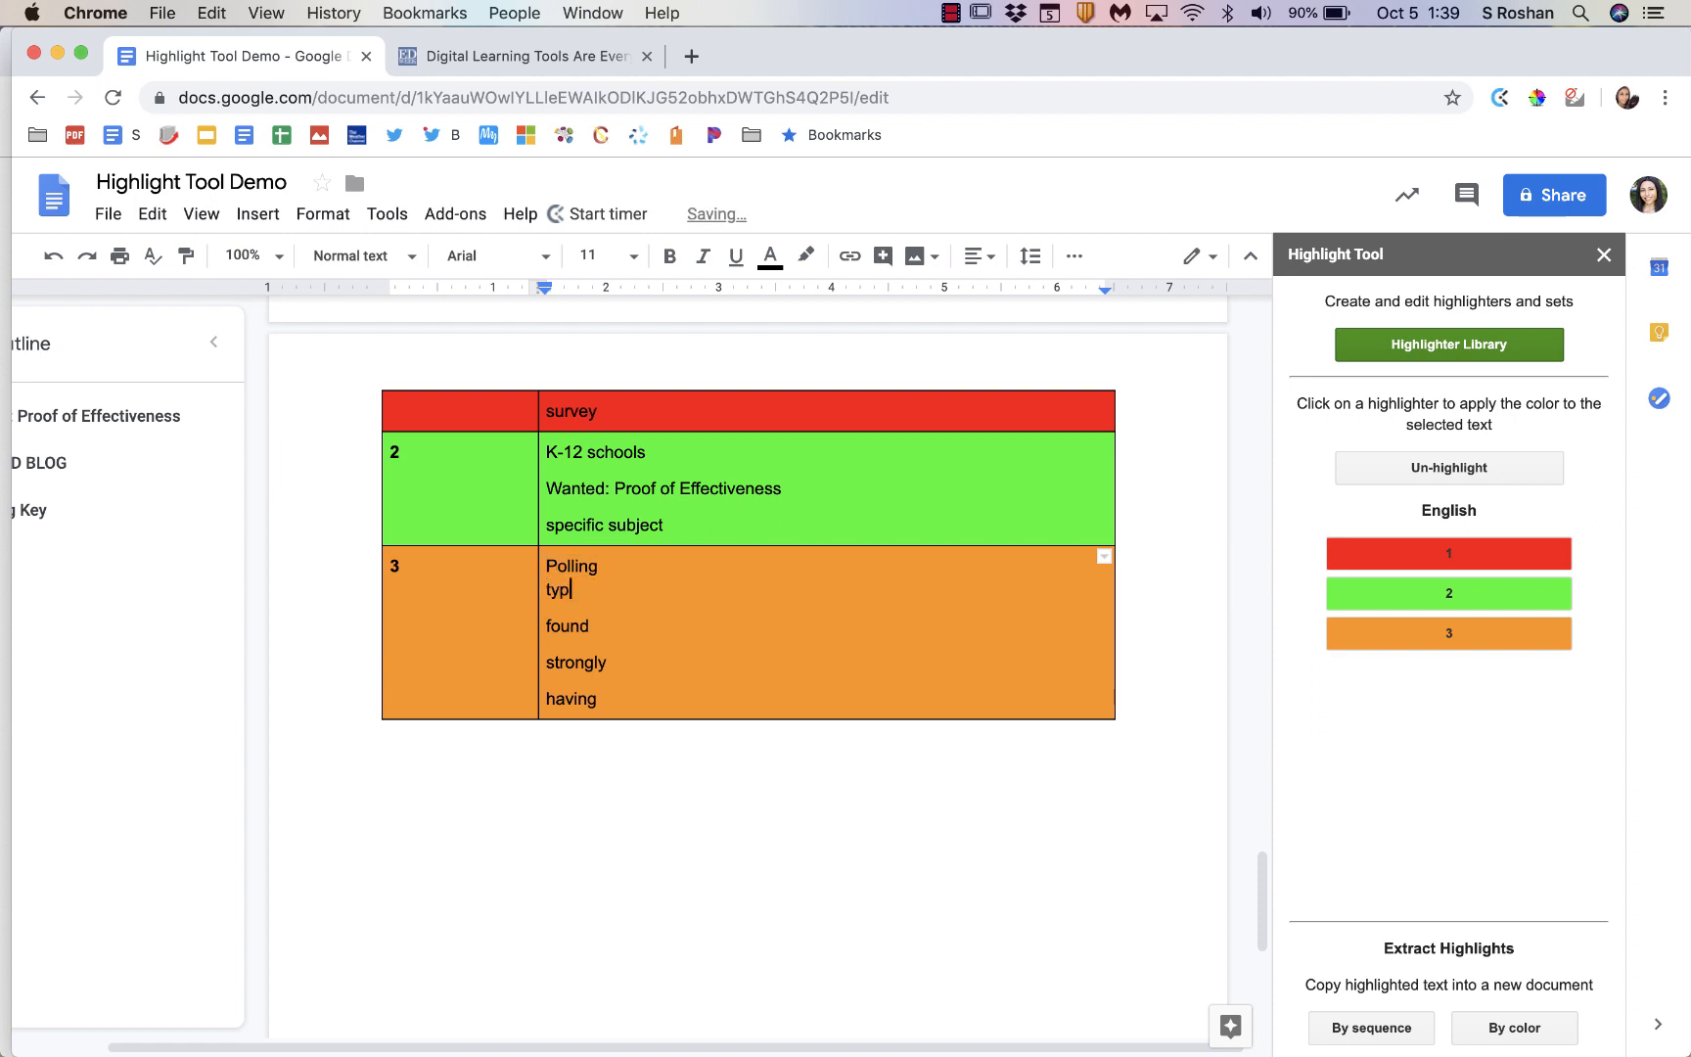
type("Type right within here to take notes")
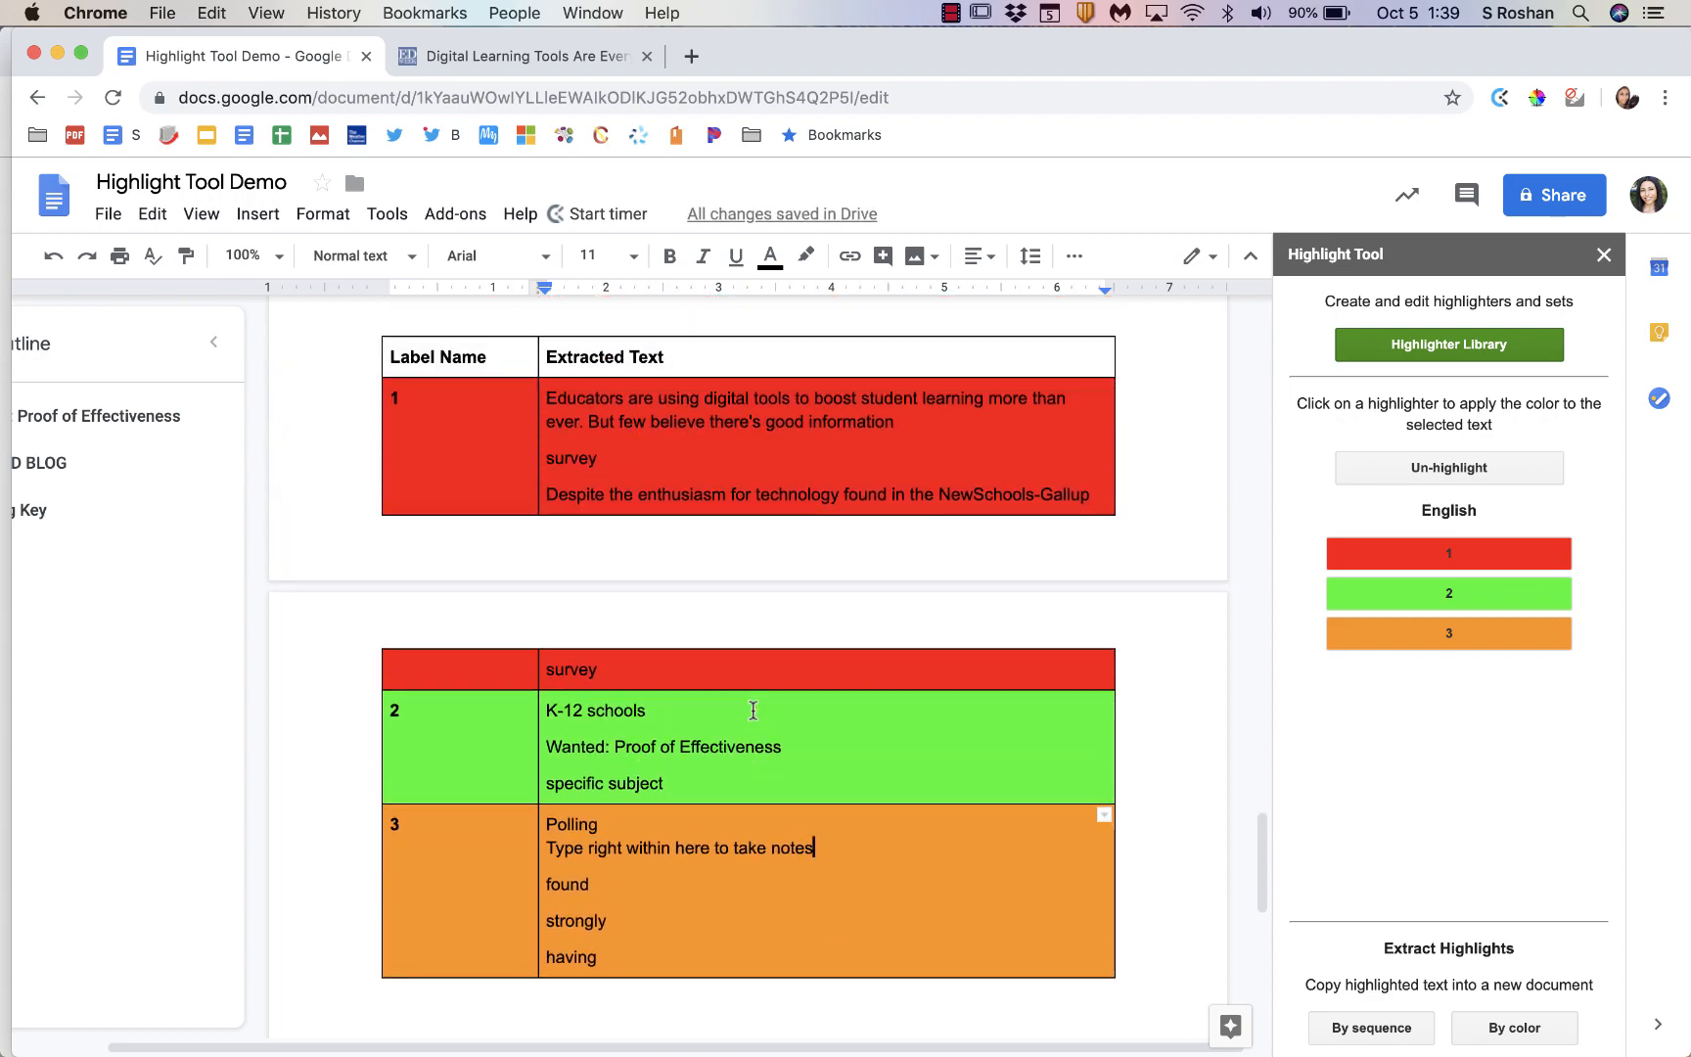
scroll("down", 3)
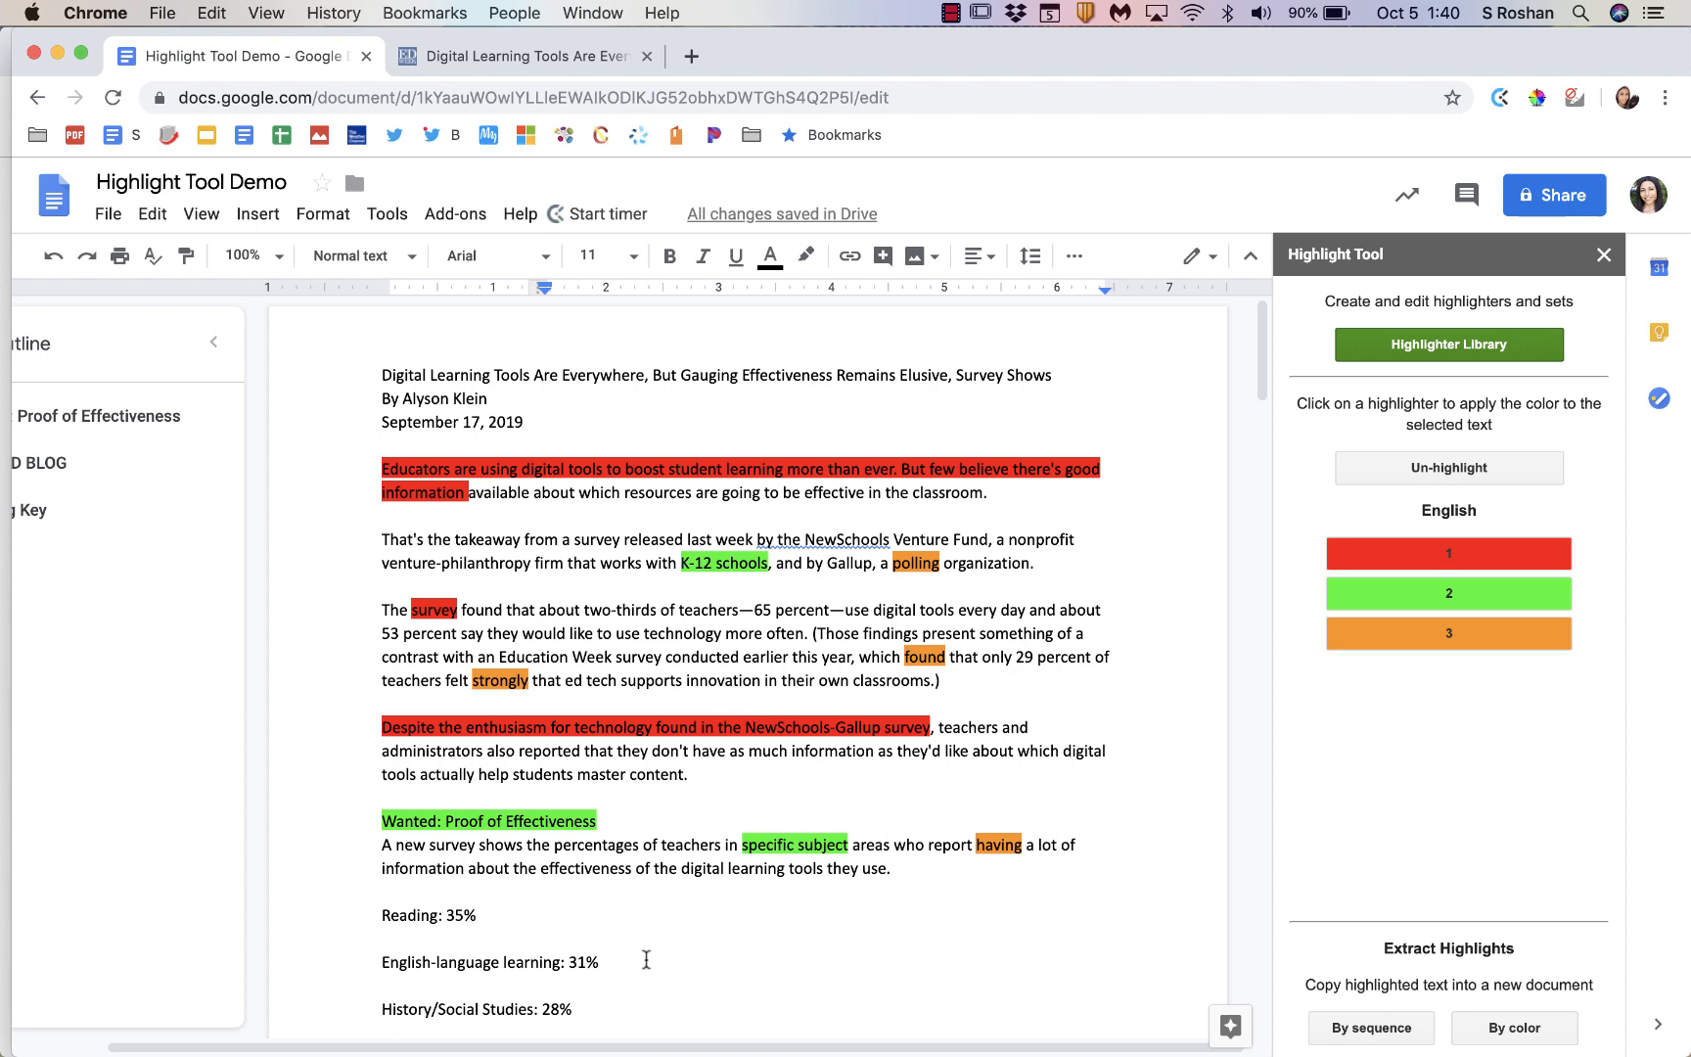
left_click(214, 181)
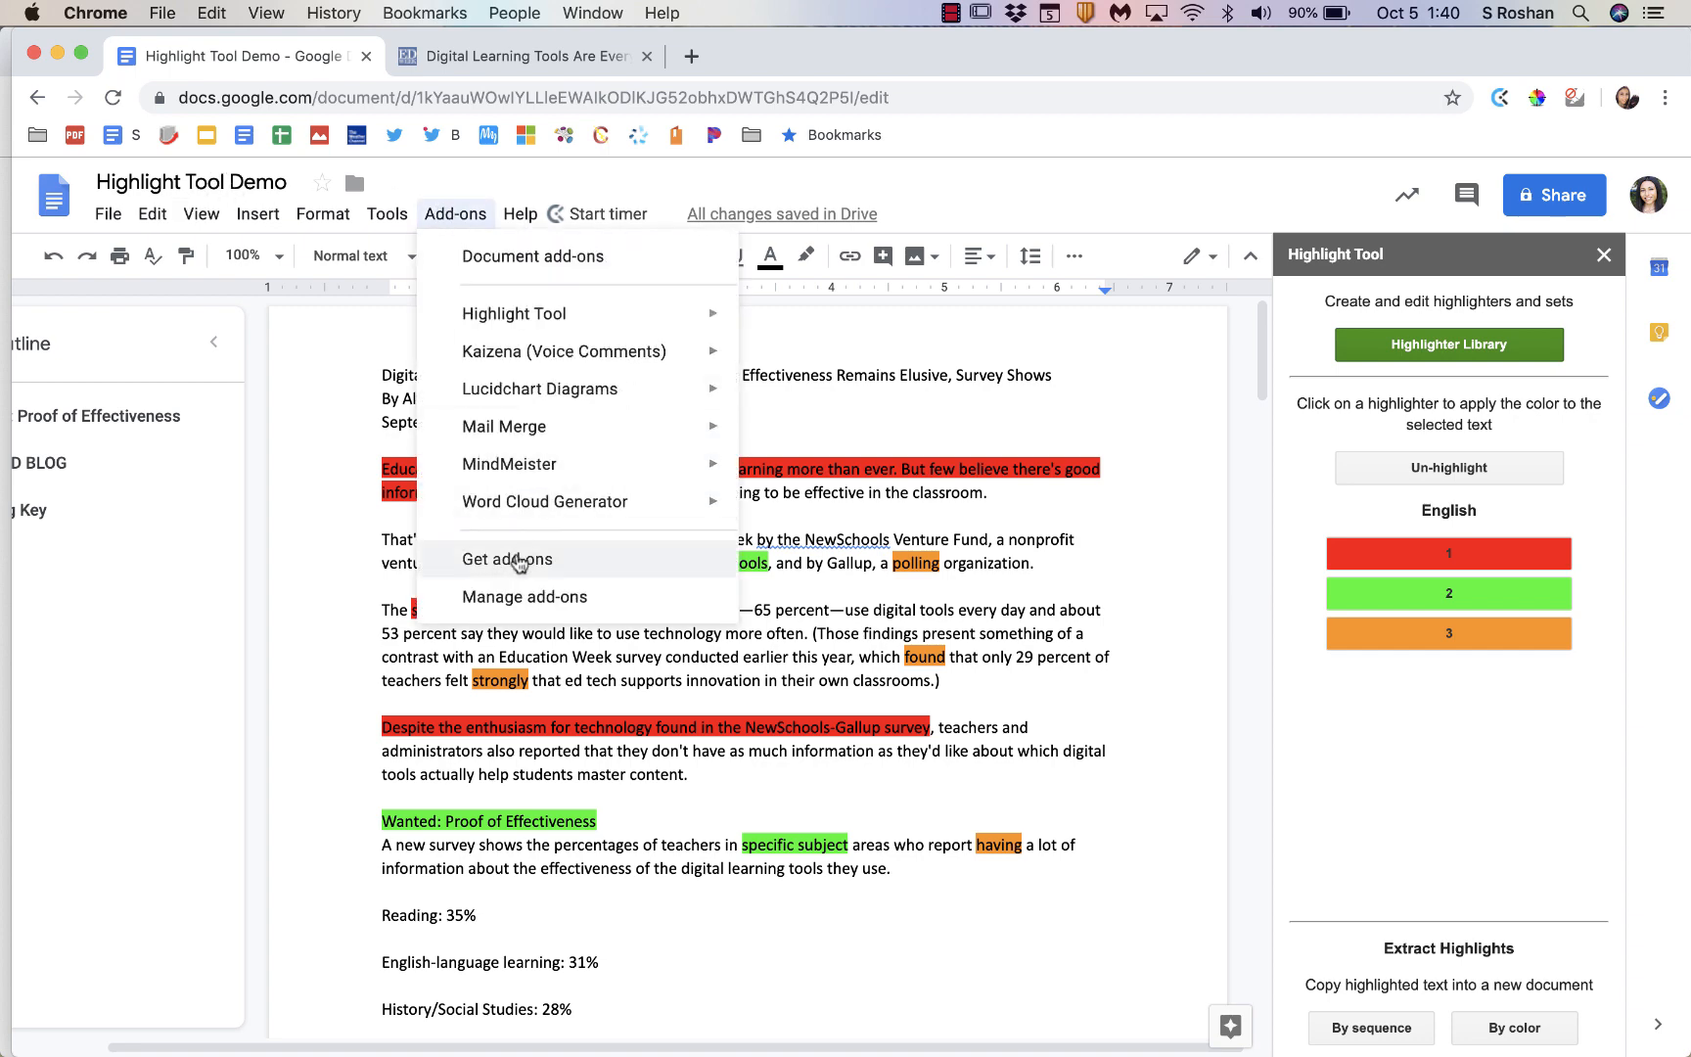
left_click(505, 559)
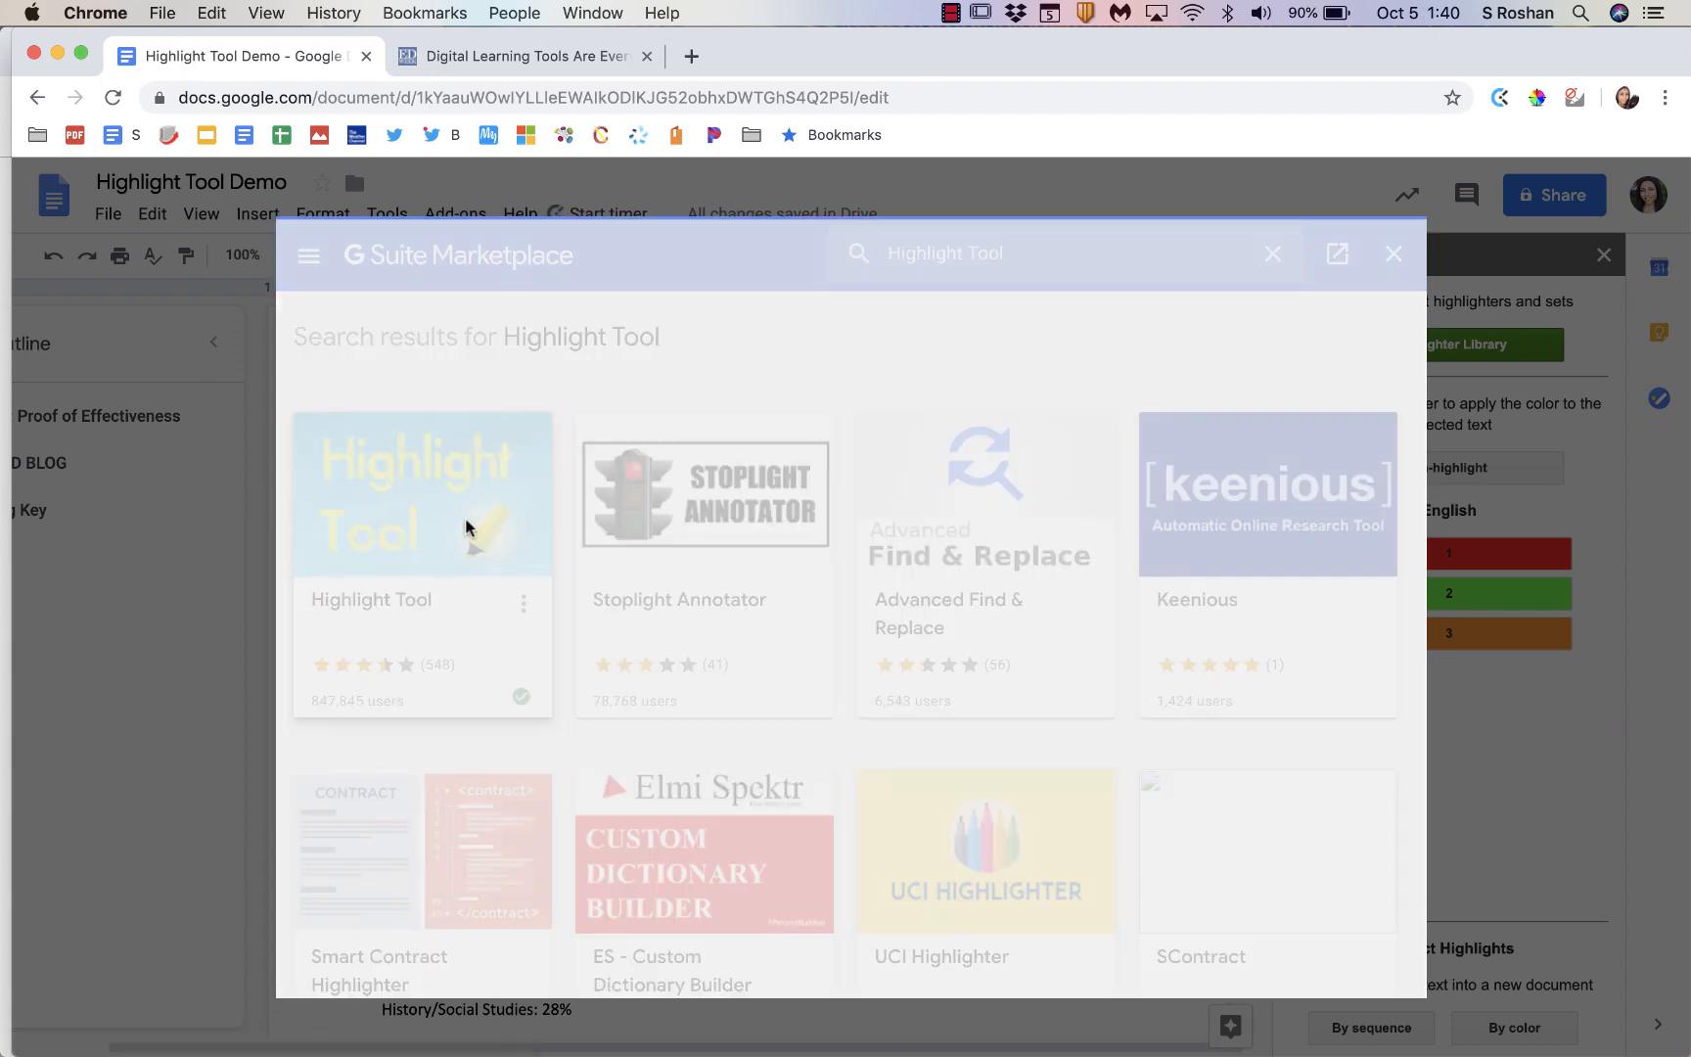
left_click(421, 493)
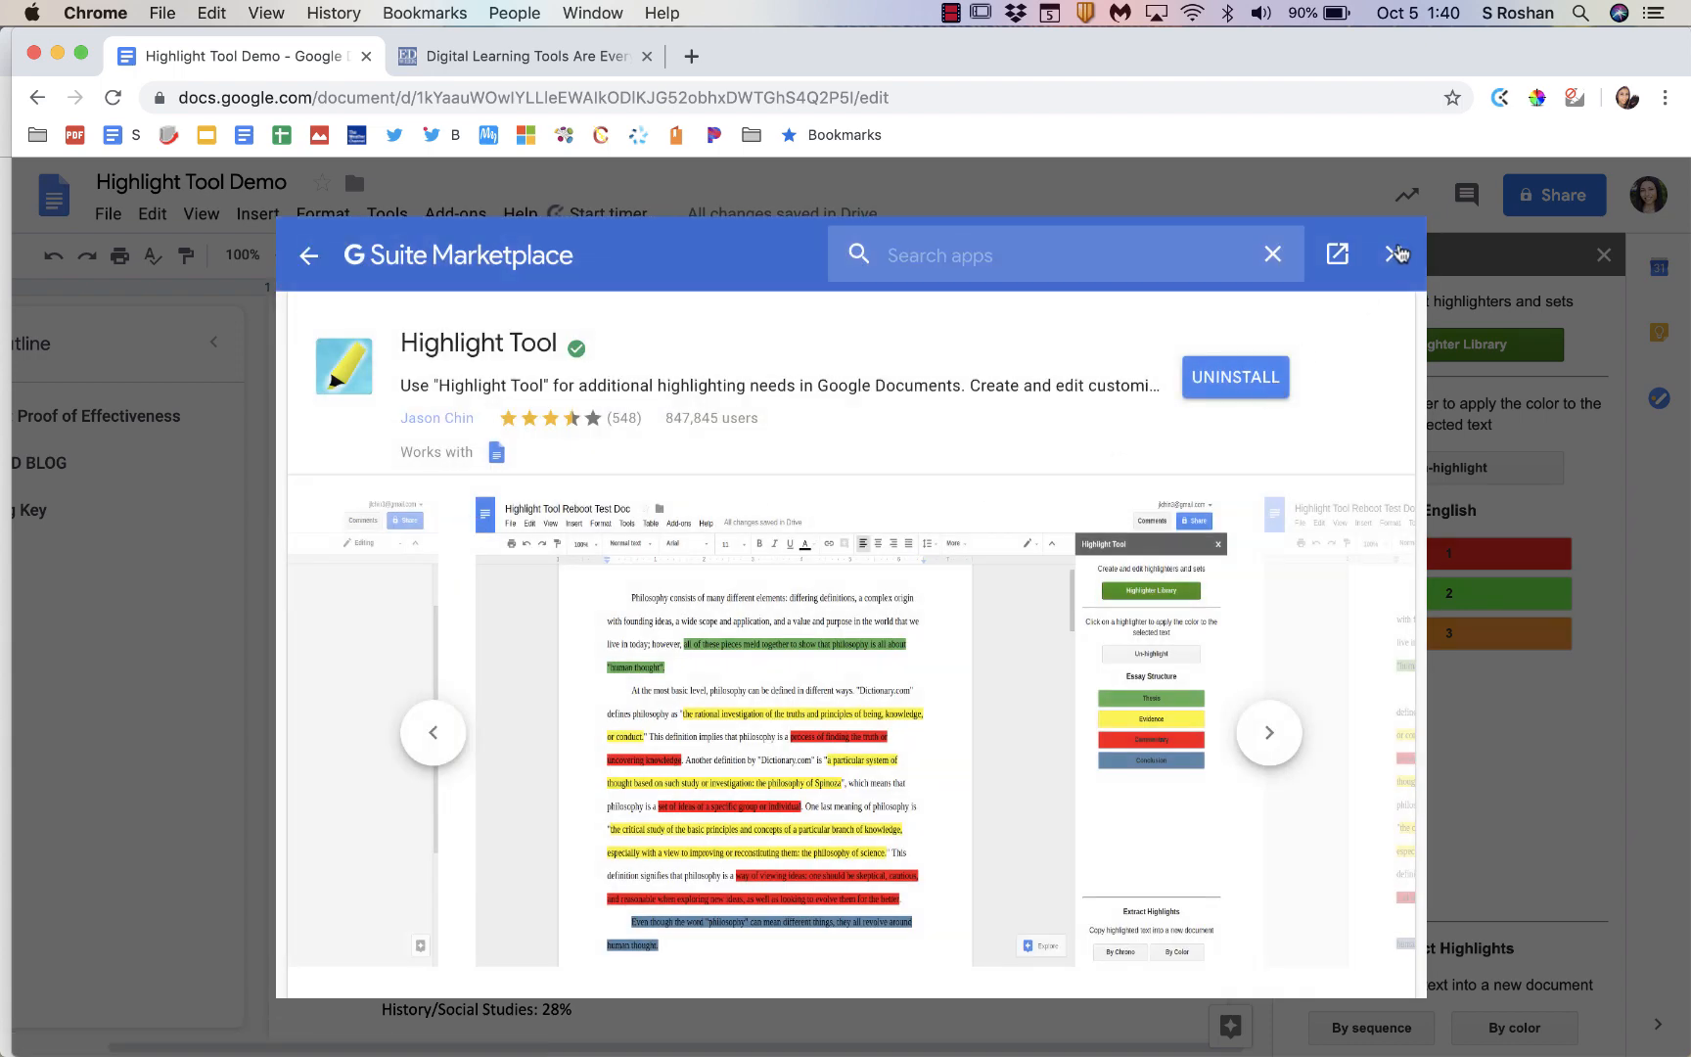
left_click(522, 55)
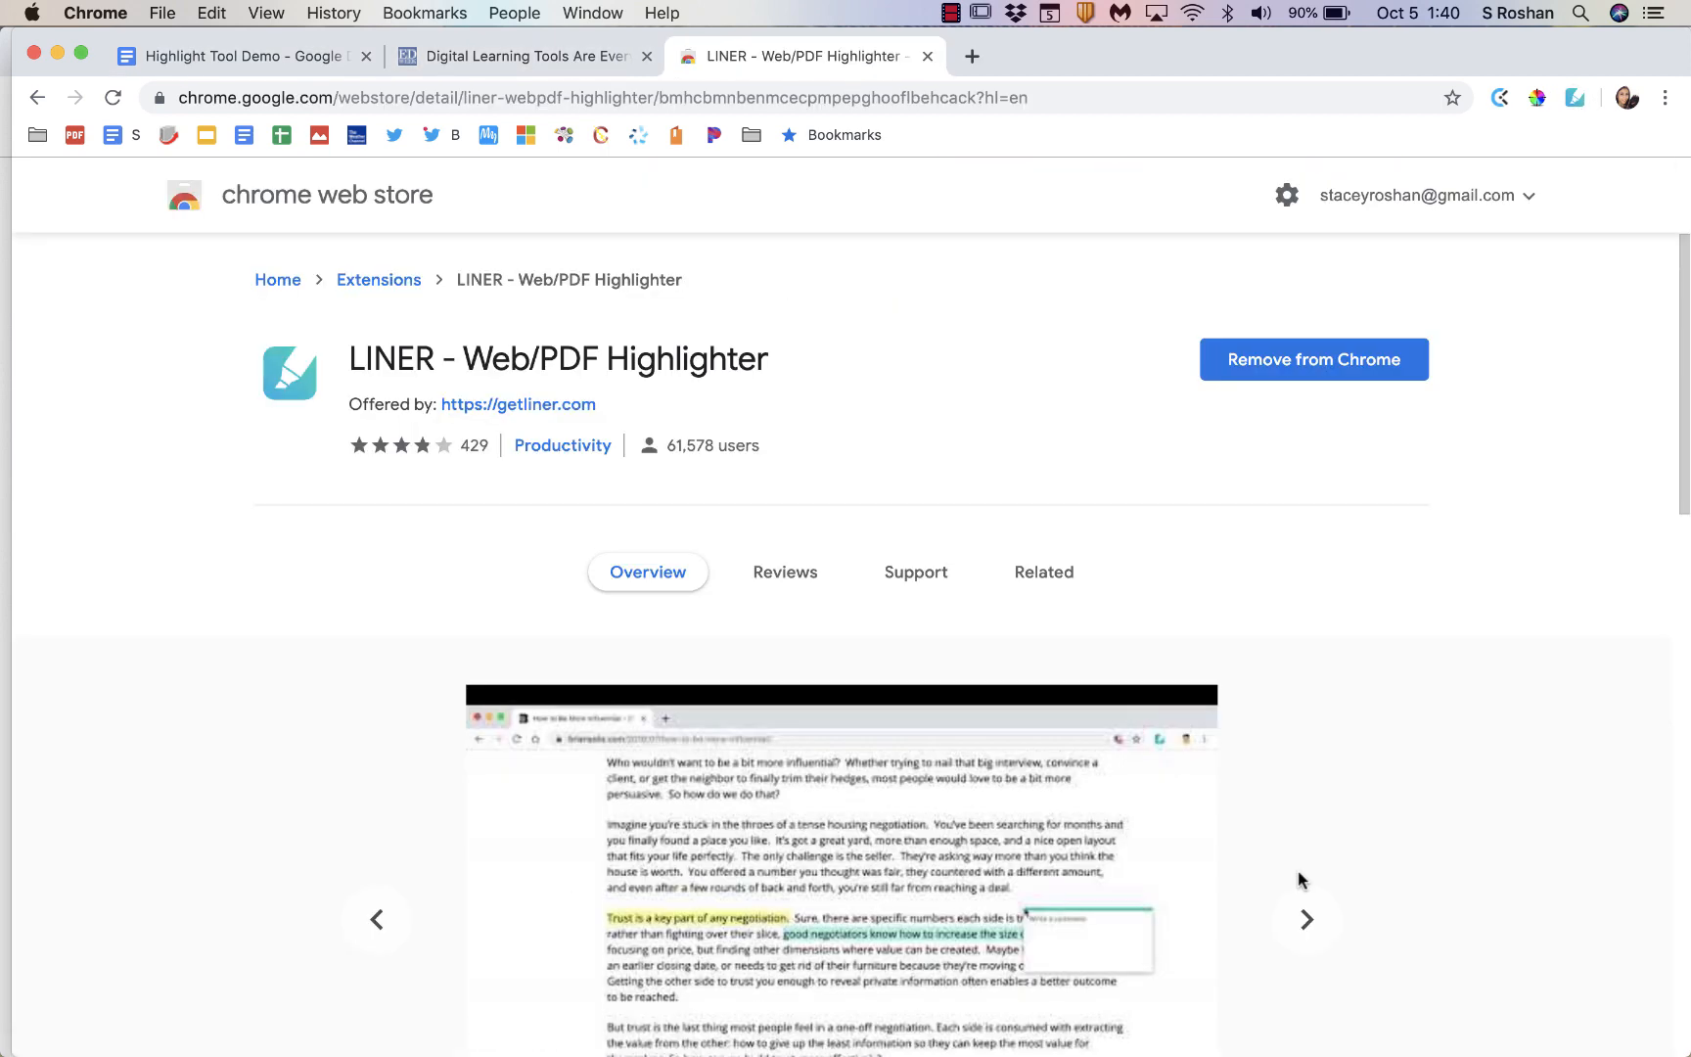
Step: Advance the LINER listing carousel two slides, then return to the Digital Learning Tools article tab
scroll("down", 3)
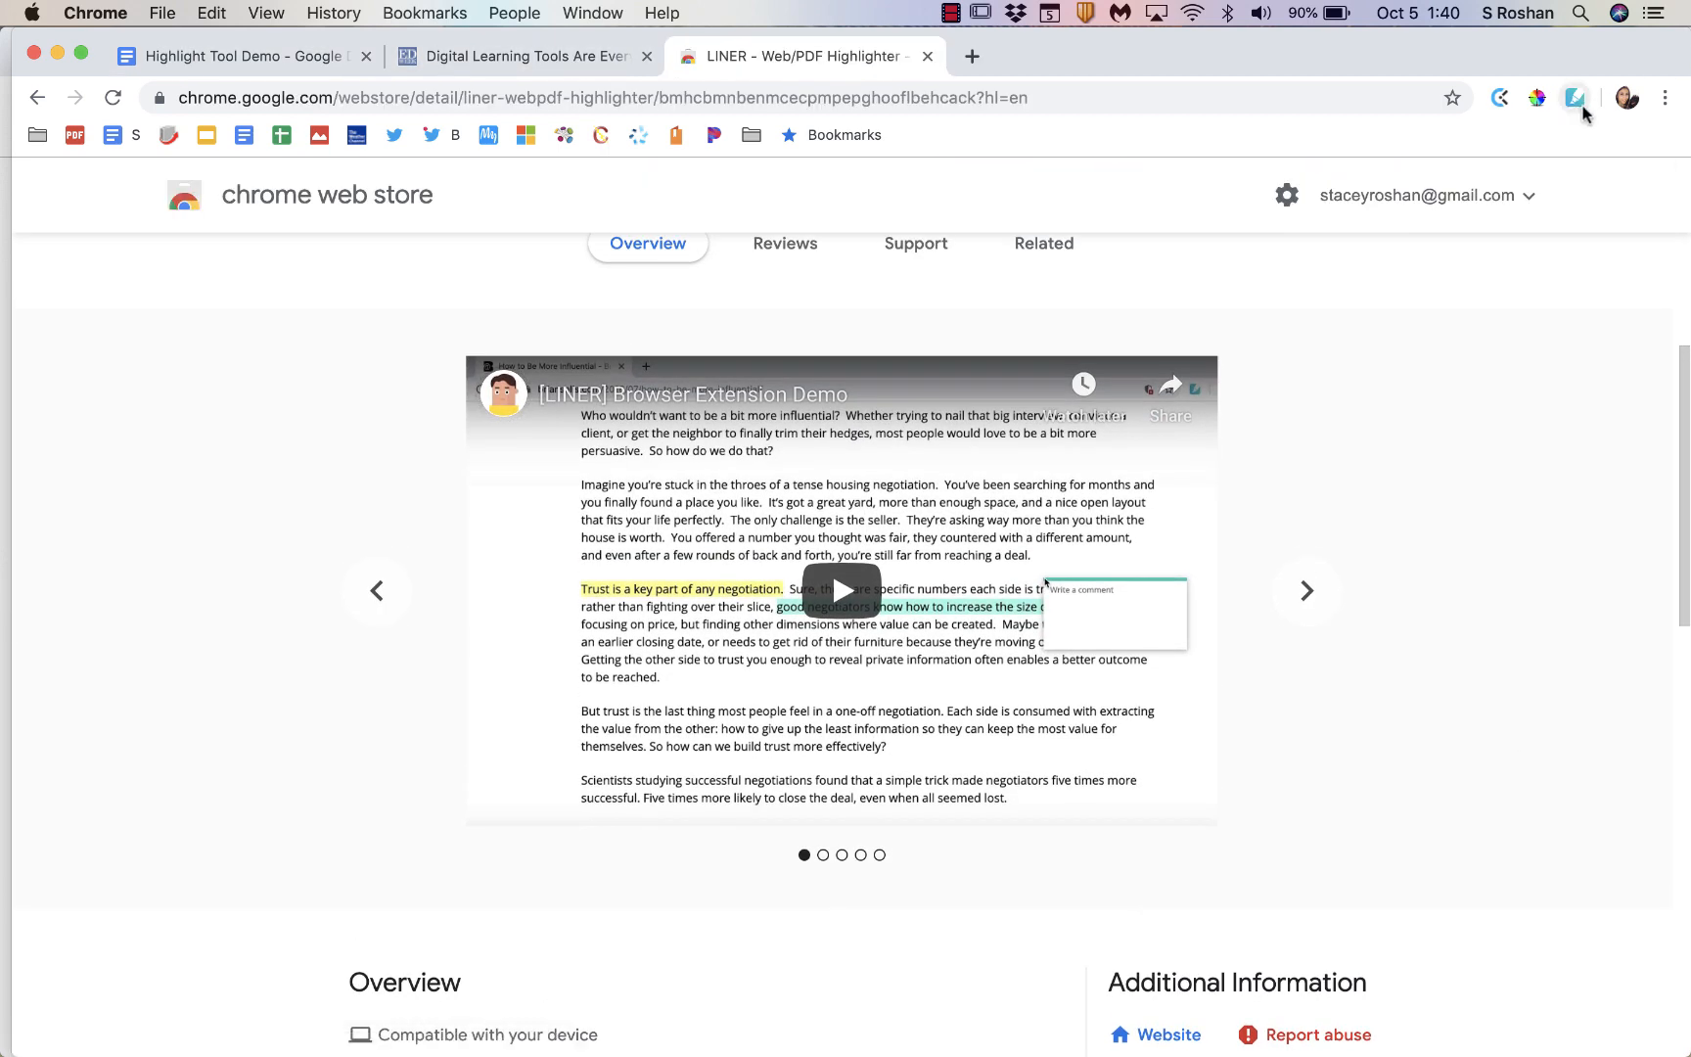
left_click(1307, 590)
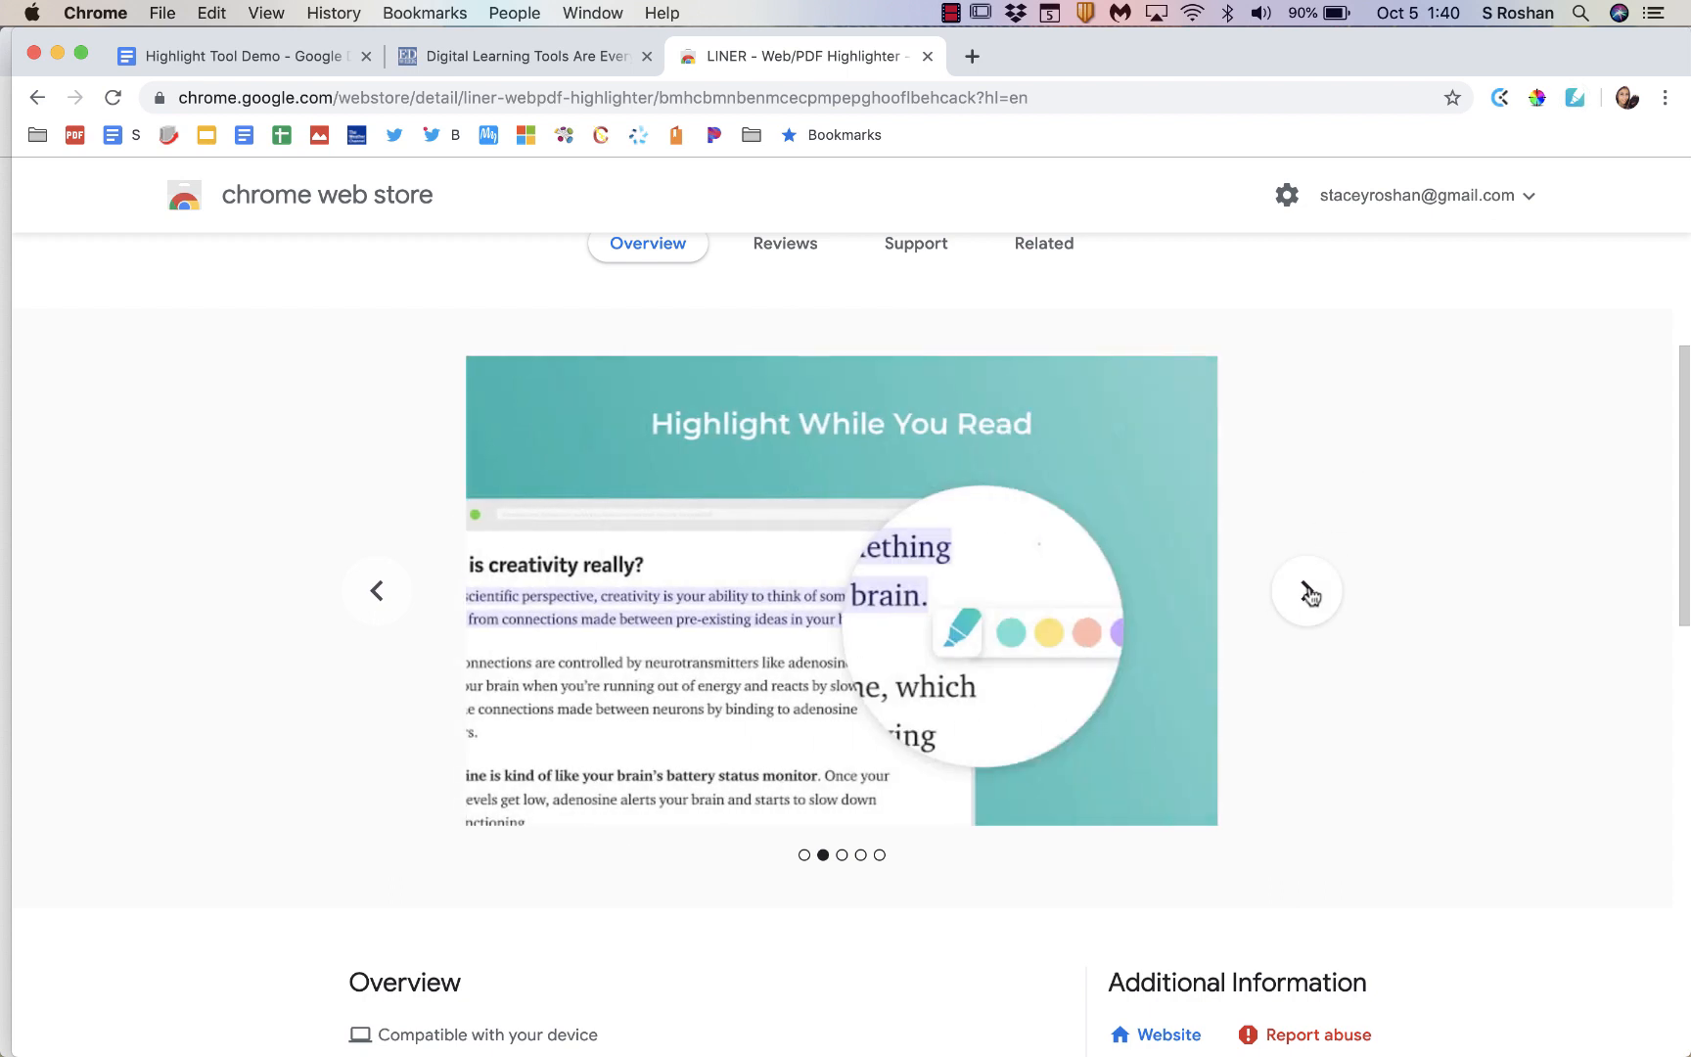
left_click(1306, 591)
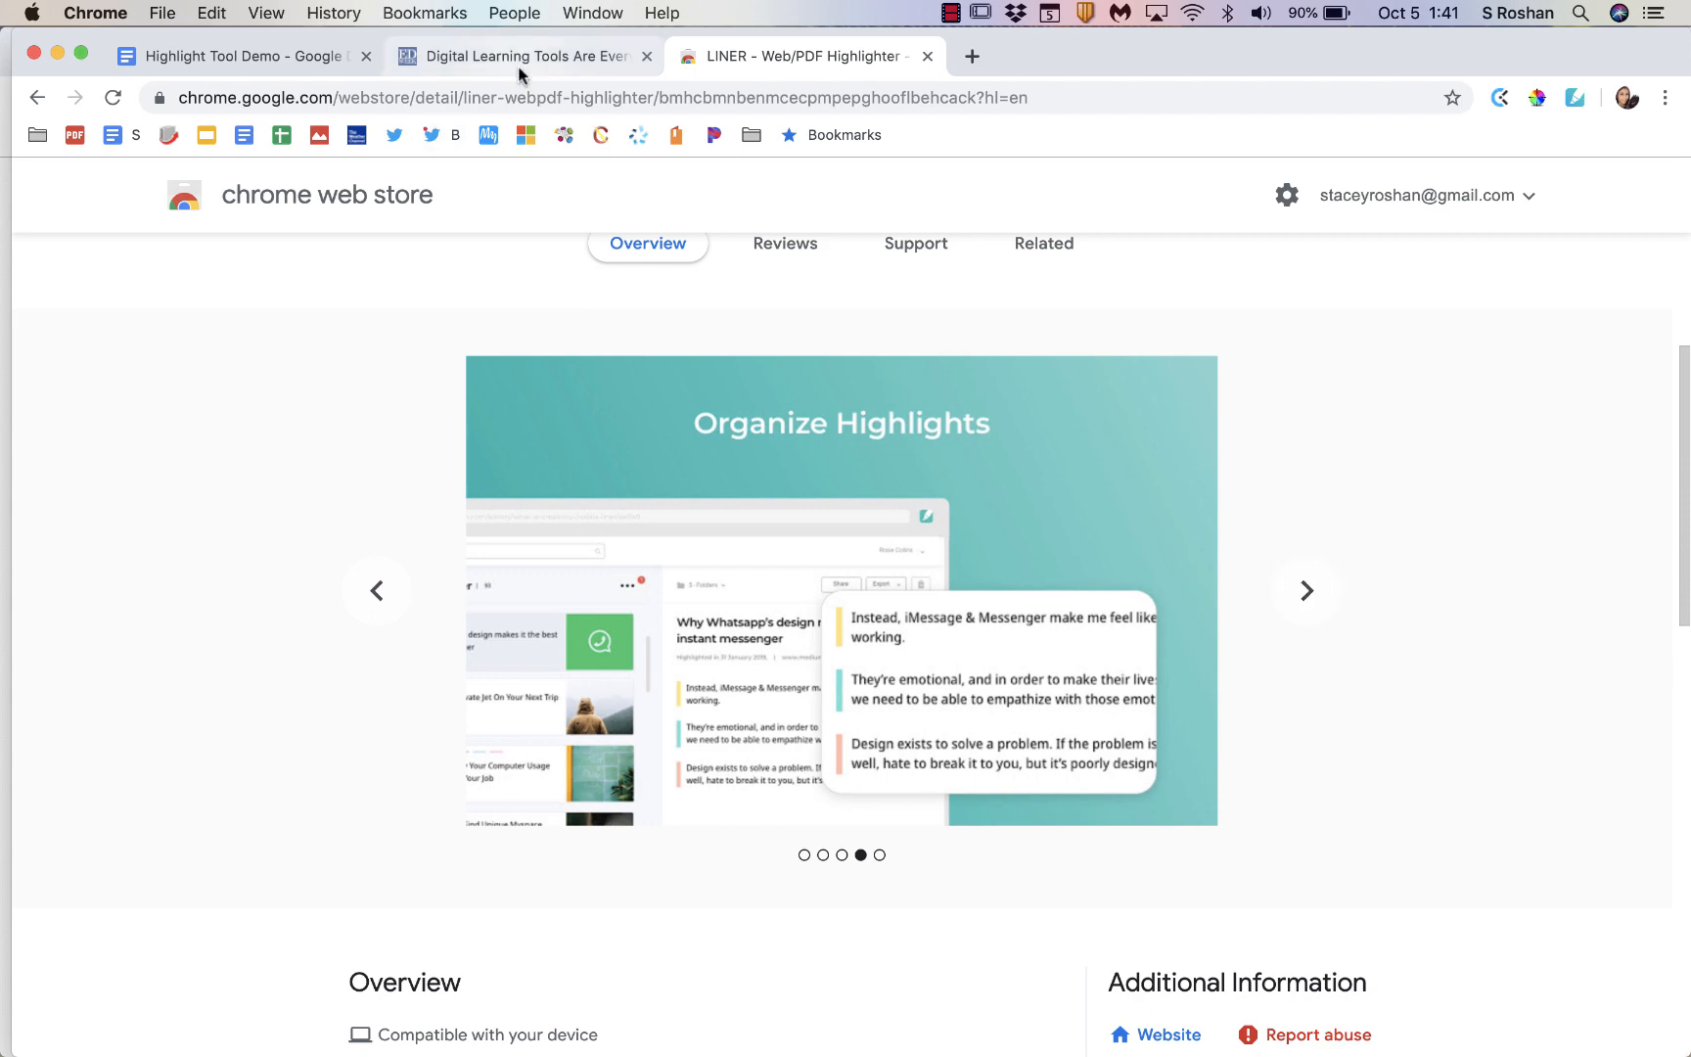
left_click(521, 56)
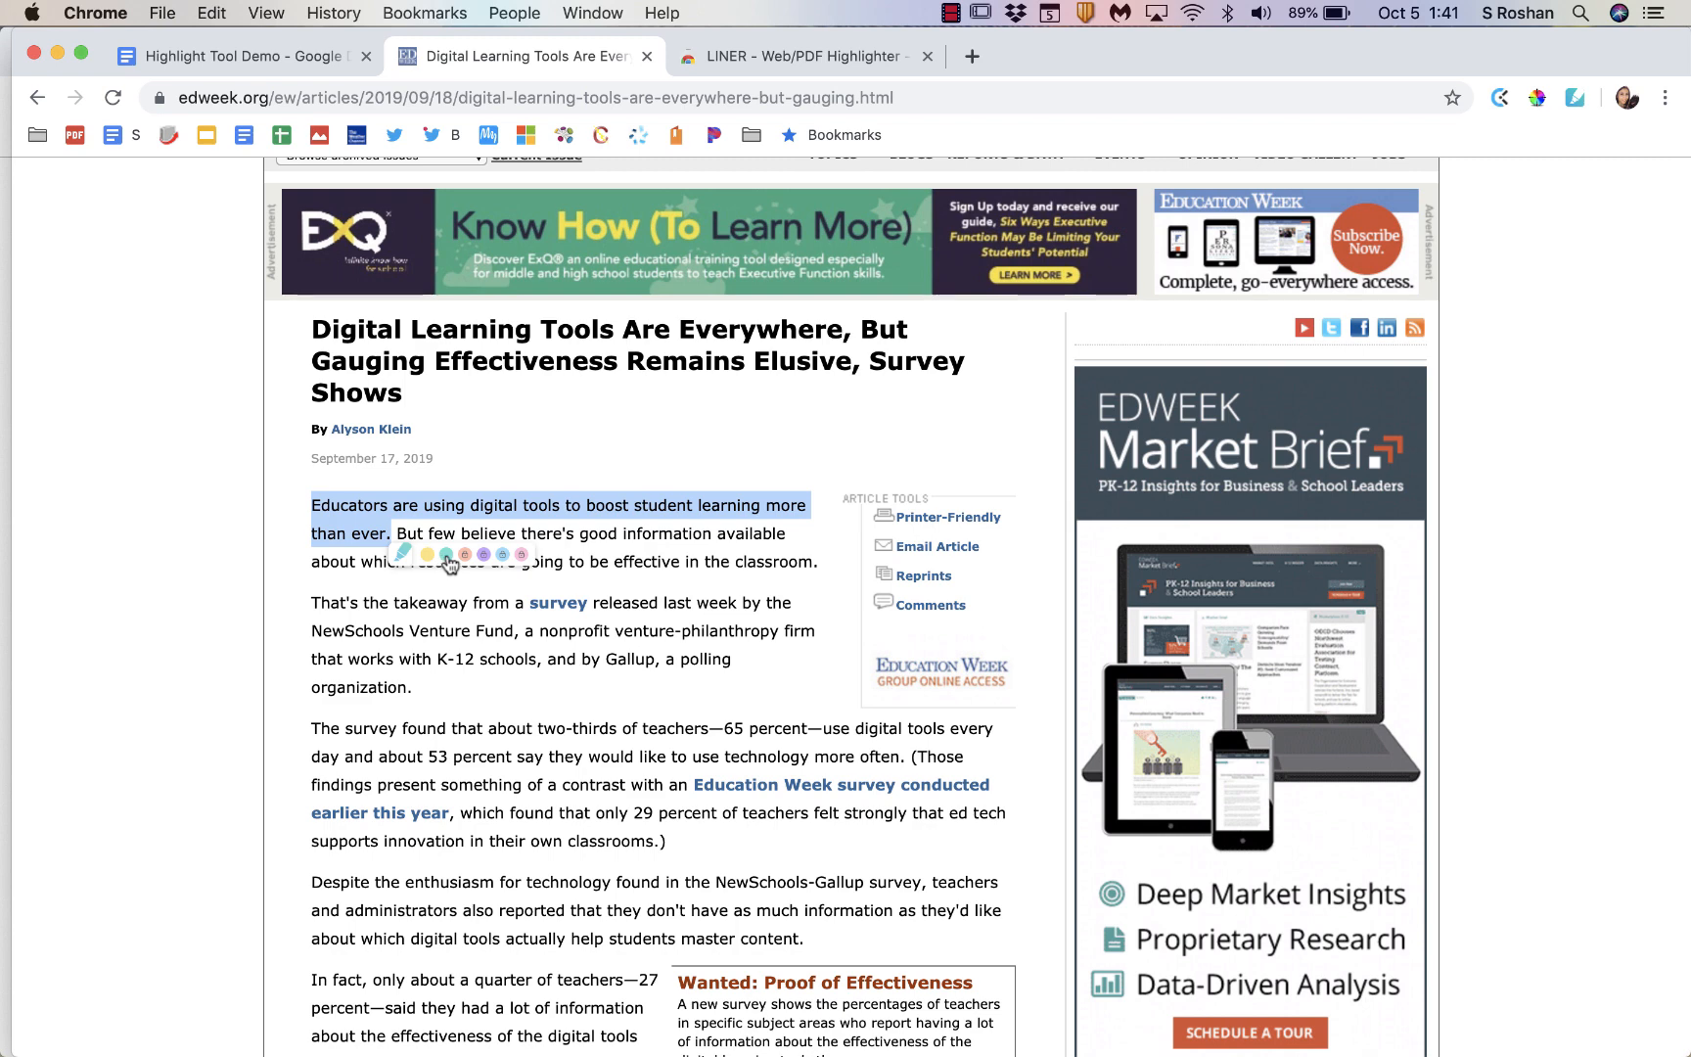
mouse_move(431, 564)
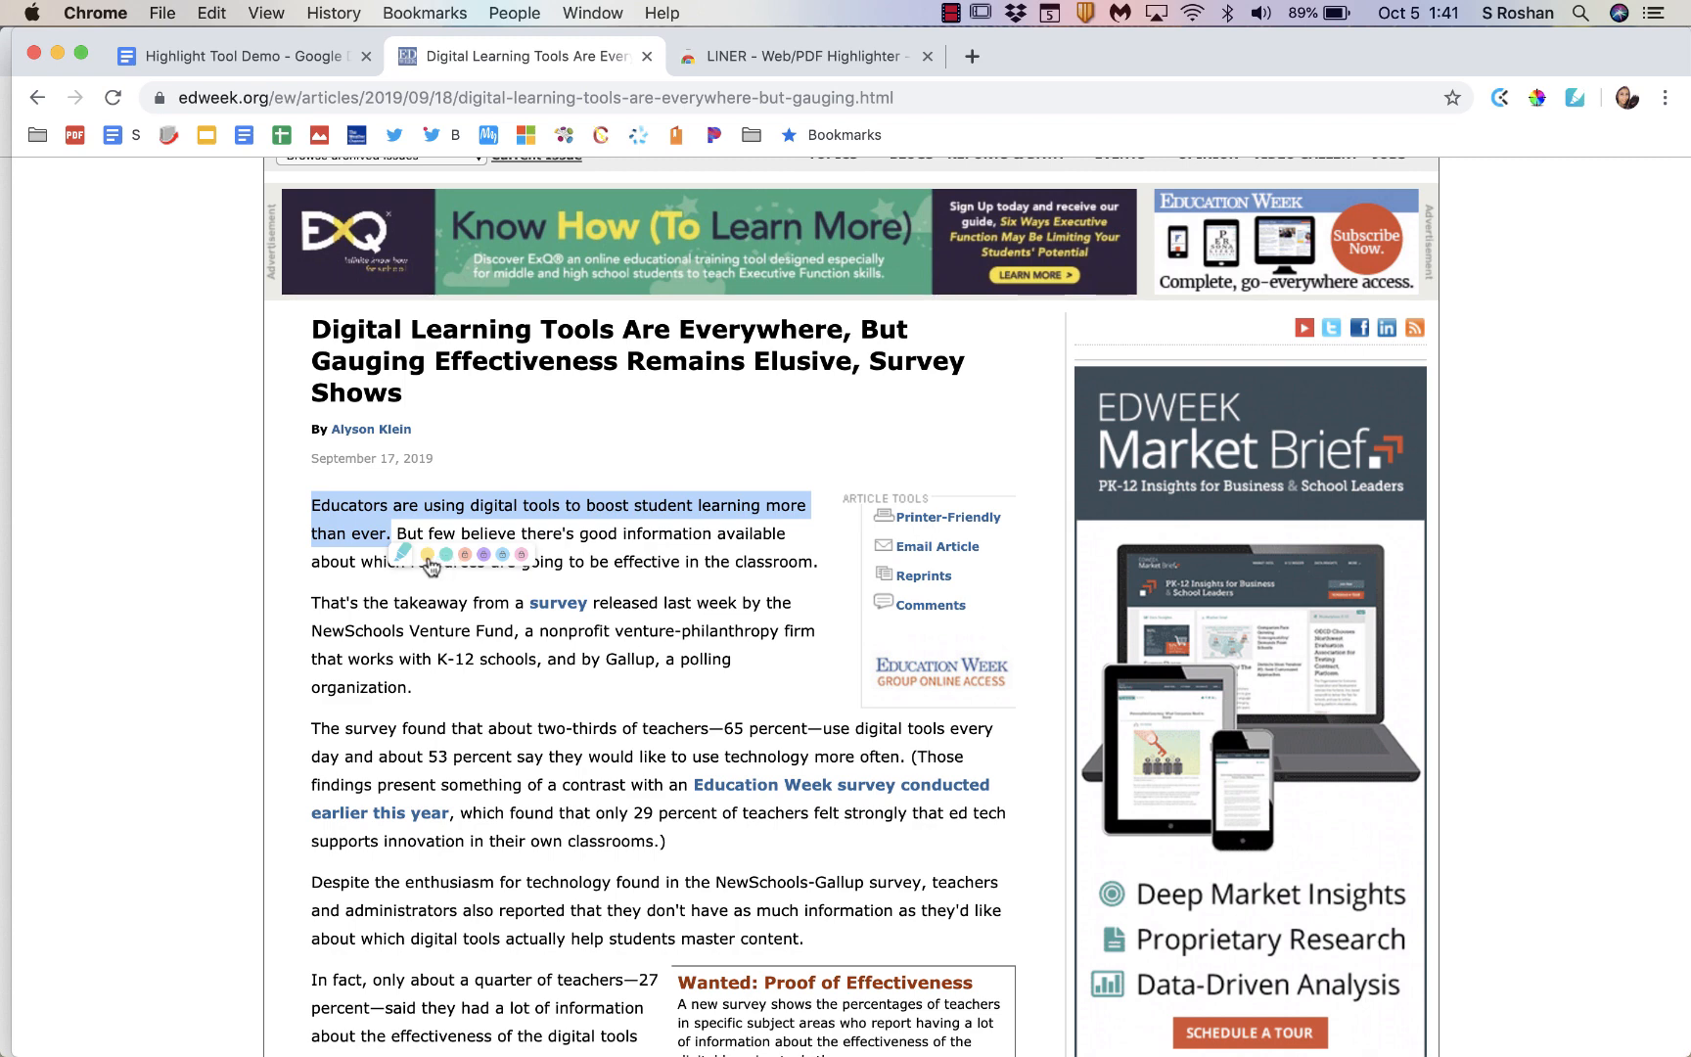
Step: Highlight the article's opening sentence in yellow, then open the LINER summary panel
left_click(427, 553)
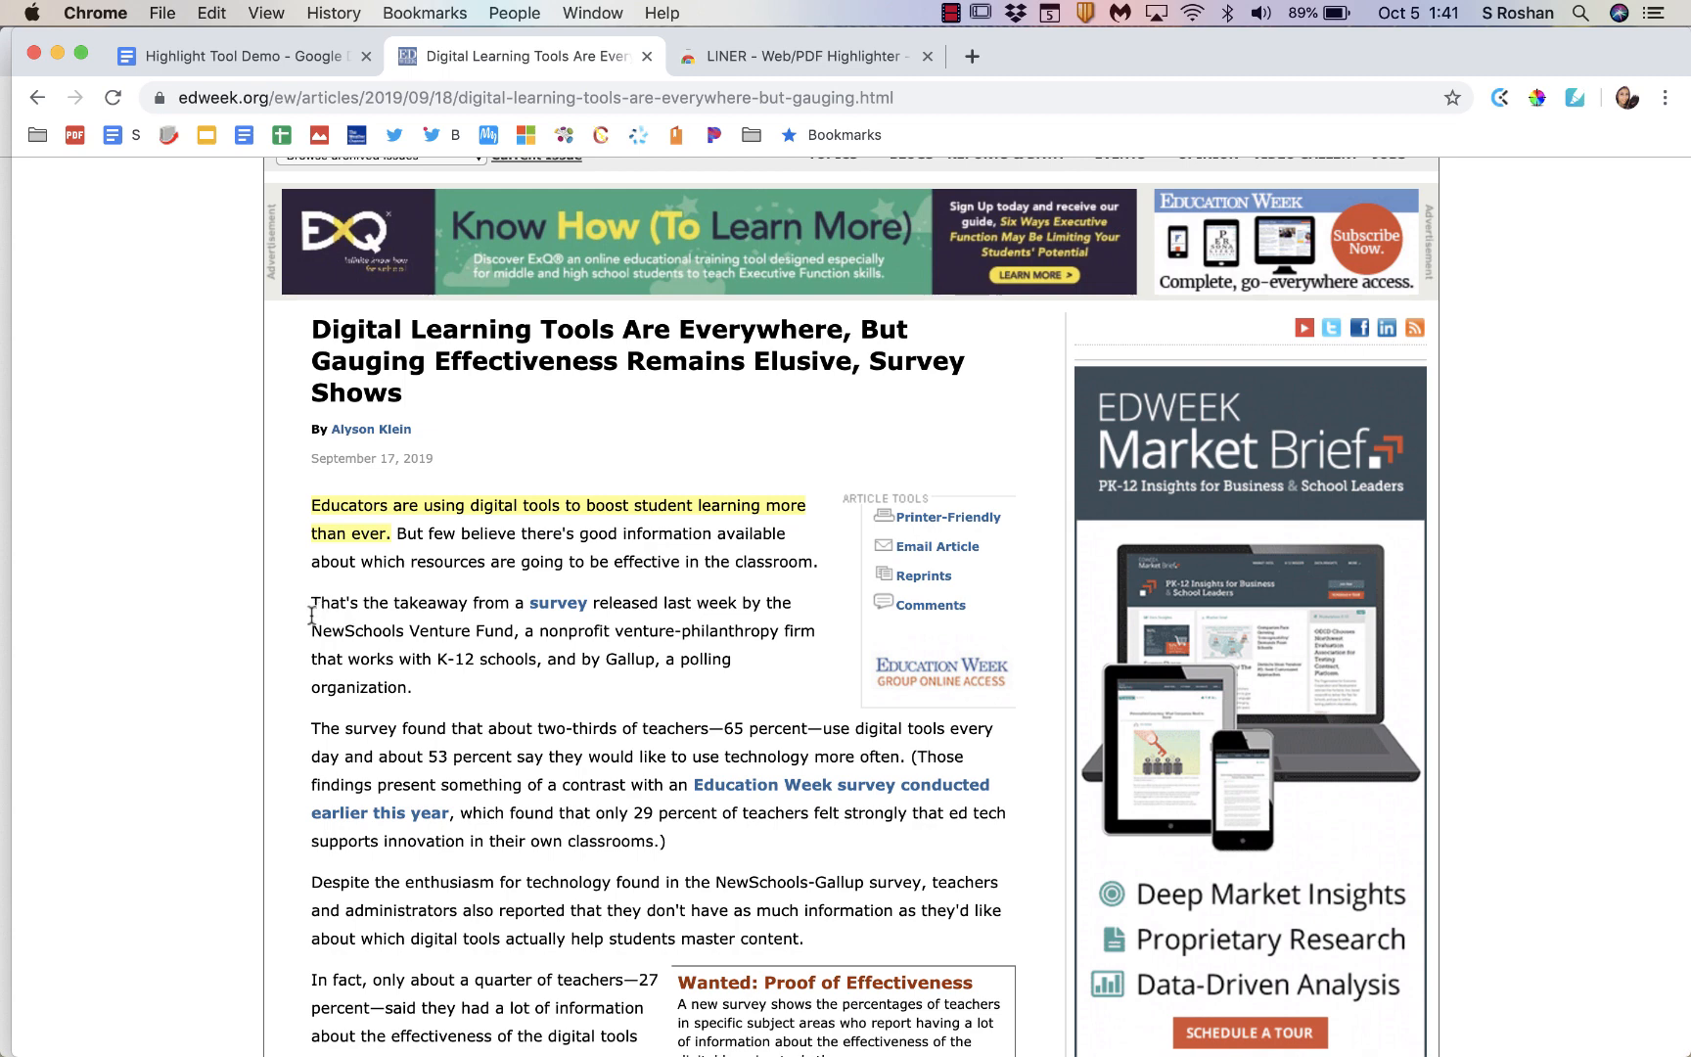
scroll("down", 3)
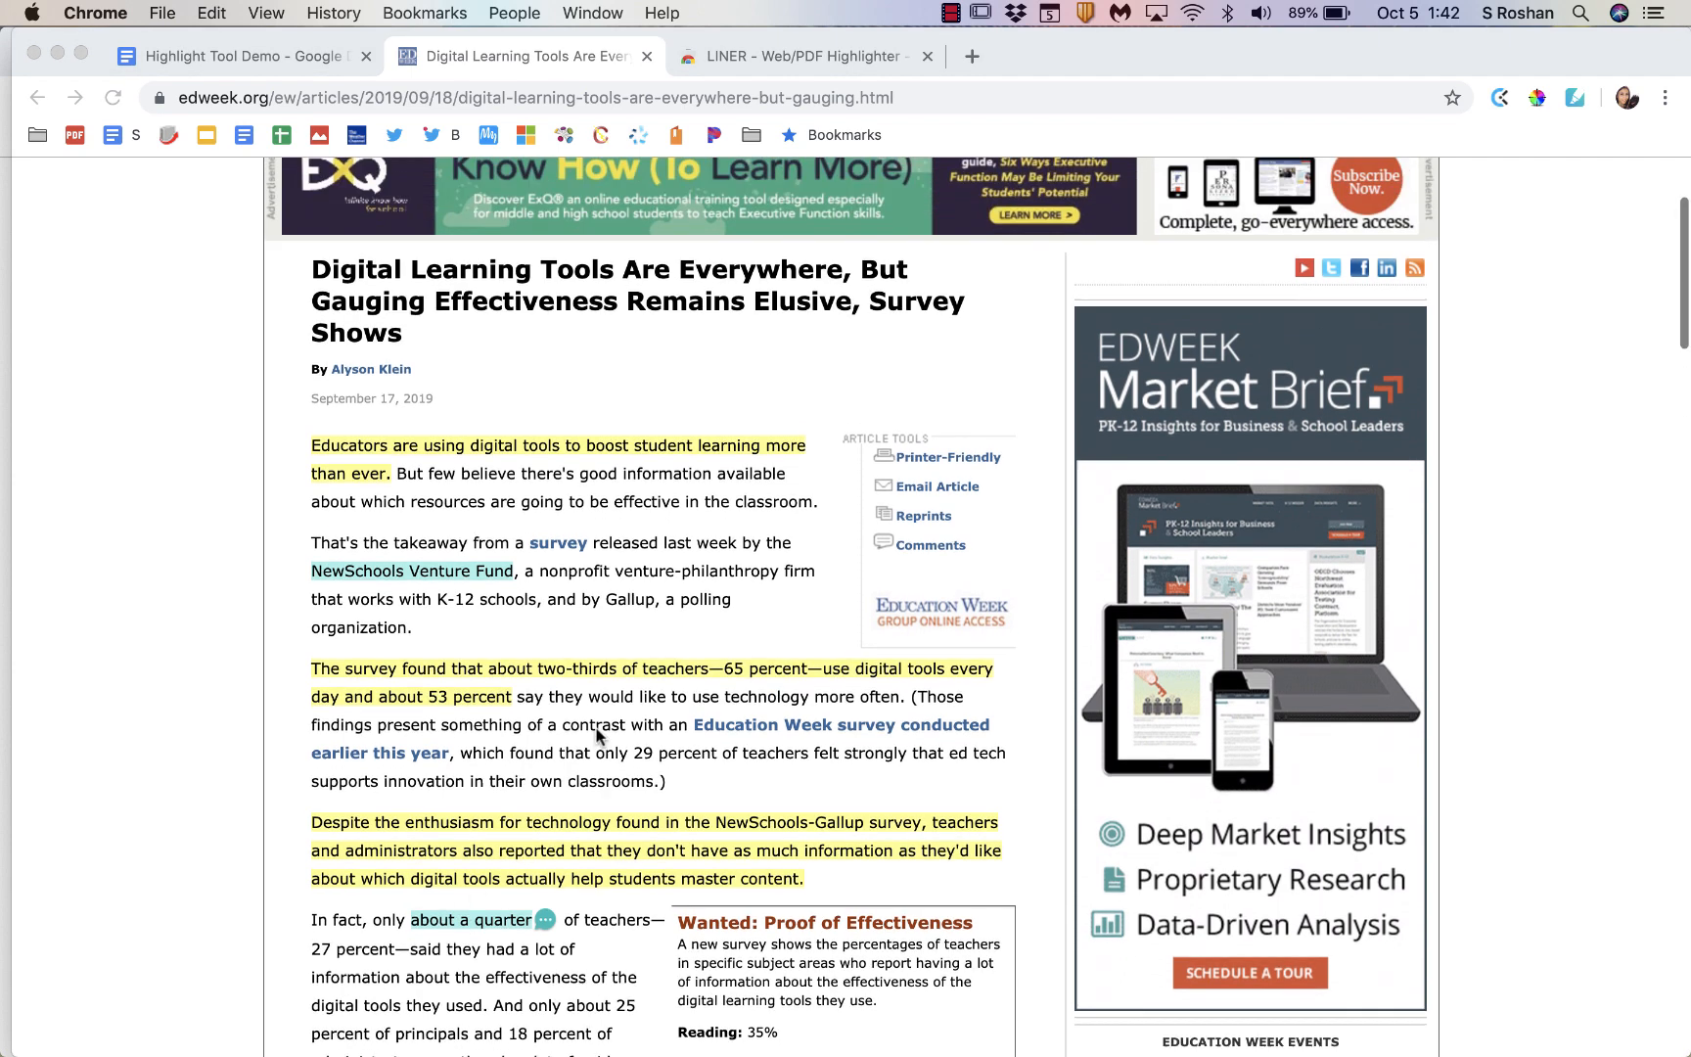
left_click(1575, 98)
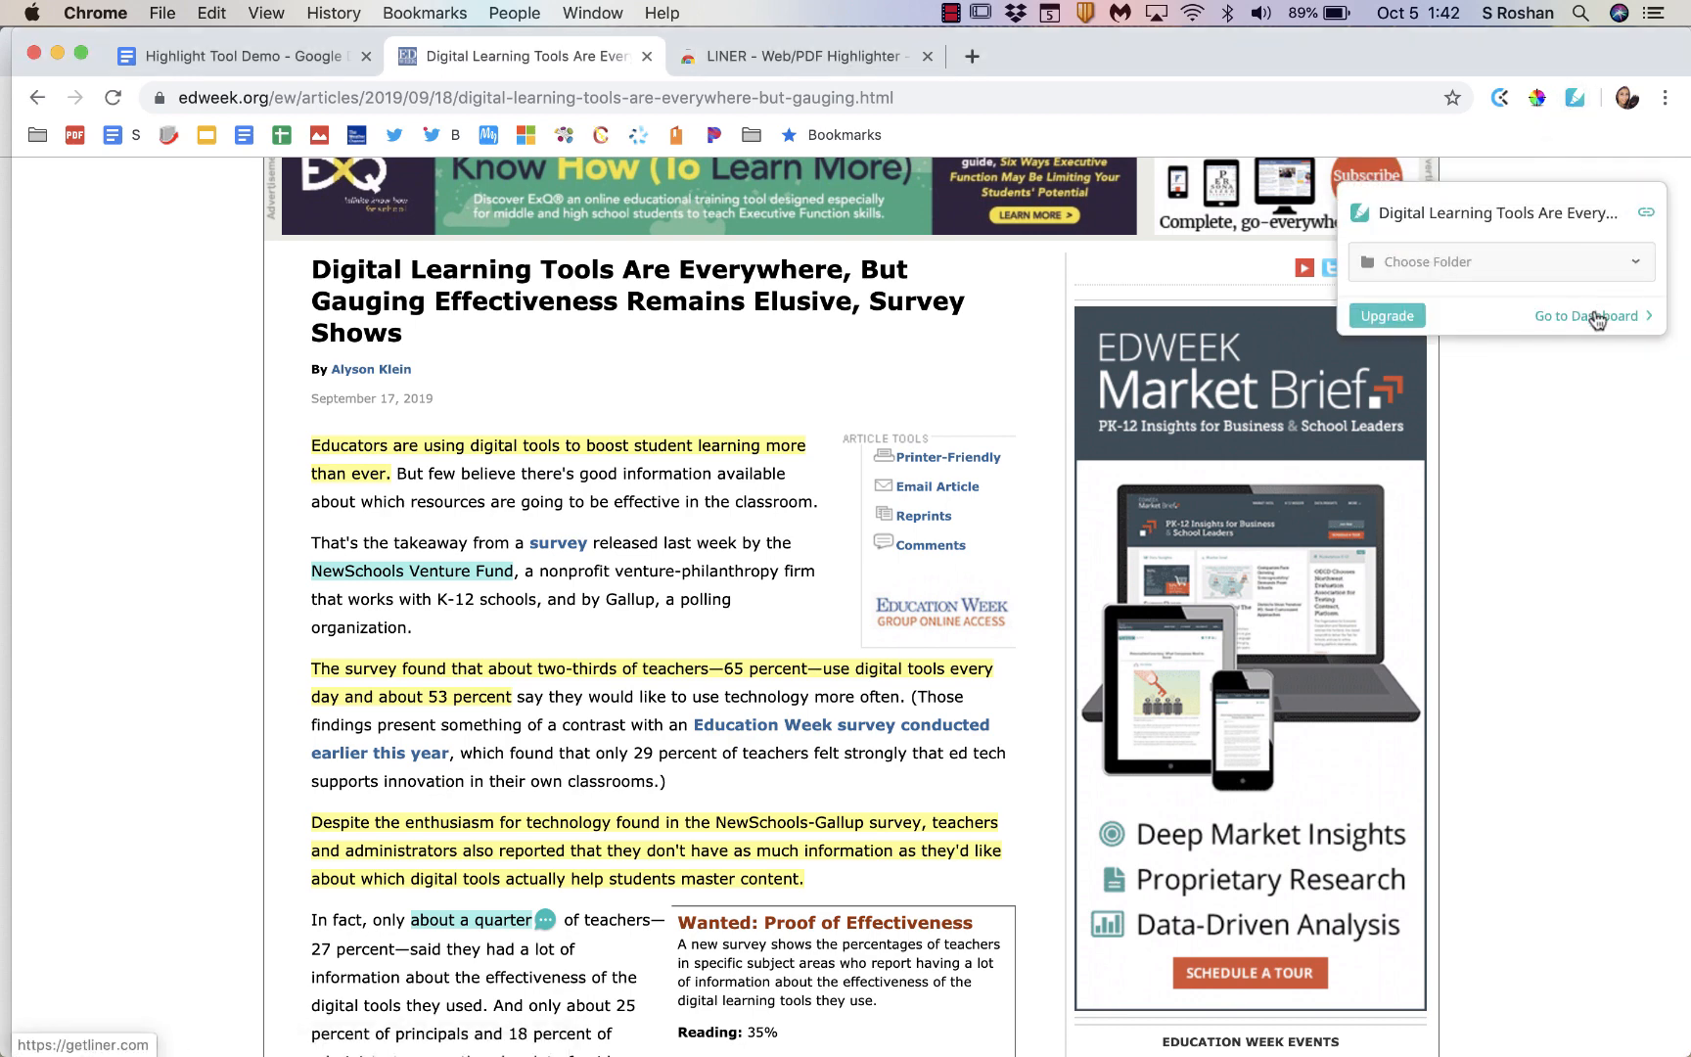
Step: Open the LINER dashboard, view the Quizlet highlights in context, then return to the dashboard
left_click(1594, 316)
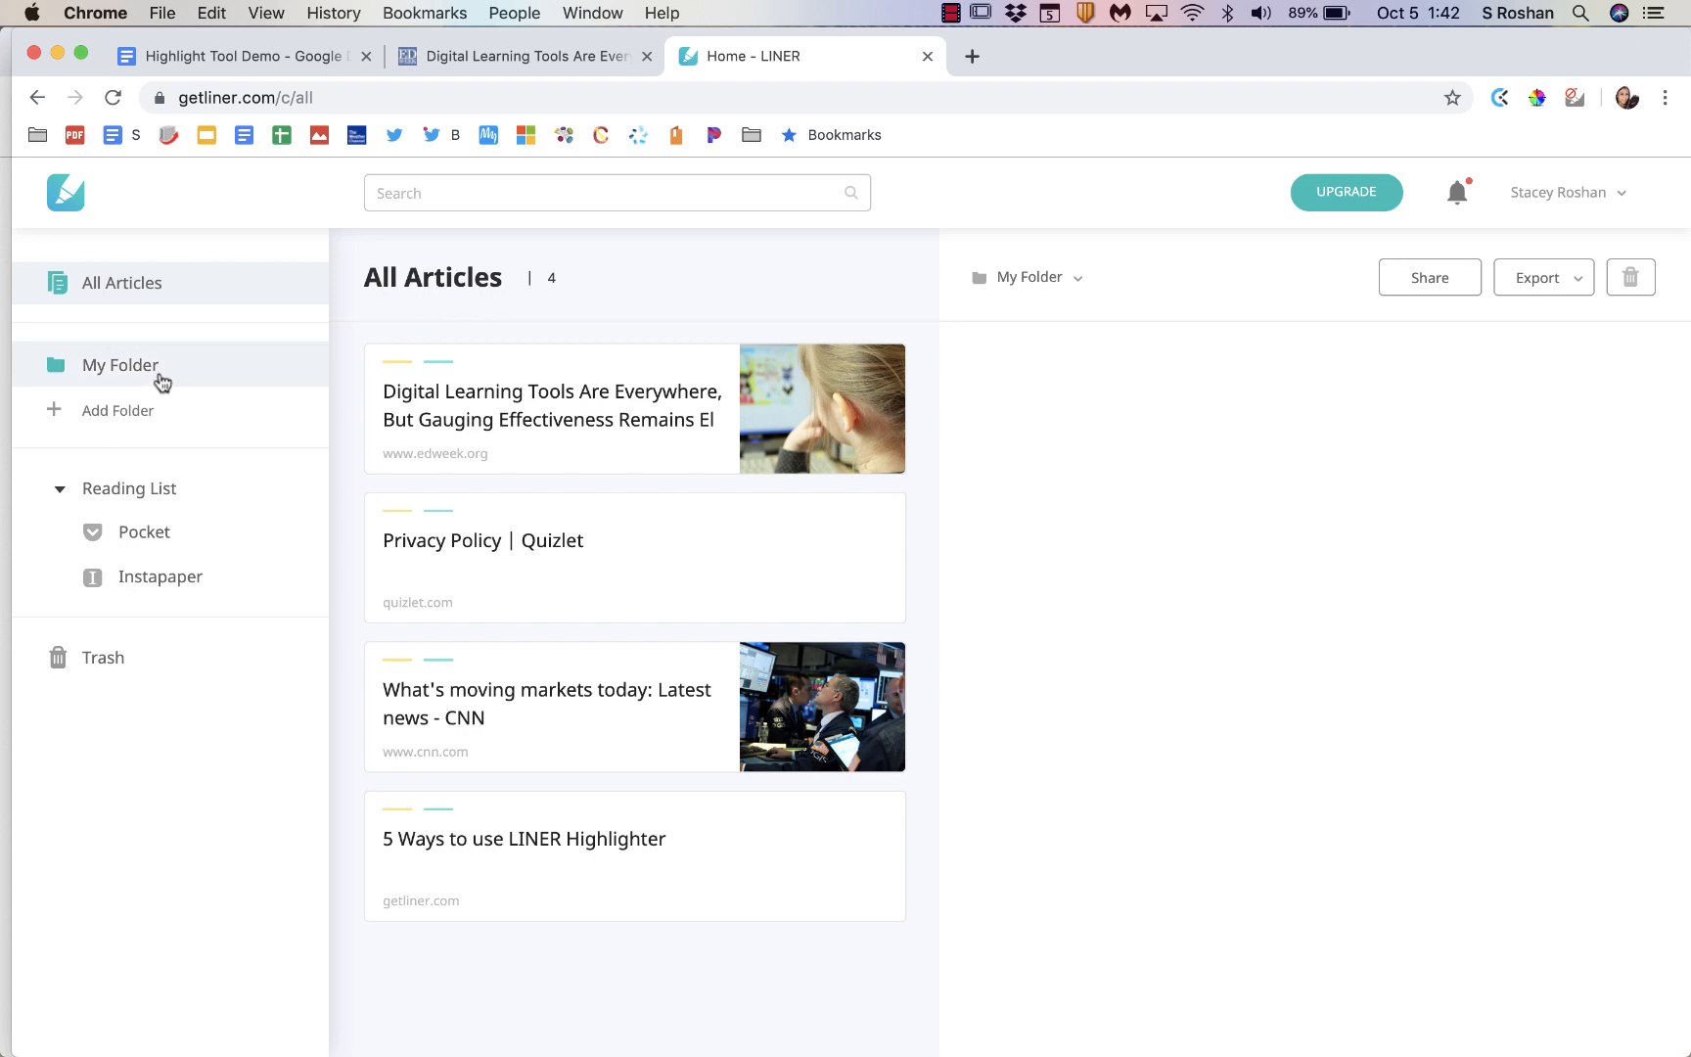
left_click(550, 408)
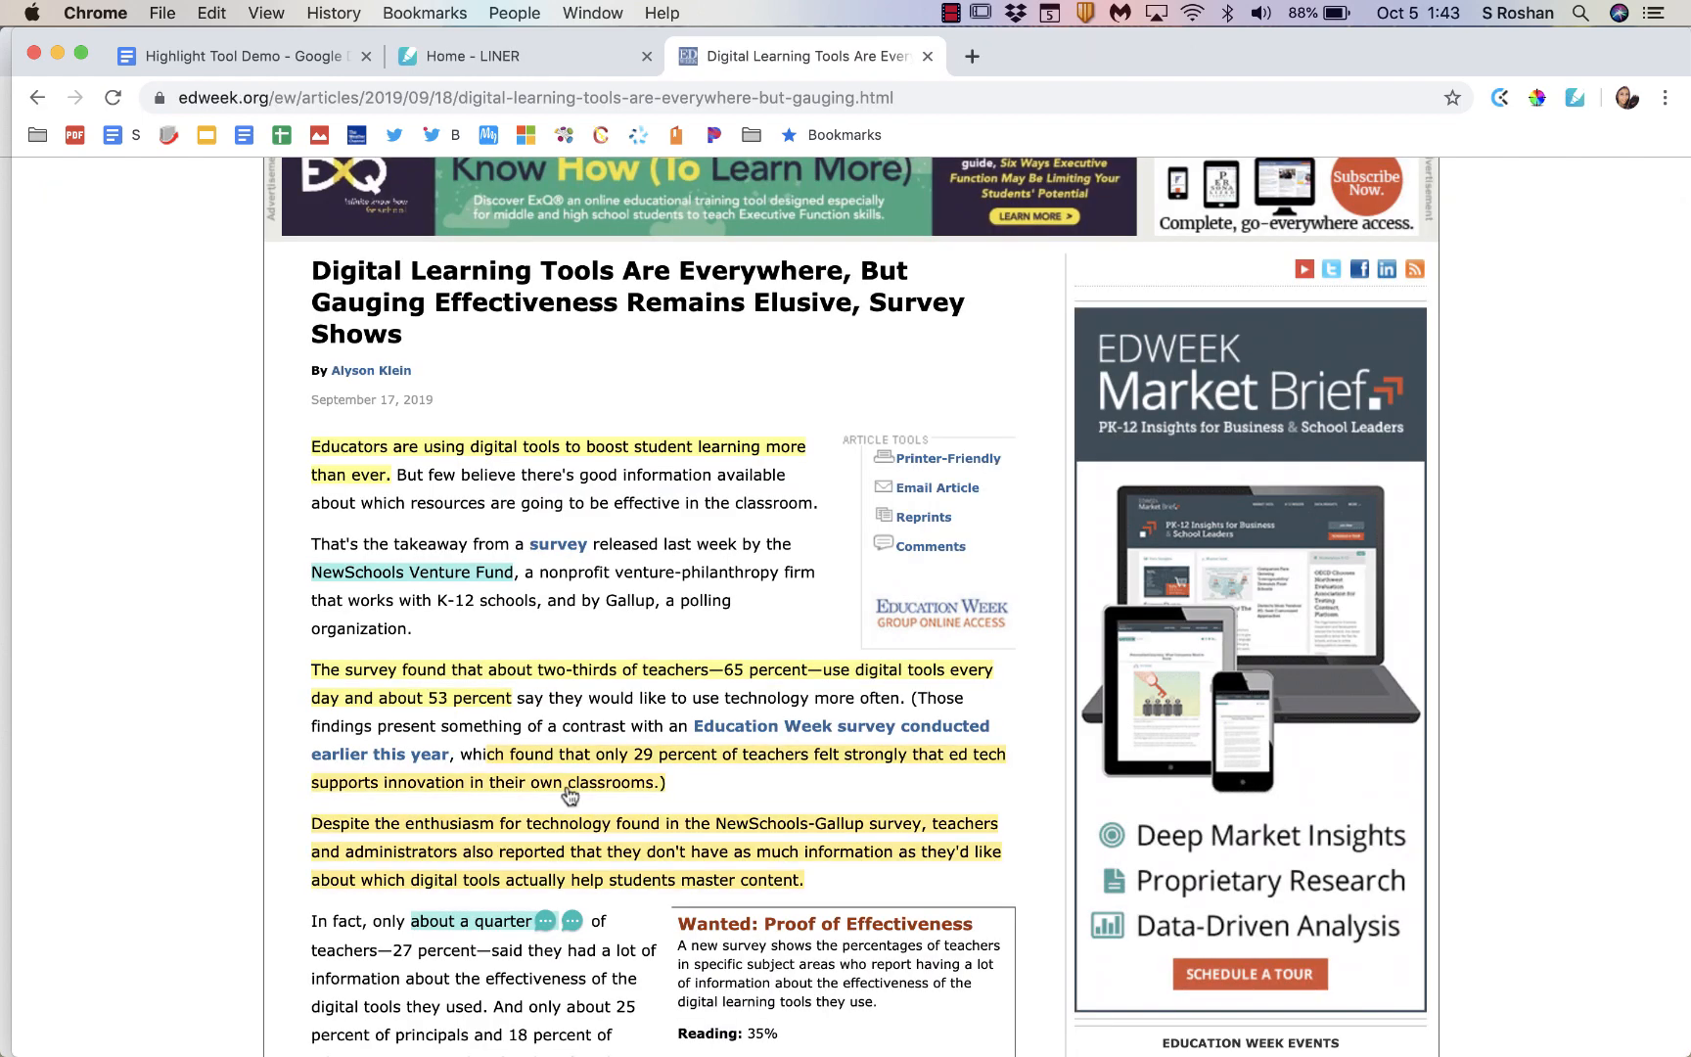
scroll("up", 3)
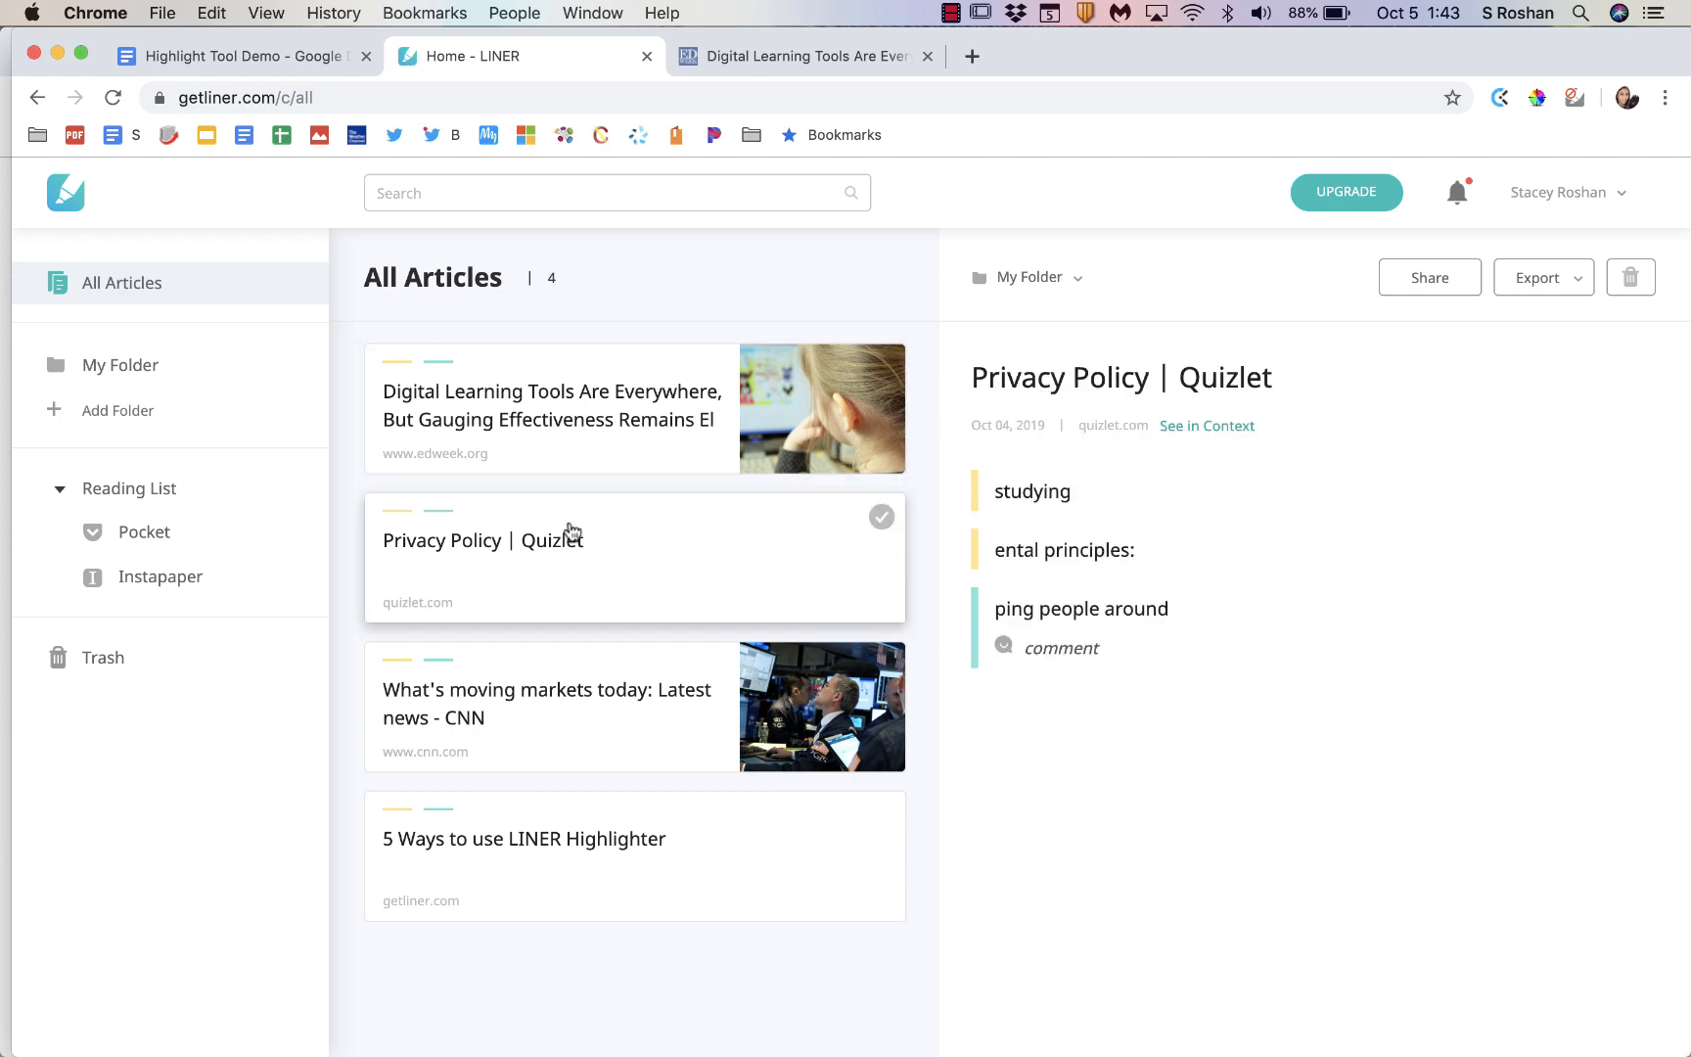
left_click(1207, 424)
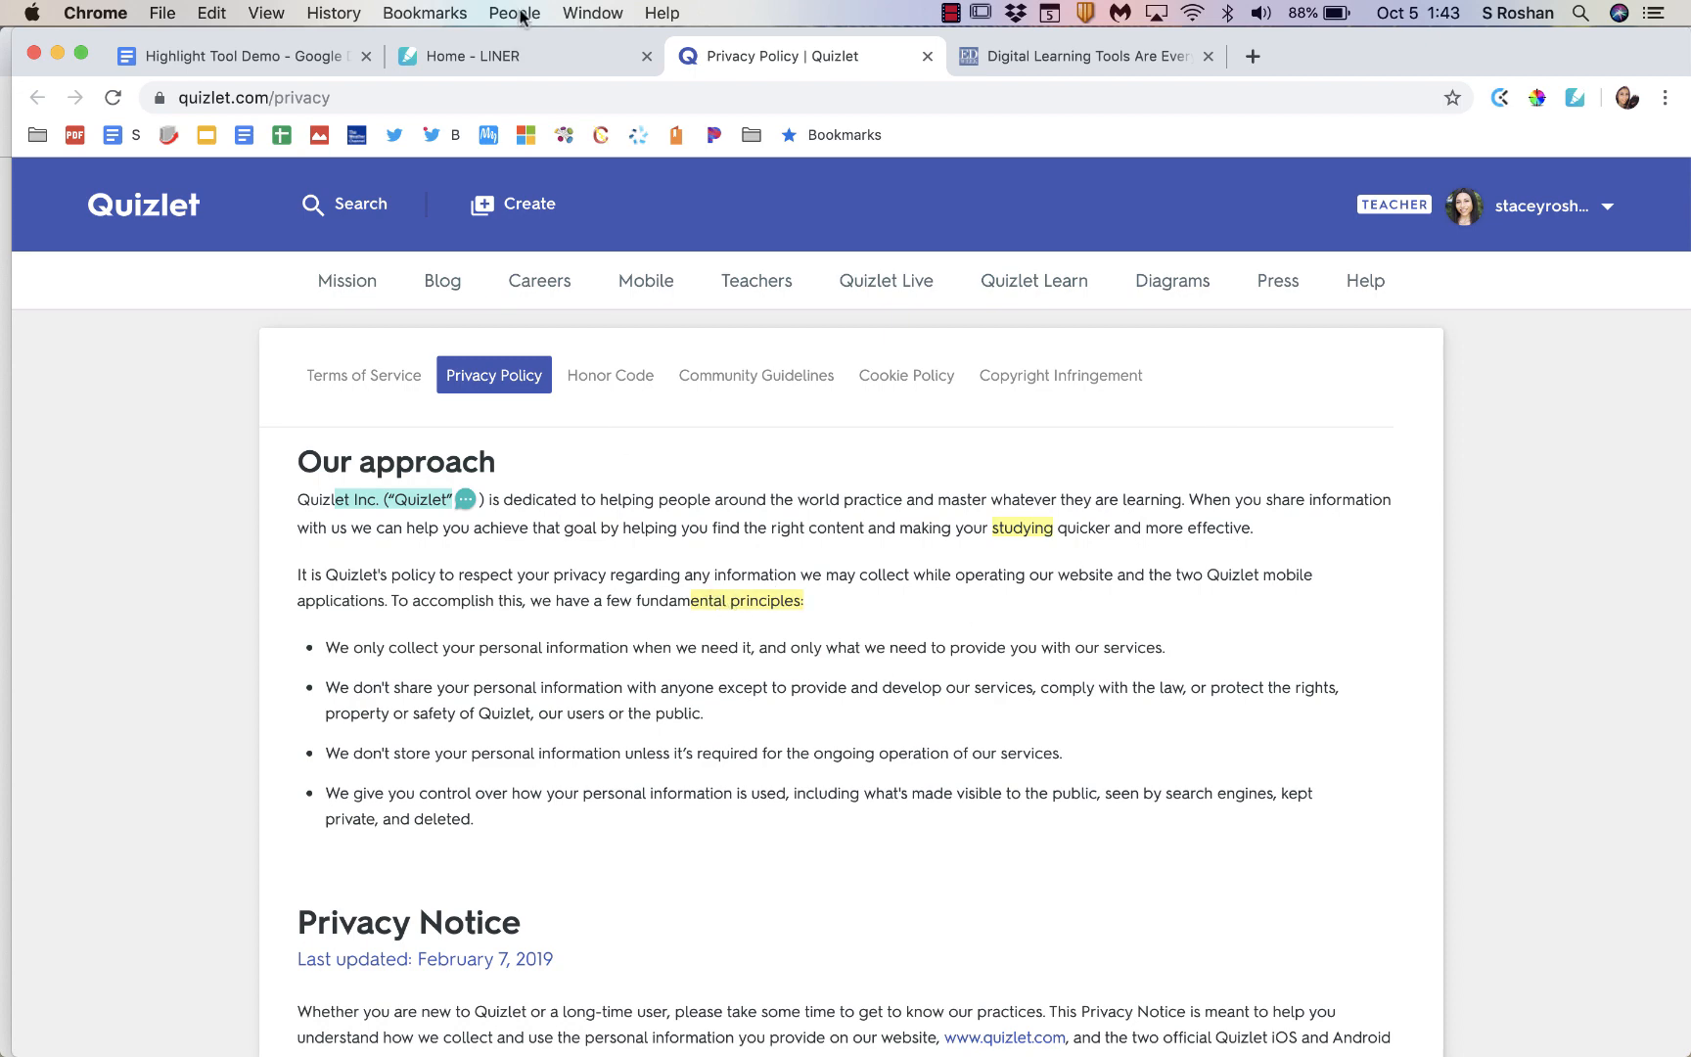
left_click(486, 55)
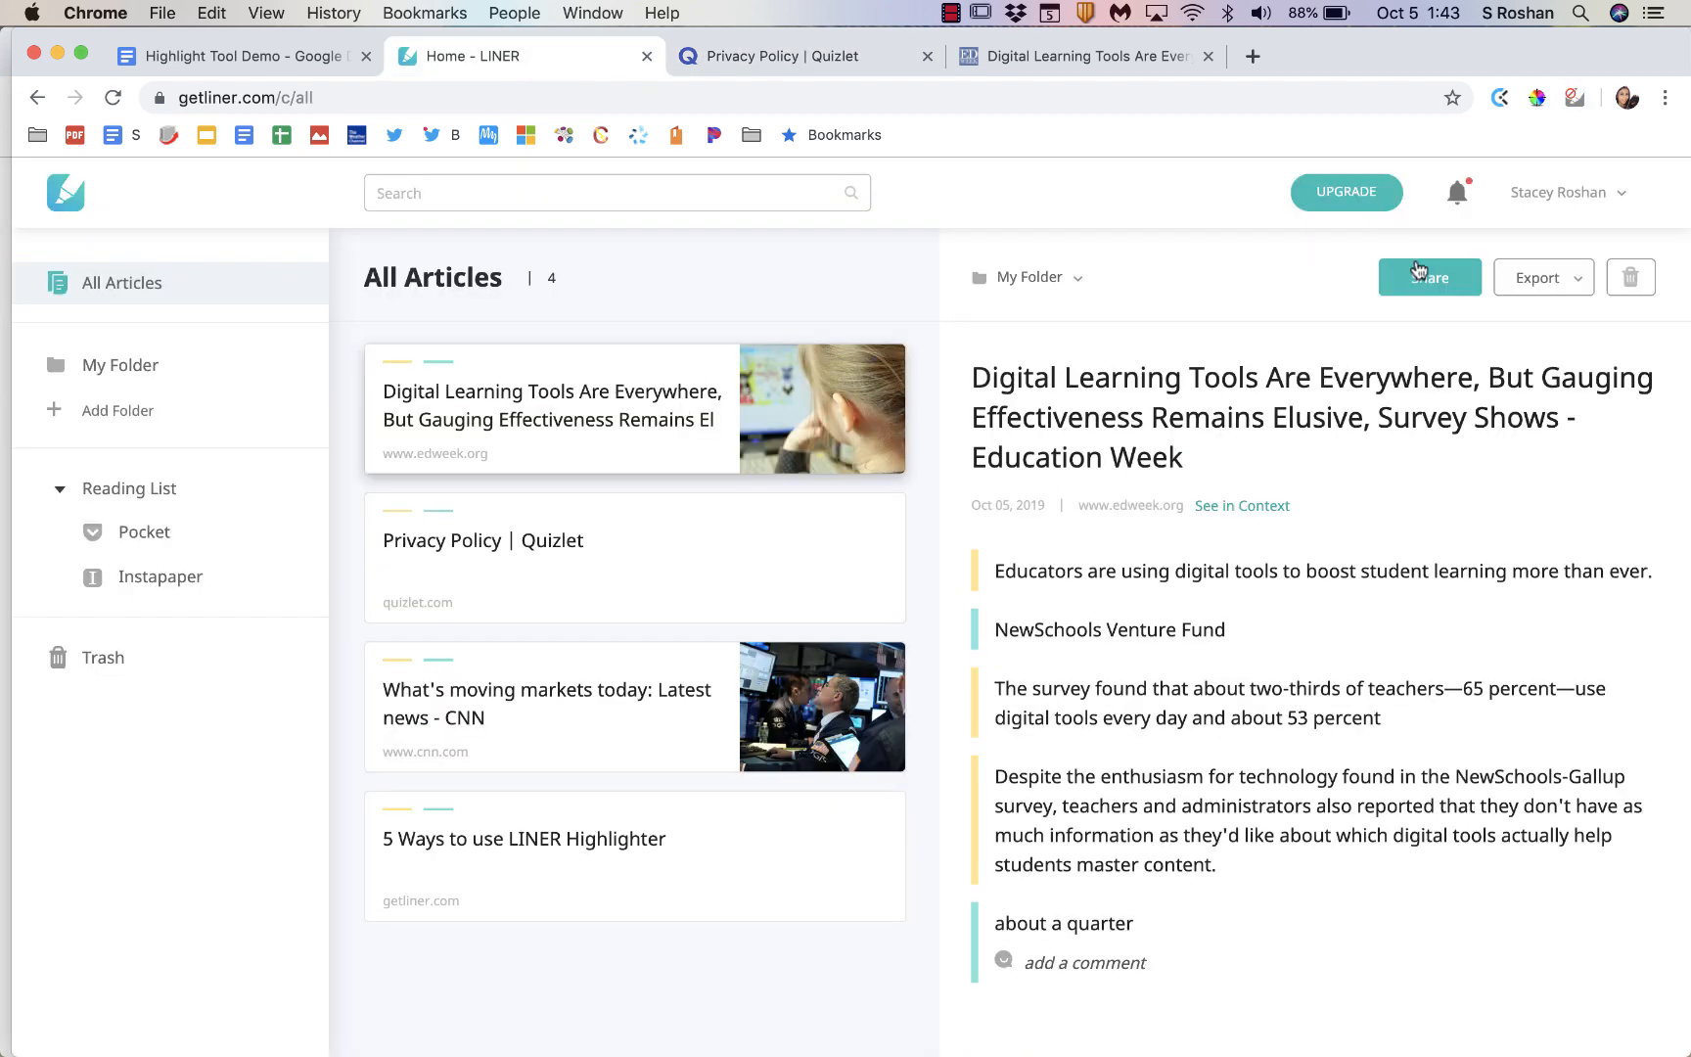
left_click(1539, 277)
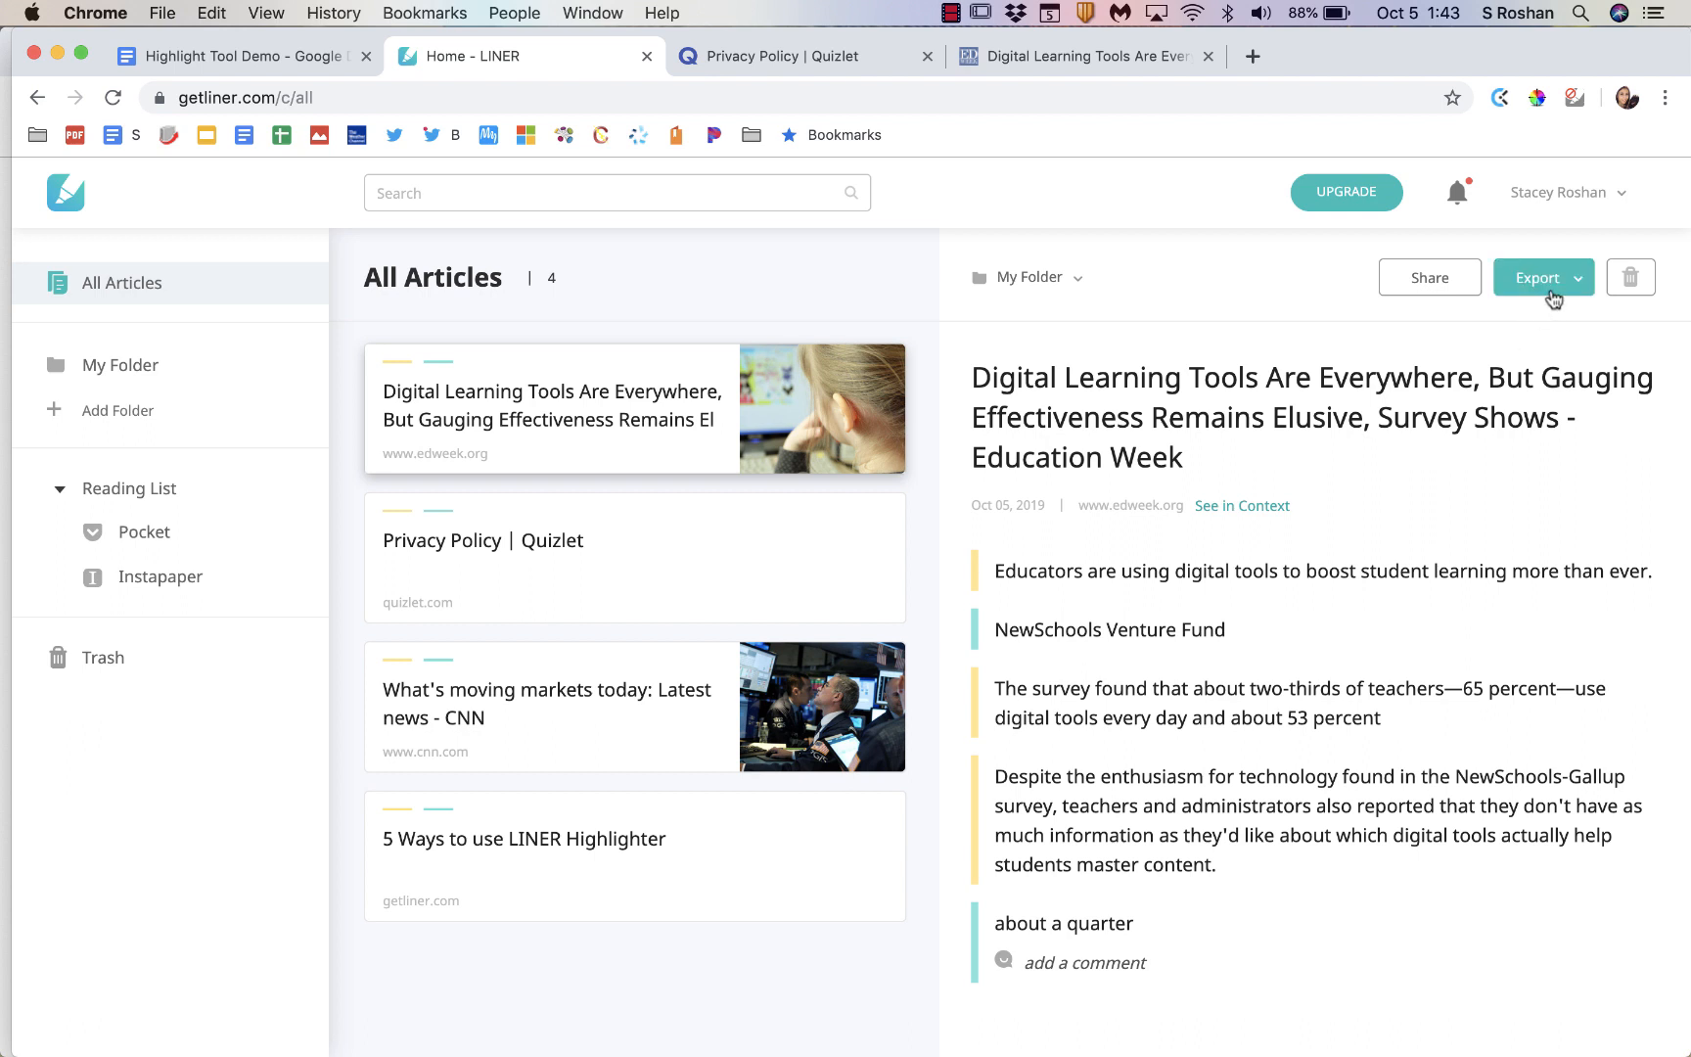
Step: Export the Education Week highlights to a Word document and select its original source URL
left_click(1536, 277)
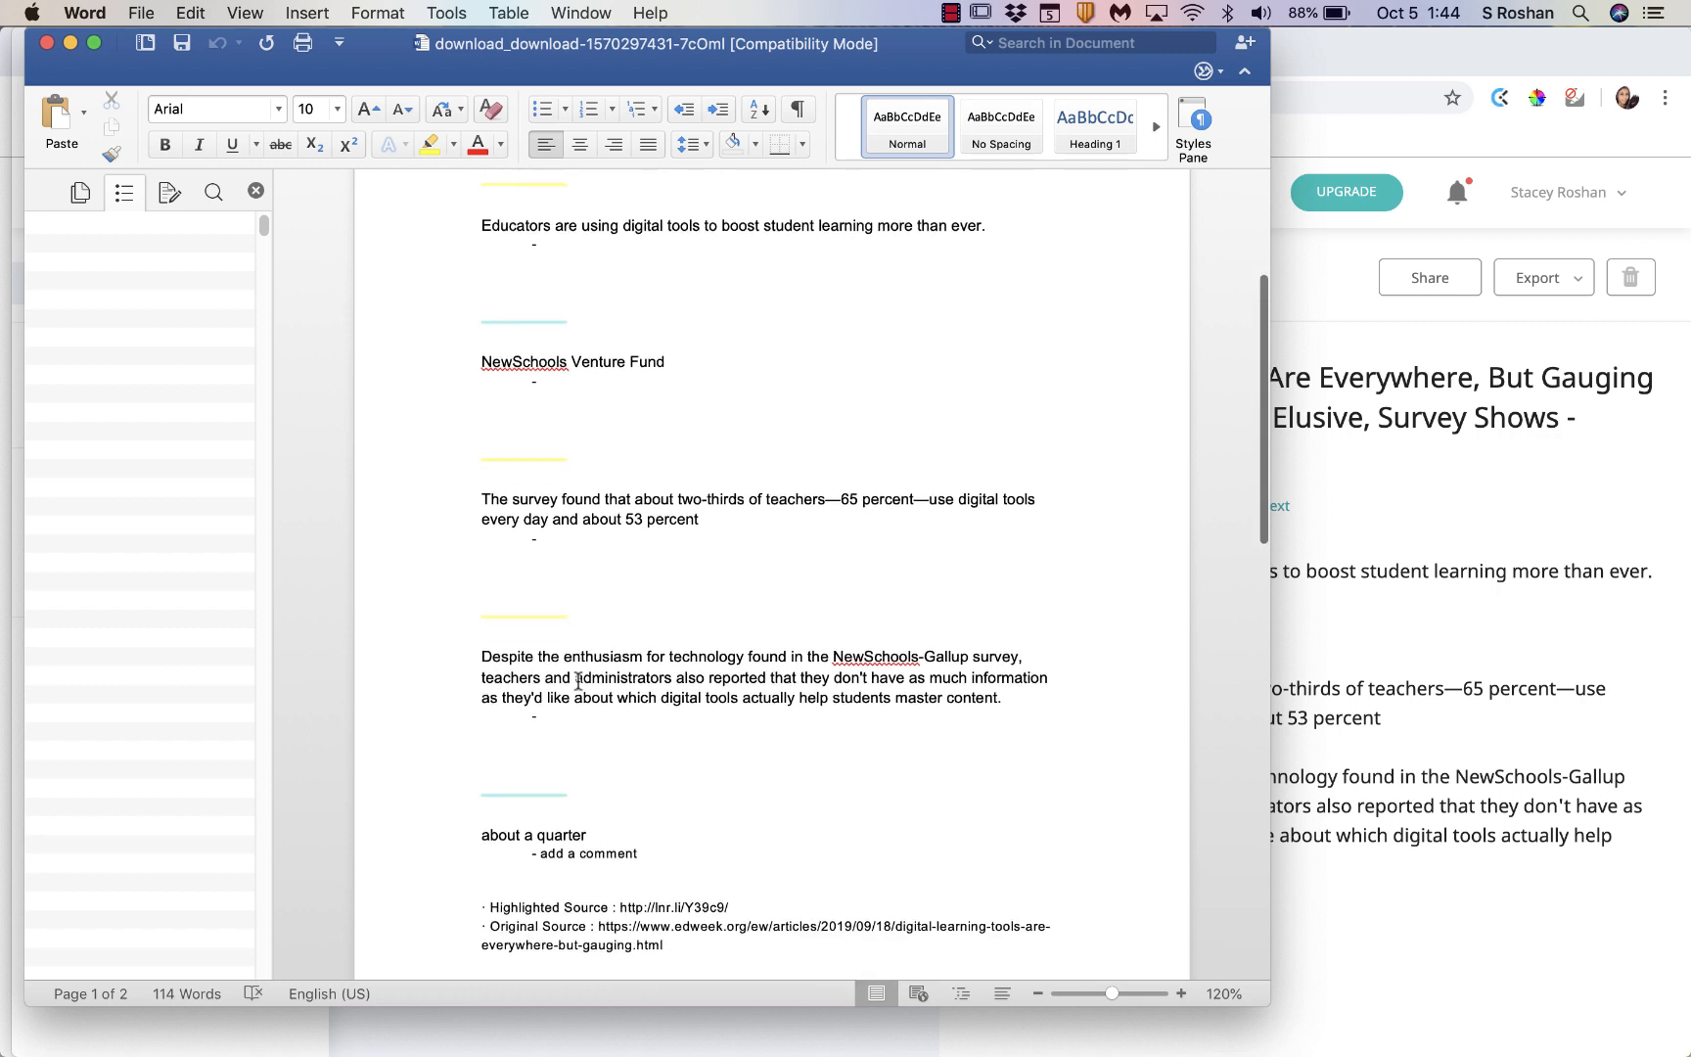
scroll("down", 3)
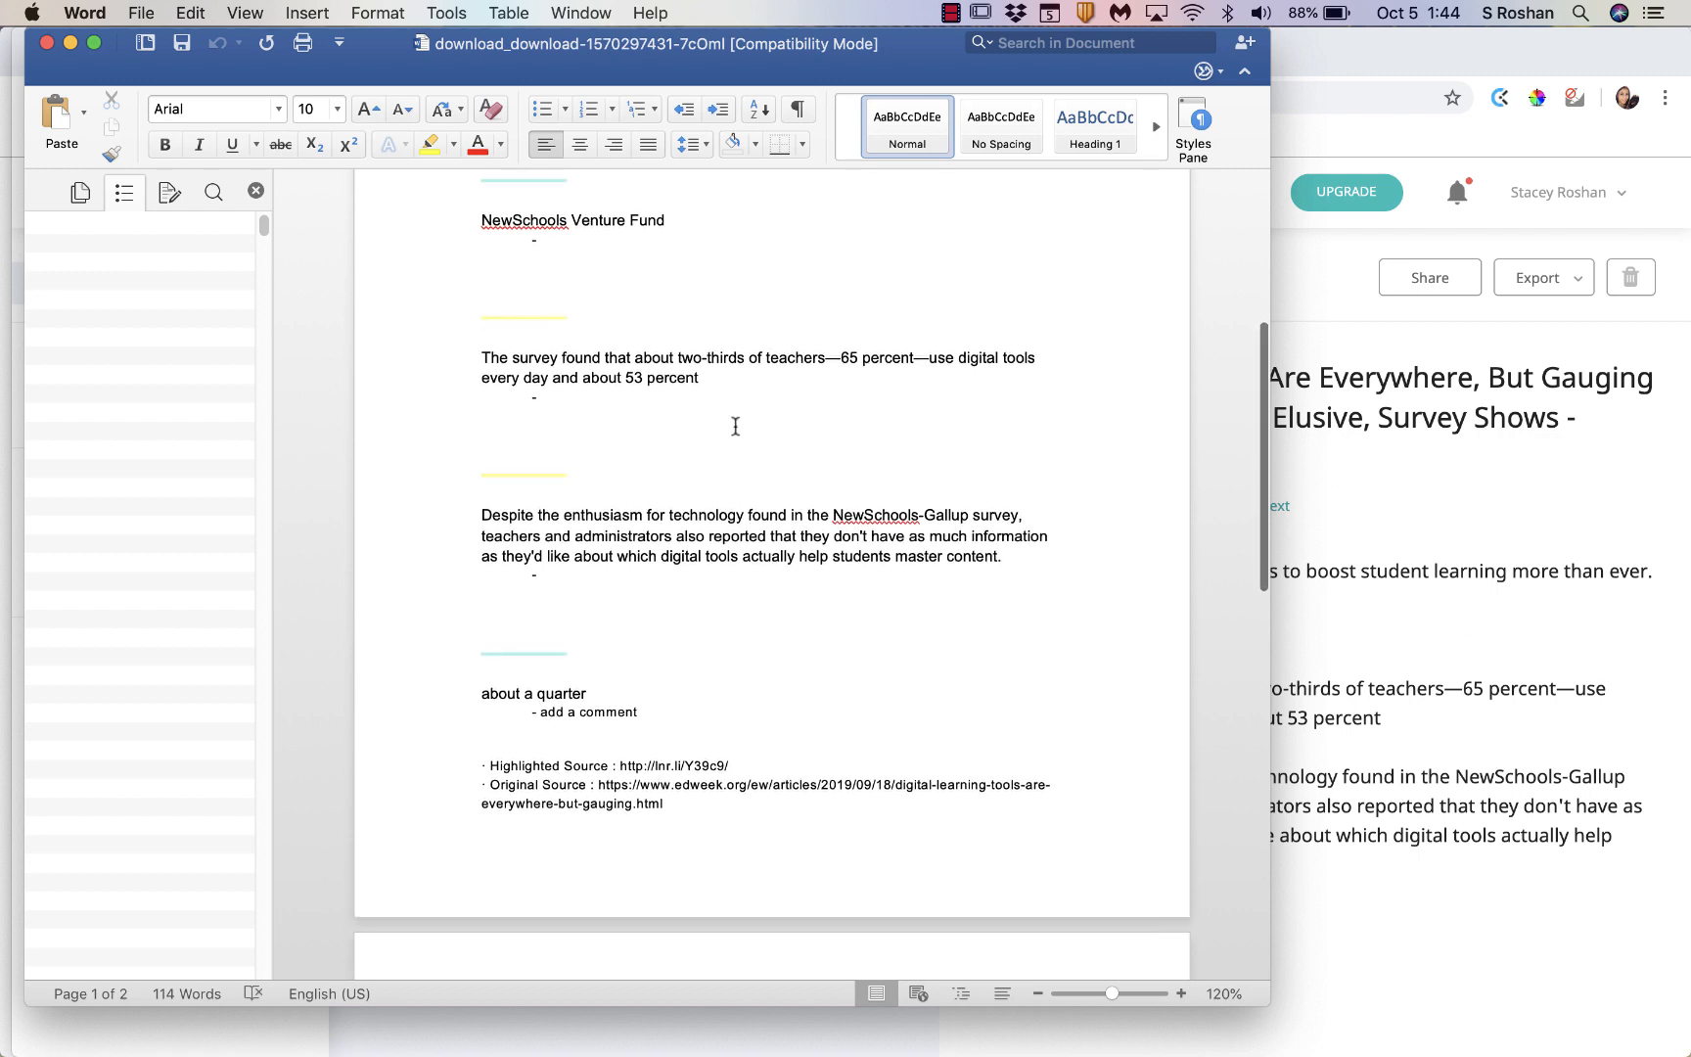
scroll("down", 3)
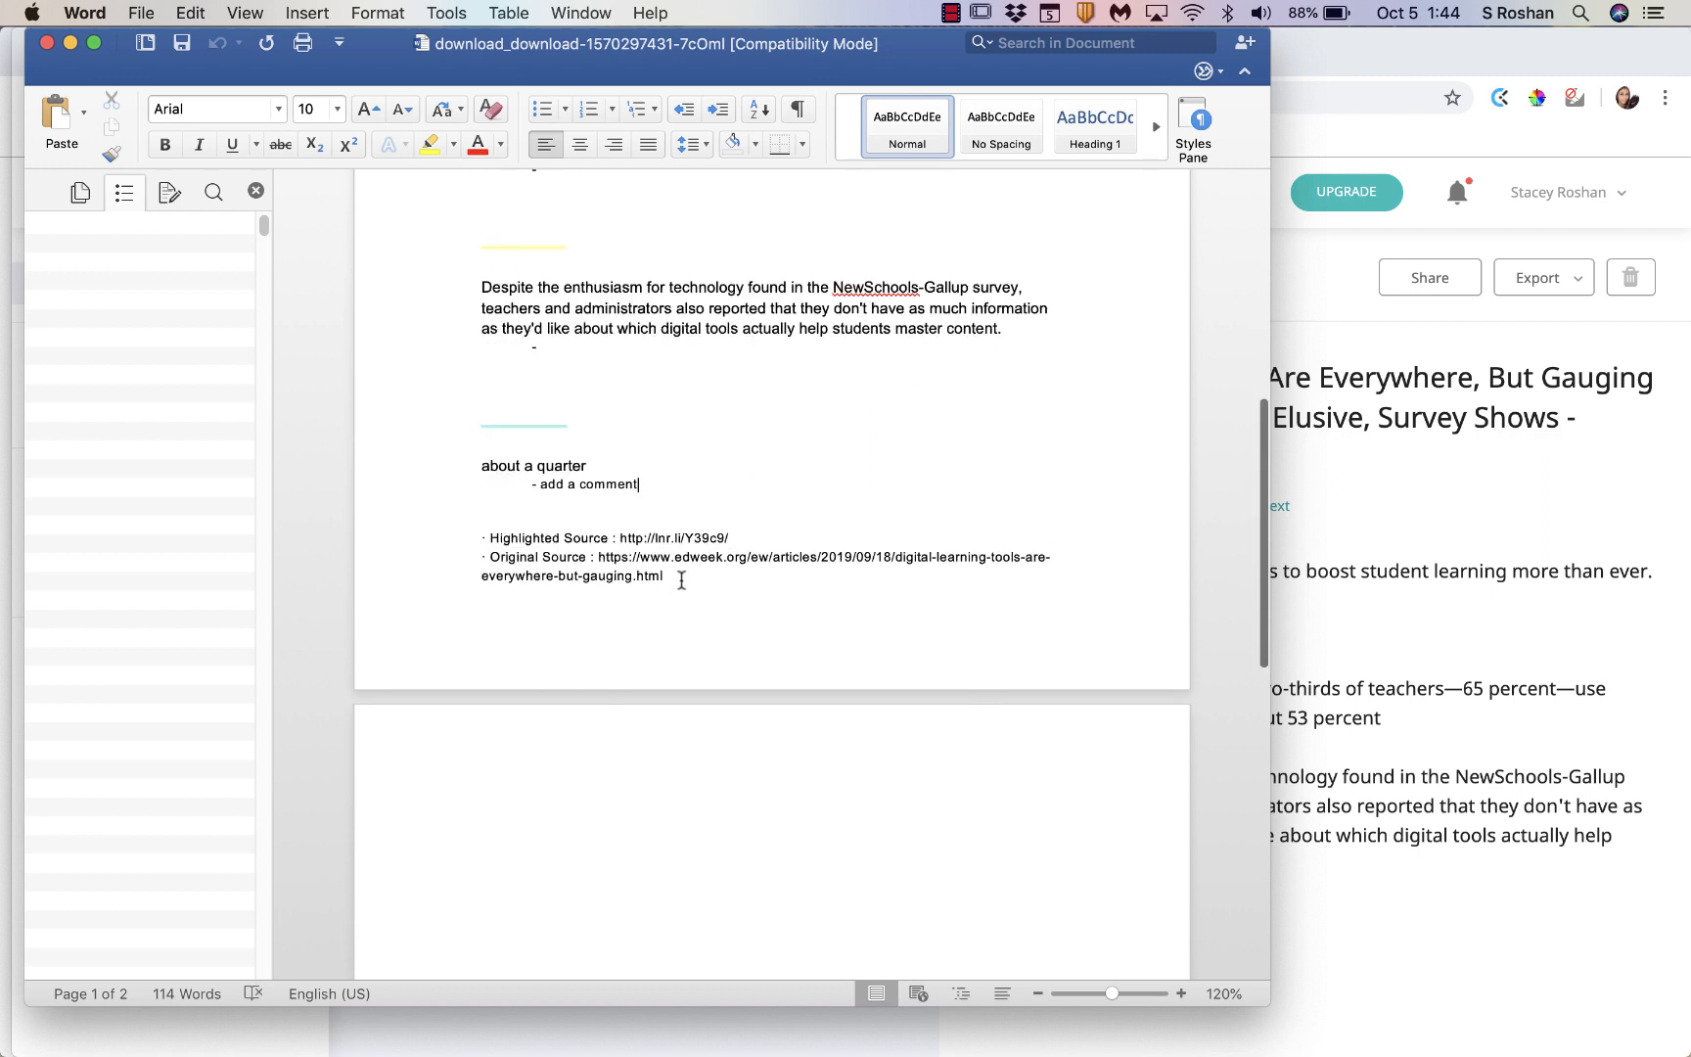
left_click_drag(602, 557, 664, 576)
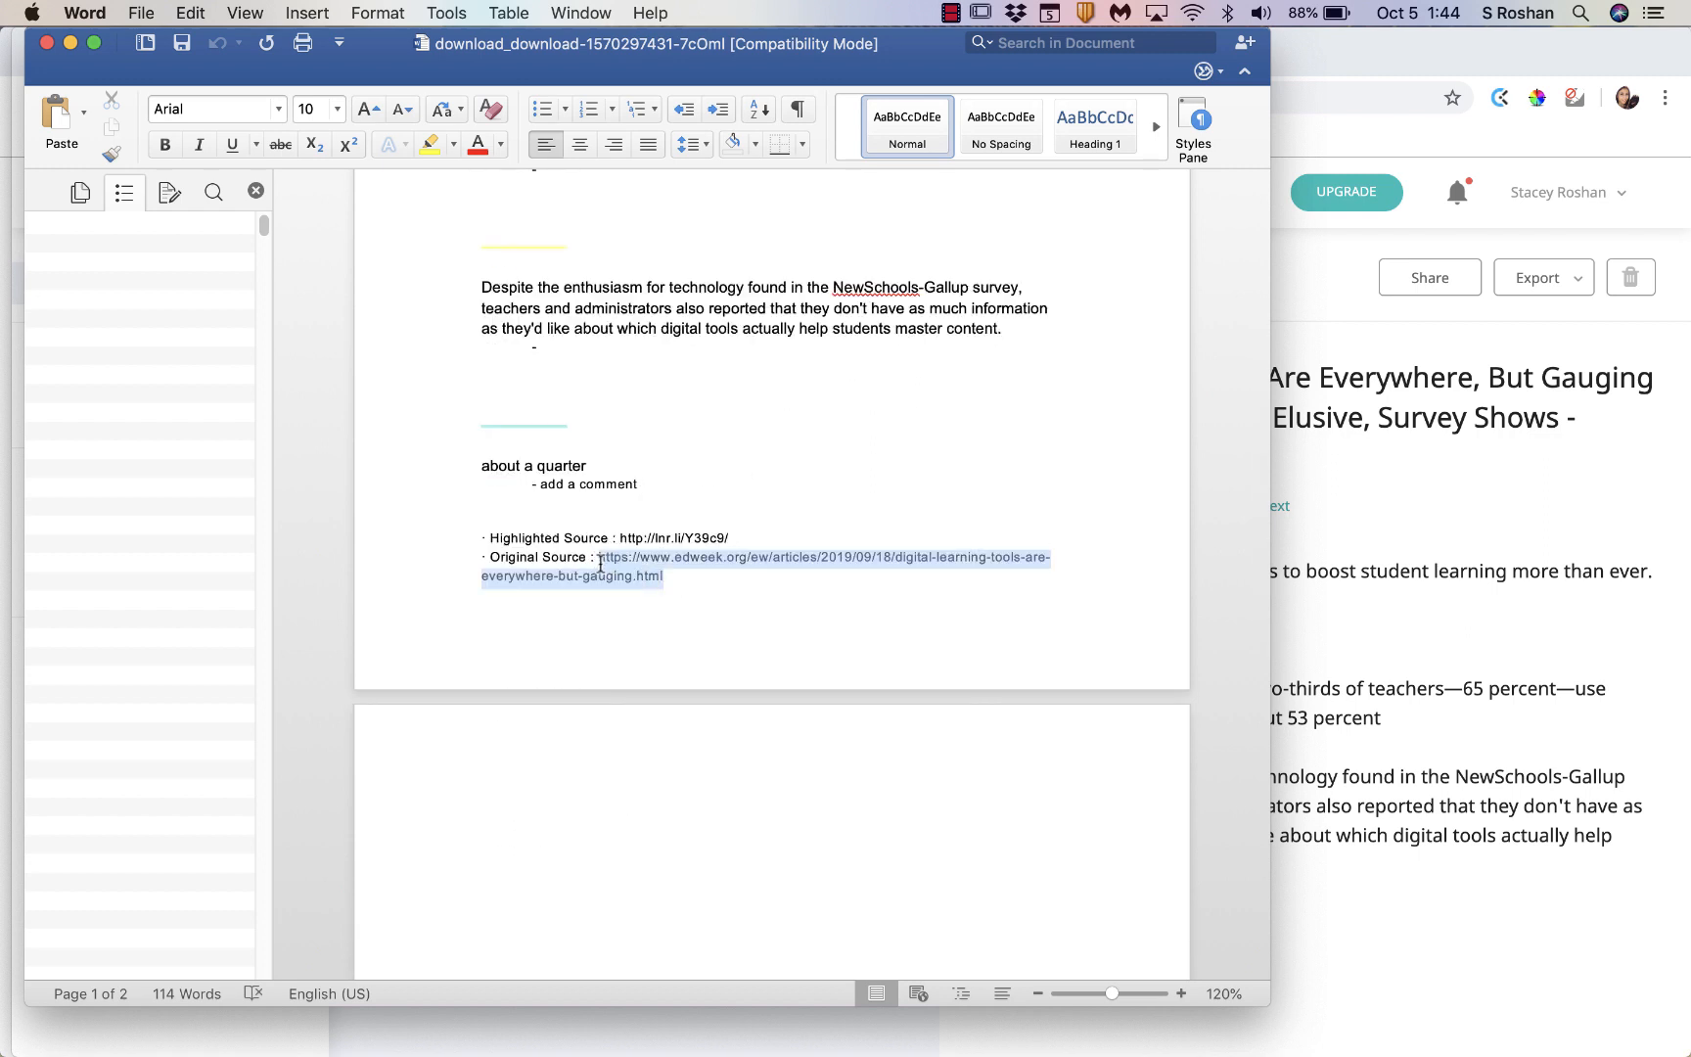
left_click(665, 575)
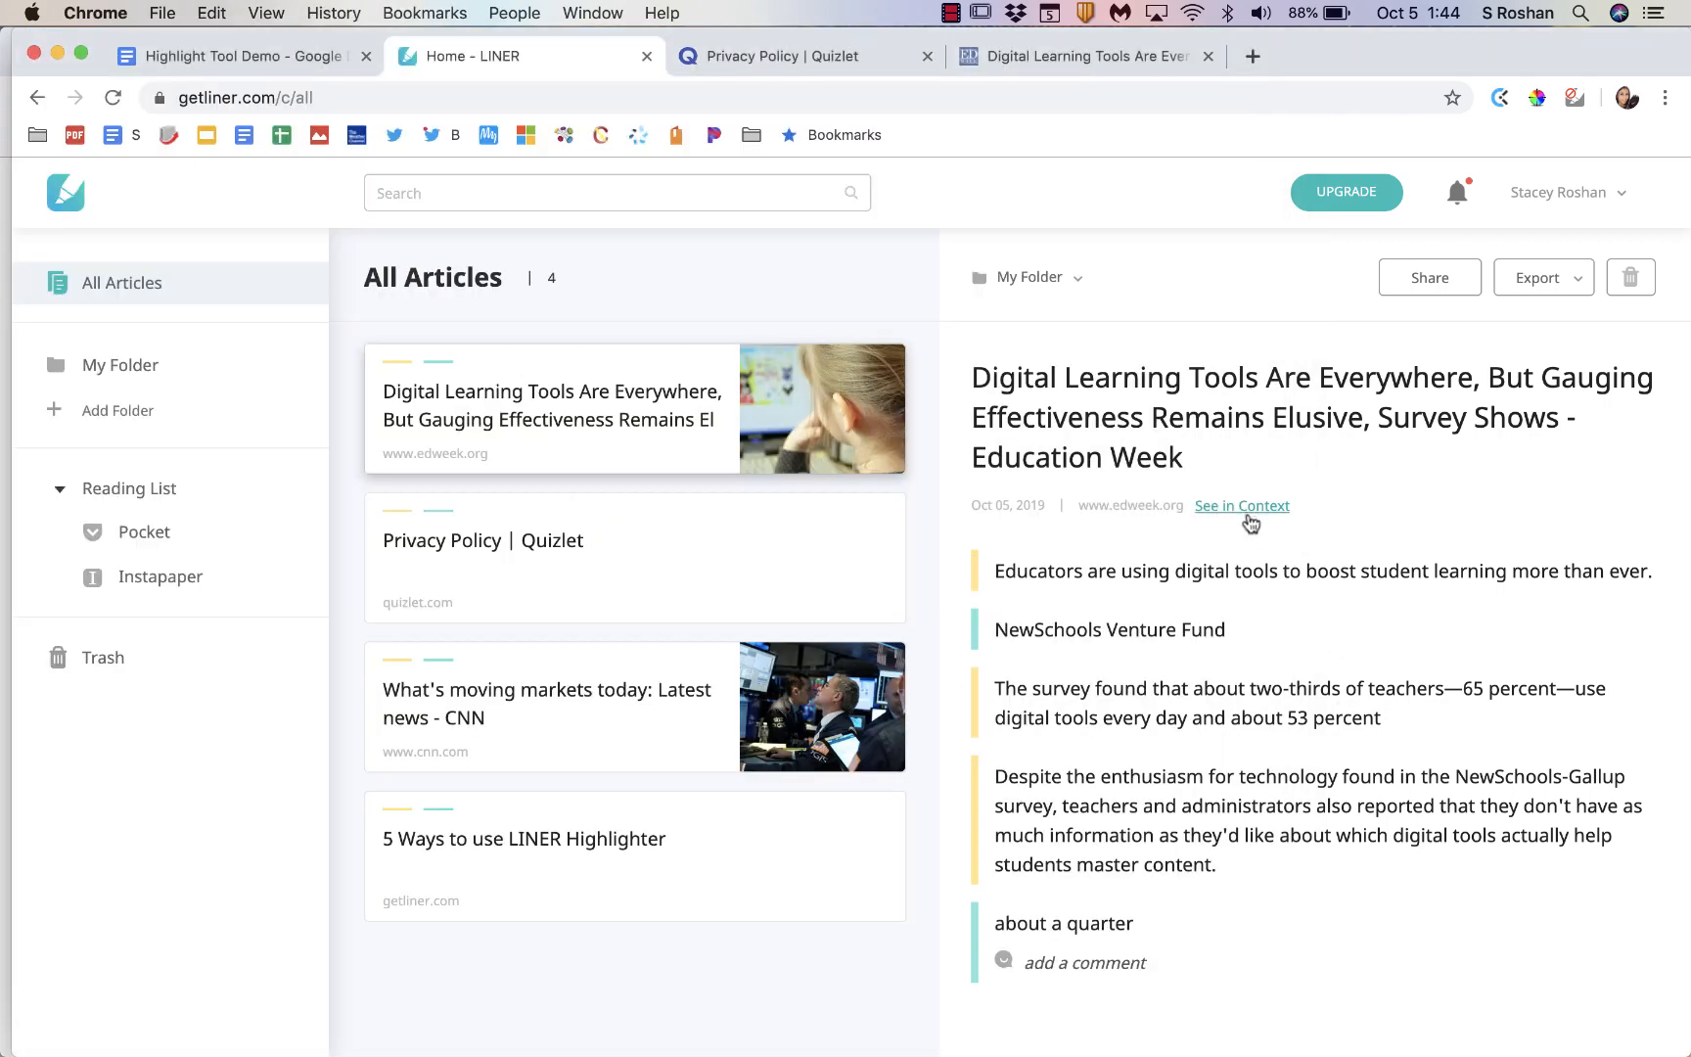
Step: Return to the LINER dashboard and open the LINER extension's store listing from a web search
left_click(787, 56)
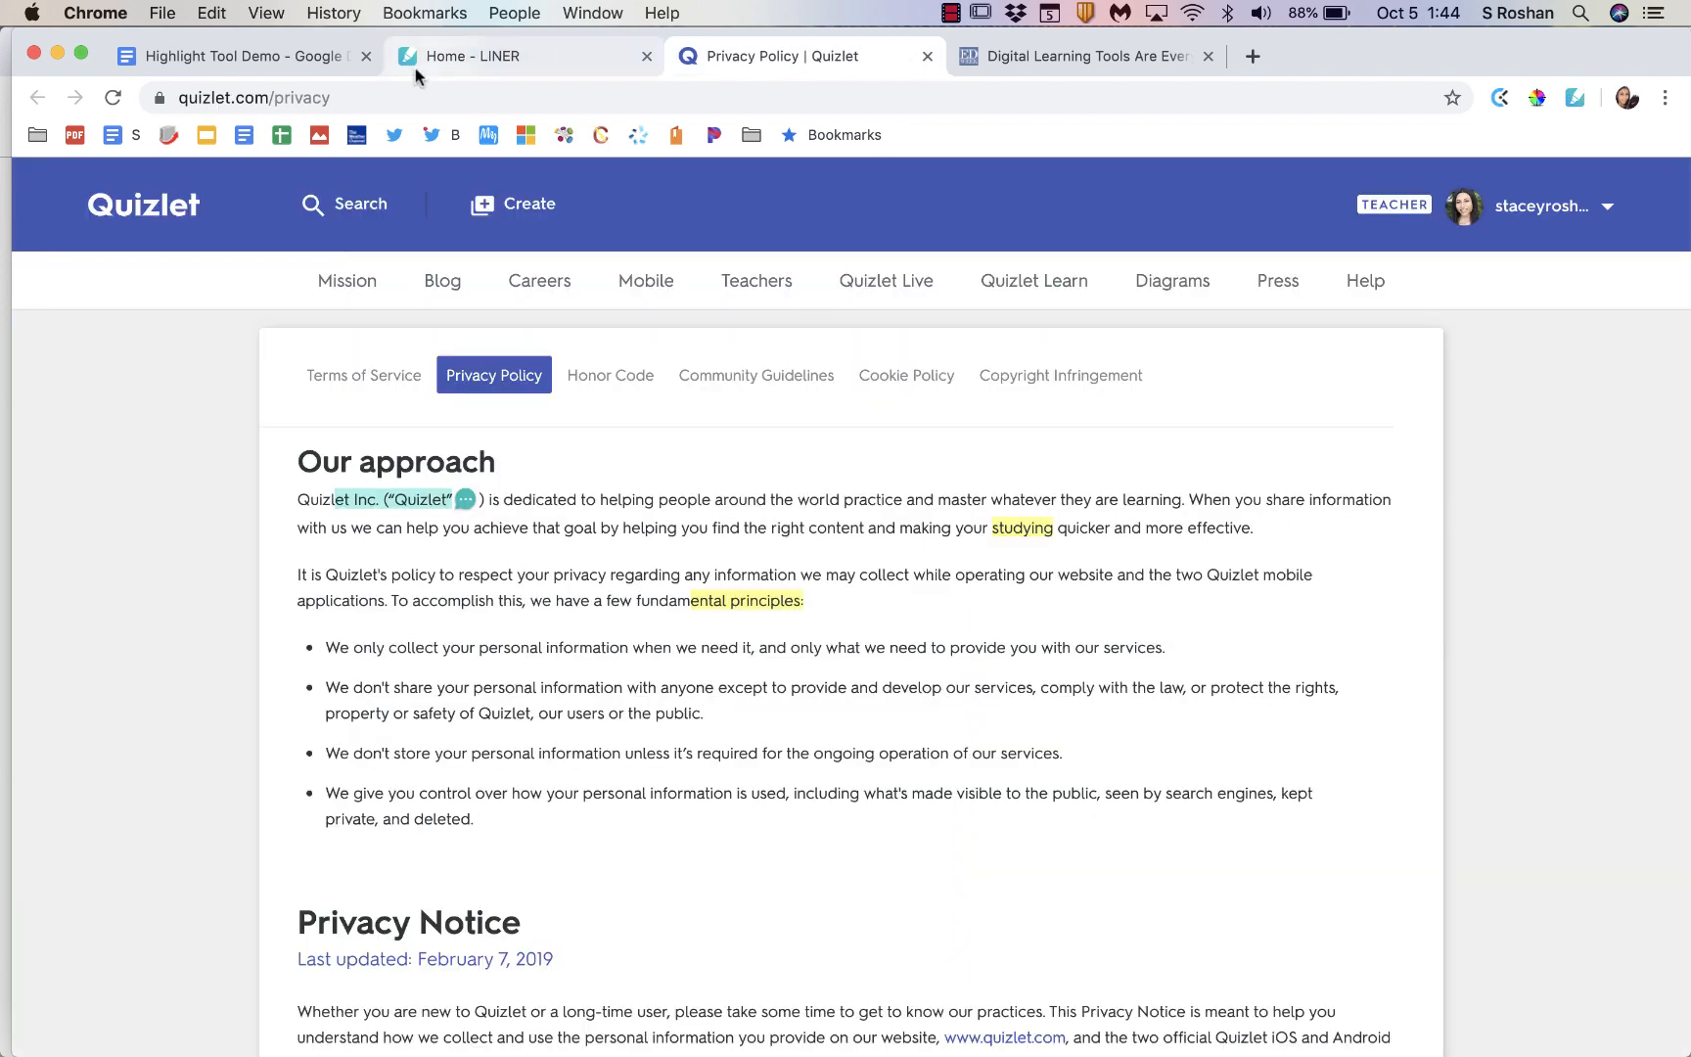
left_click(521, 55)
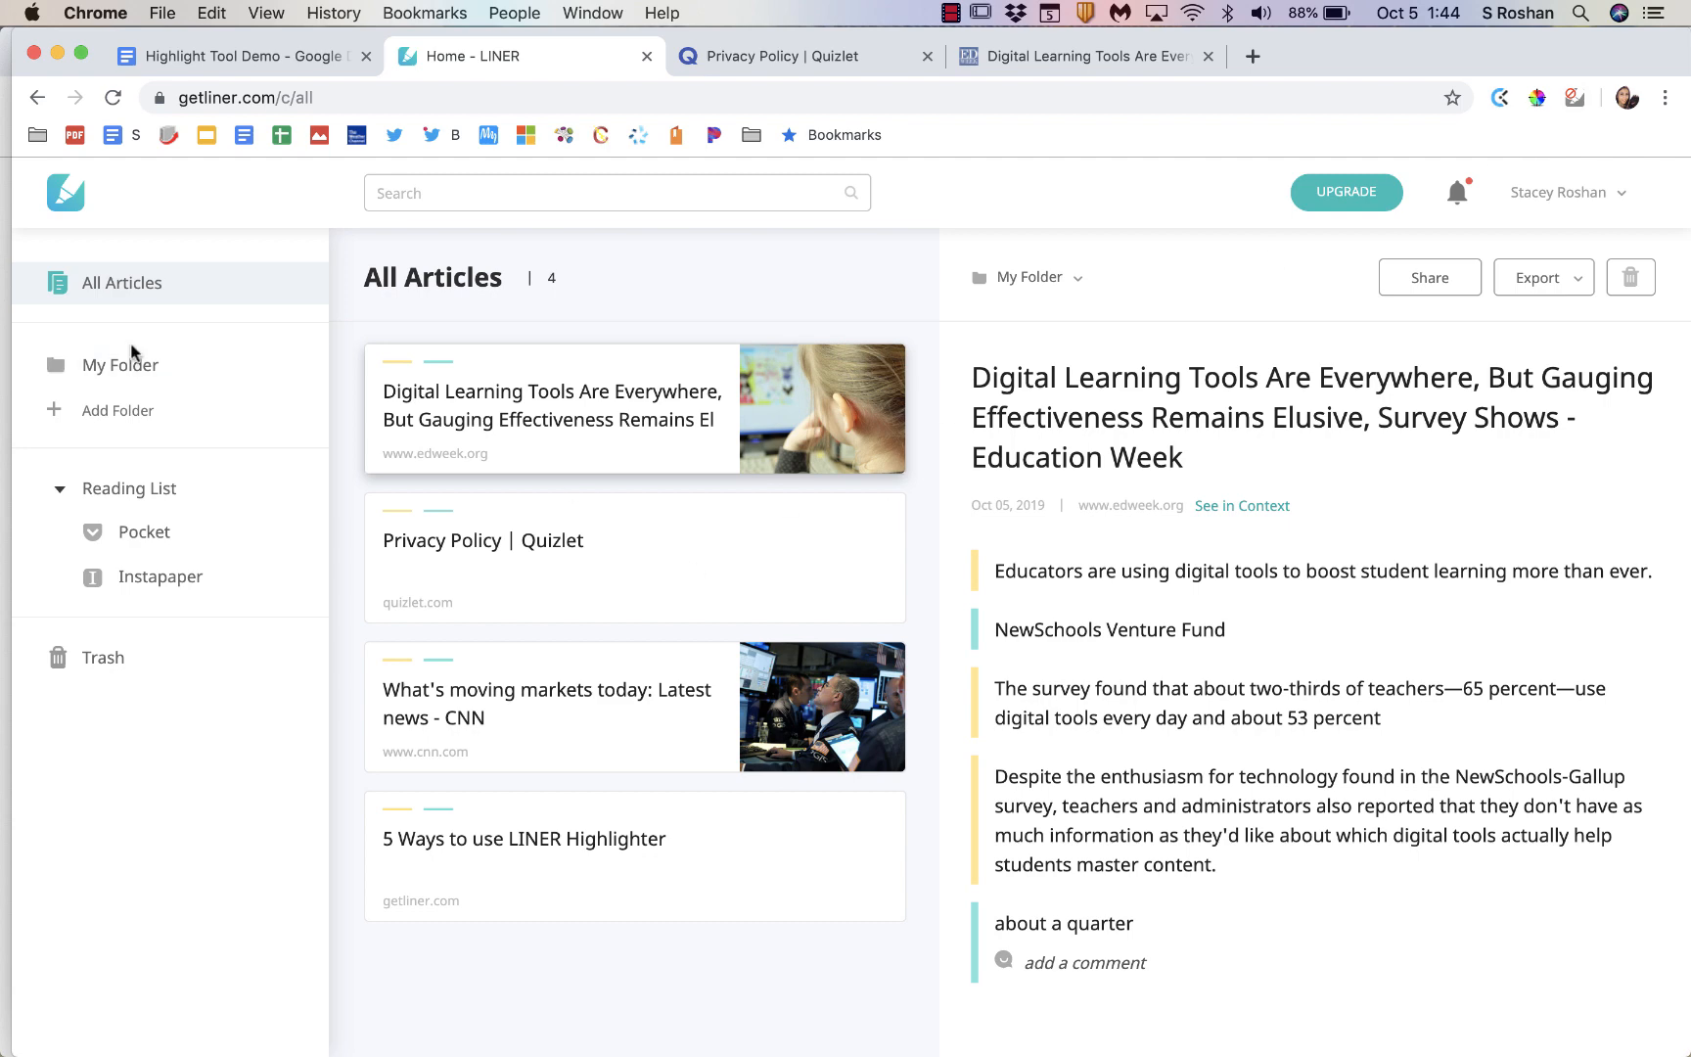
left_click(1533, 55)
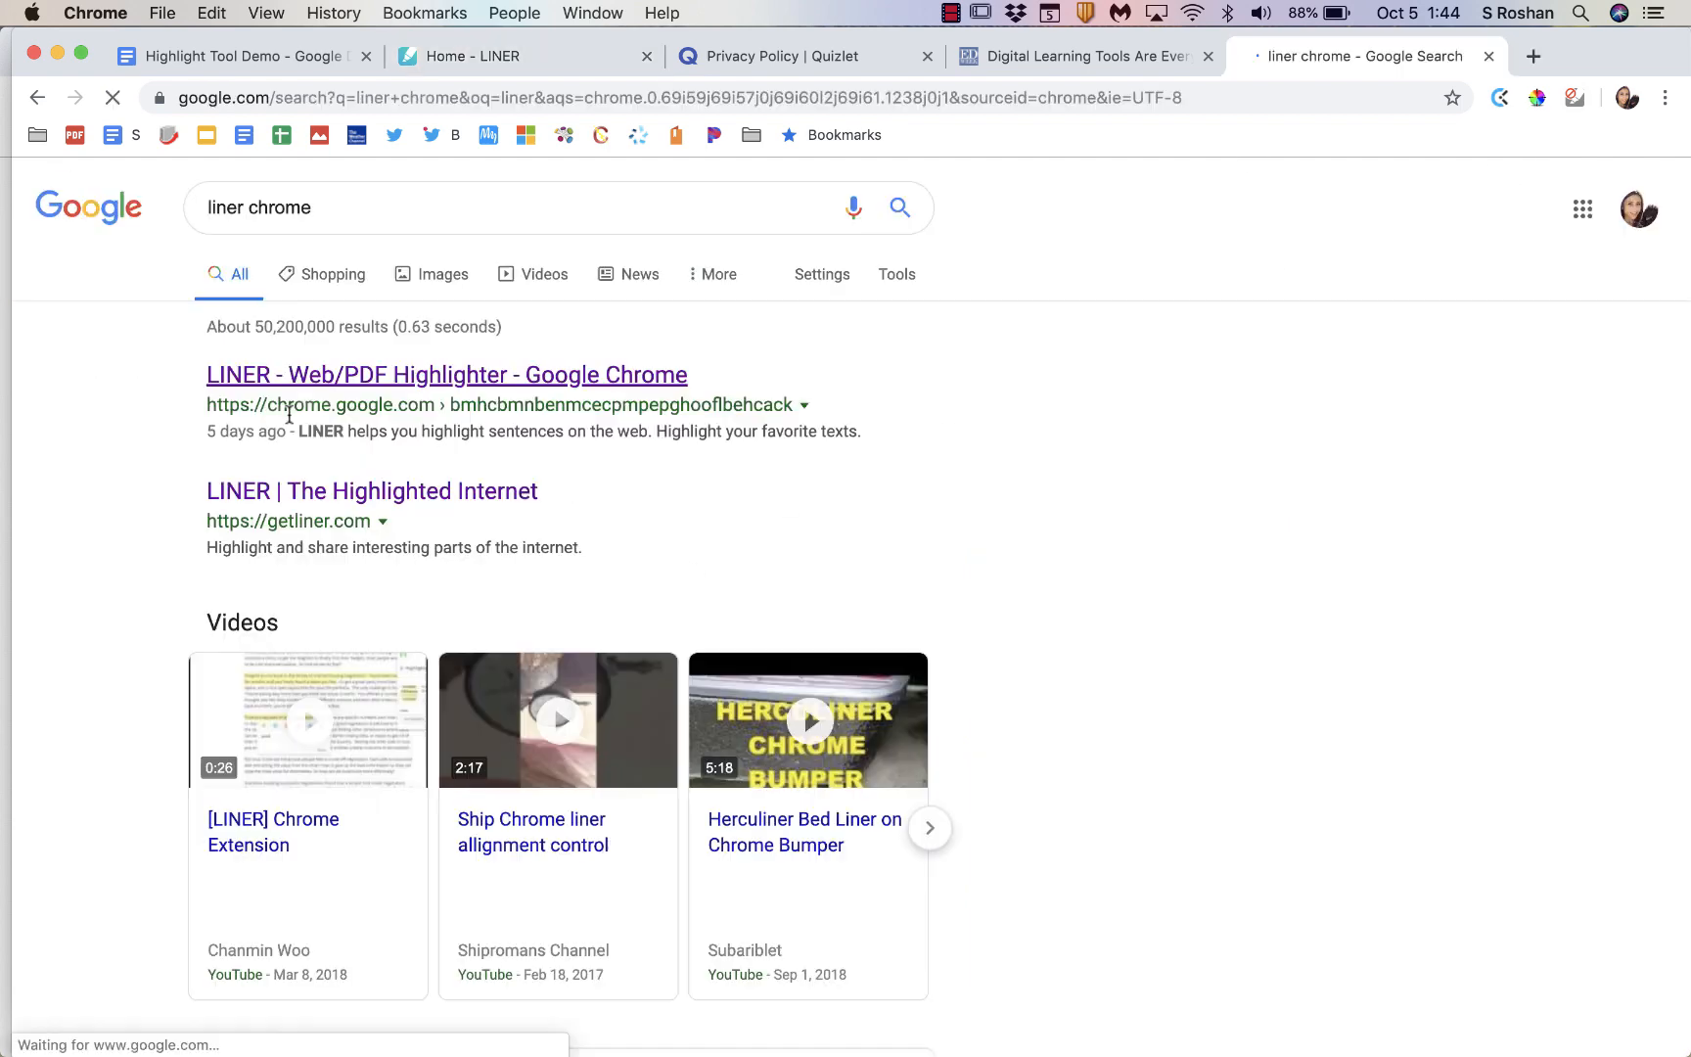
left_click(446, 374)
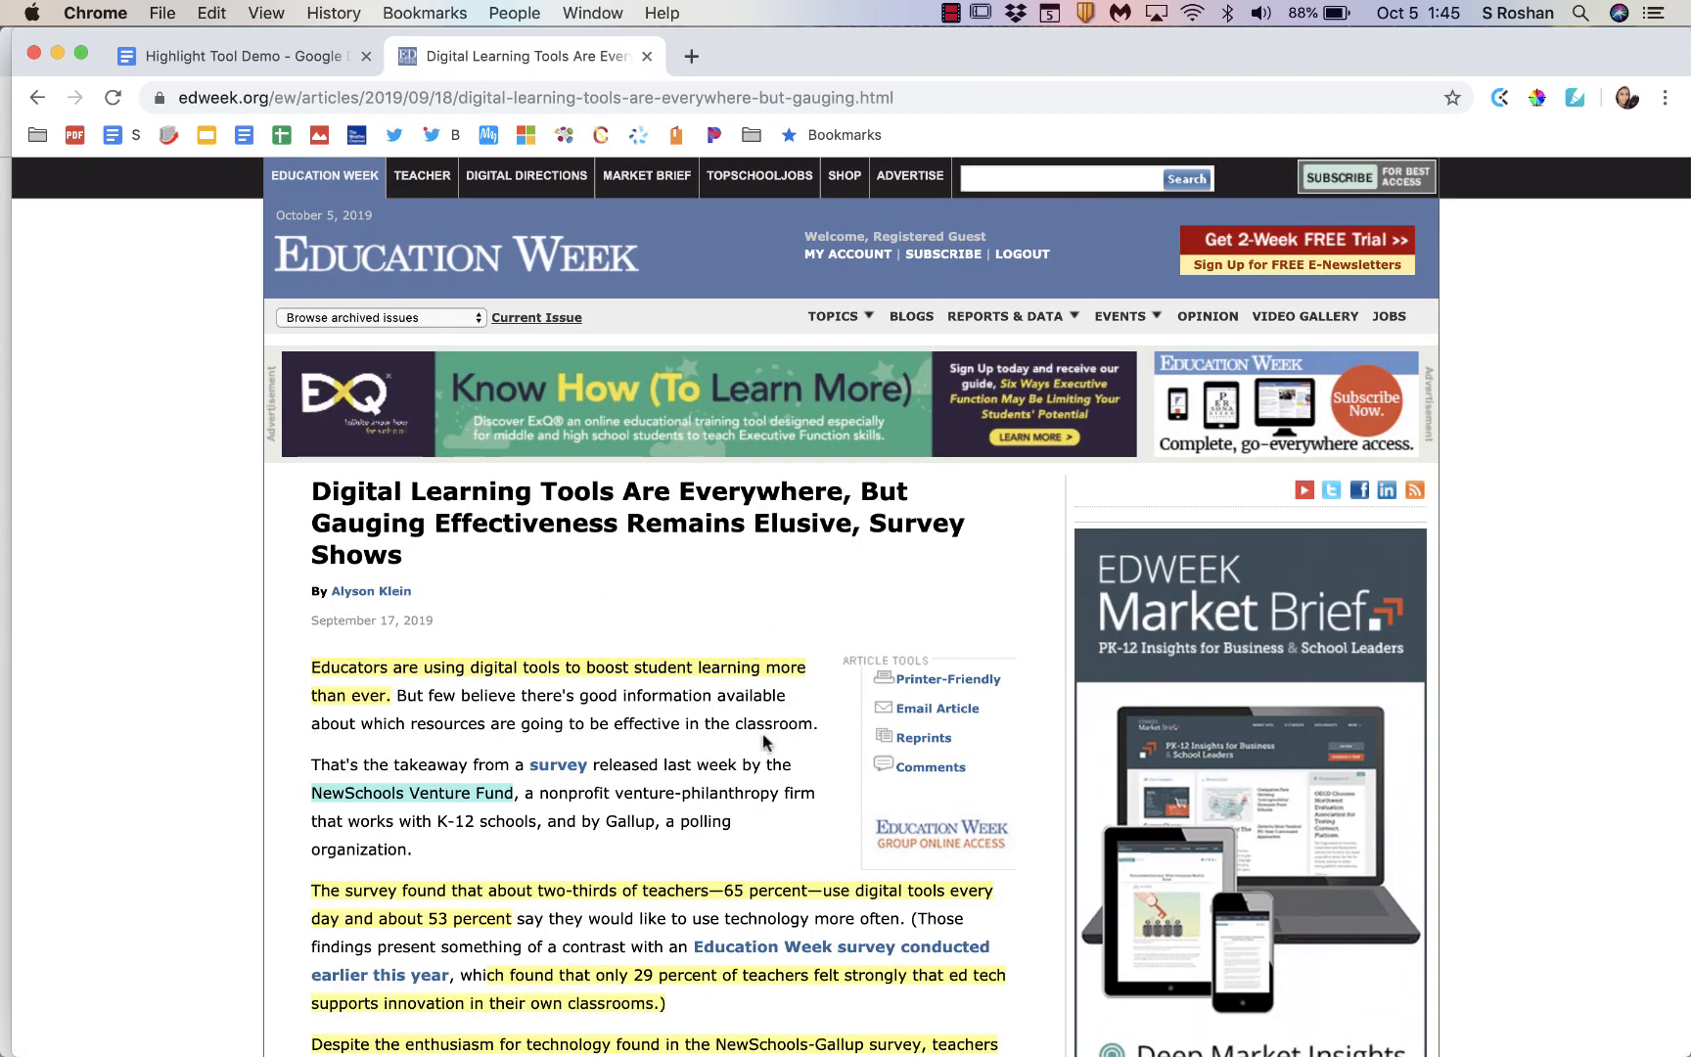
Step: Send the article to Print Friendly & PDF and advance two preview screenshots
scroll("down", 3)
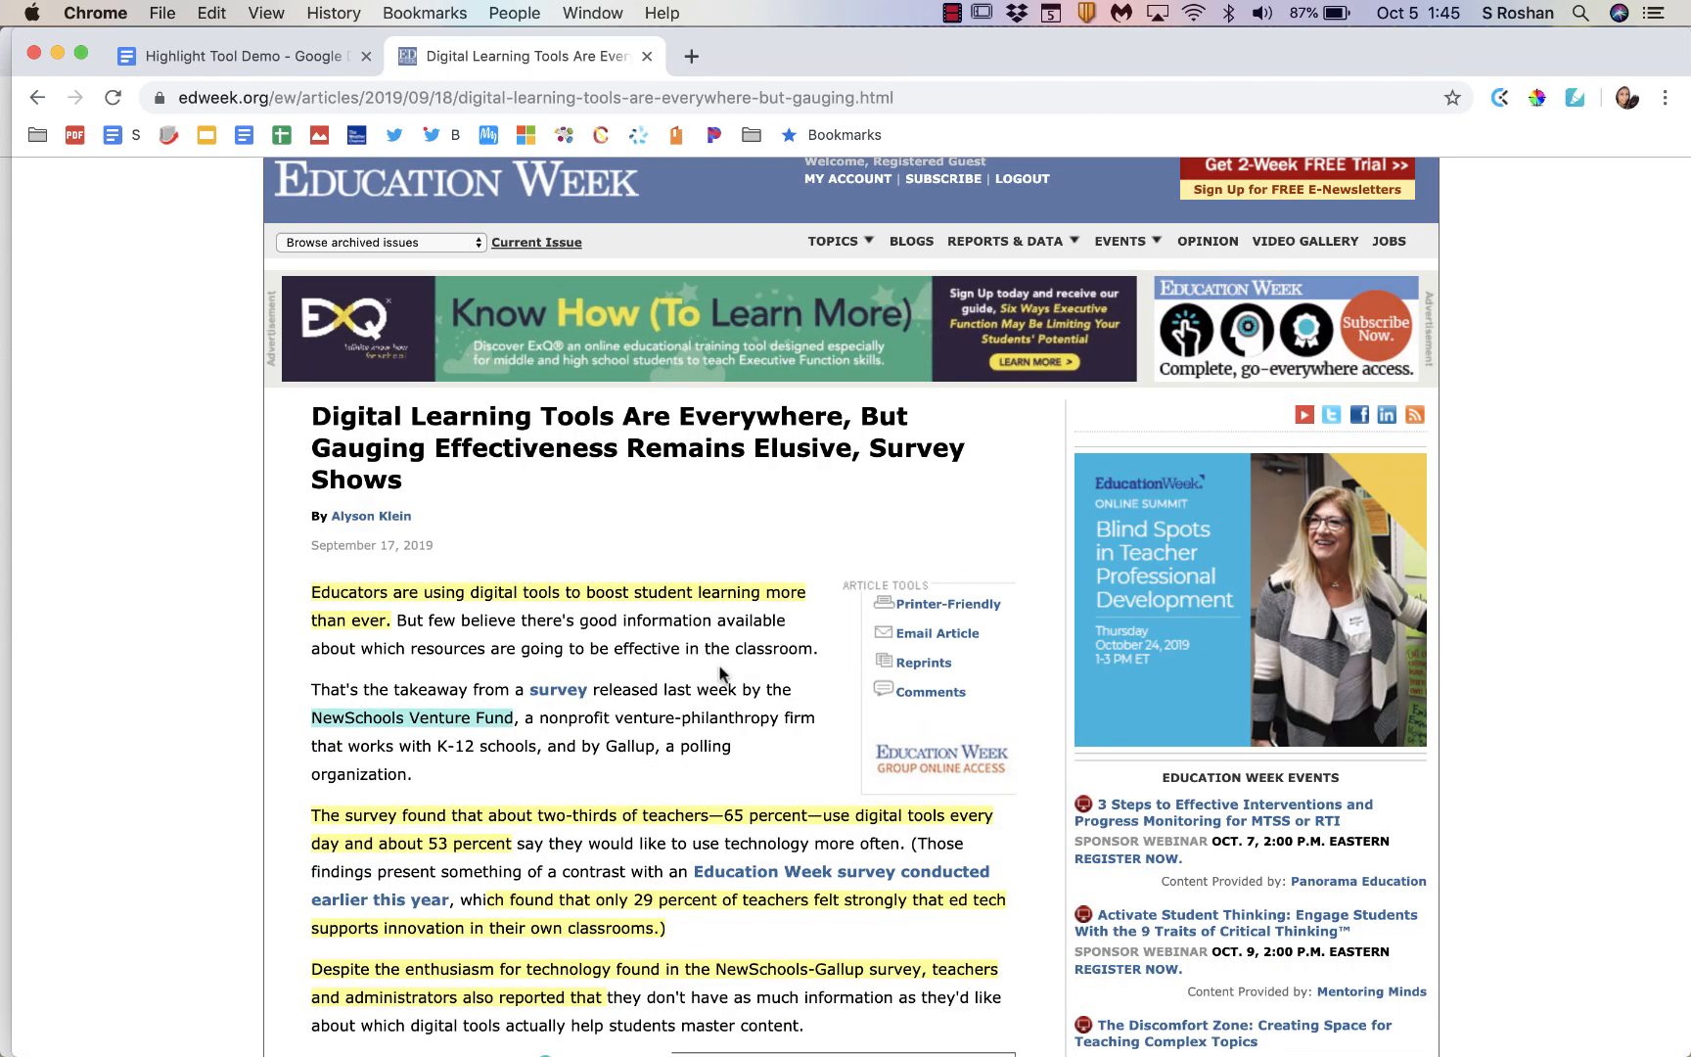
right_click(690, 763)
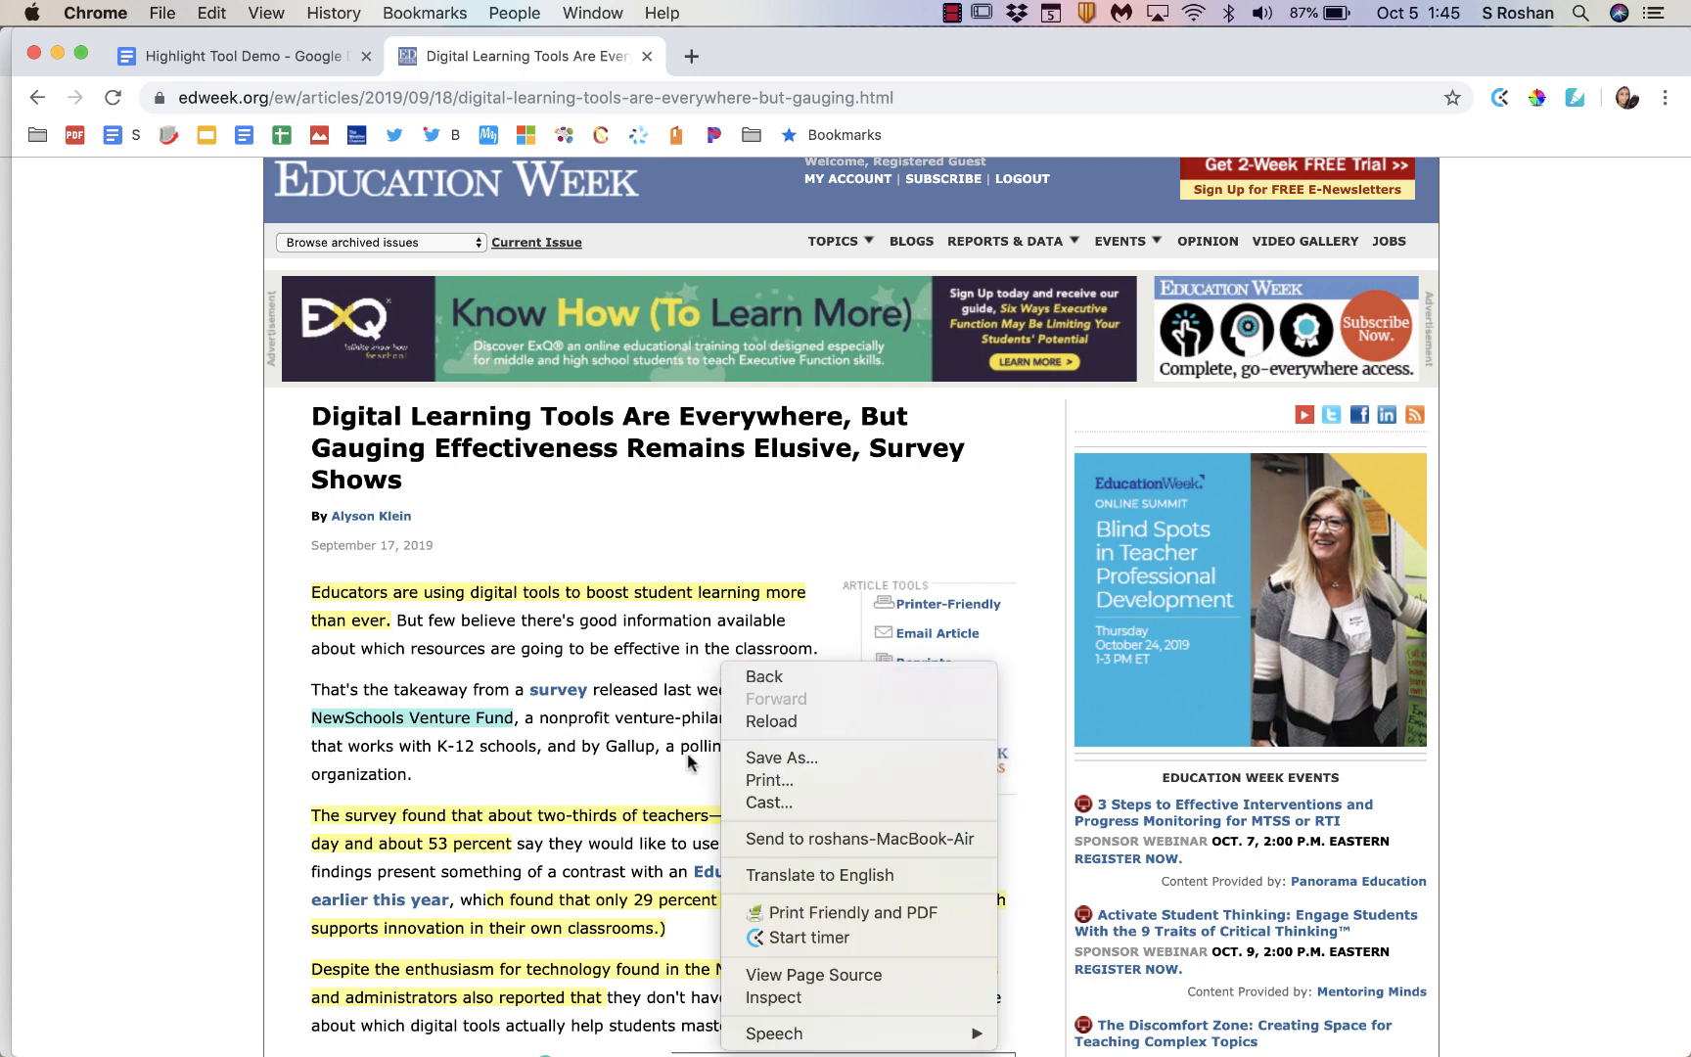
mouse_move(863, 932)
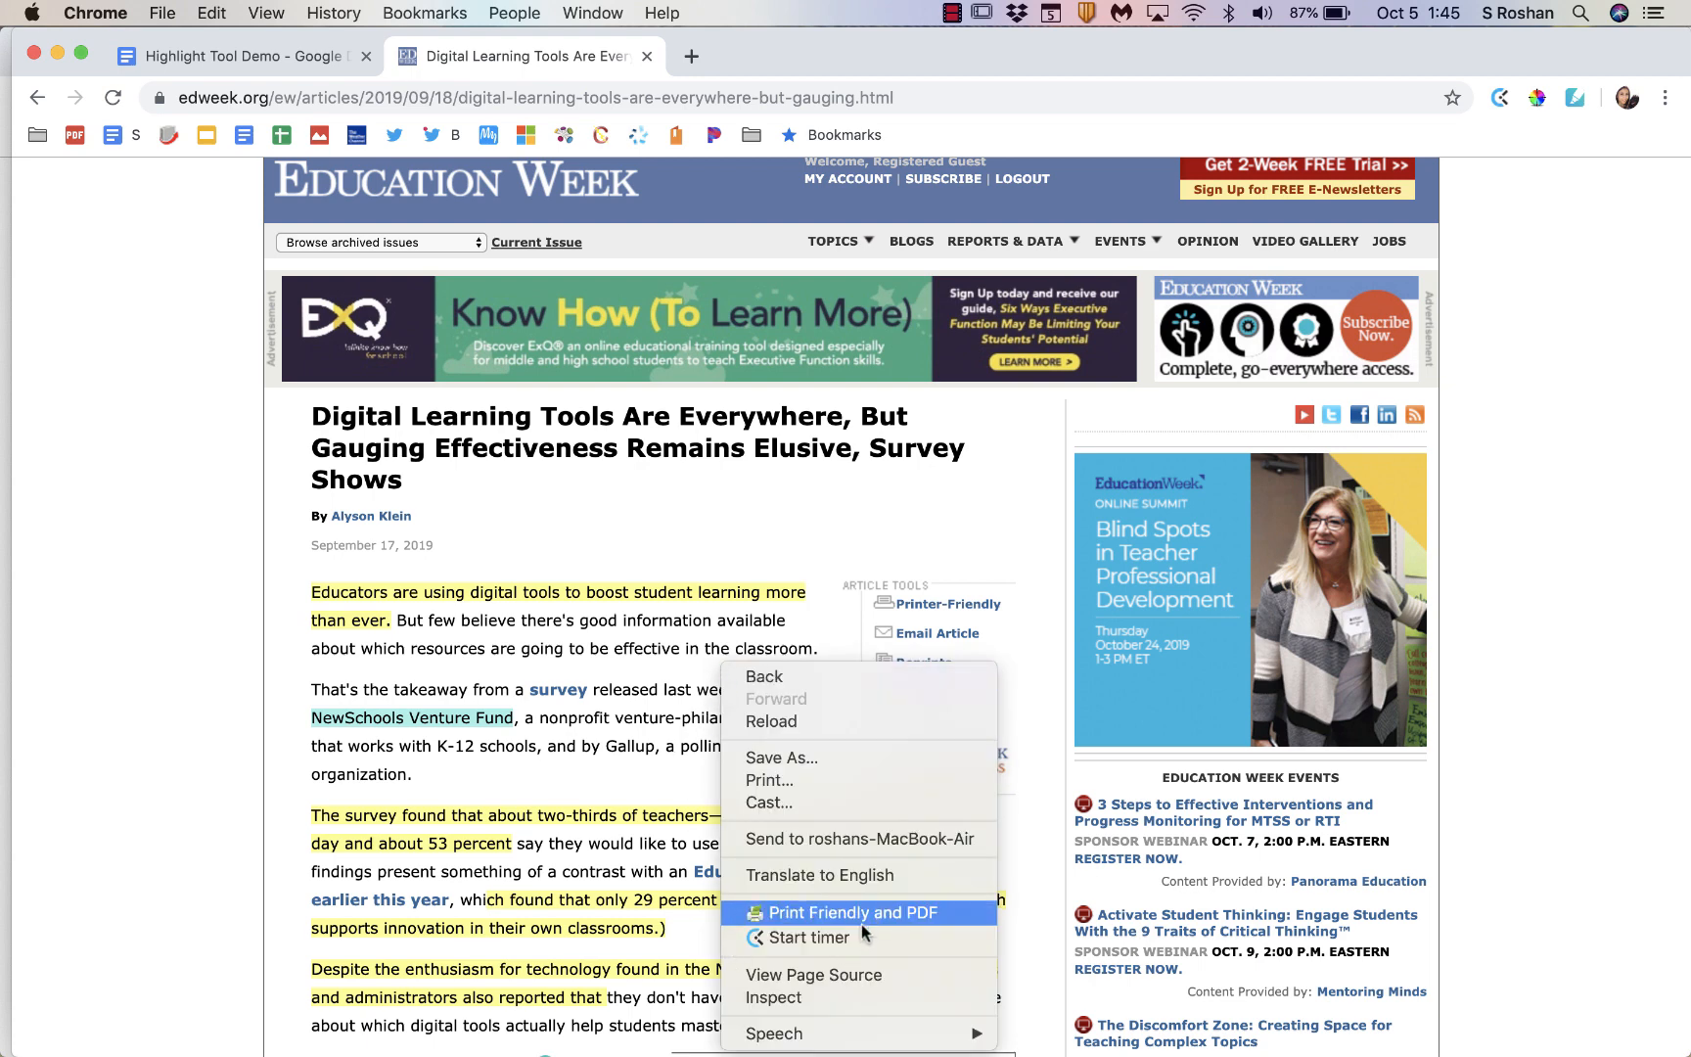
left_click(841, 912)
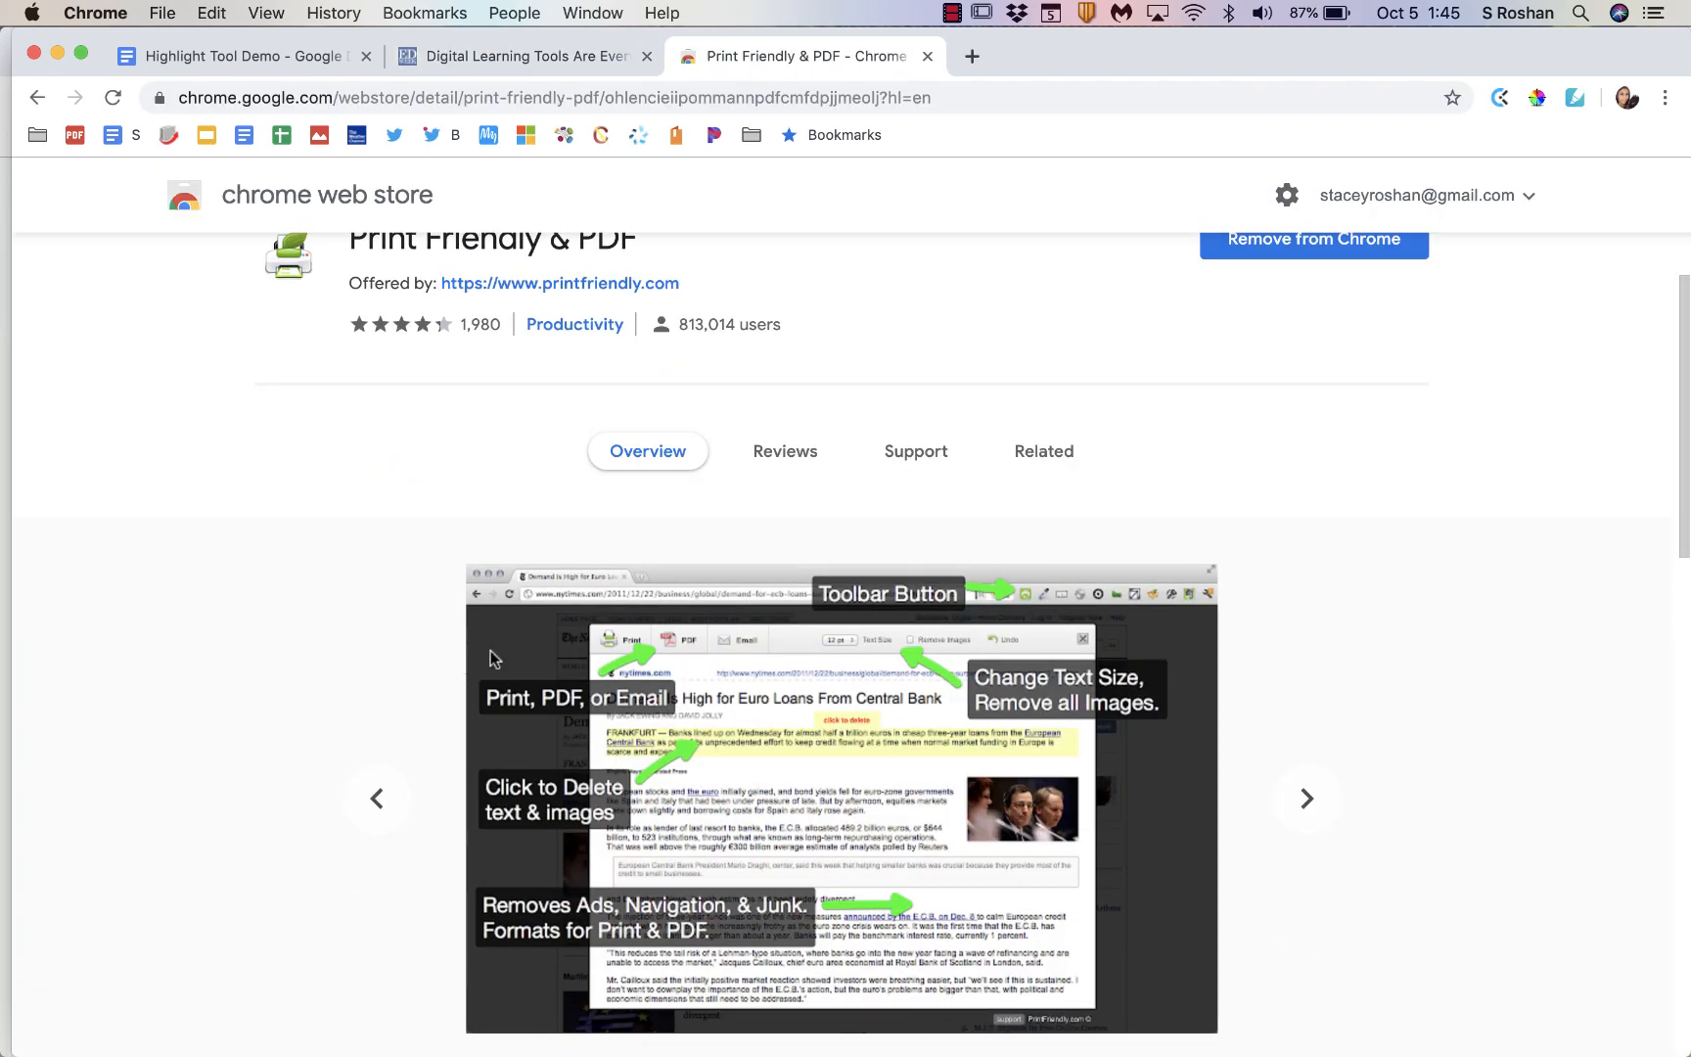
left_click(1306, 799)
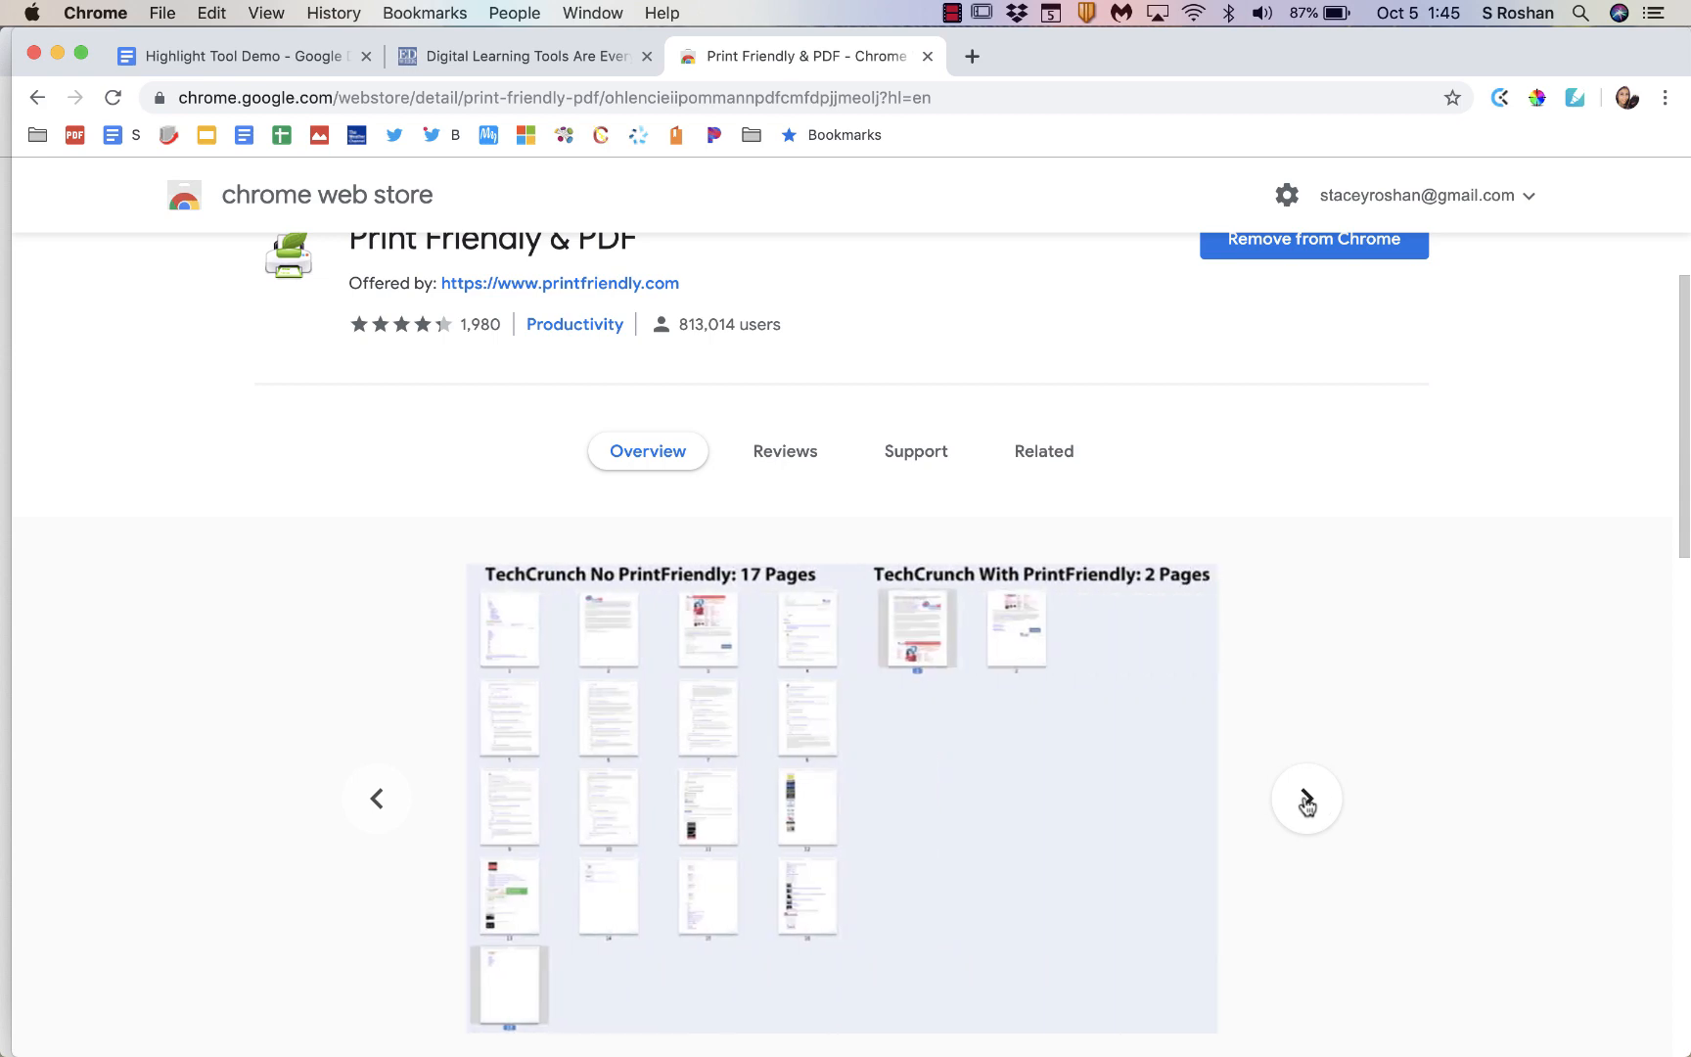
left_click(518, 56)
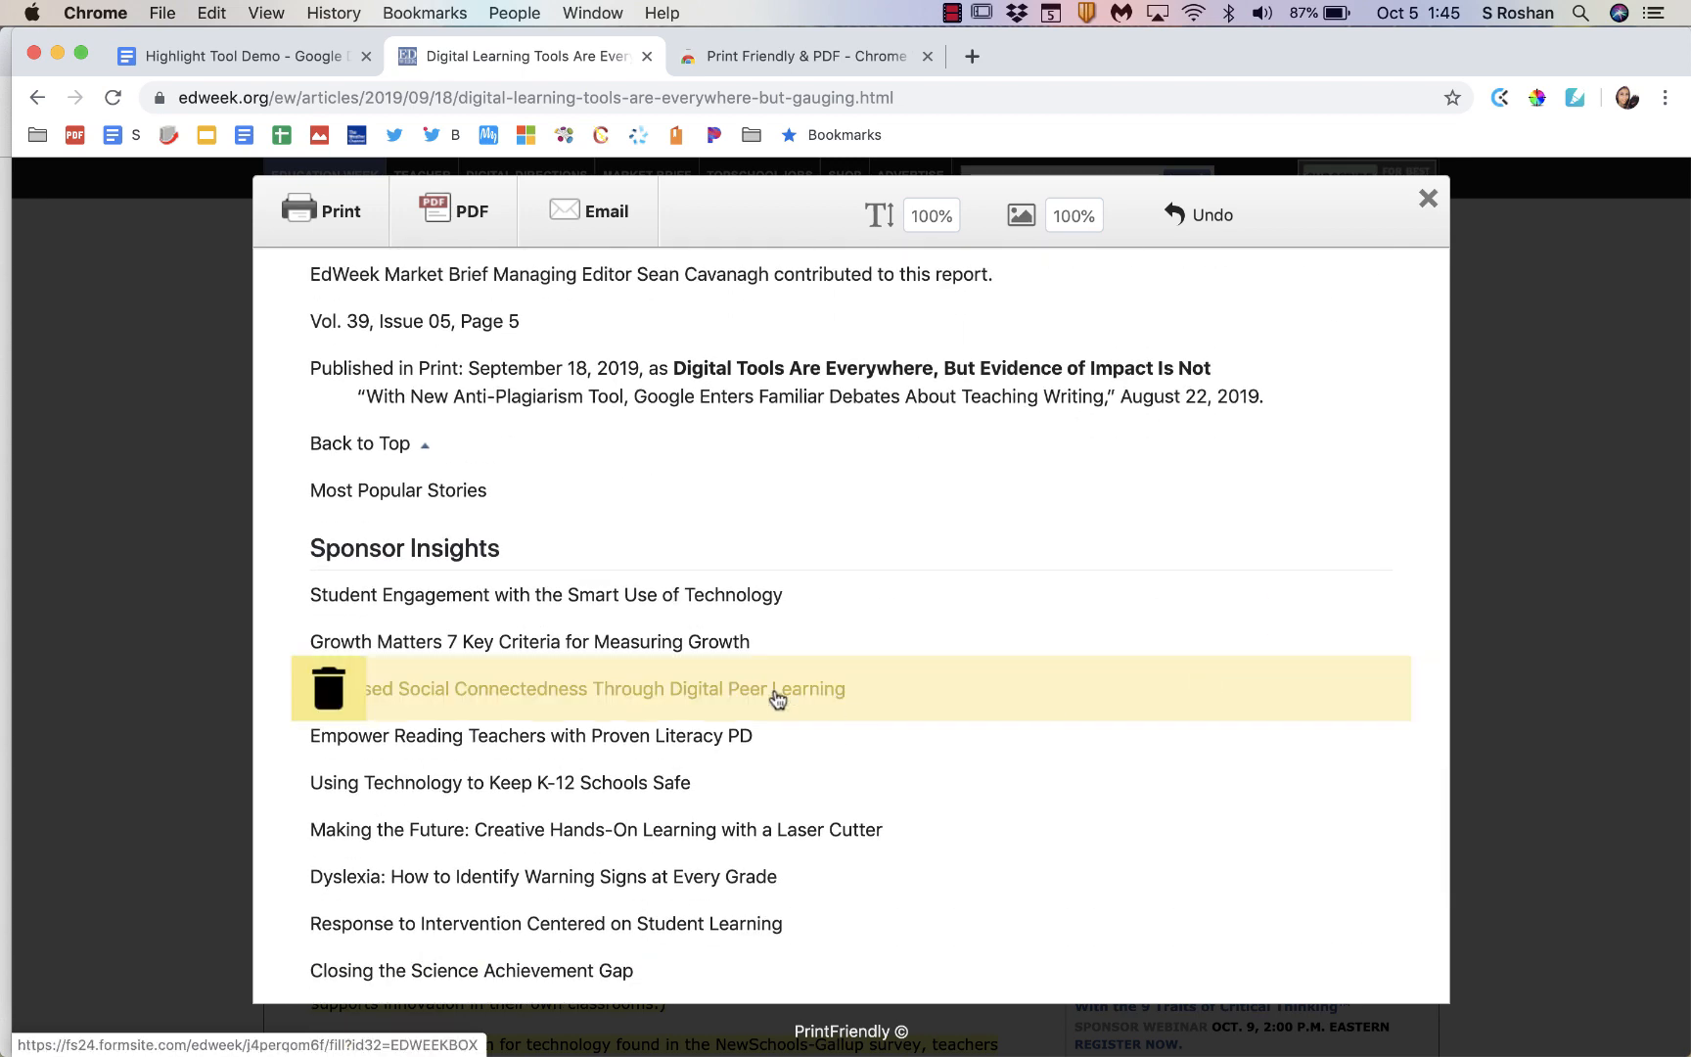
Step: Delete the sponsor link line from the cleaned article and turn it into a PDF
left_click(328, 688)
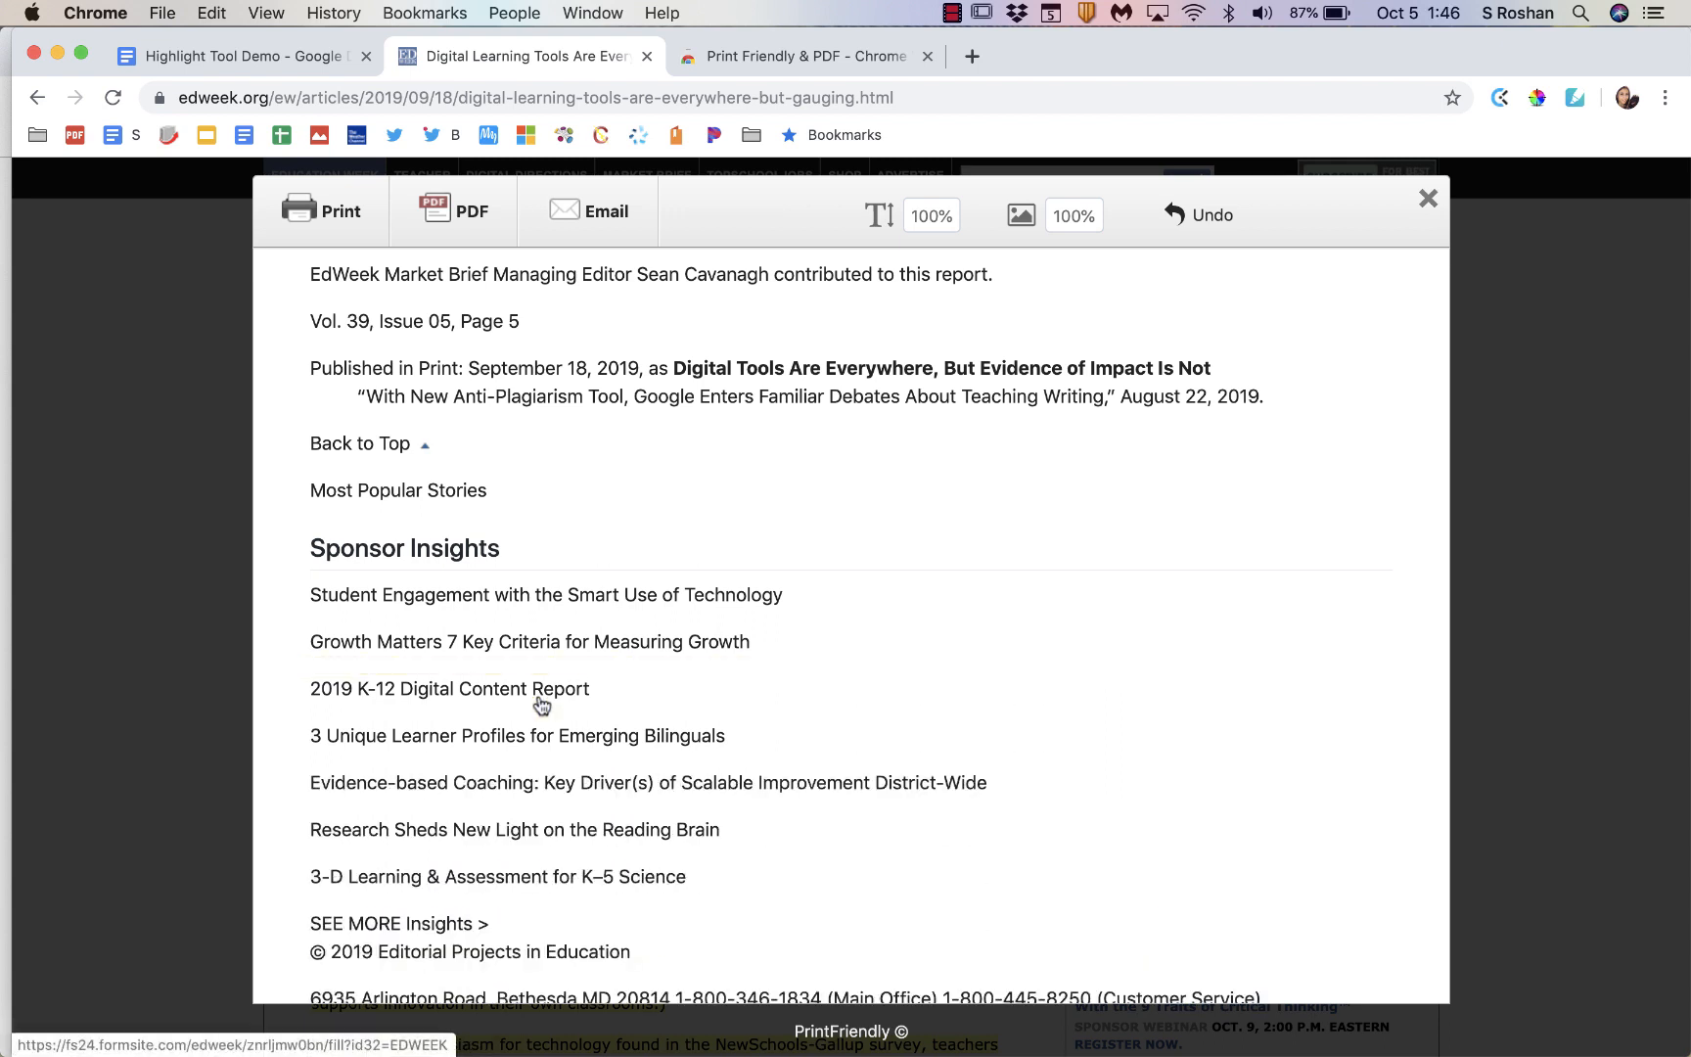
scroll("down", 3)
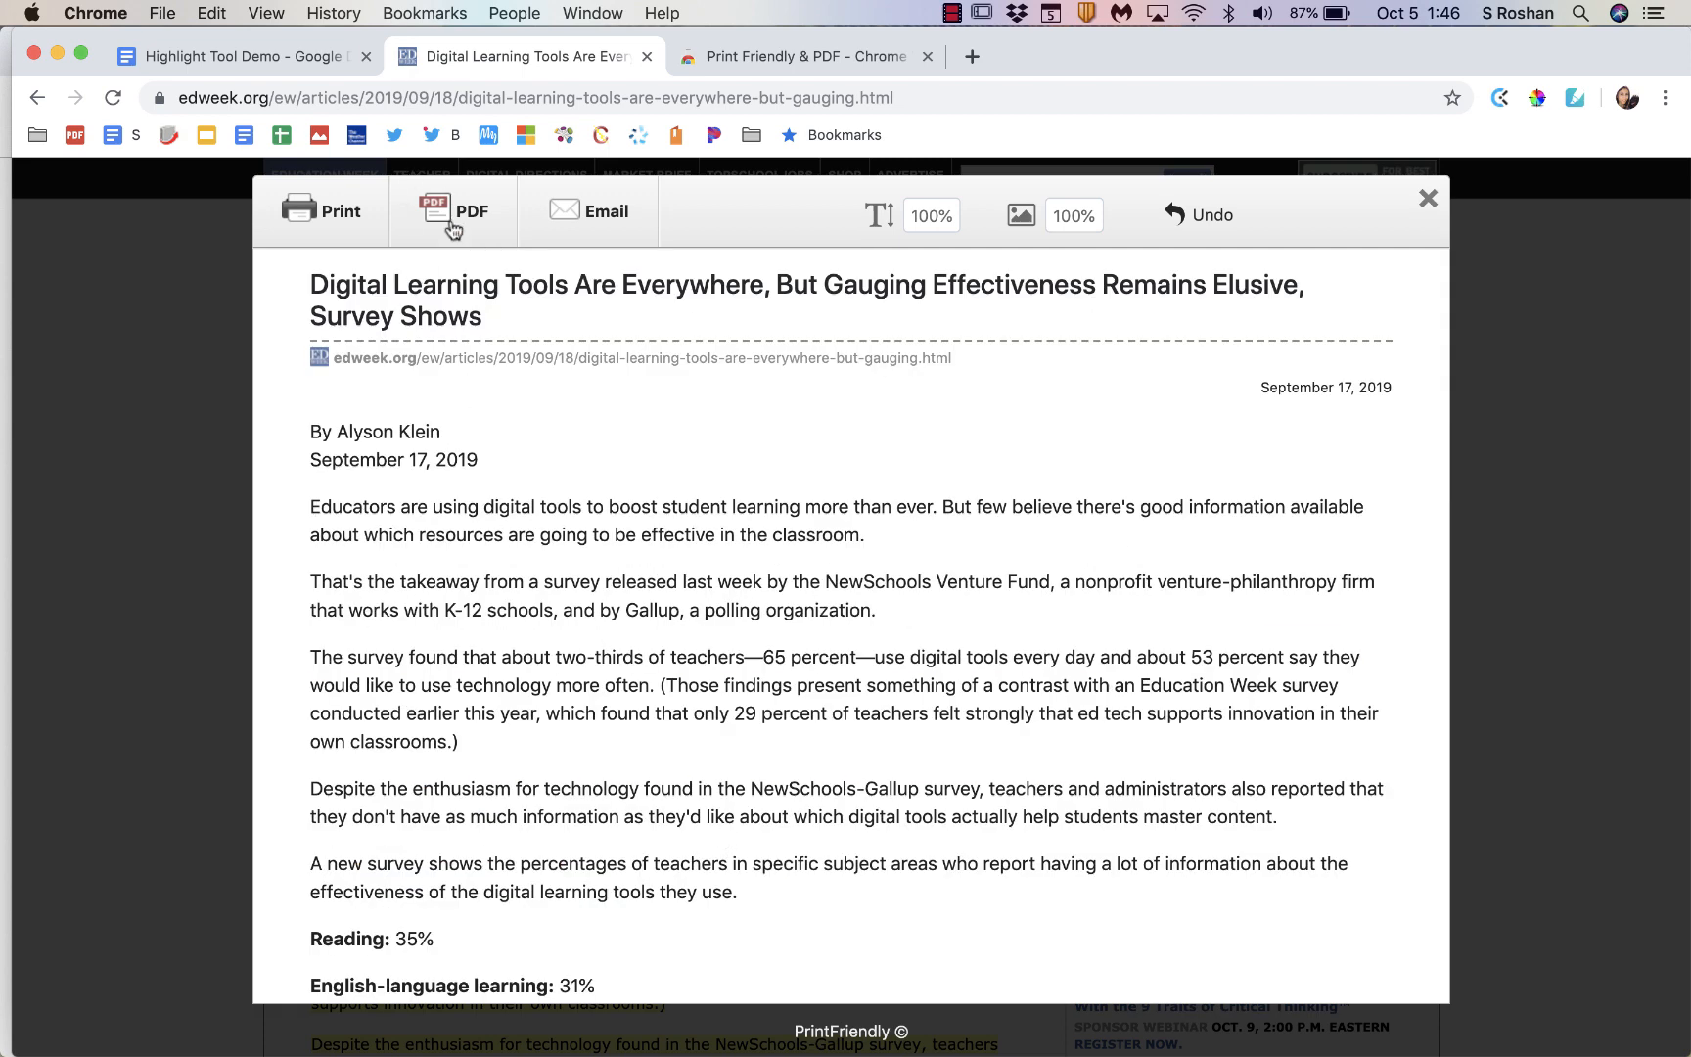
left_click(454, 210)
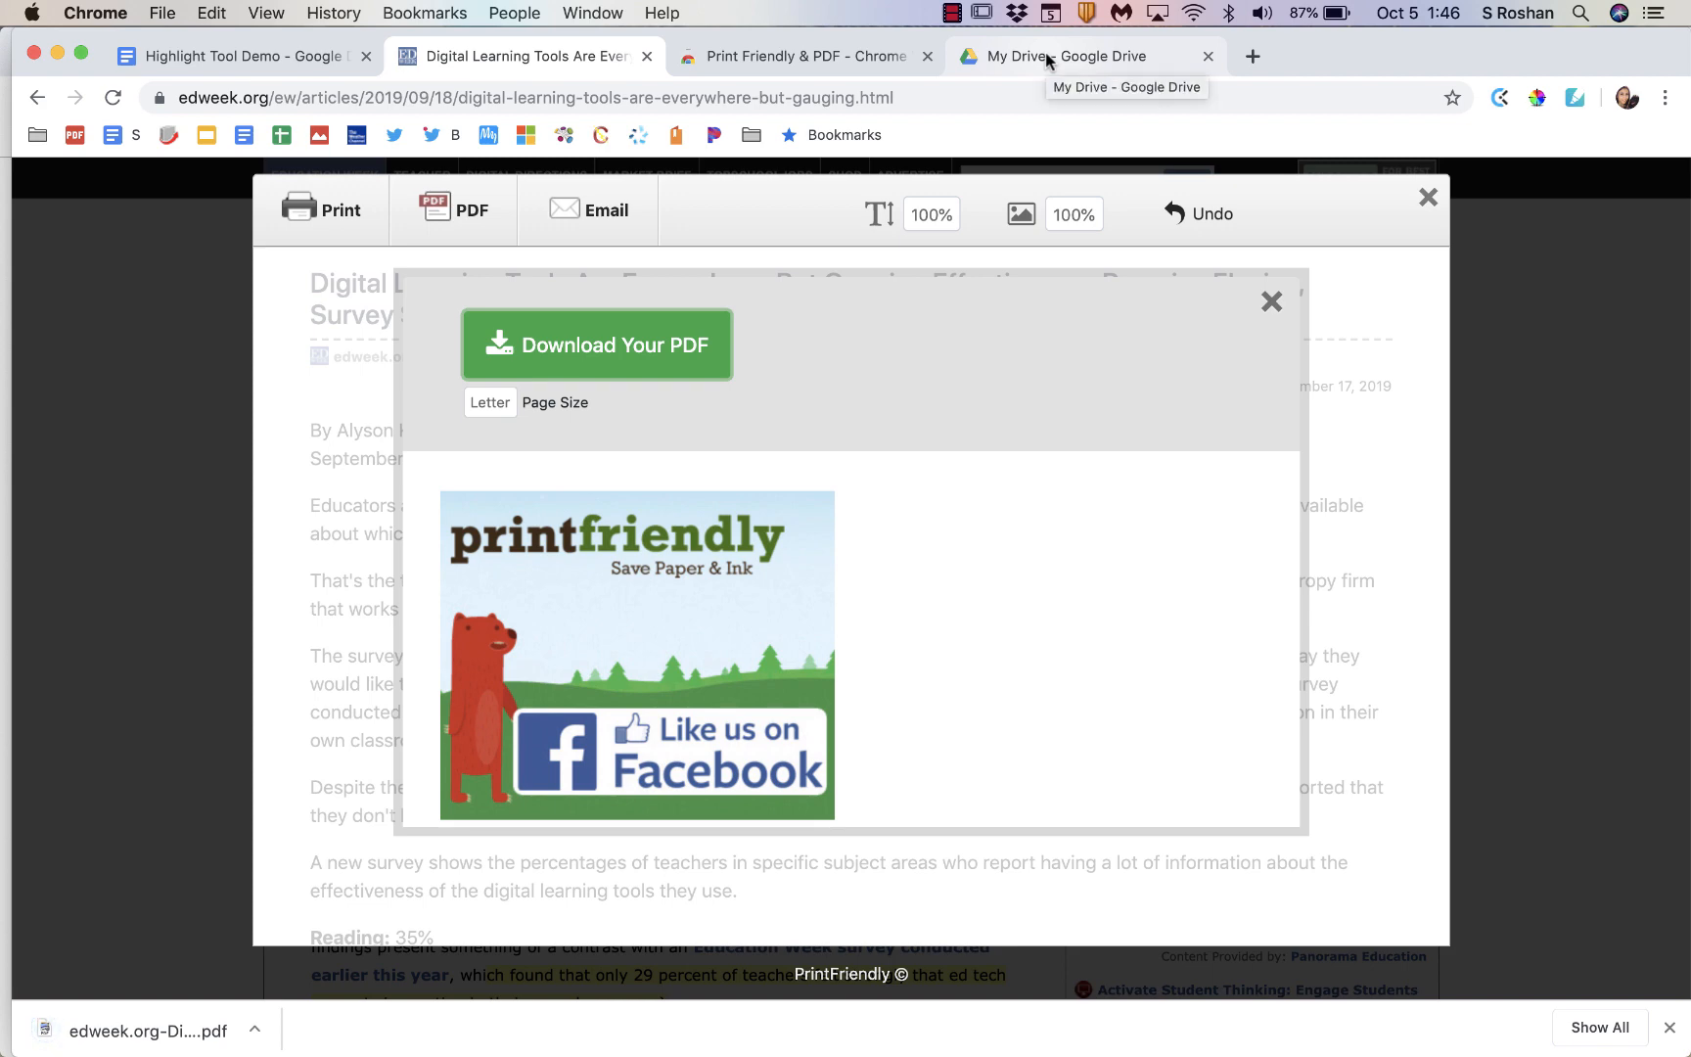
Step: In the Drive PDF, comment 'comment on it' and 'add this' on two highlighted sentences
left_click(1079, 55)
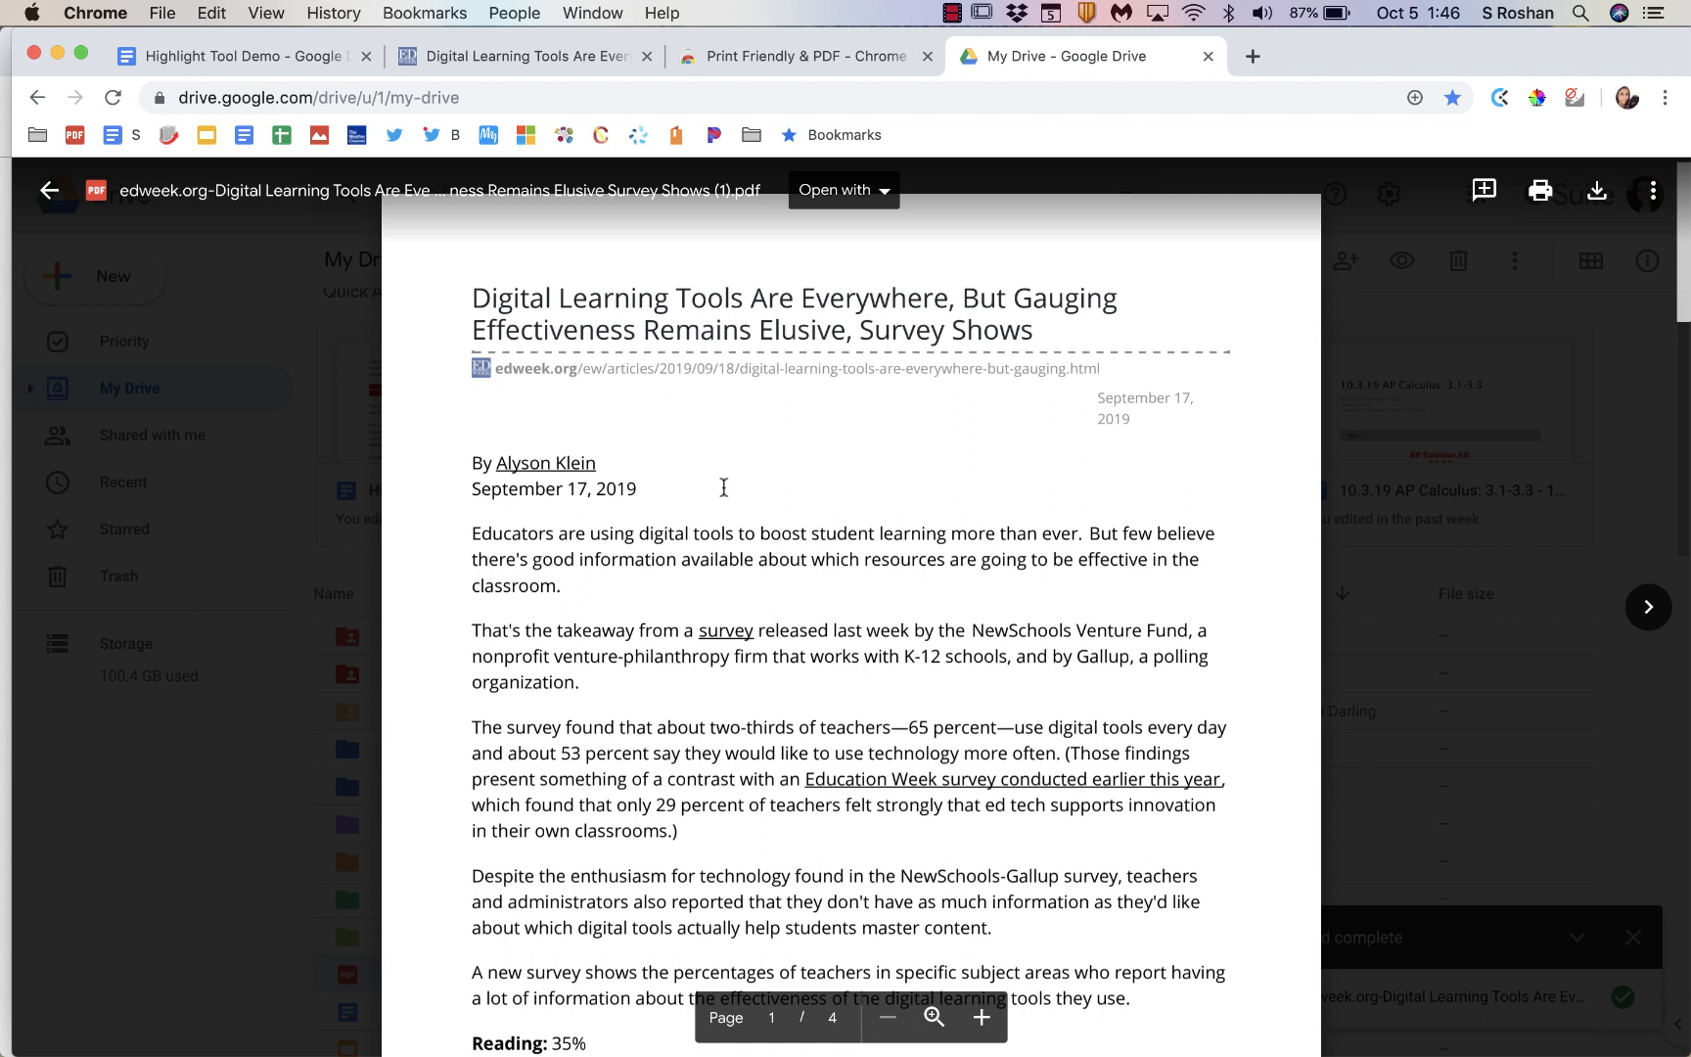
mouse_move(1483, 191)
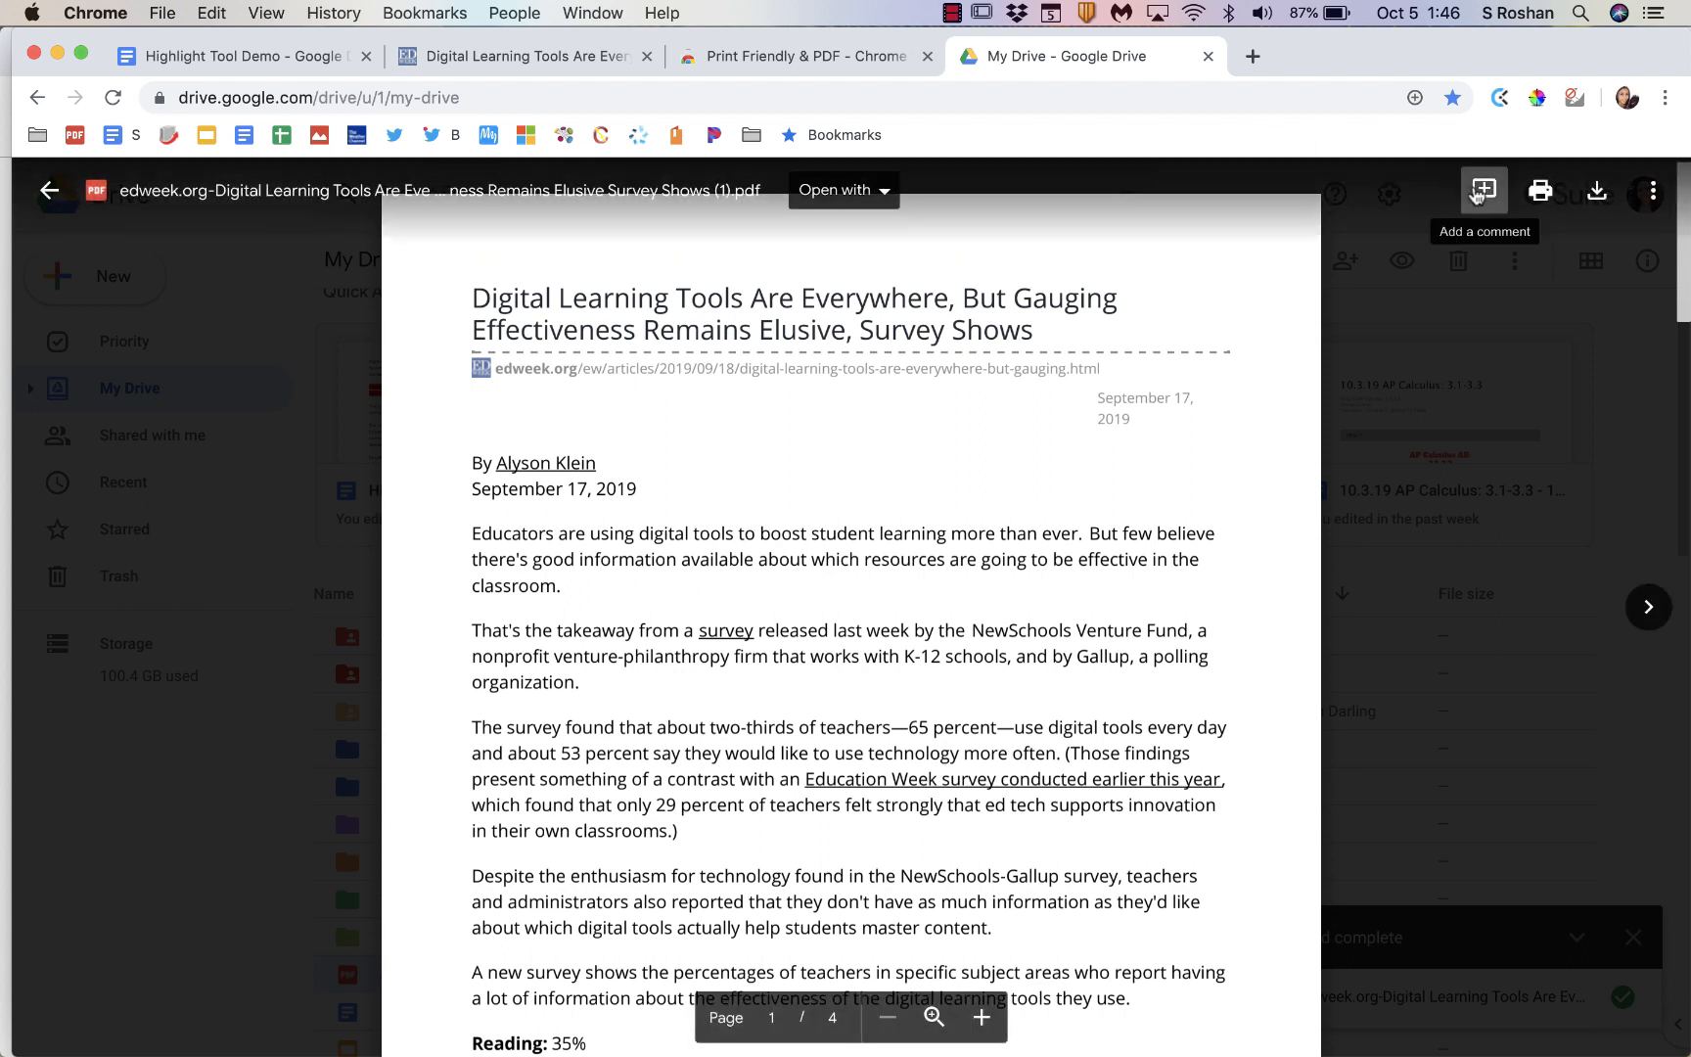
left_click(1482, 191)
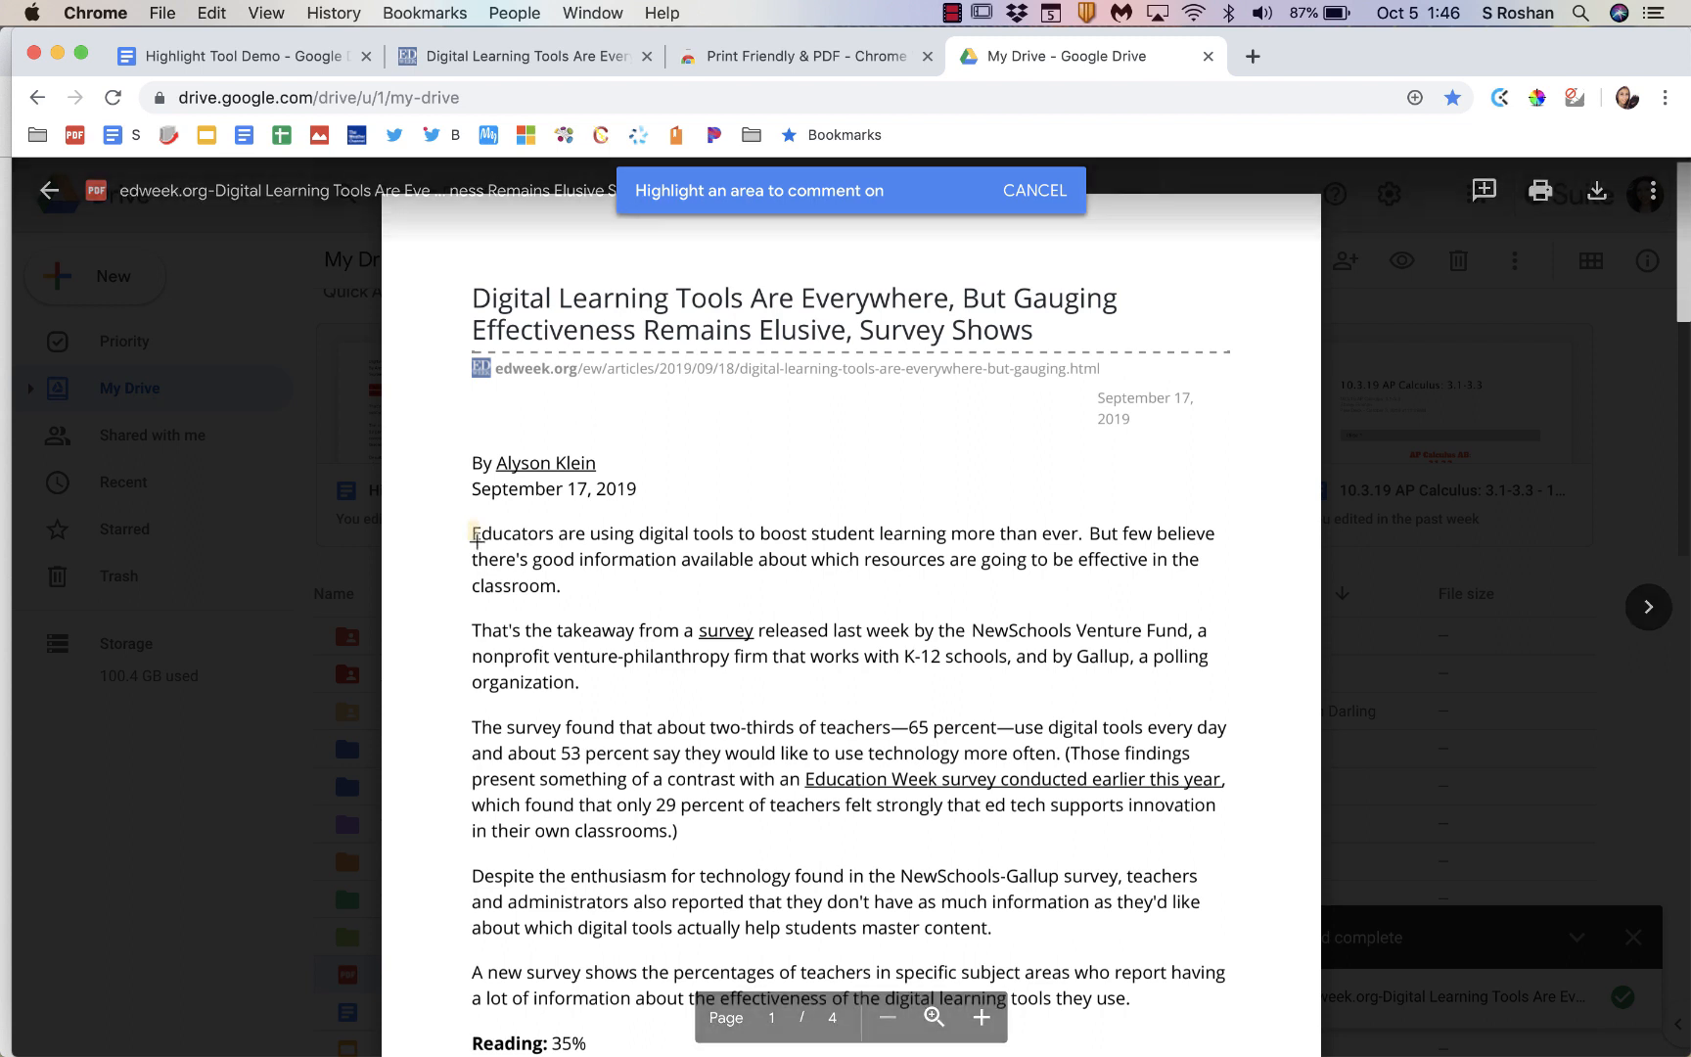
left_click_drag(475, 532, 1098, 532)
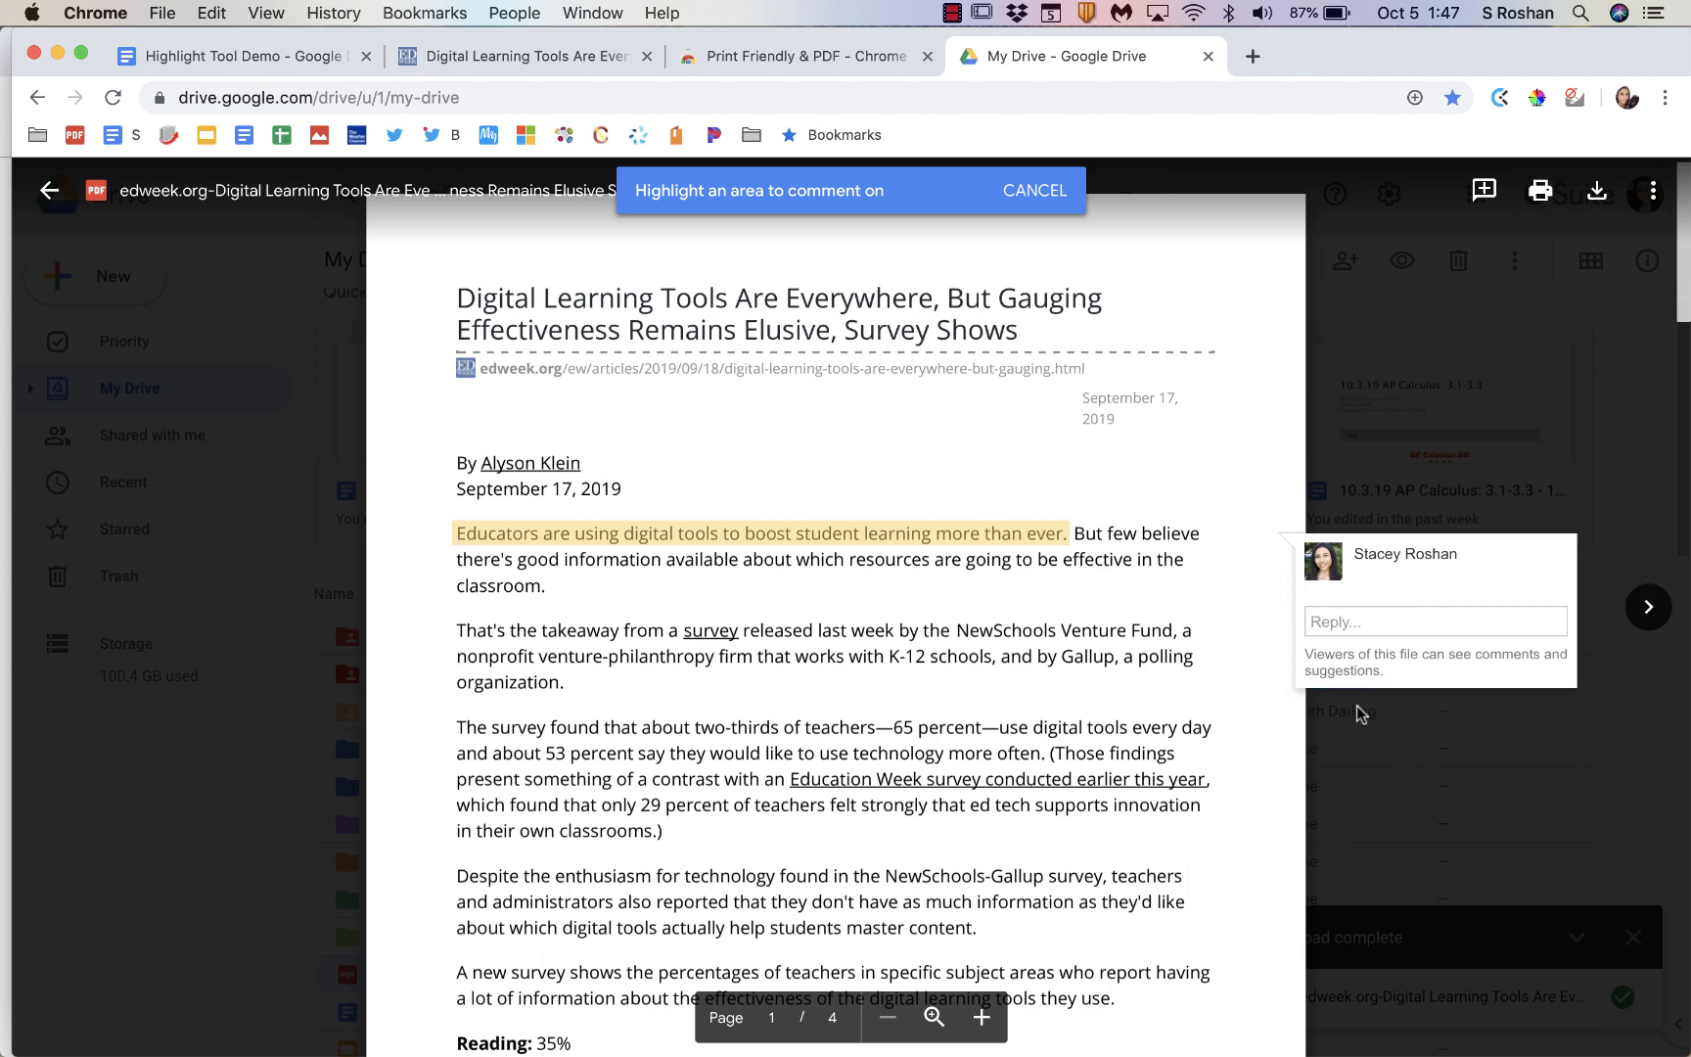
type("comment on it")
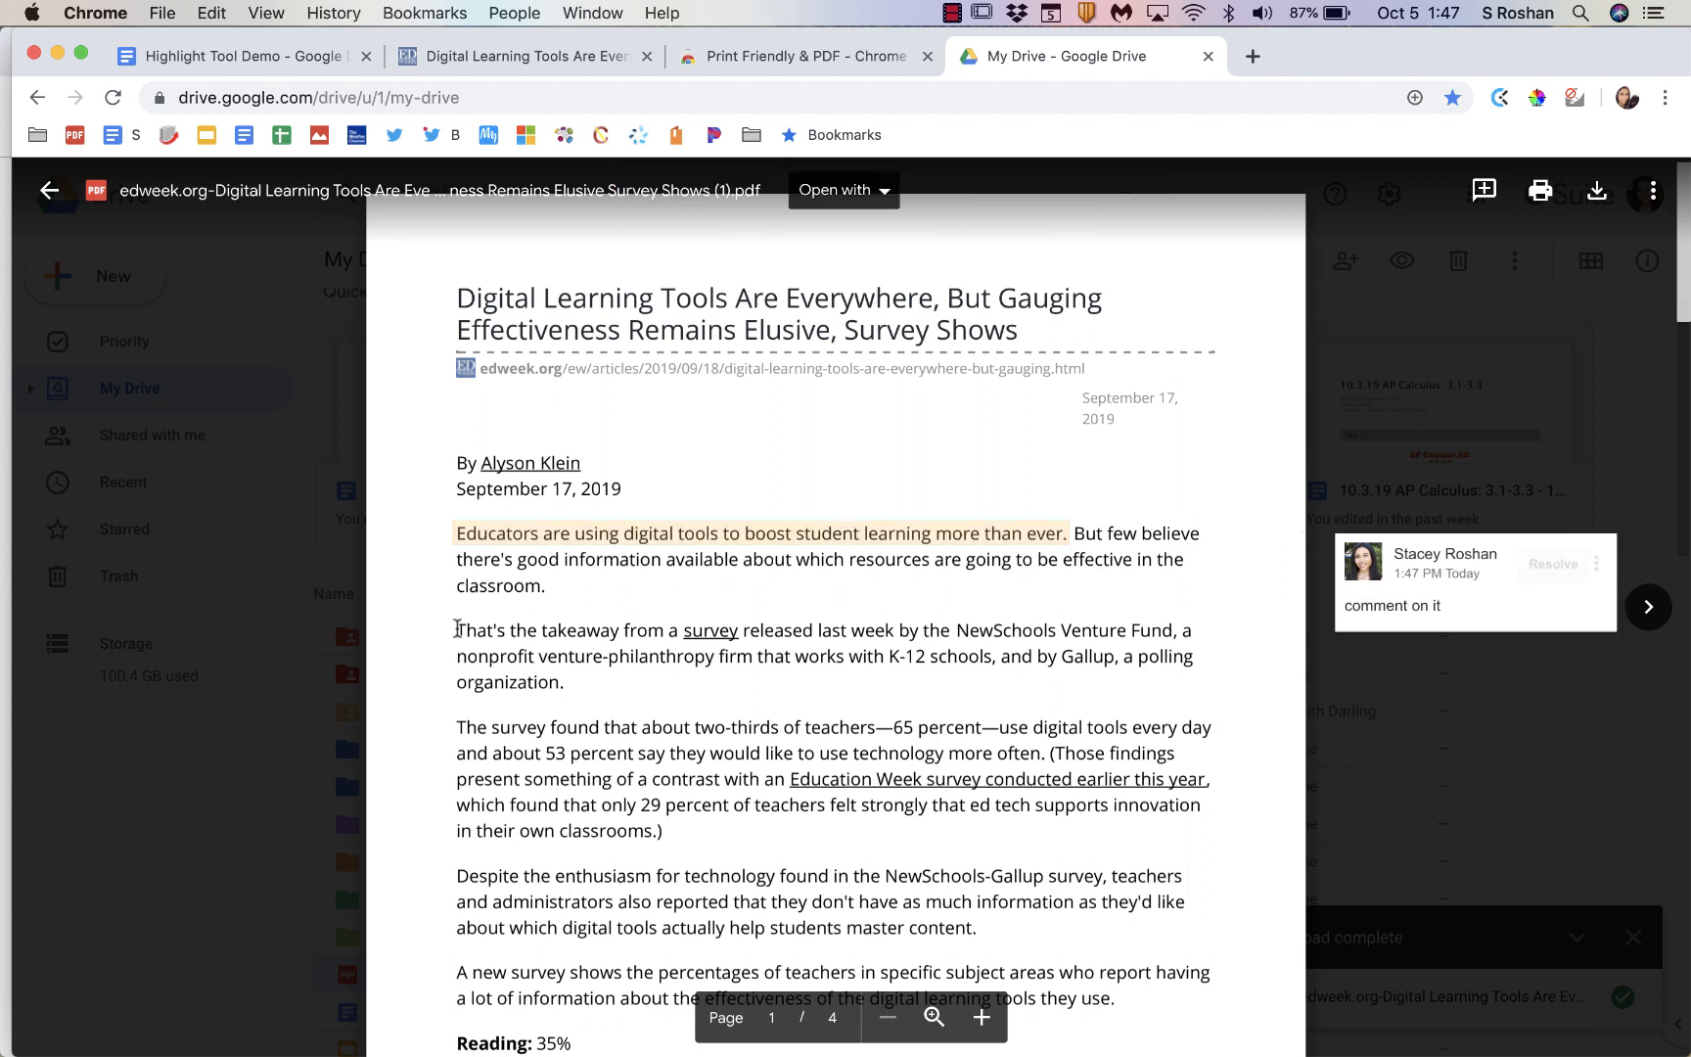
left_click_drag(455, 630, 949, 630)
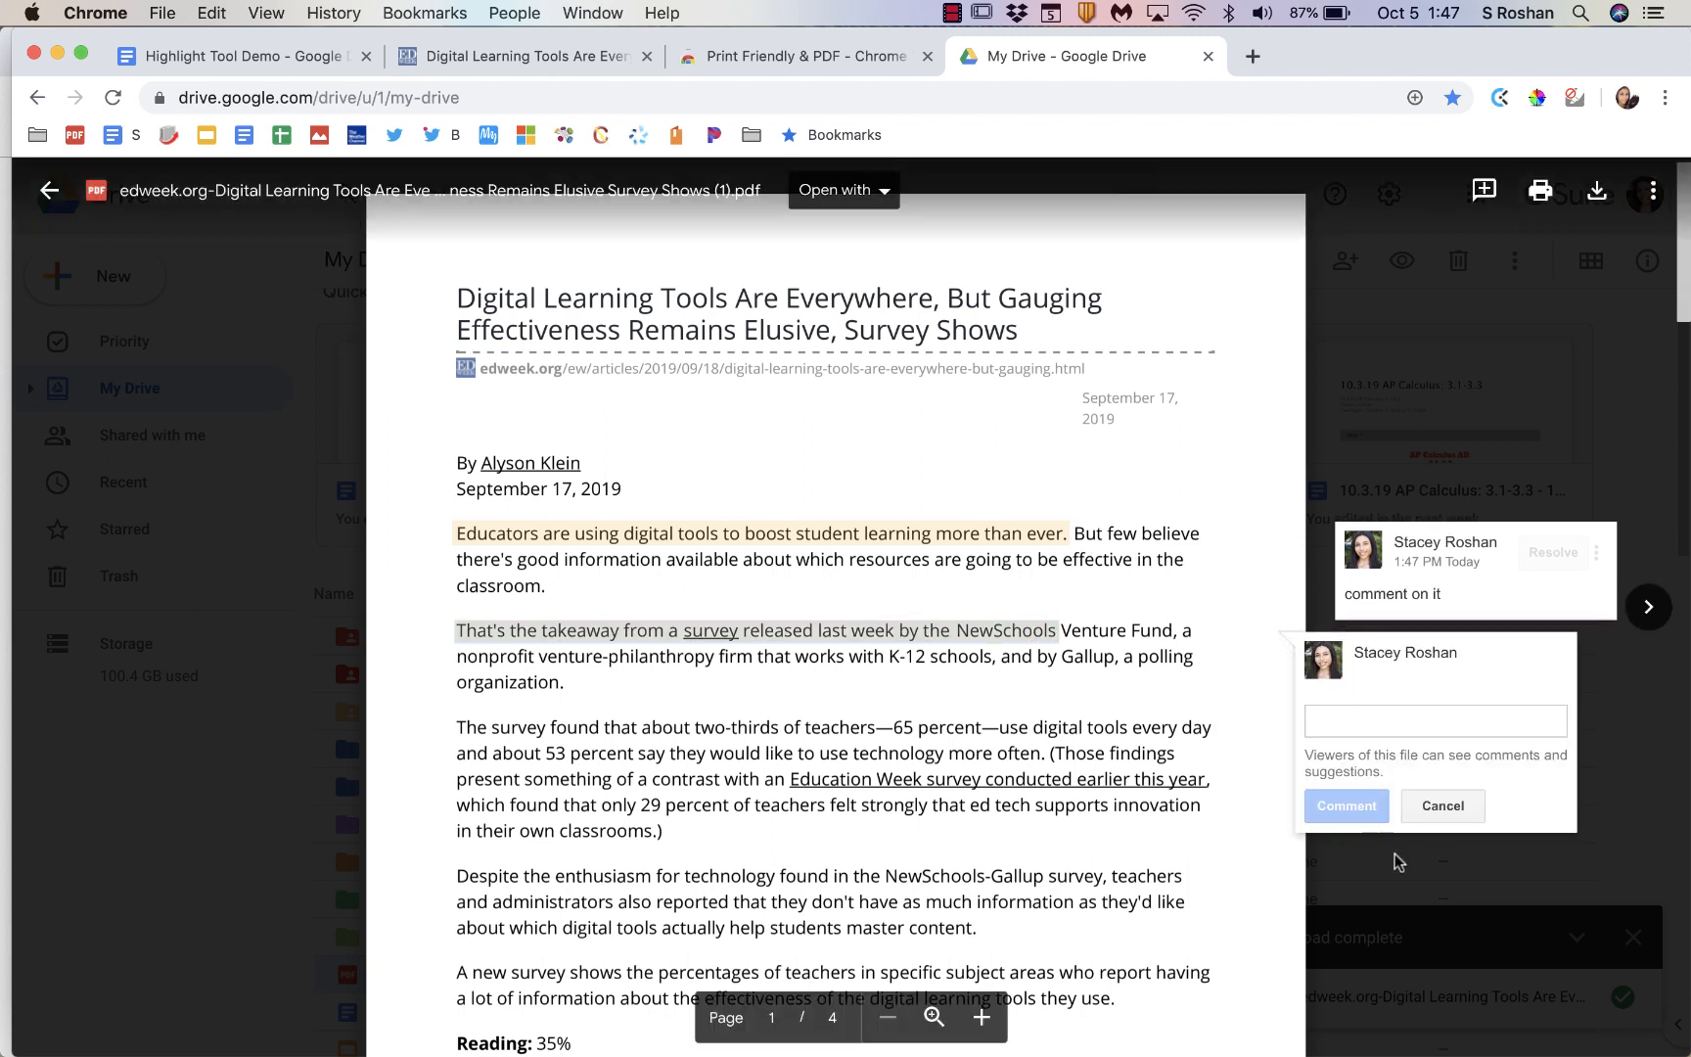
type("add thi")
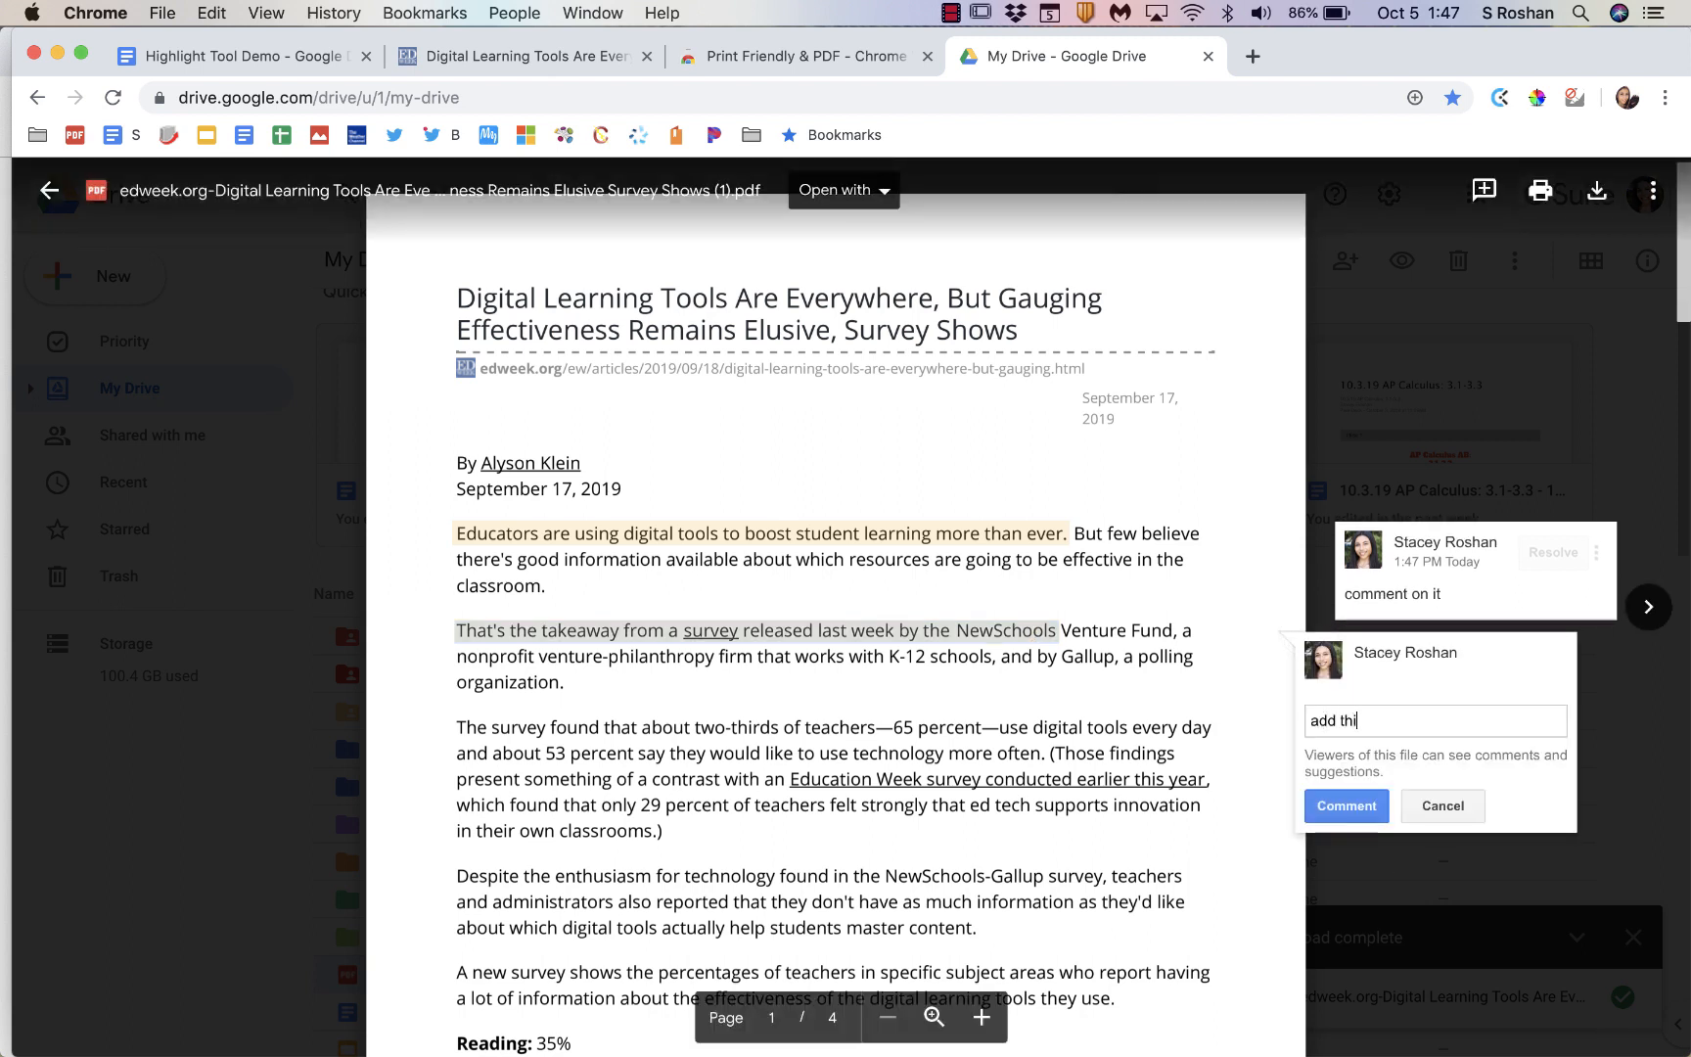
left_click(1344, 805)
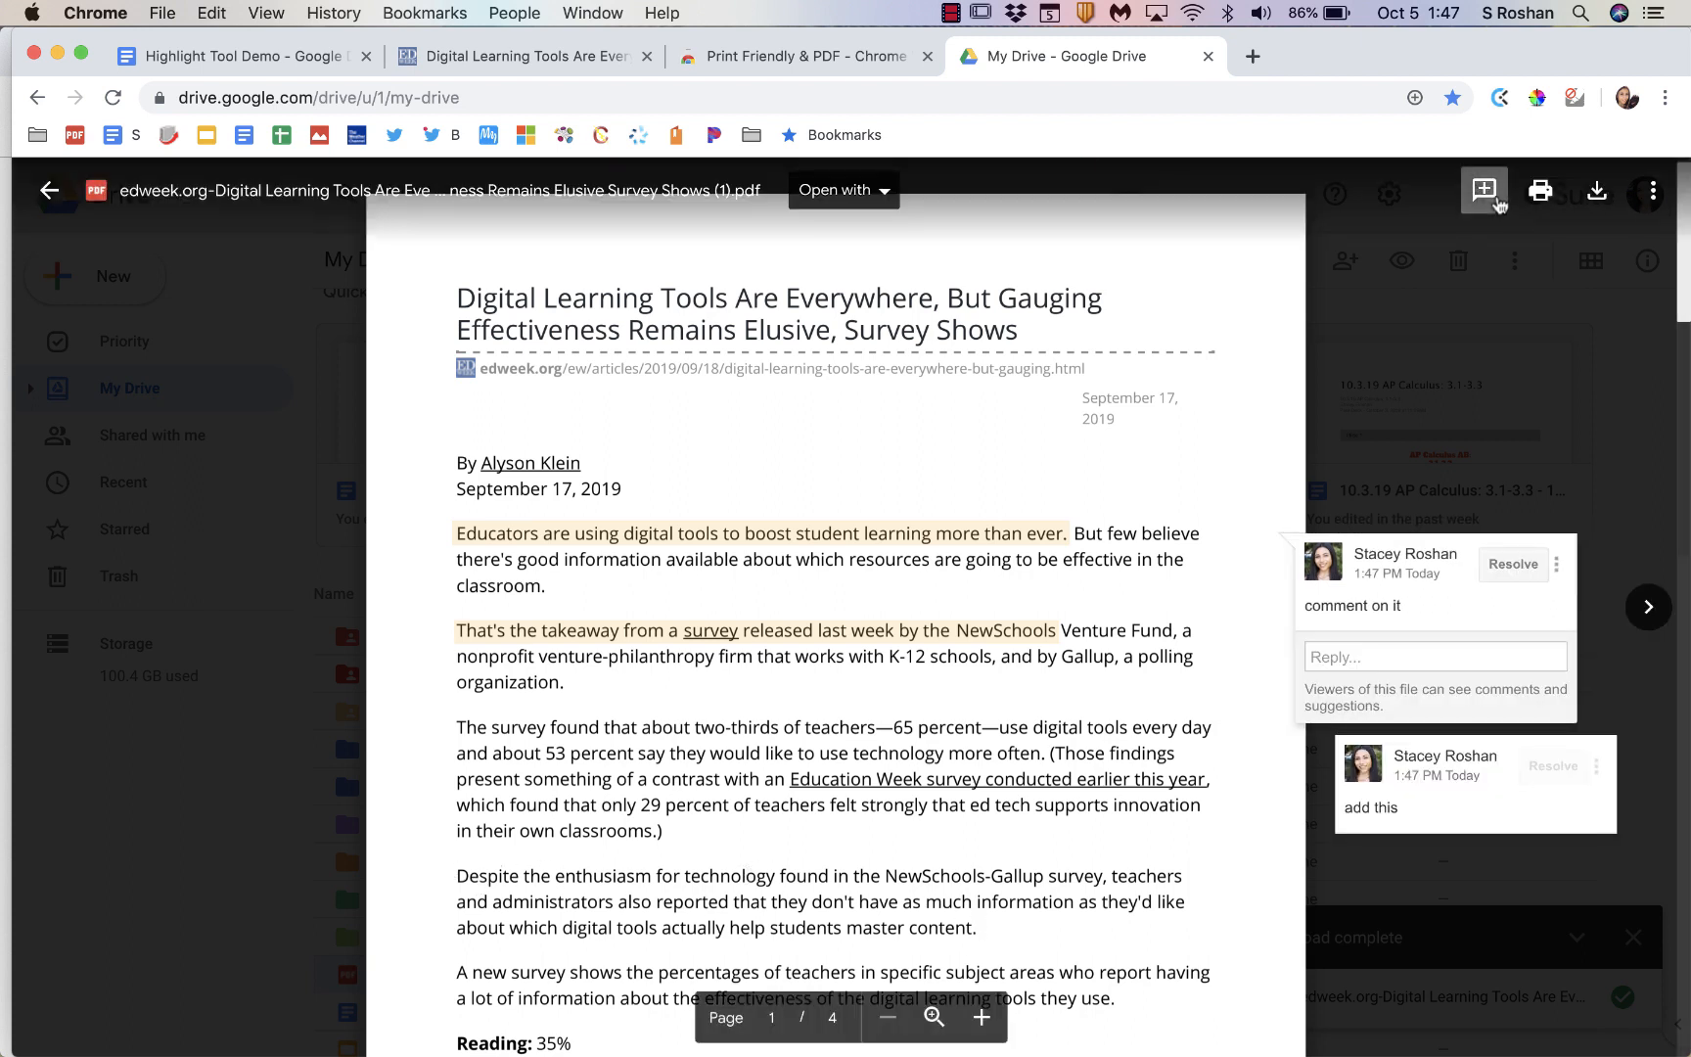
Step: Mark the 'Despite the enthusiasm' passage and the article date for further comments
left_click(1482, 191)
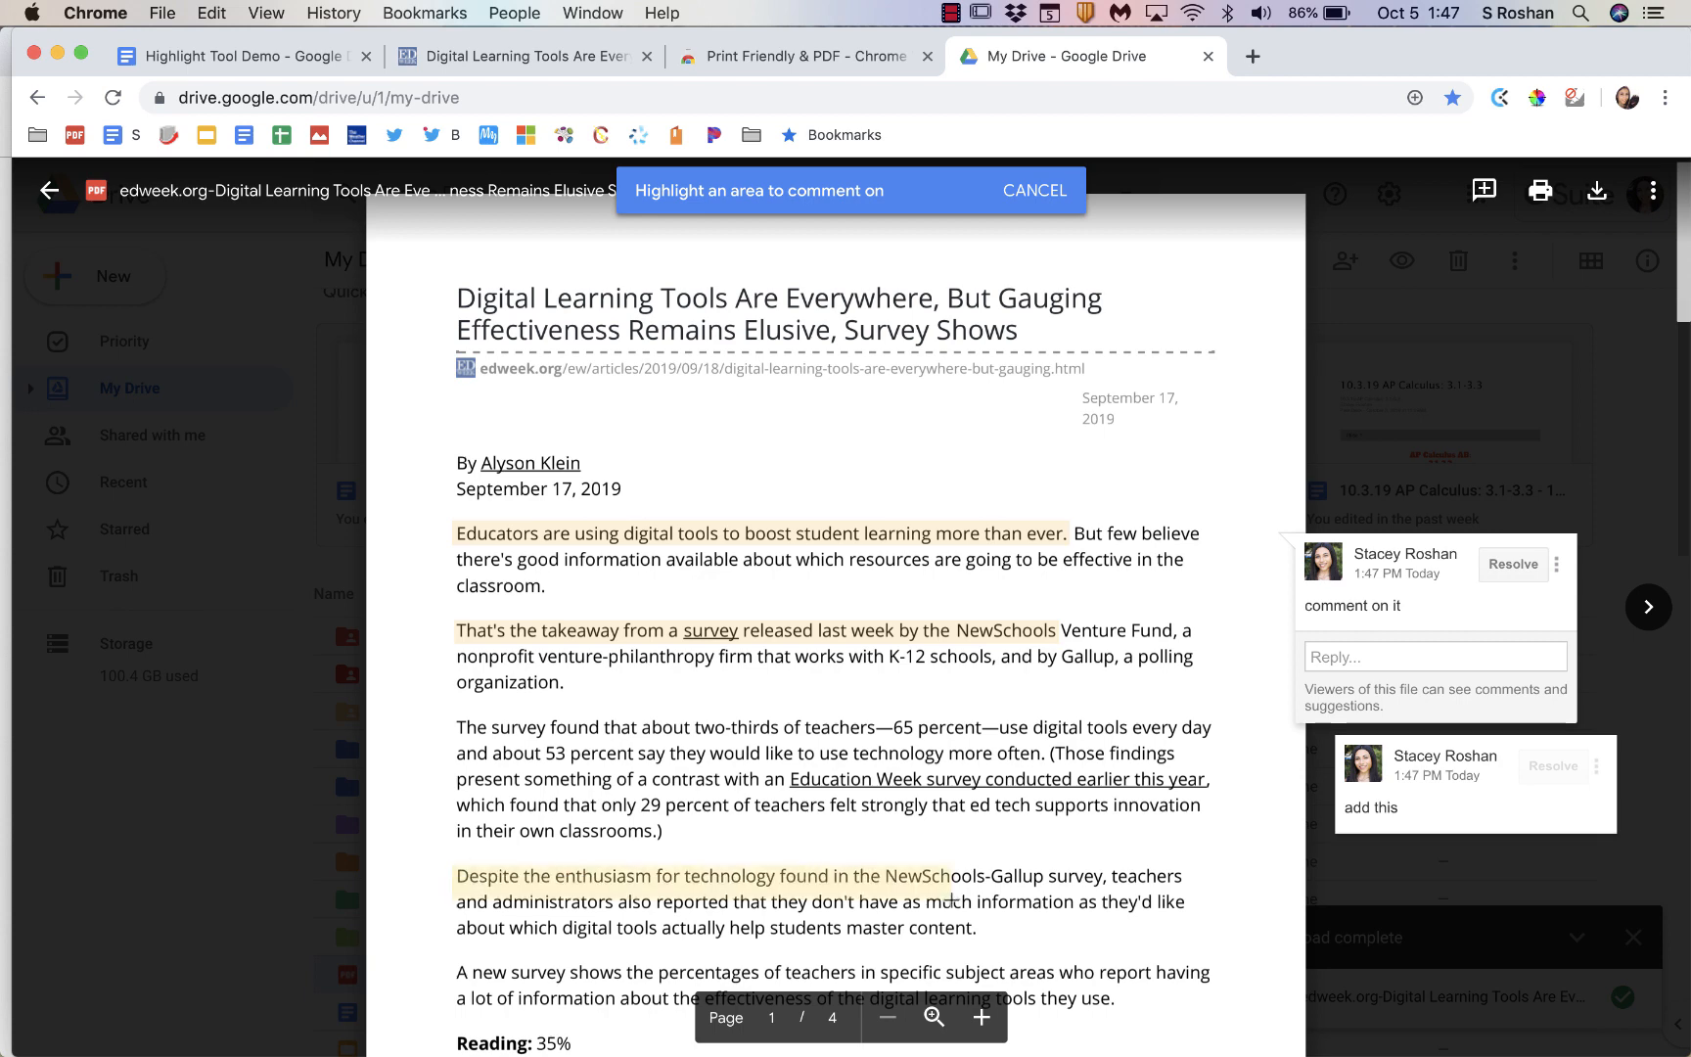
left_click_drag(938, 876, 1190, 917)
type("remember this!")
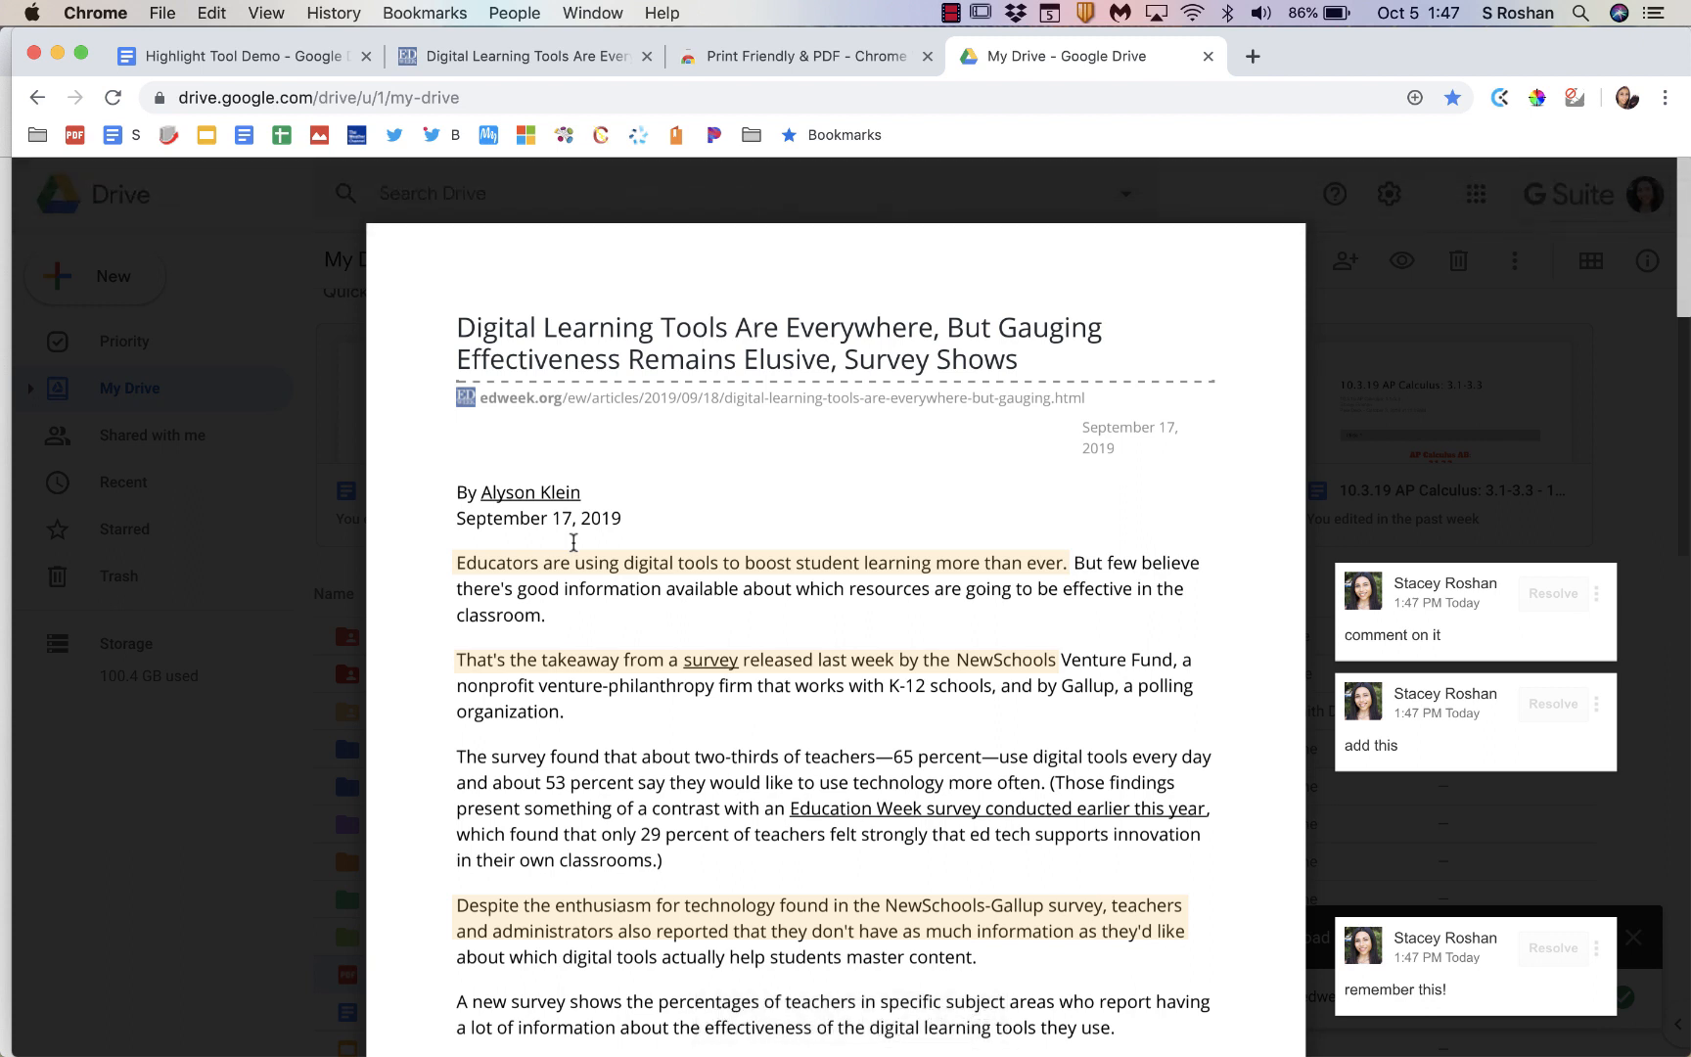
left_click(1482, 192)
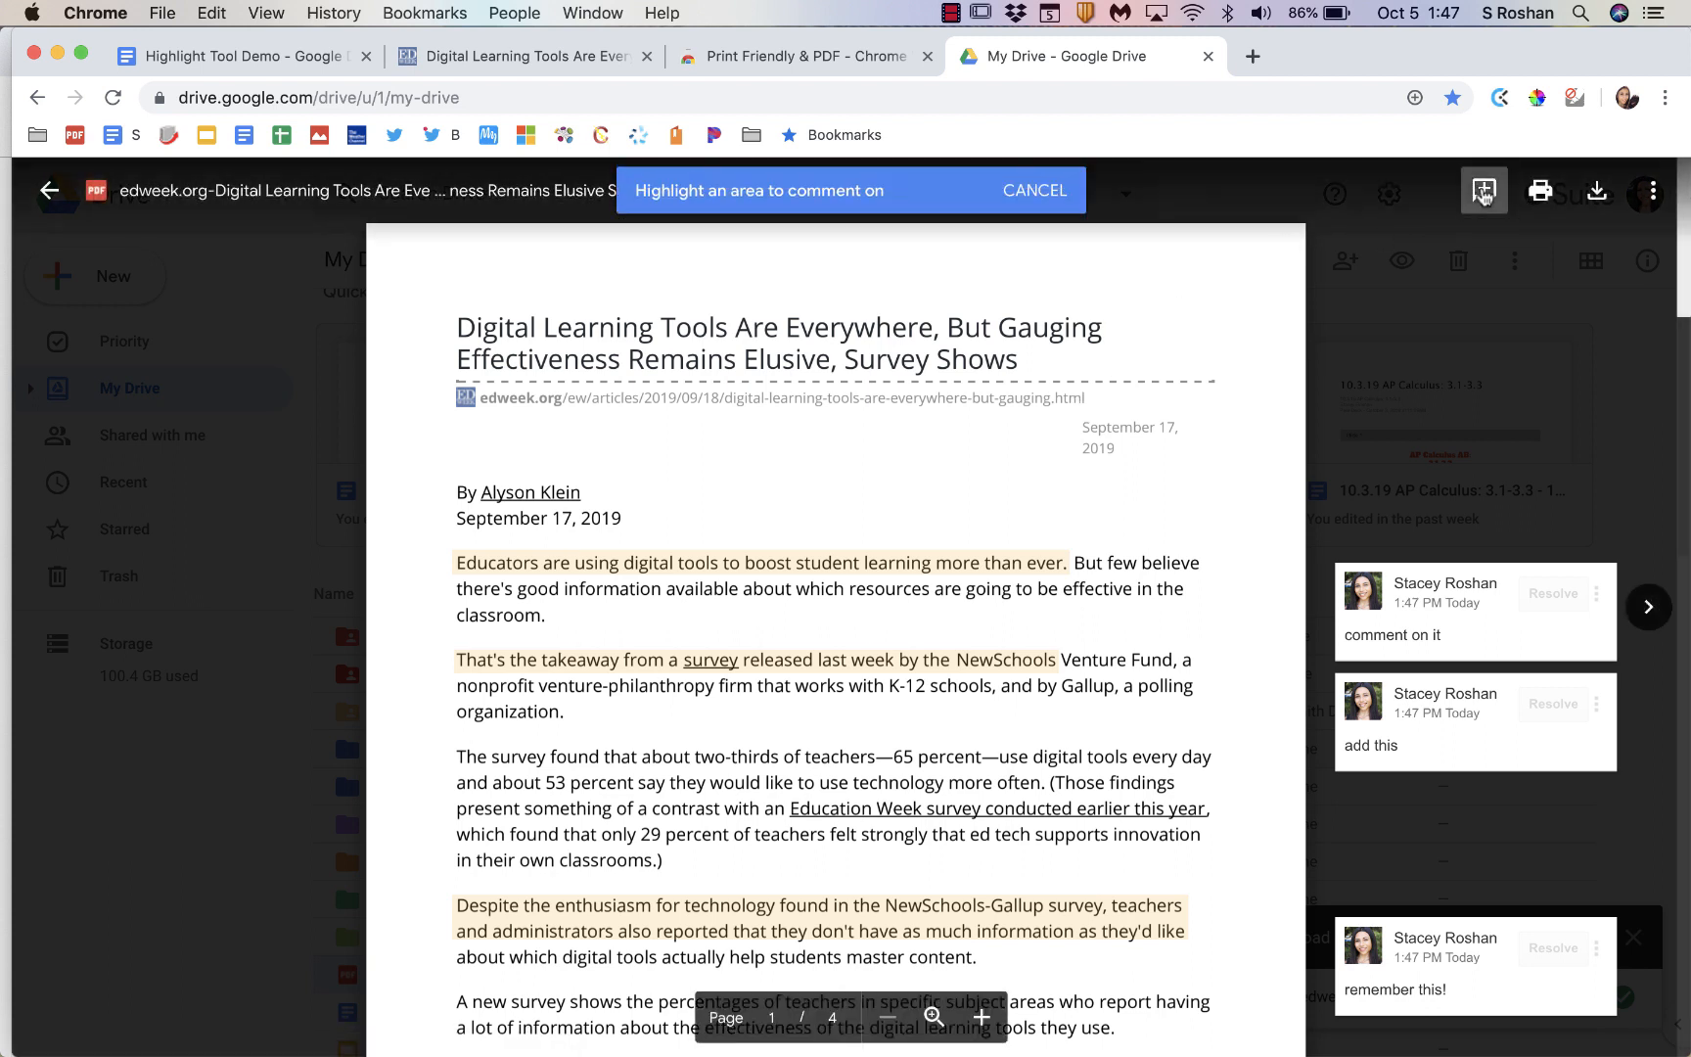
mouse_move(1044, 406)
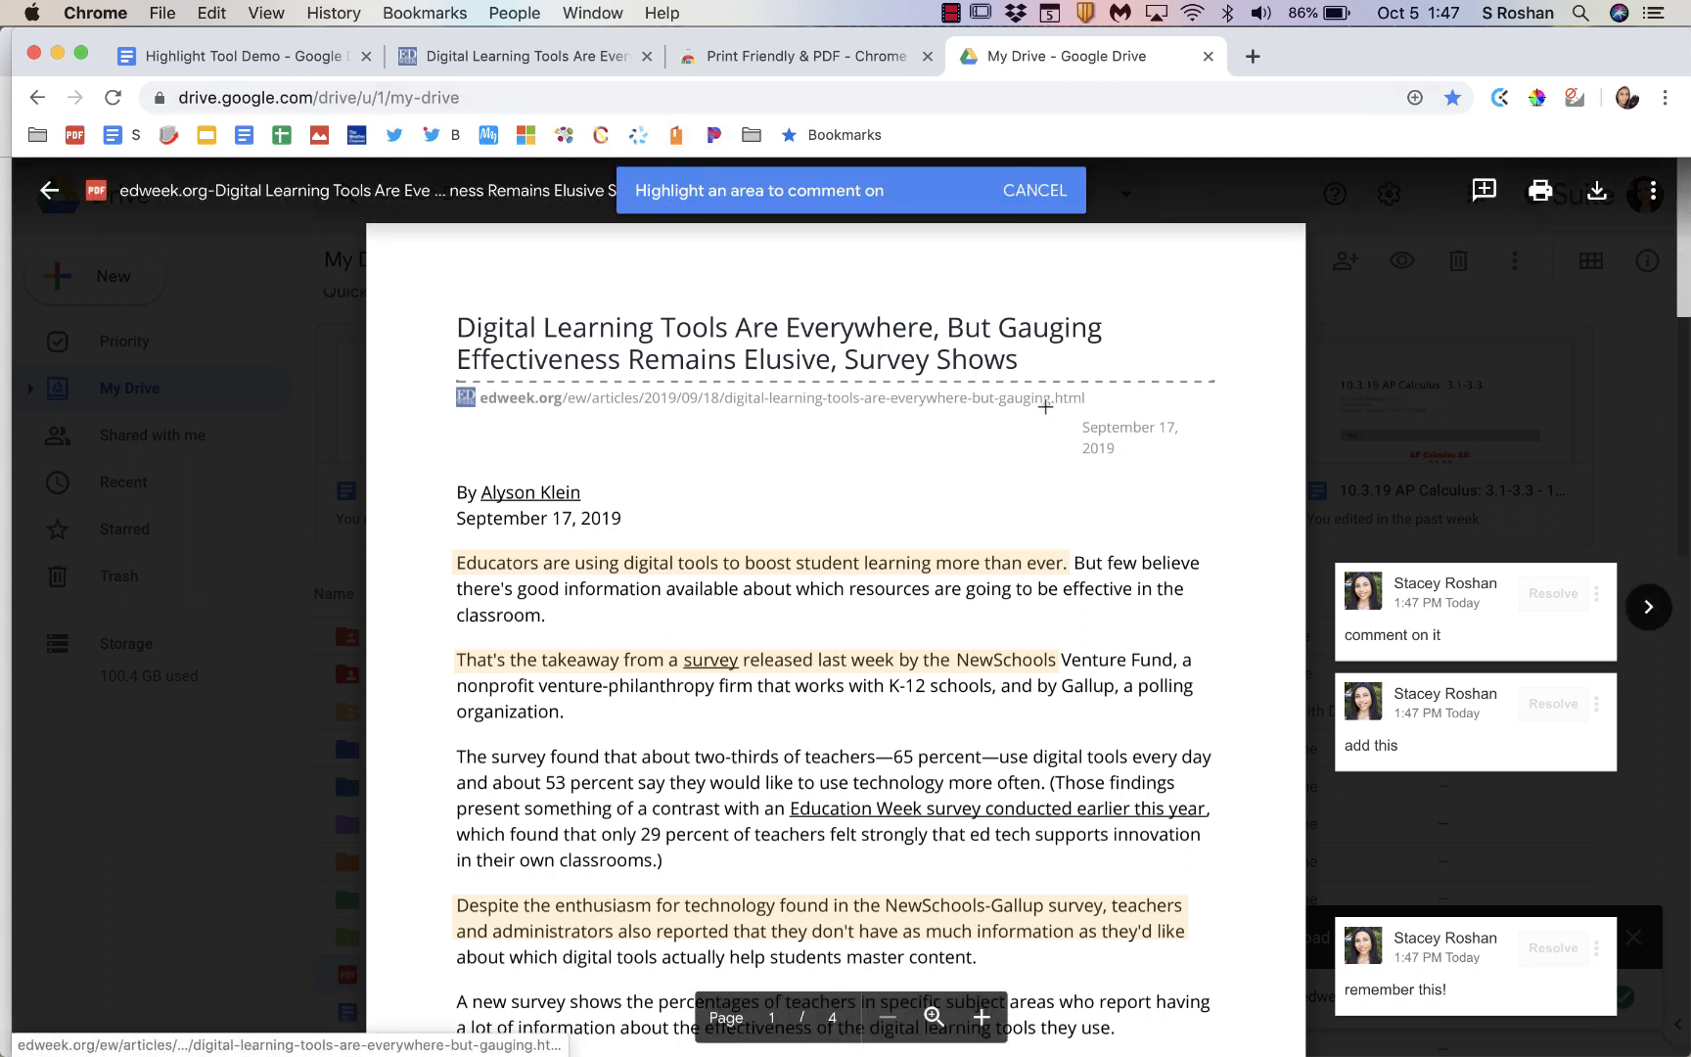
left_click(1128, 436)
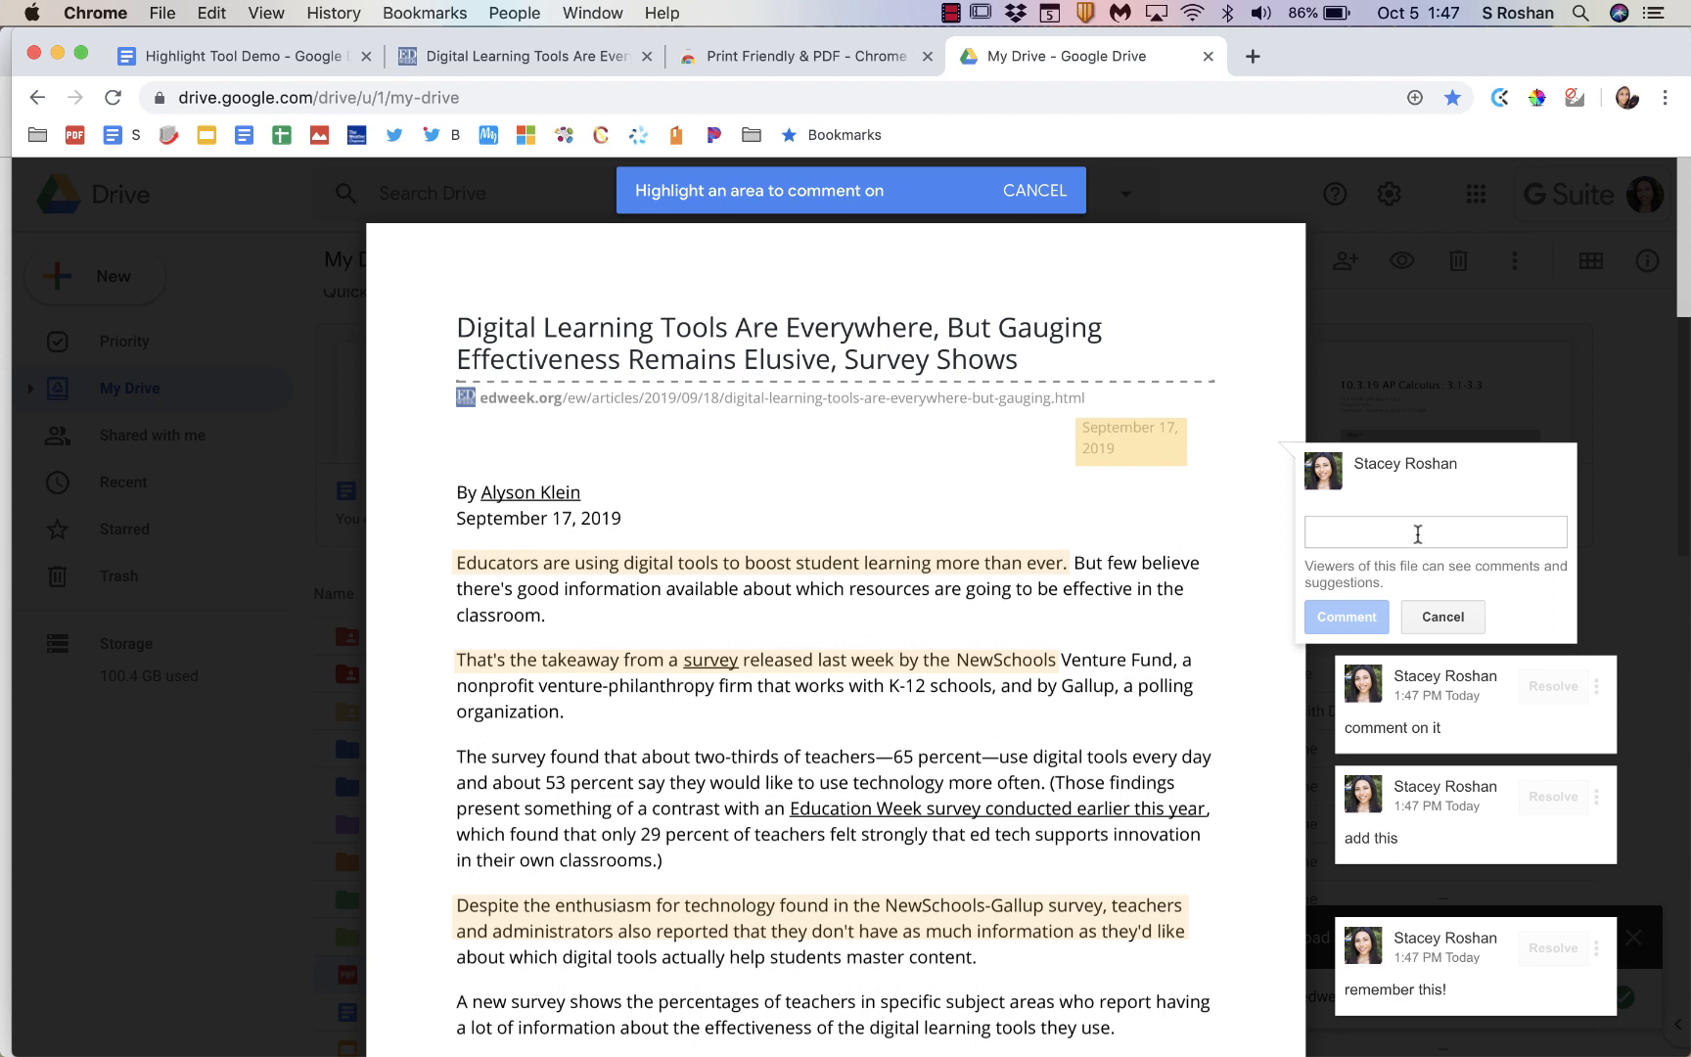
left_click(1441, 615)
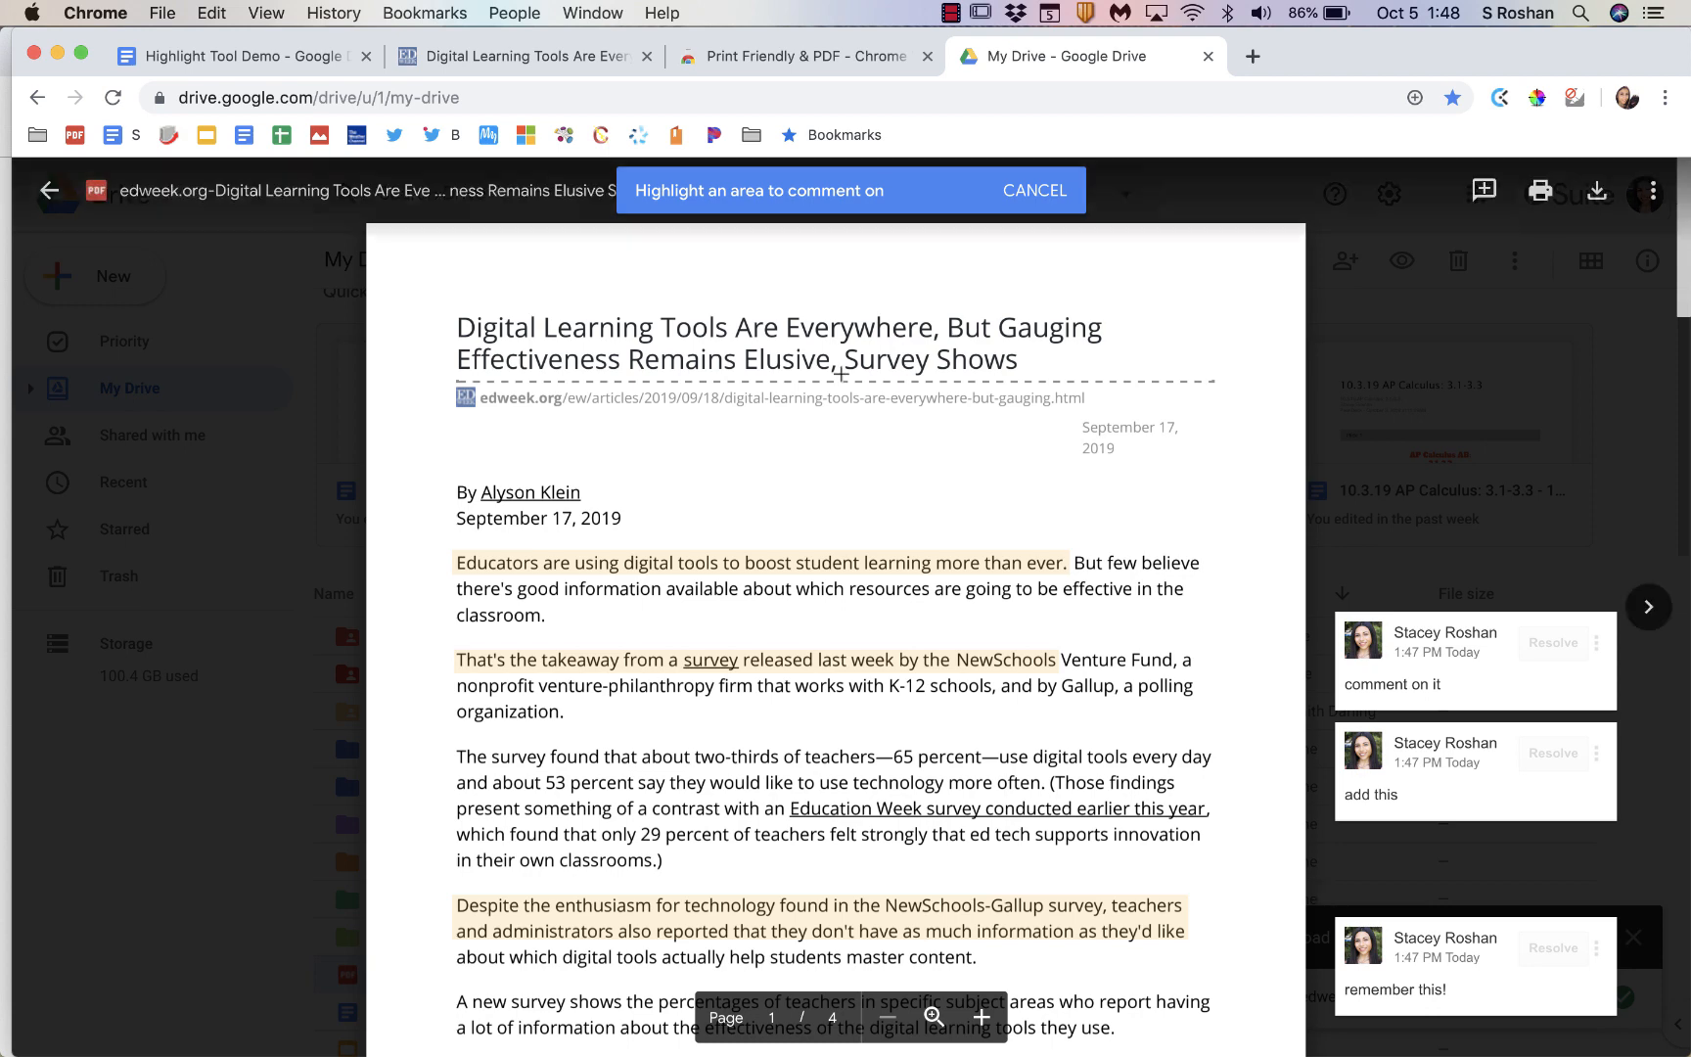
left_click(235, 55)
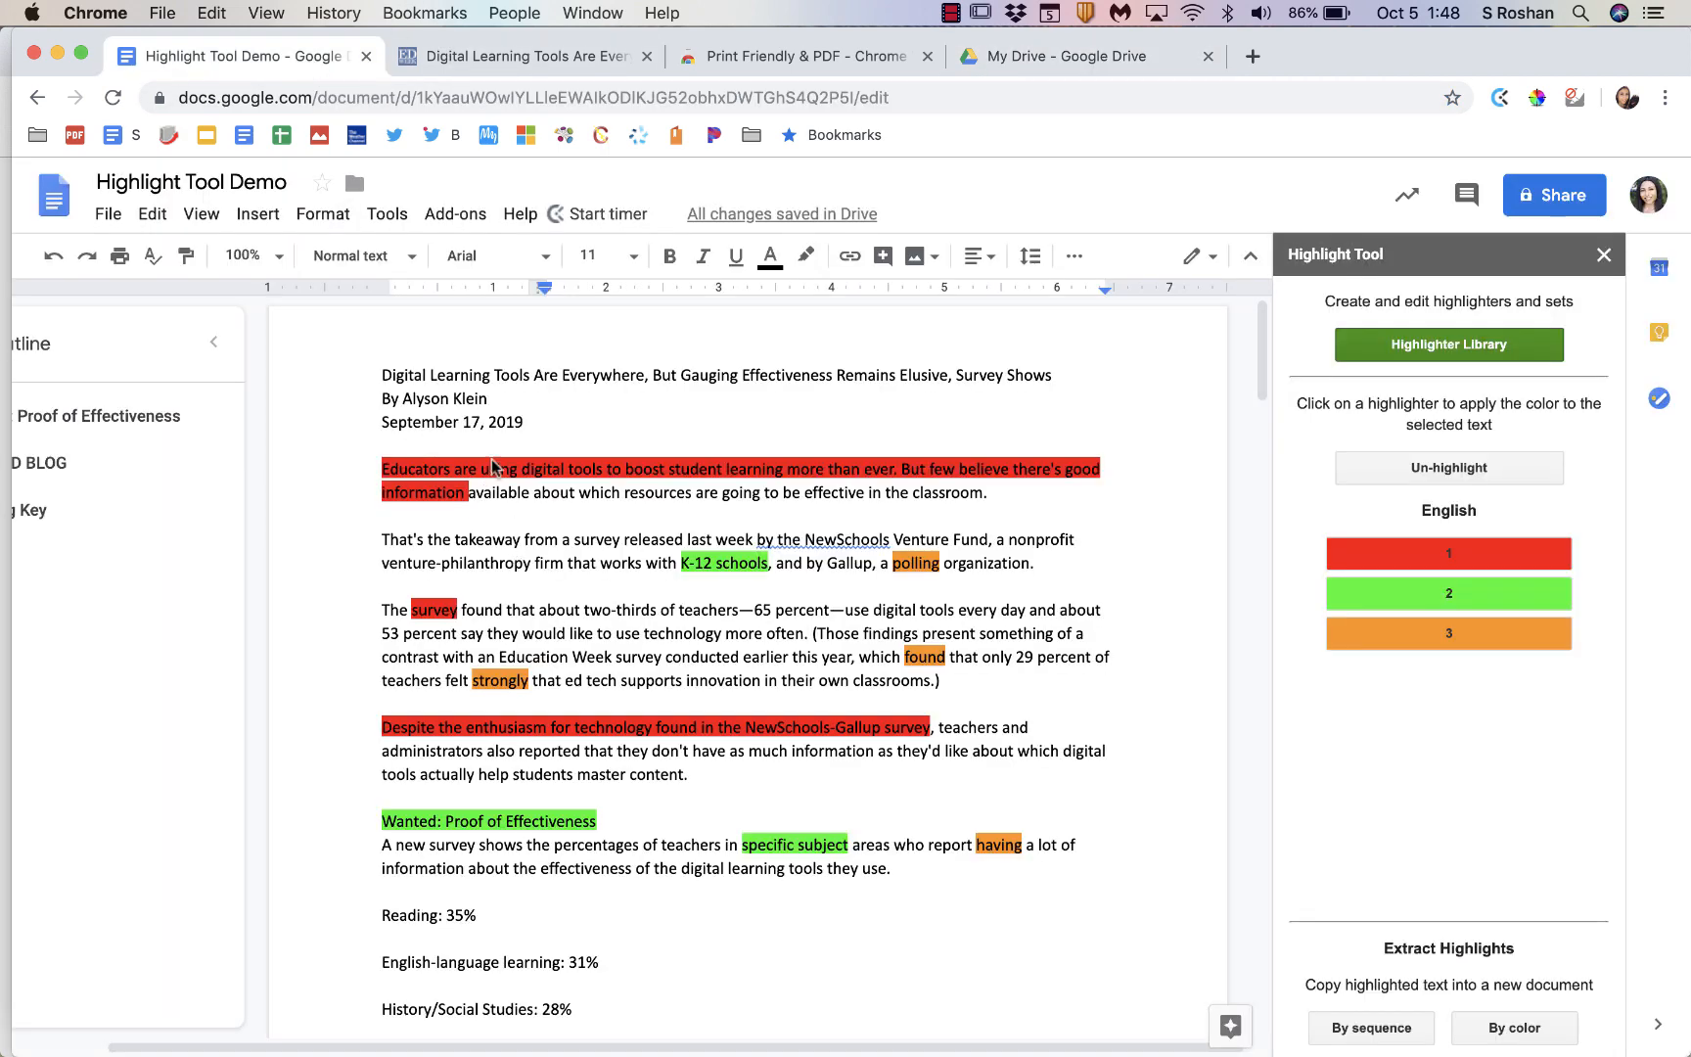
Step: Revisit the colour-coded extracted highlights table, then return to the Education Week article
left_click(455, 214)
type("Type right within here to take notes")
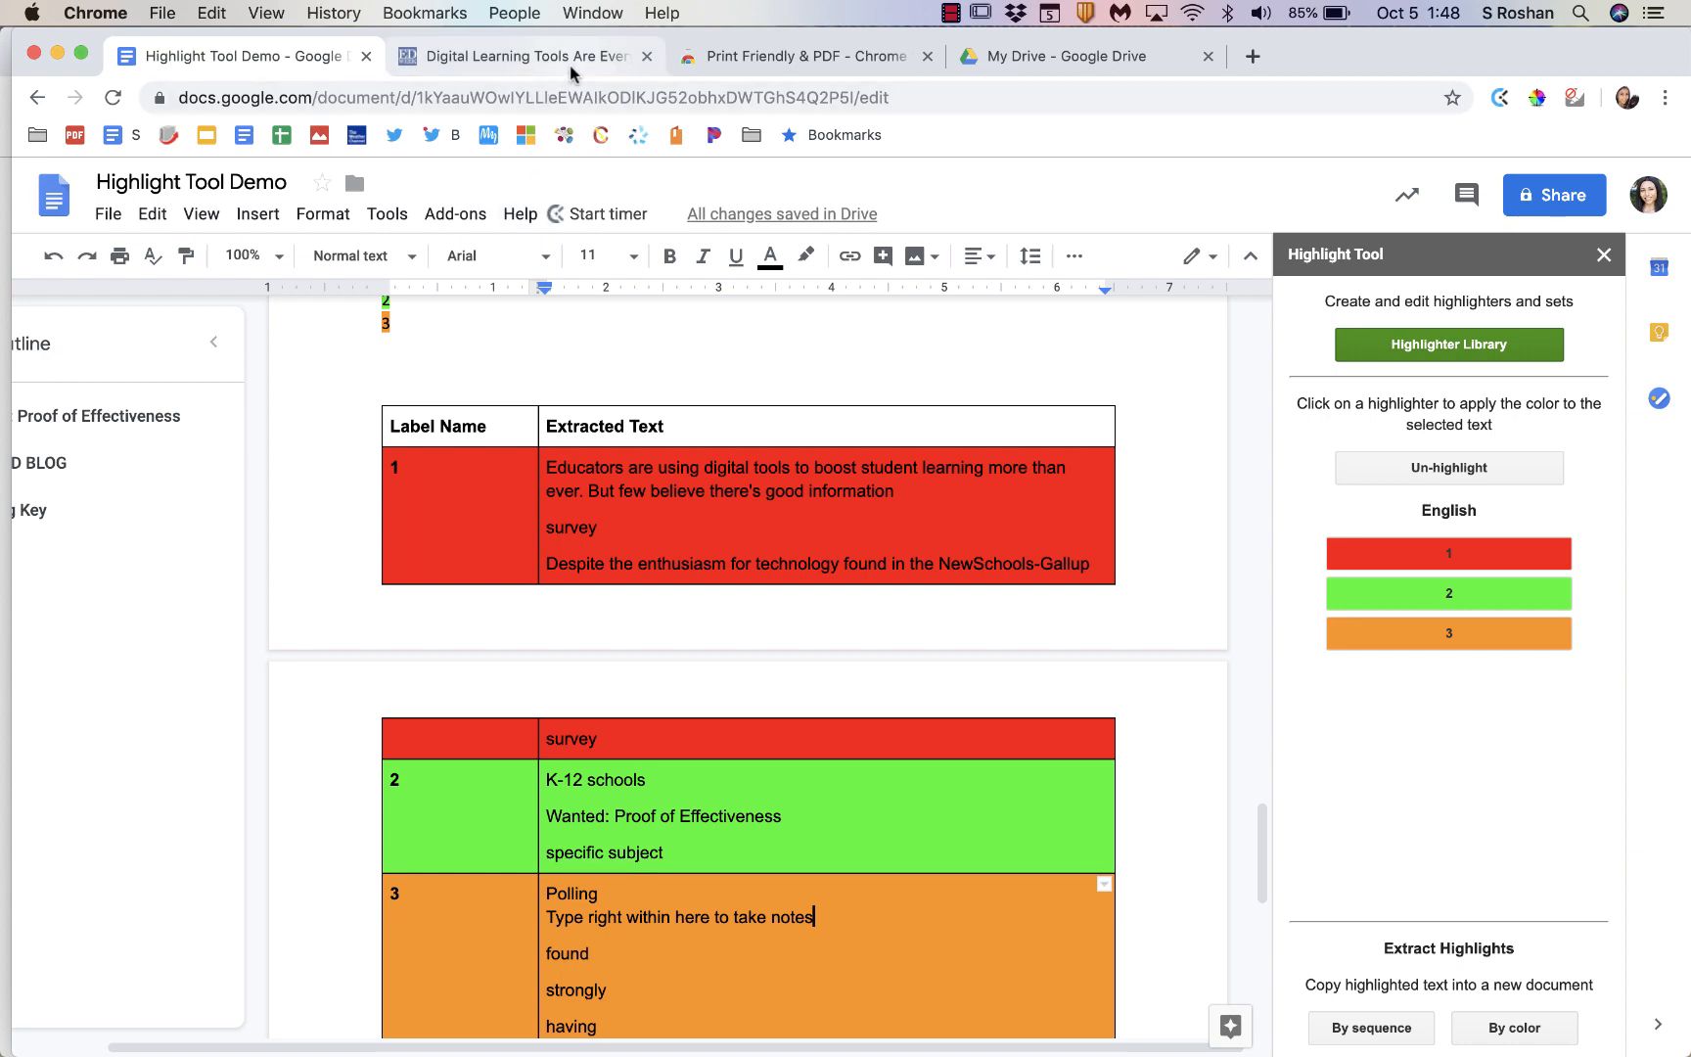
left_click(521, 55)
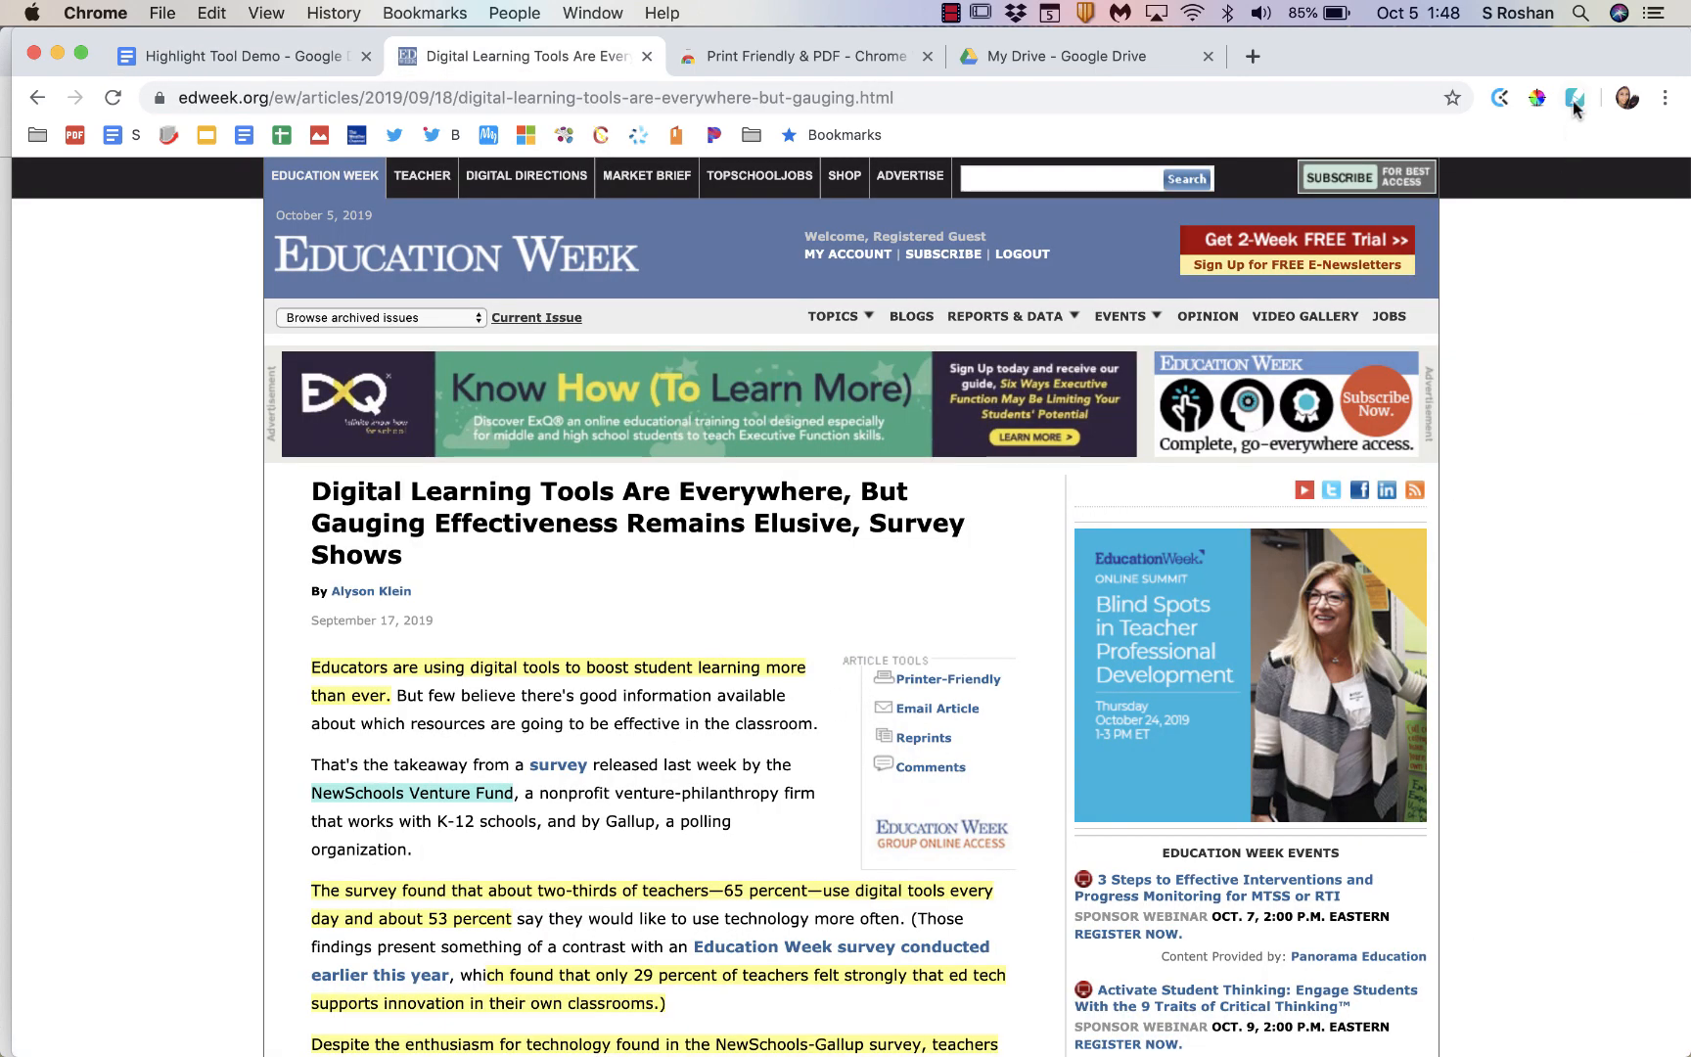
Step: Show LINER's saved highlights for the Digital Learning Tools article
left_click(1574, 98)
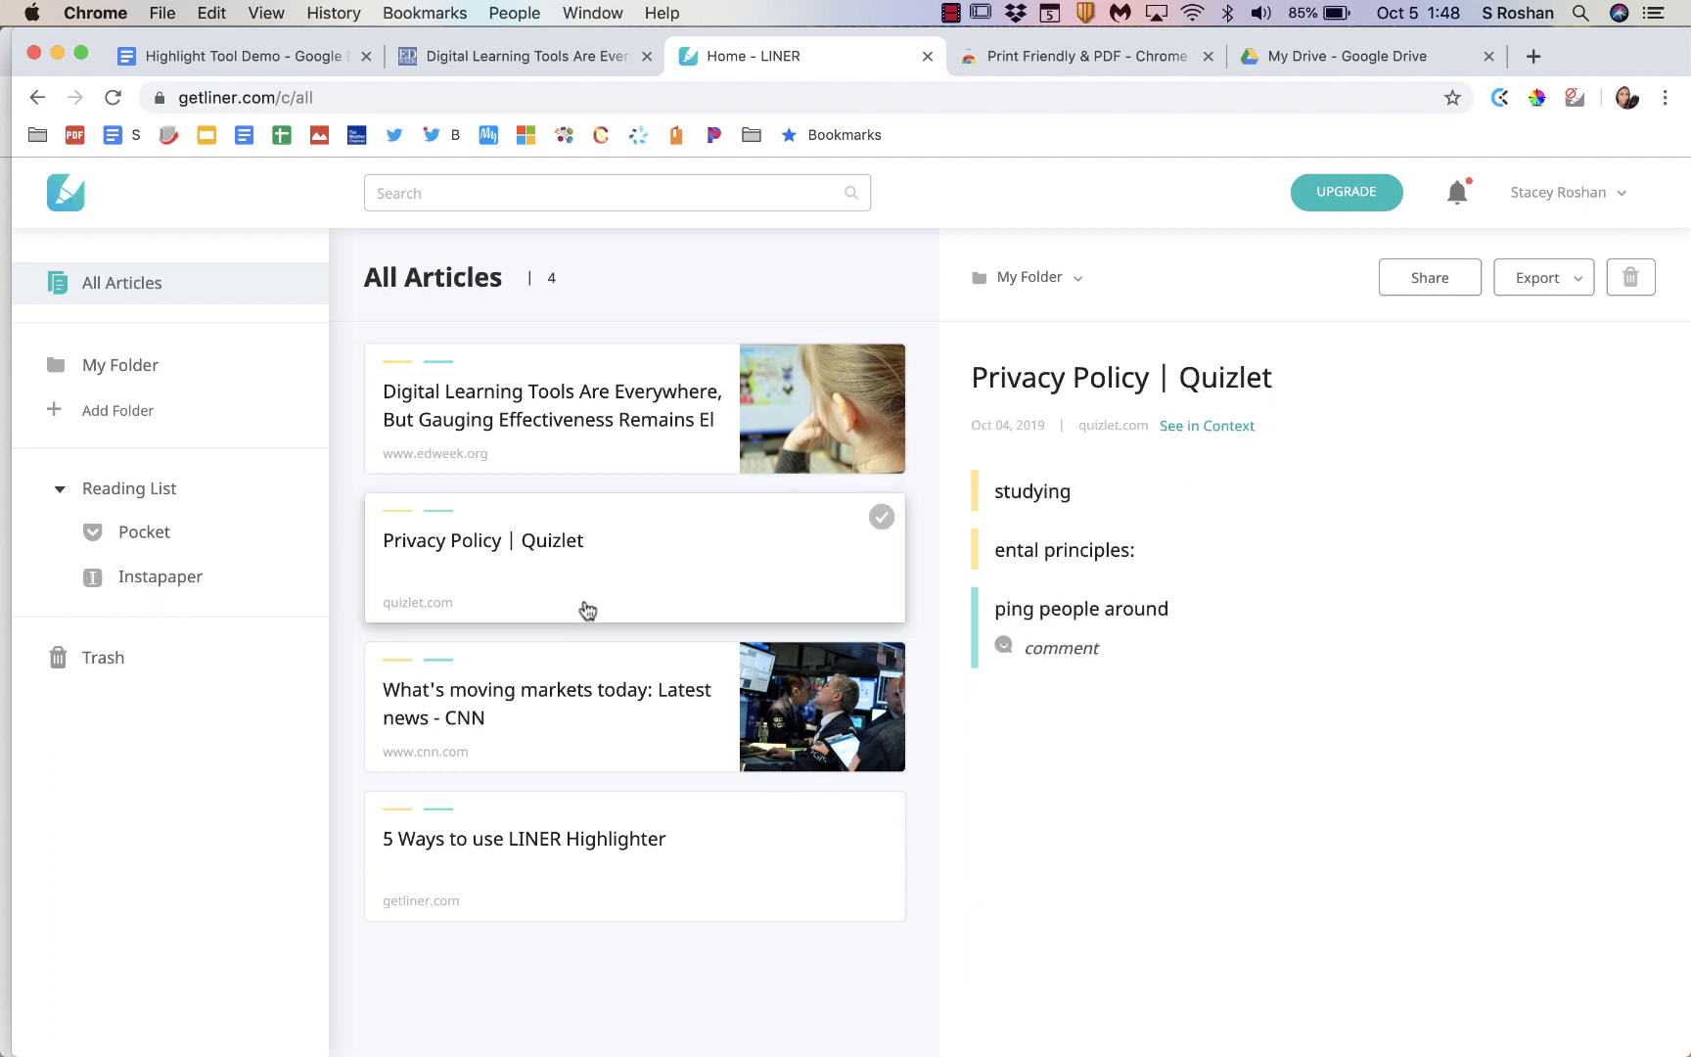
left_click(524, 839)
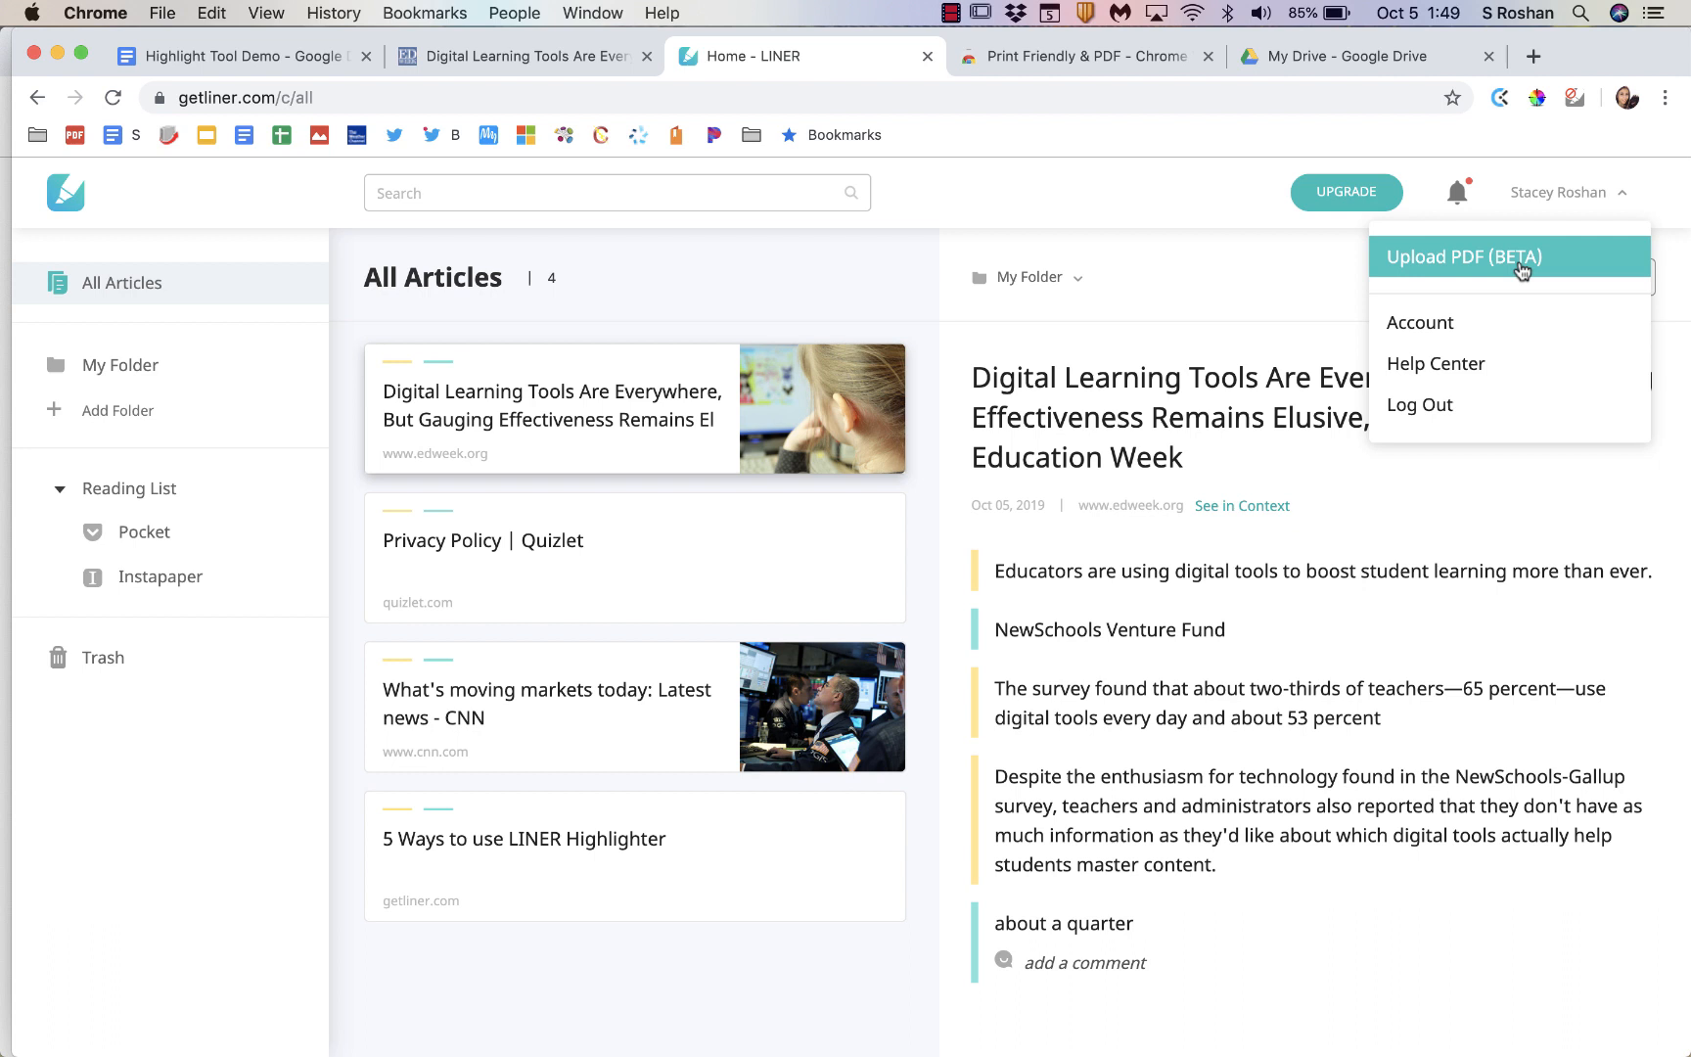
mouse_move(1281, 75)
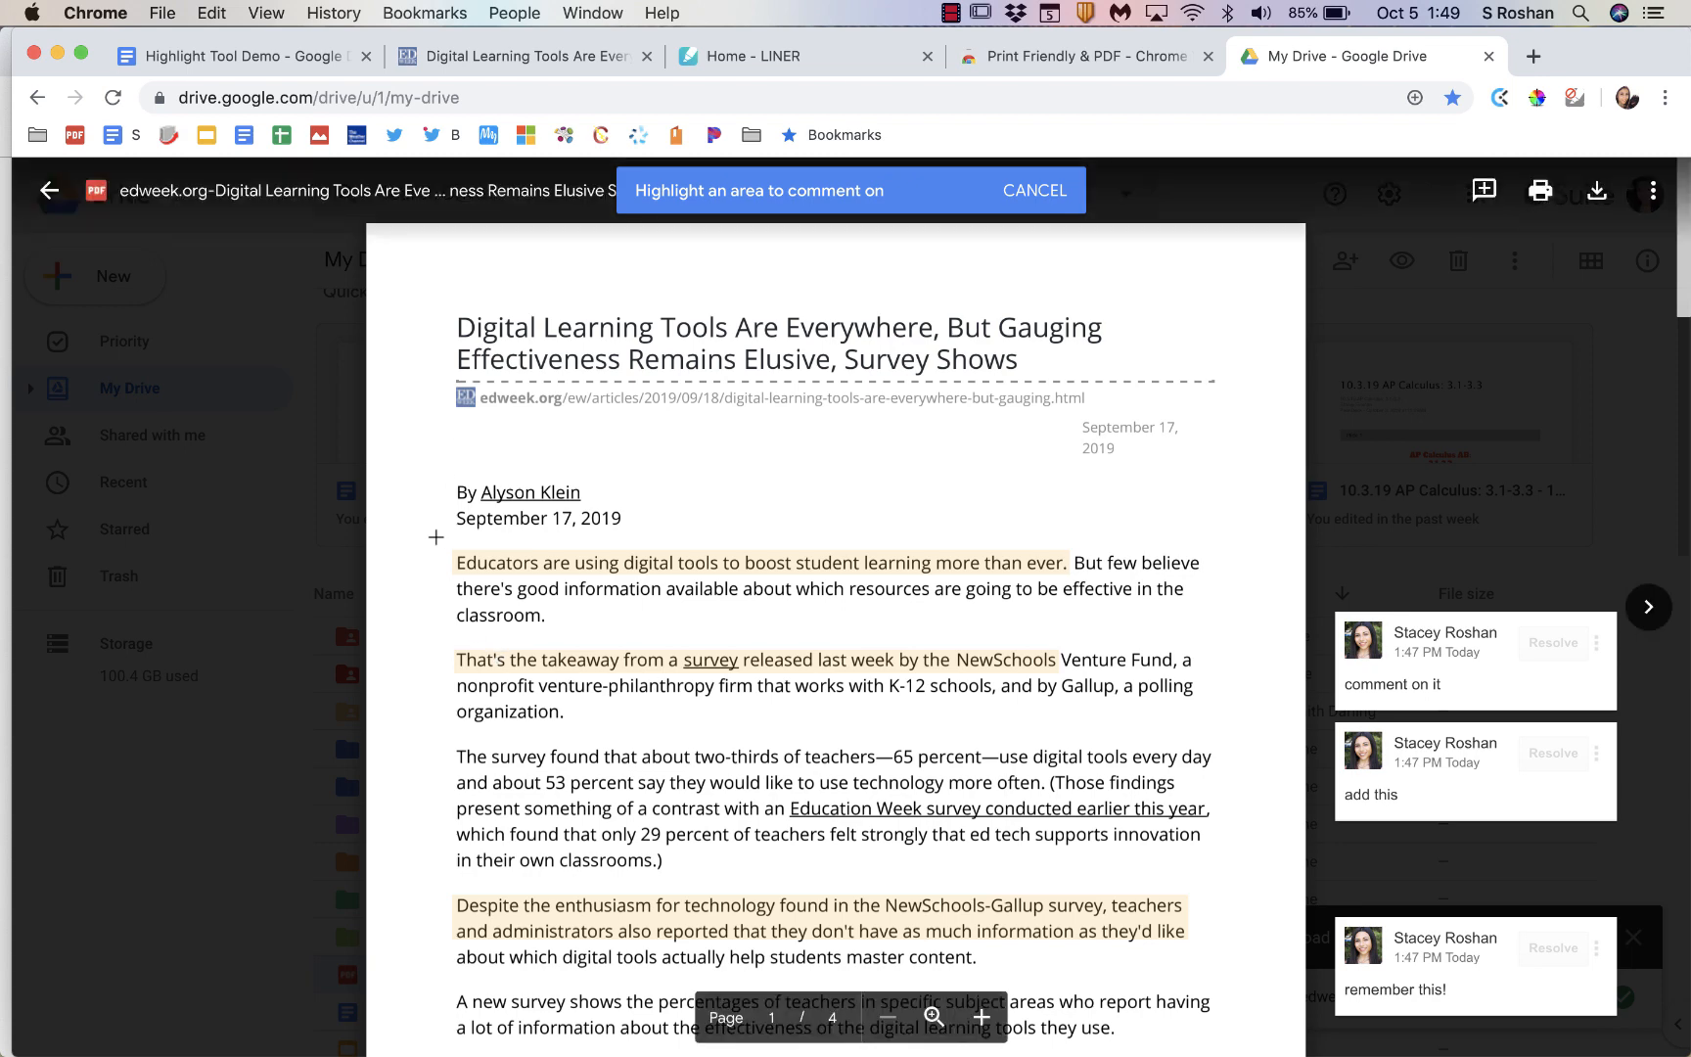
mouse_move(1482, 192)
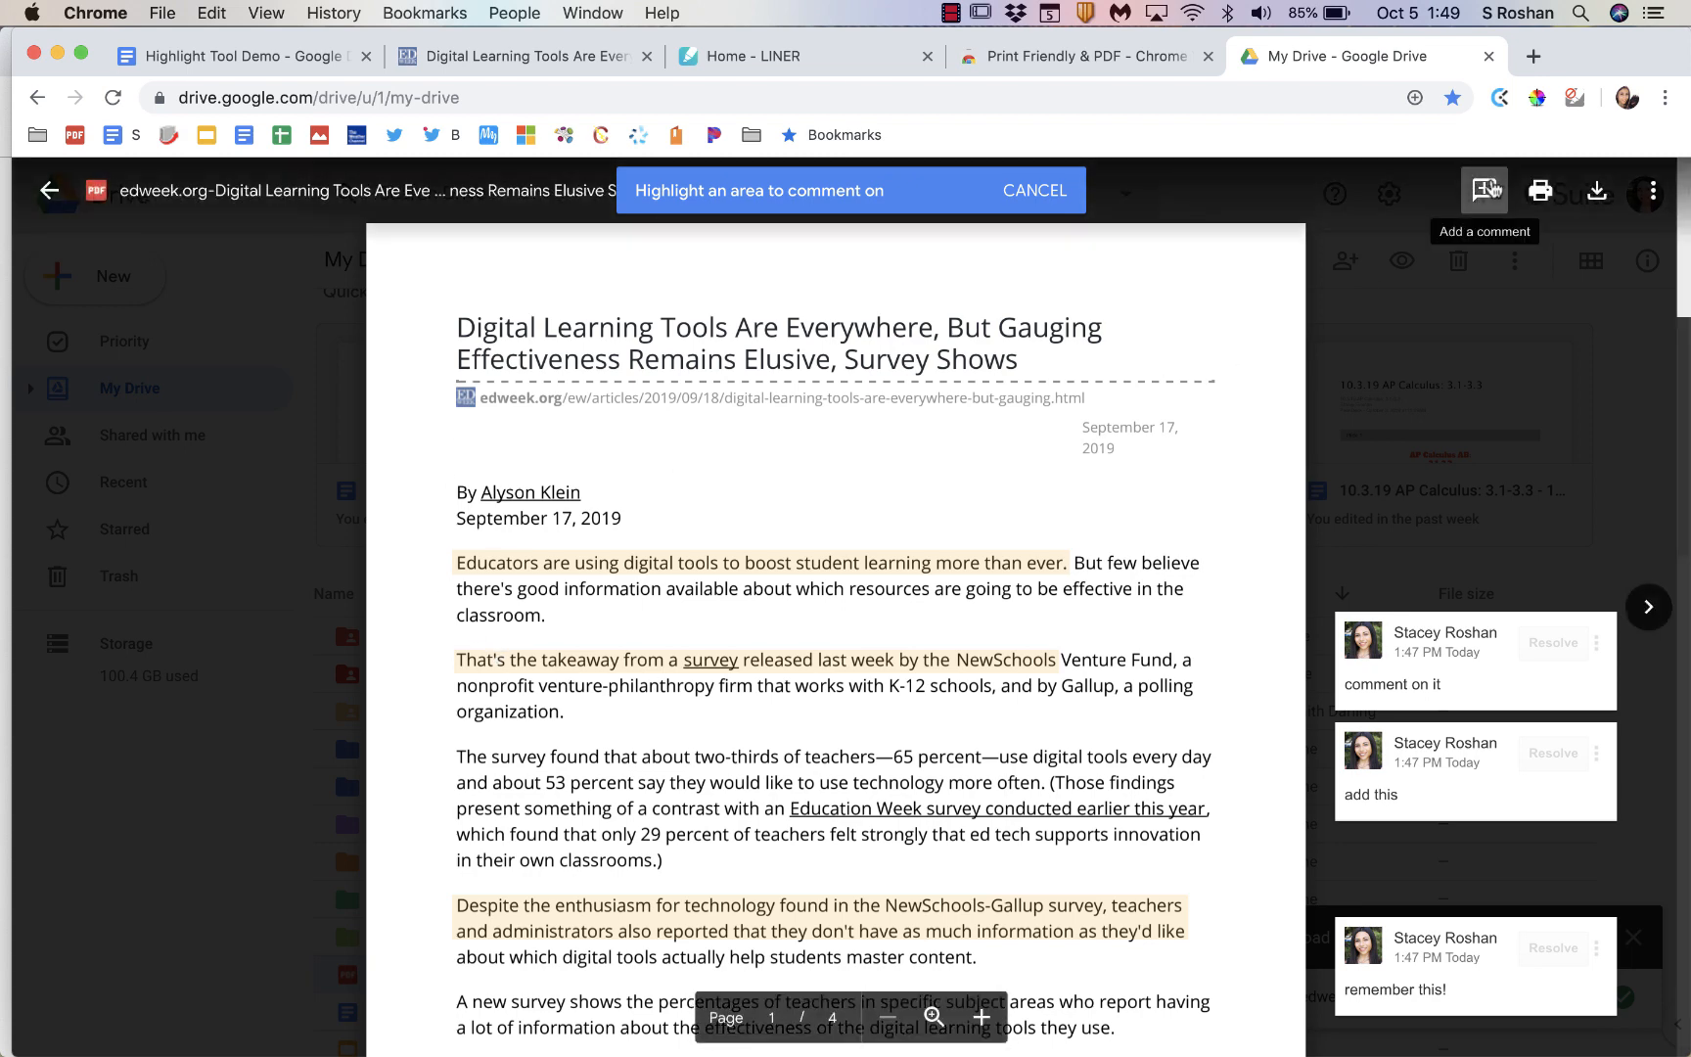
Step: Cancel the pending comment on the Education Week PDF, leaving three comments
scroll("down", 3)
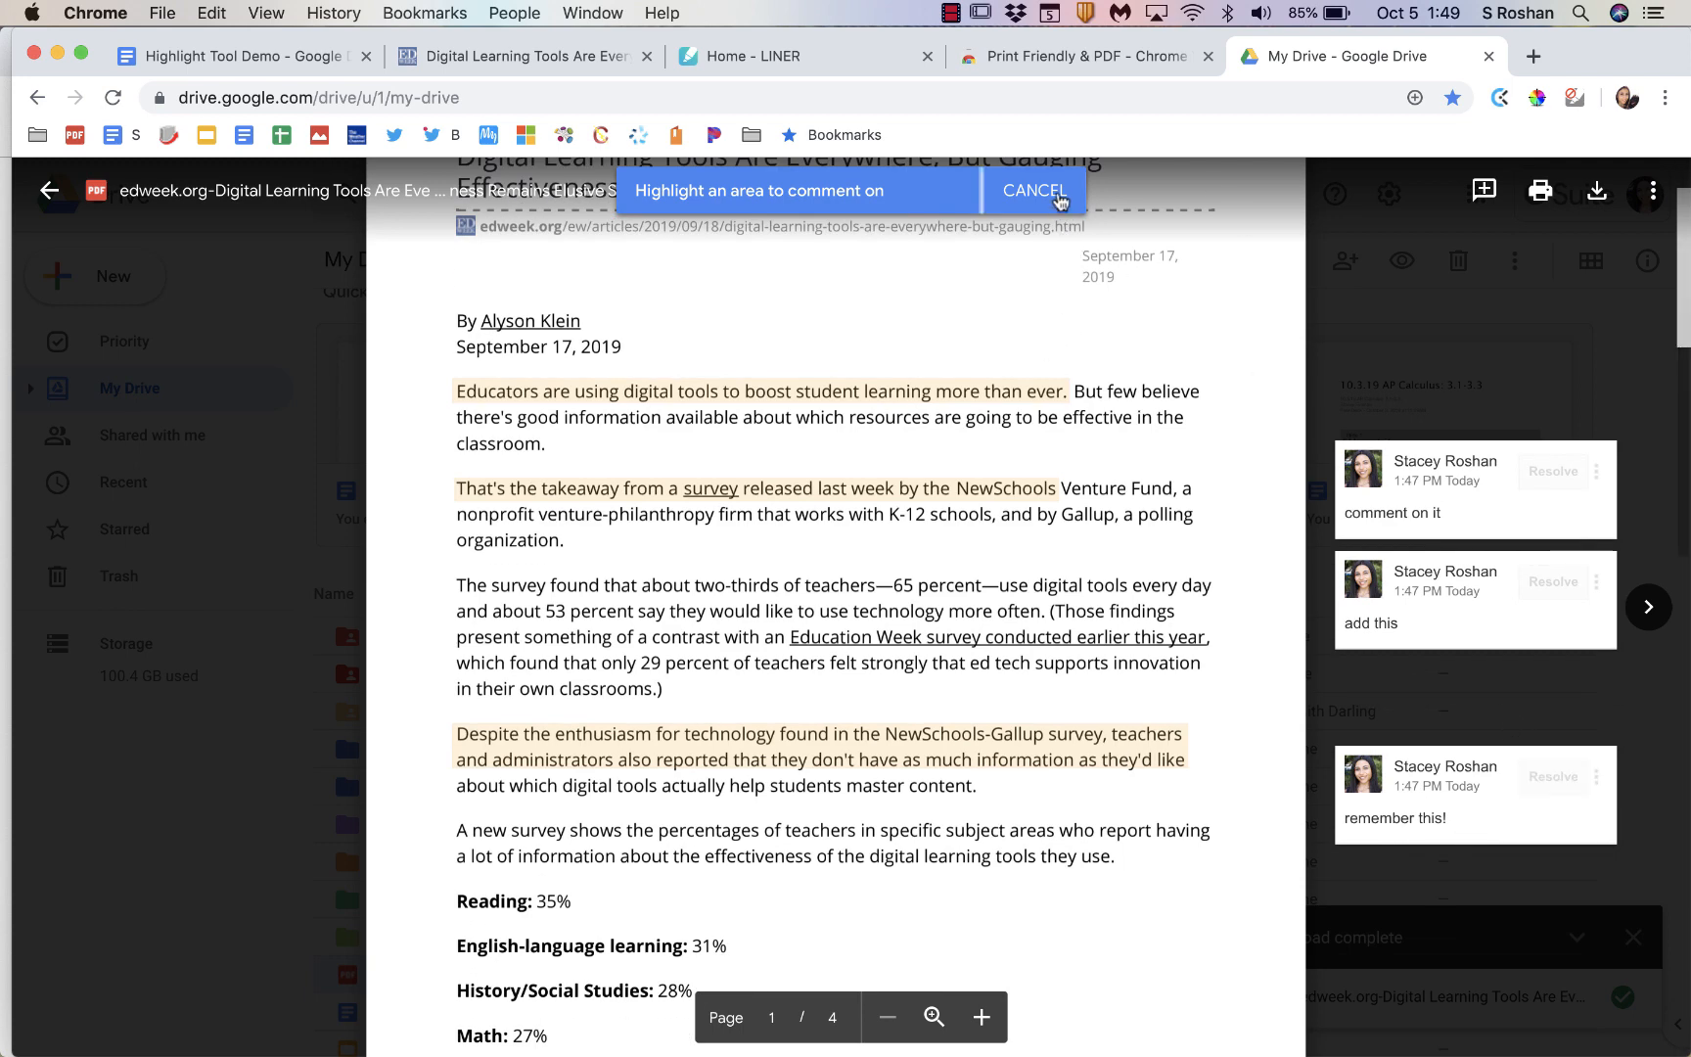
left_click(1032, 191)
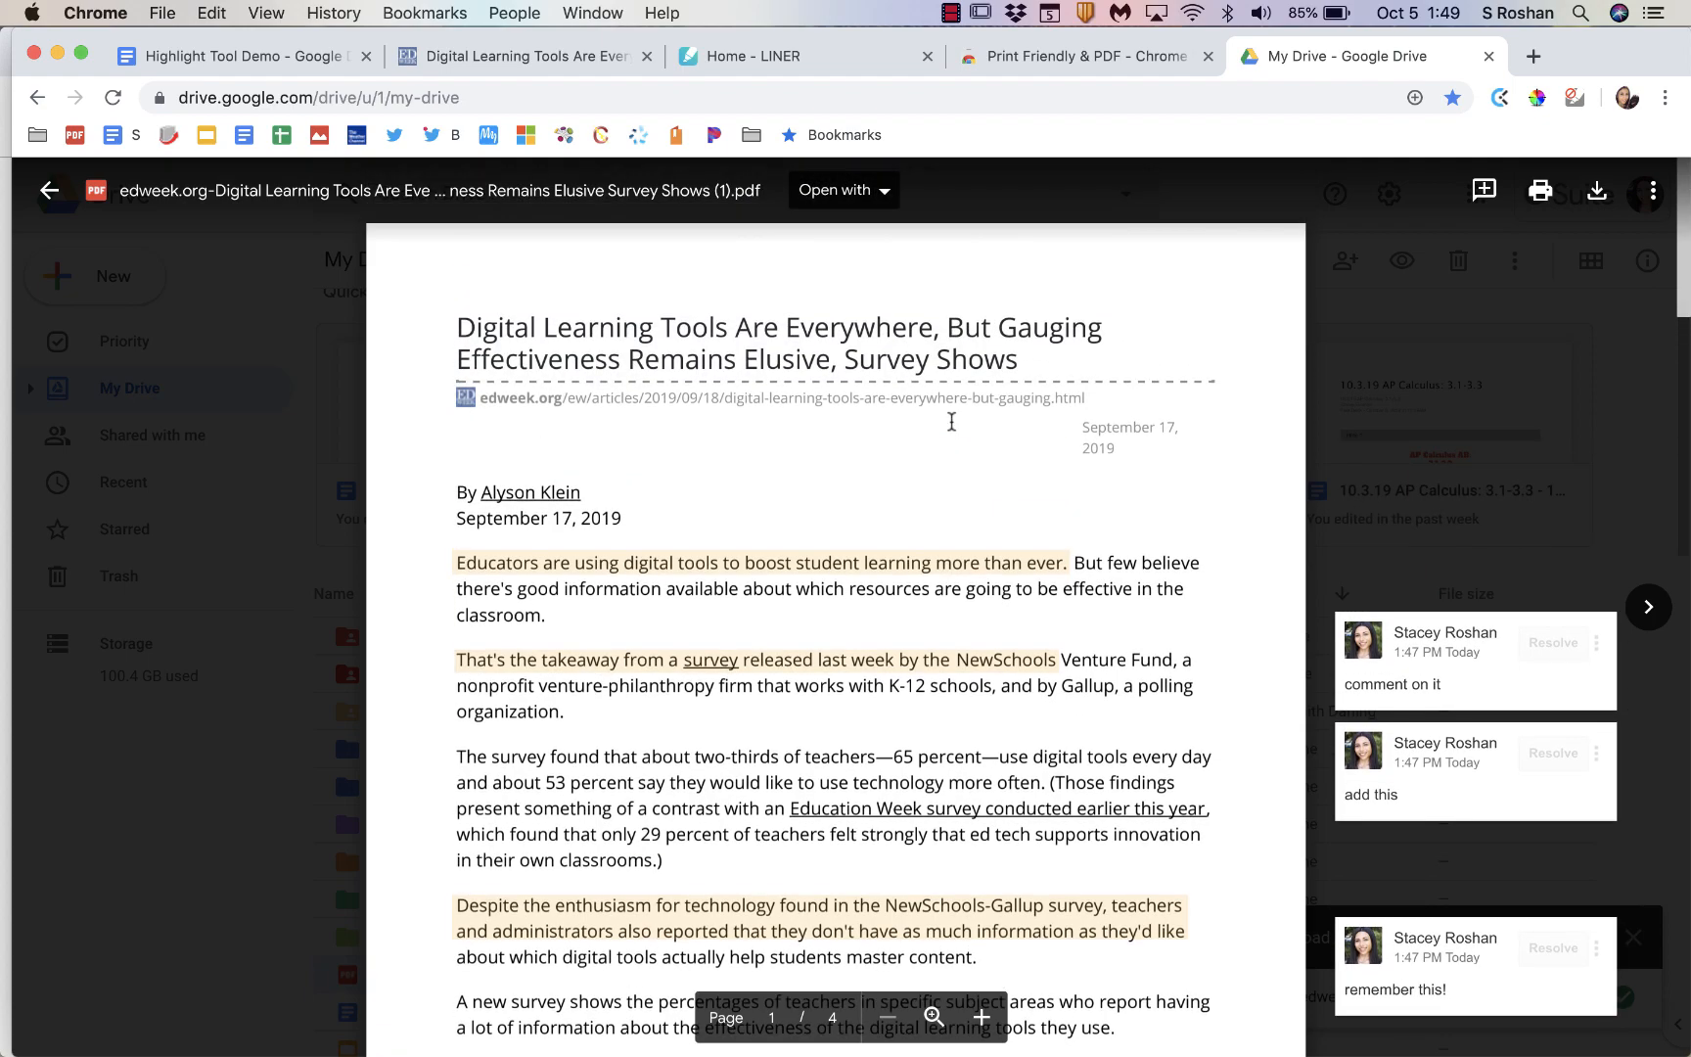